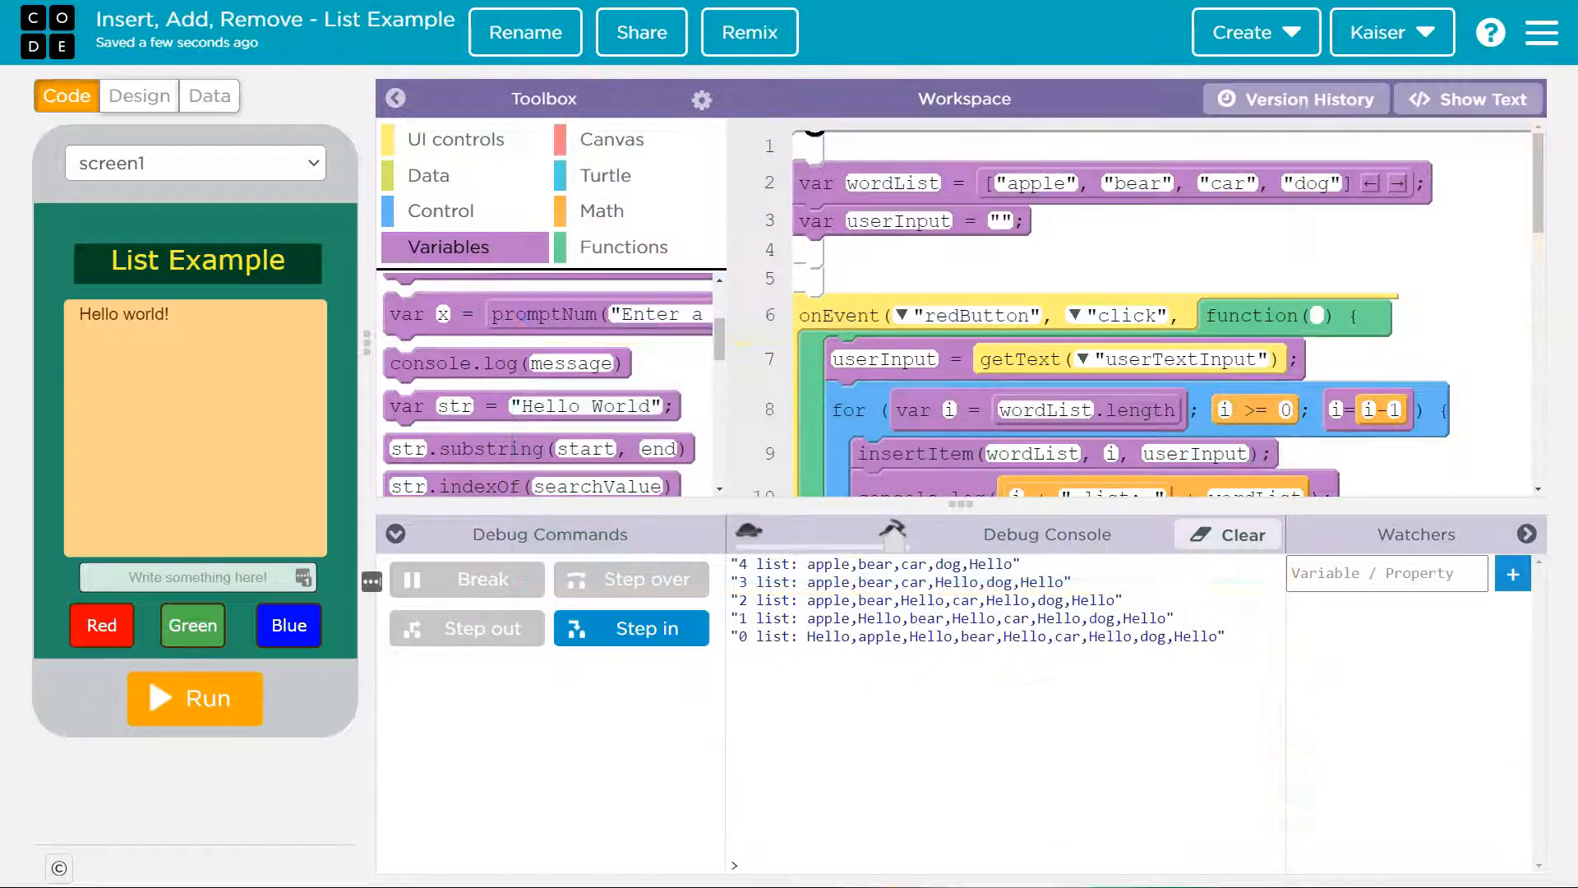
Step: Run the finished app, enter 'db' in its text box, and press the Red button
left_click(194, 698)
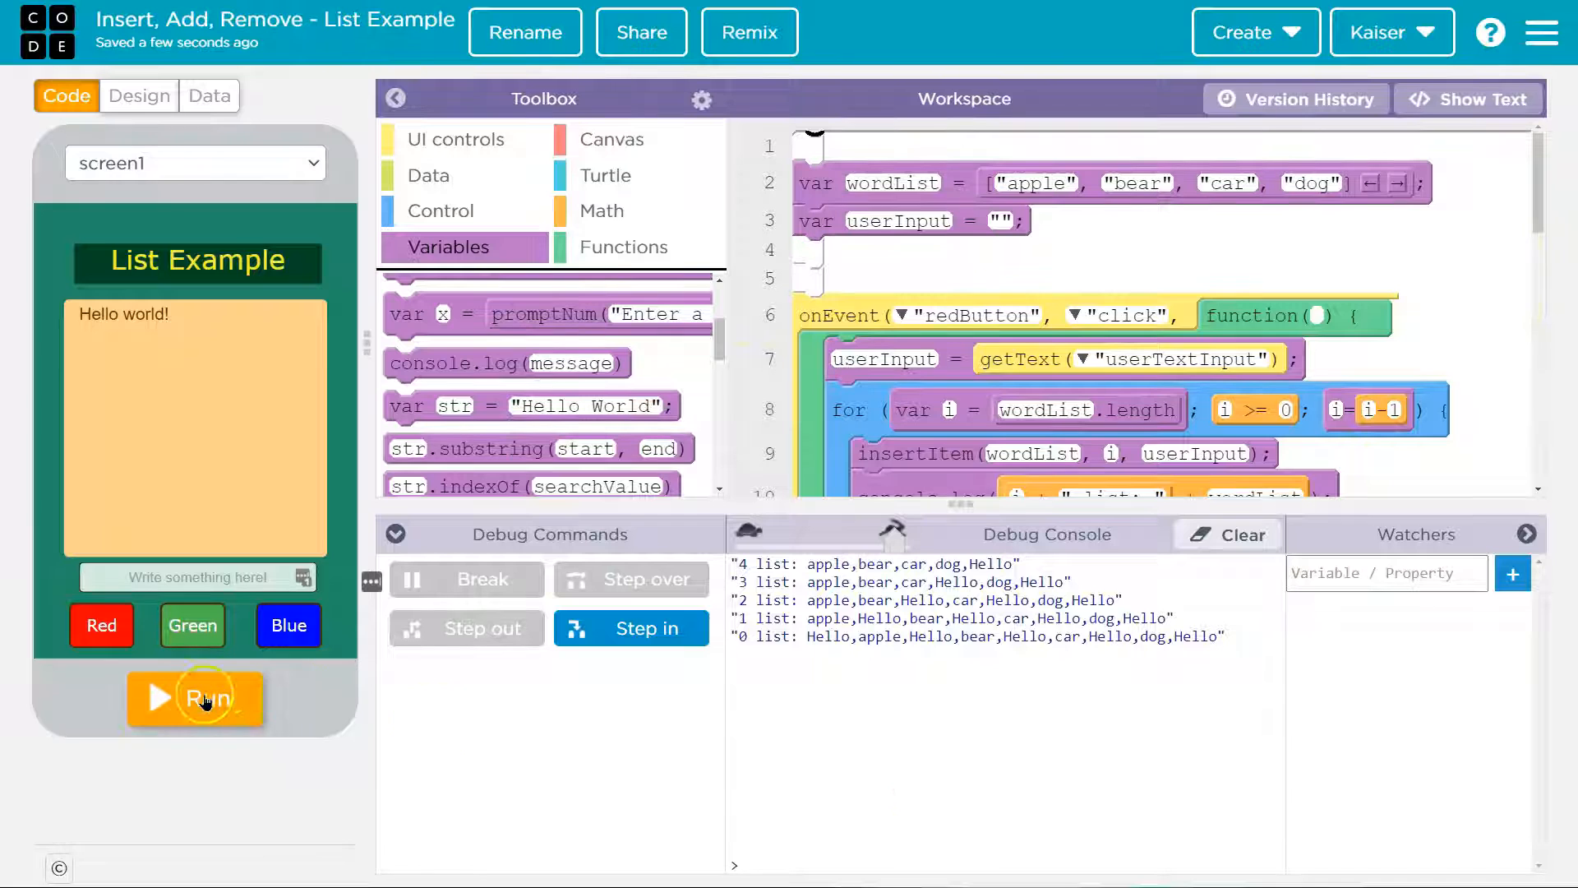
left_click(195, 698)
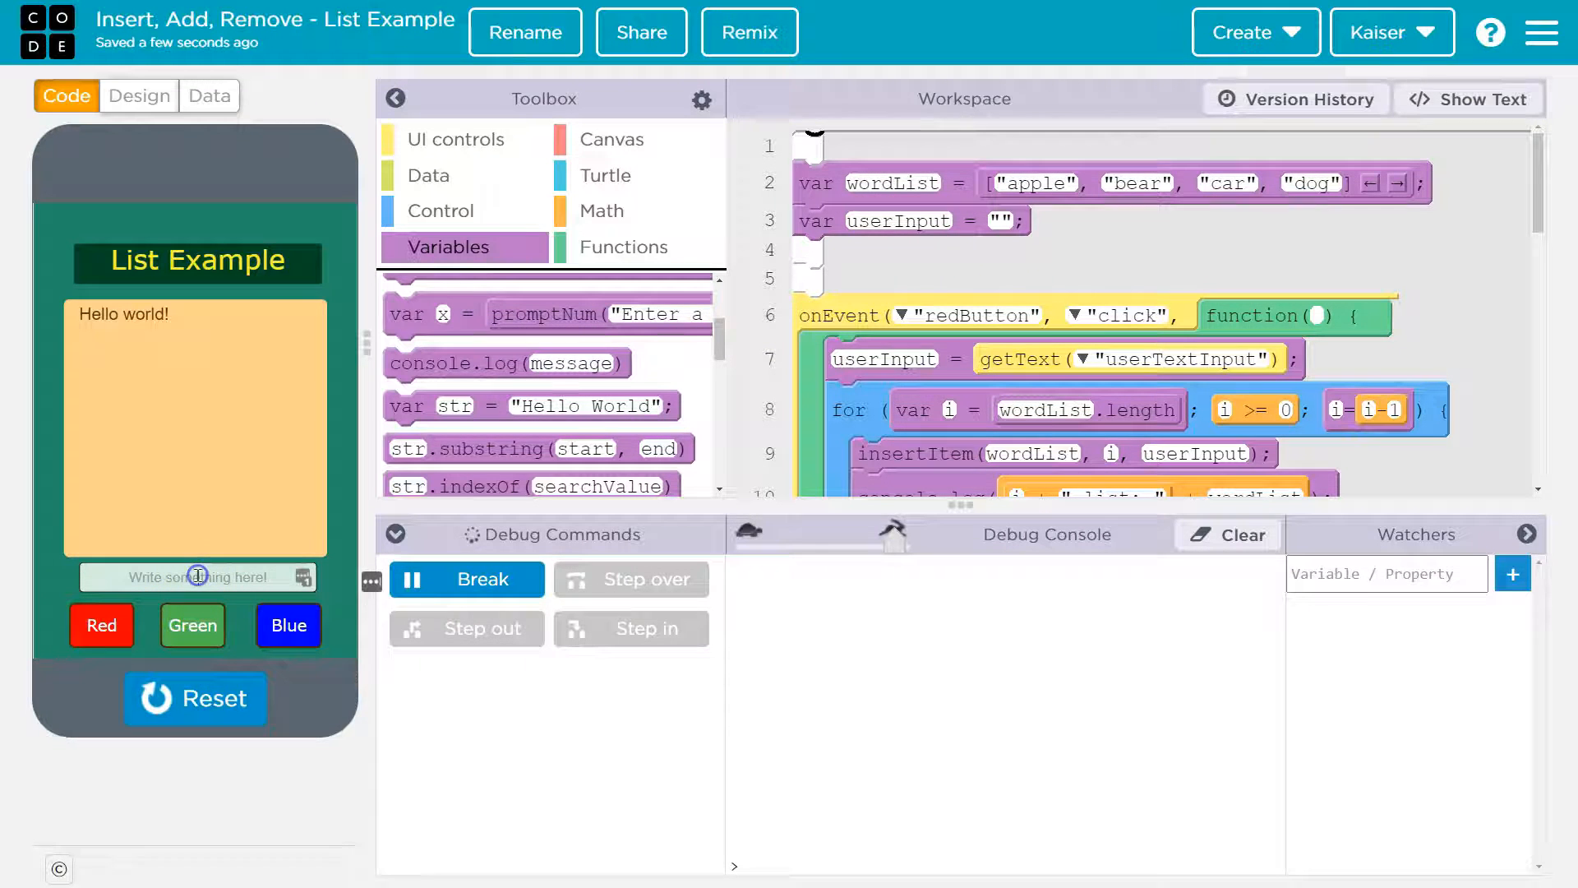
type("db")
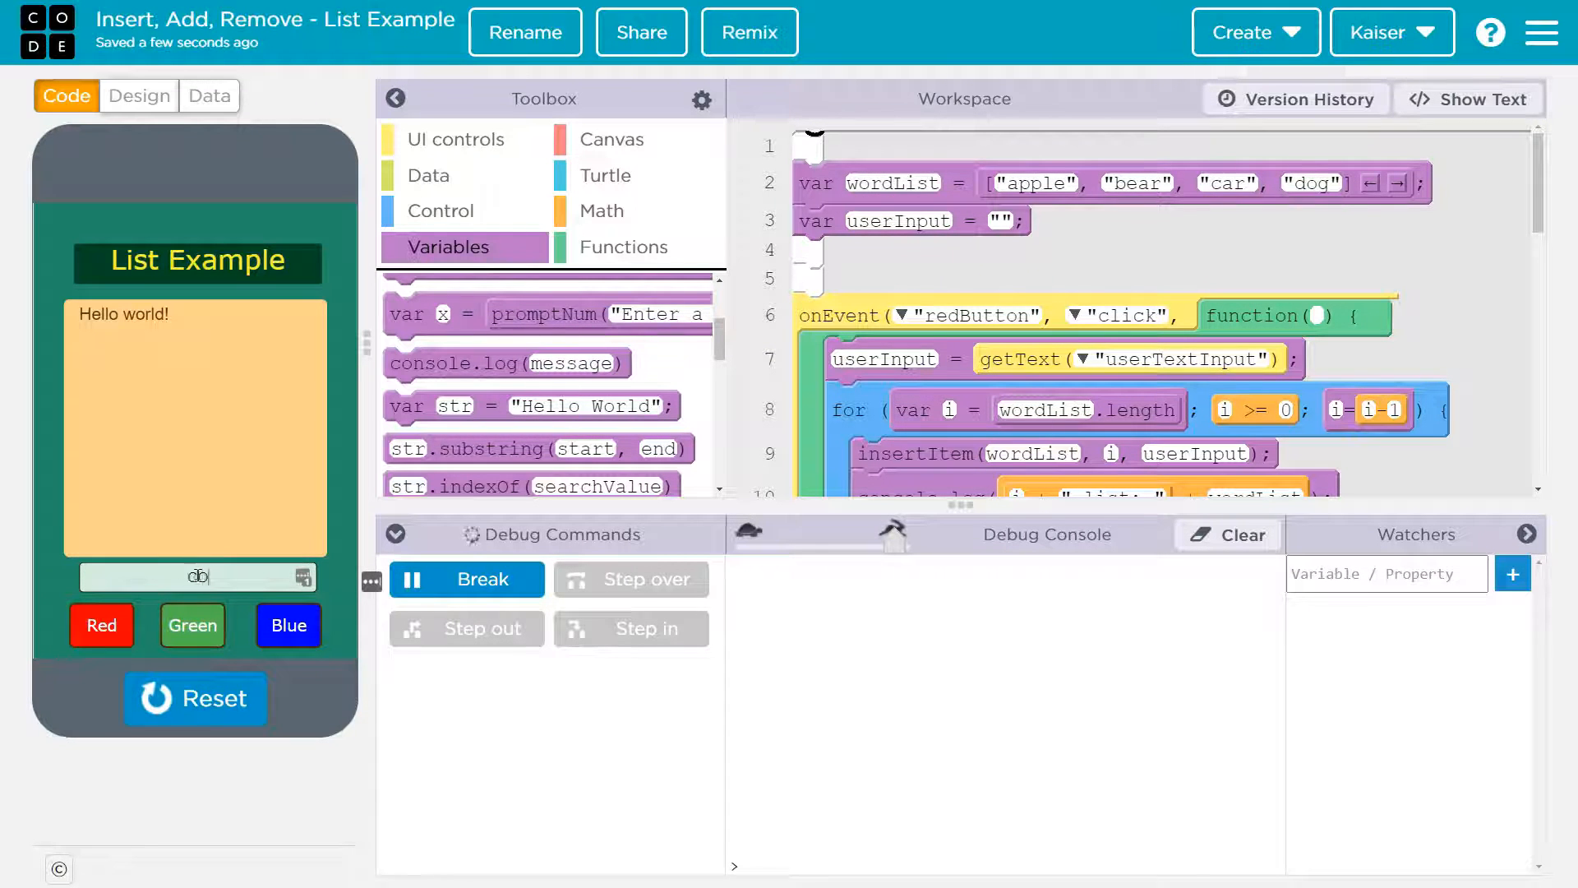
left_click(101, 625)
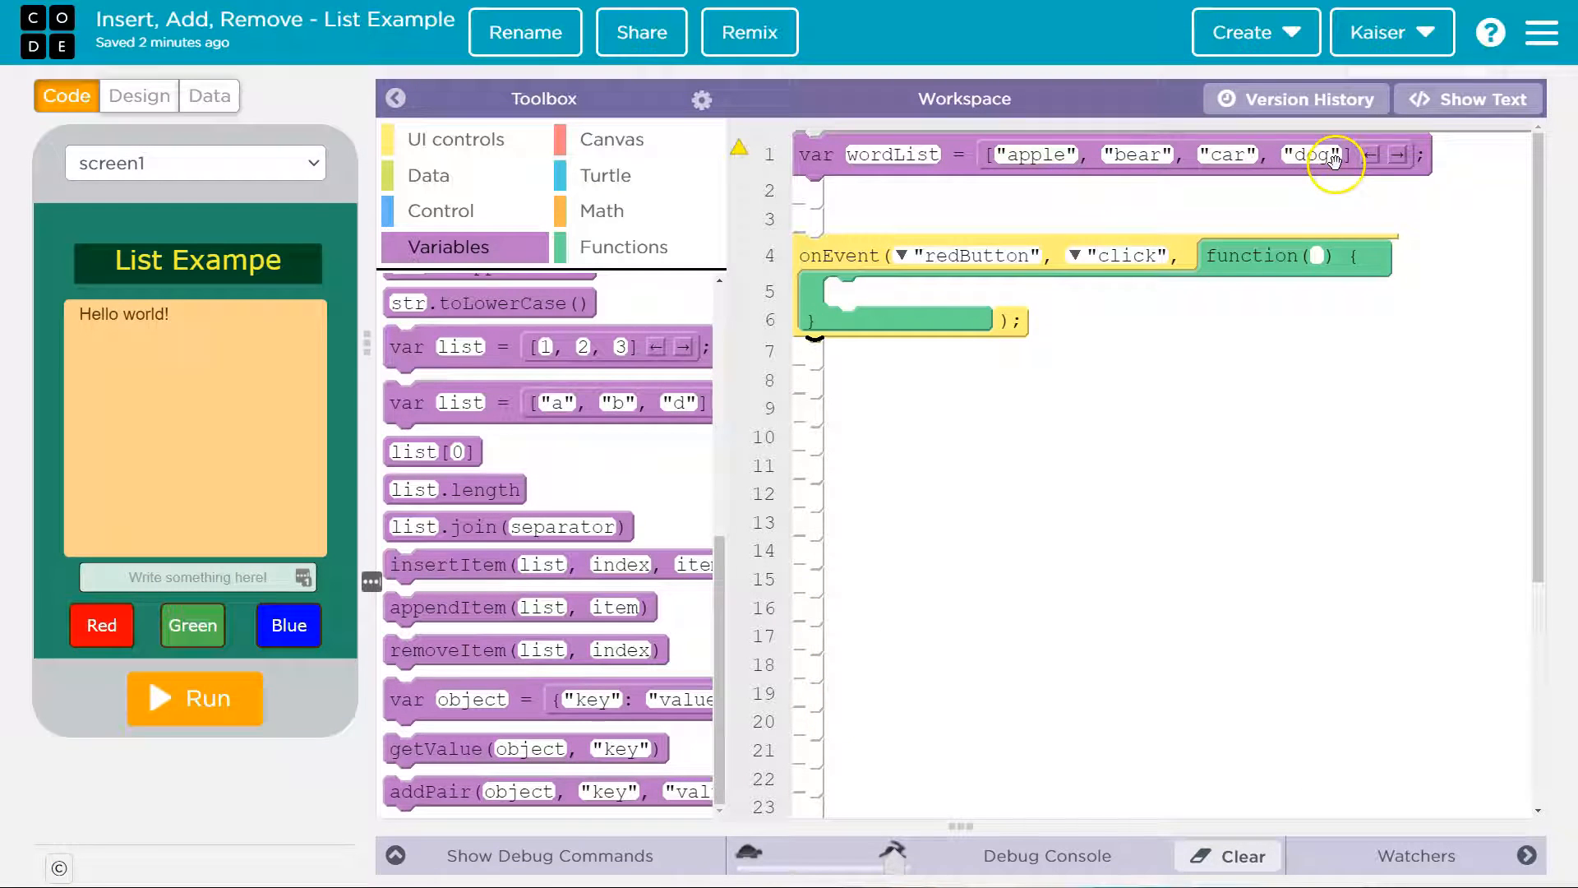
mouse_move(692, 285)
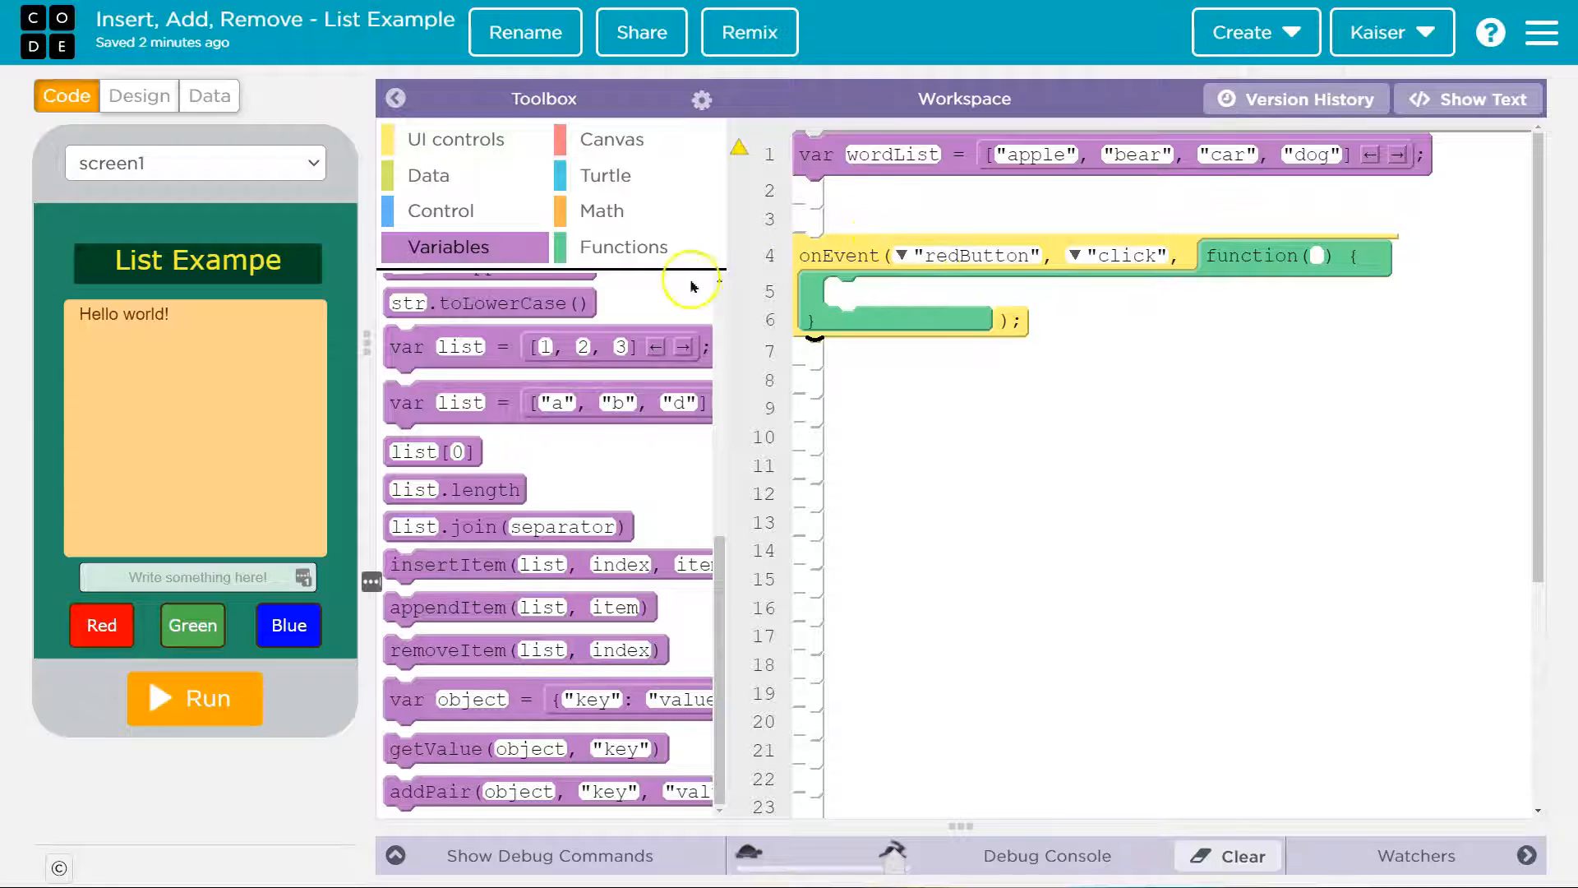
mouse_move(1037, 316)
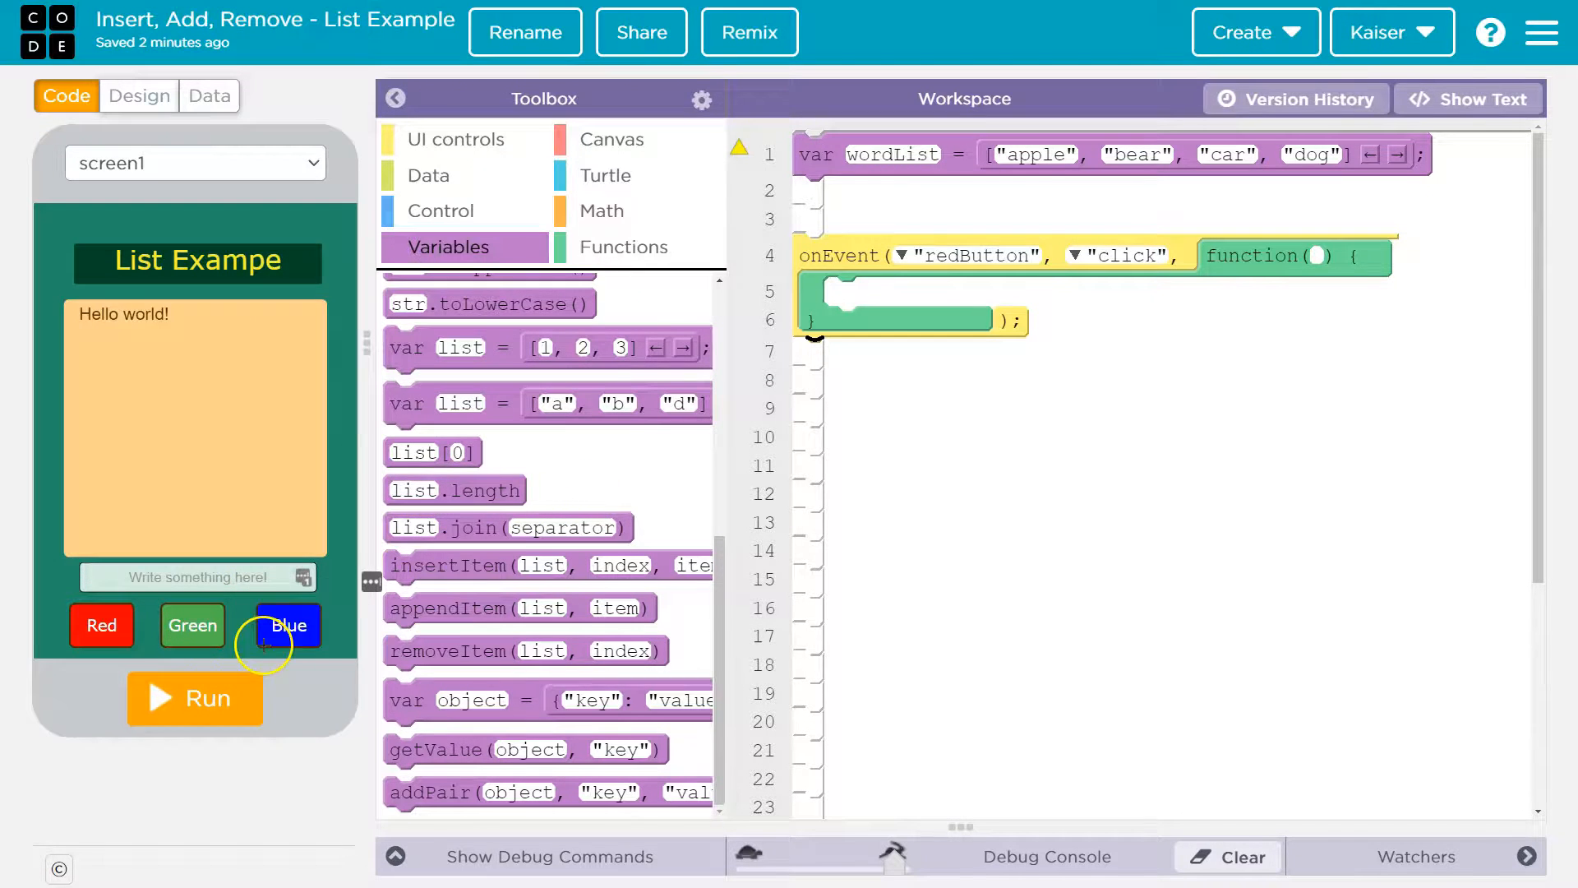
Step: Test-run the starter app with 'zdfsdf' typed into the text box, then stop it
type("zdfsdfdsfadsf")
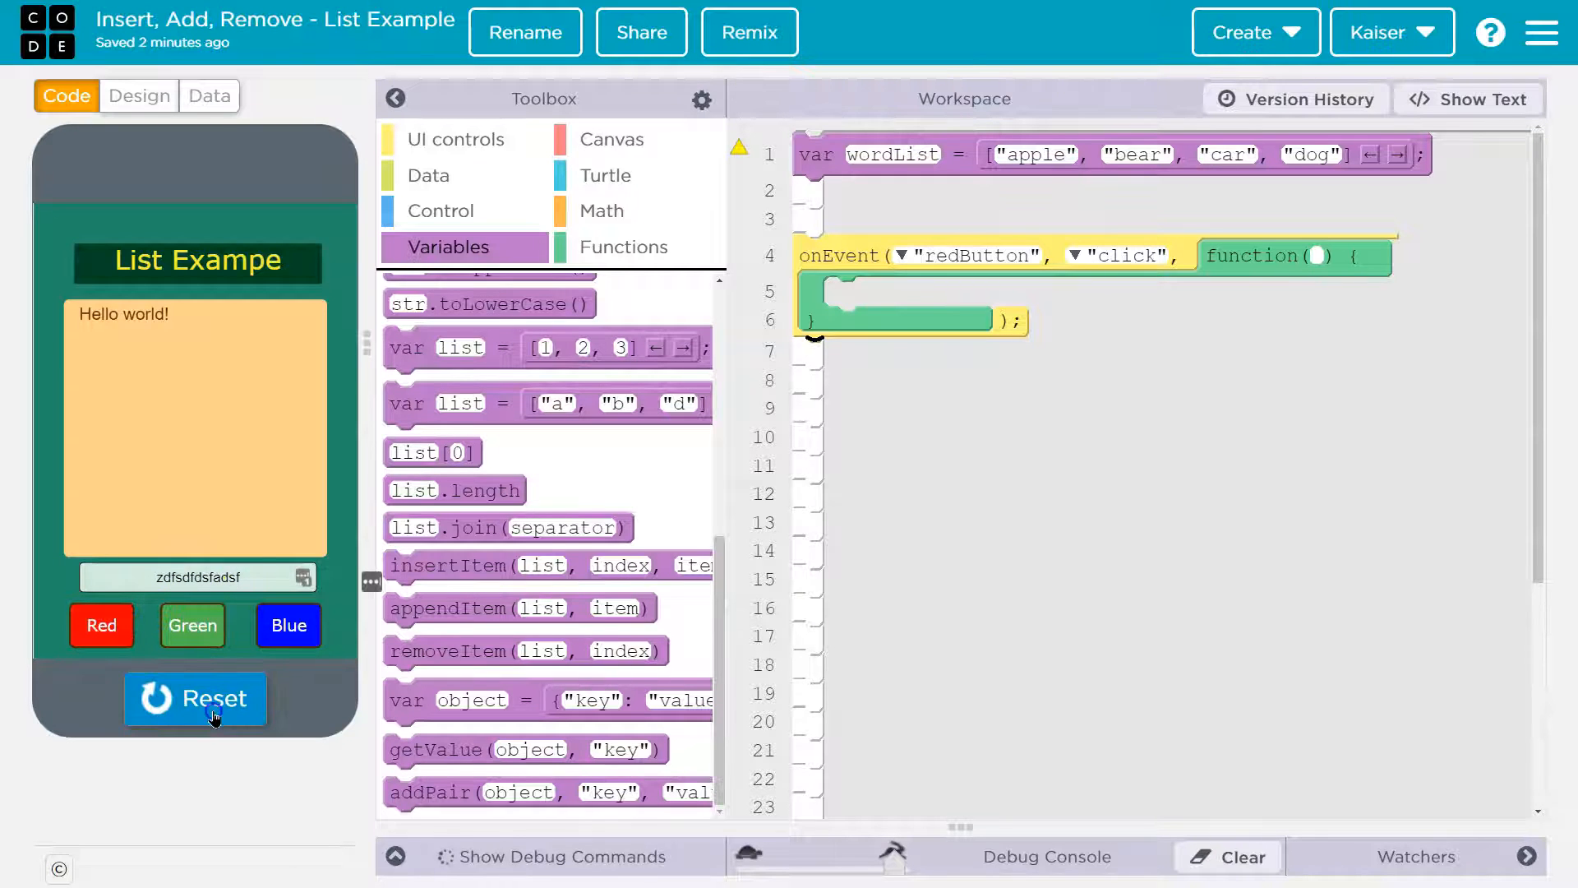
left_click(196, 698)
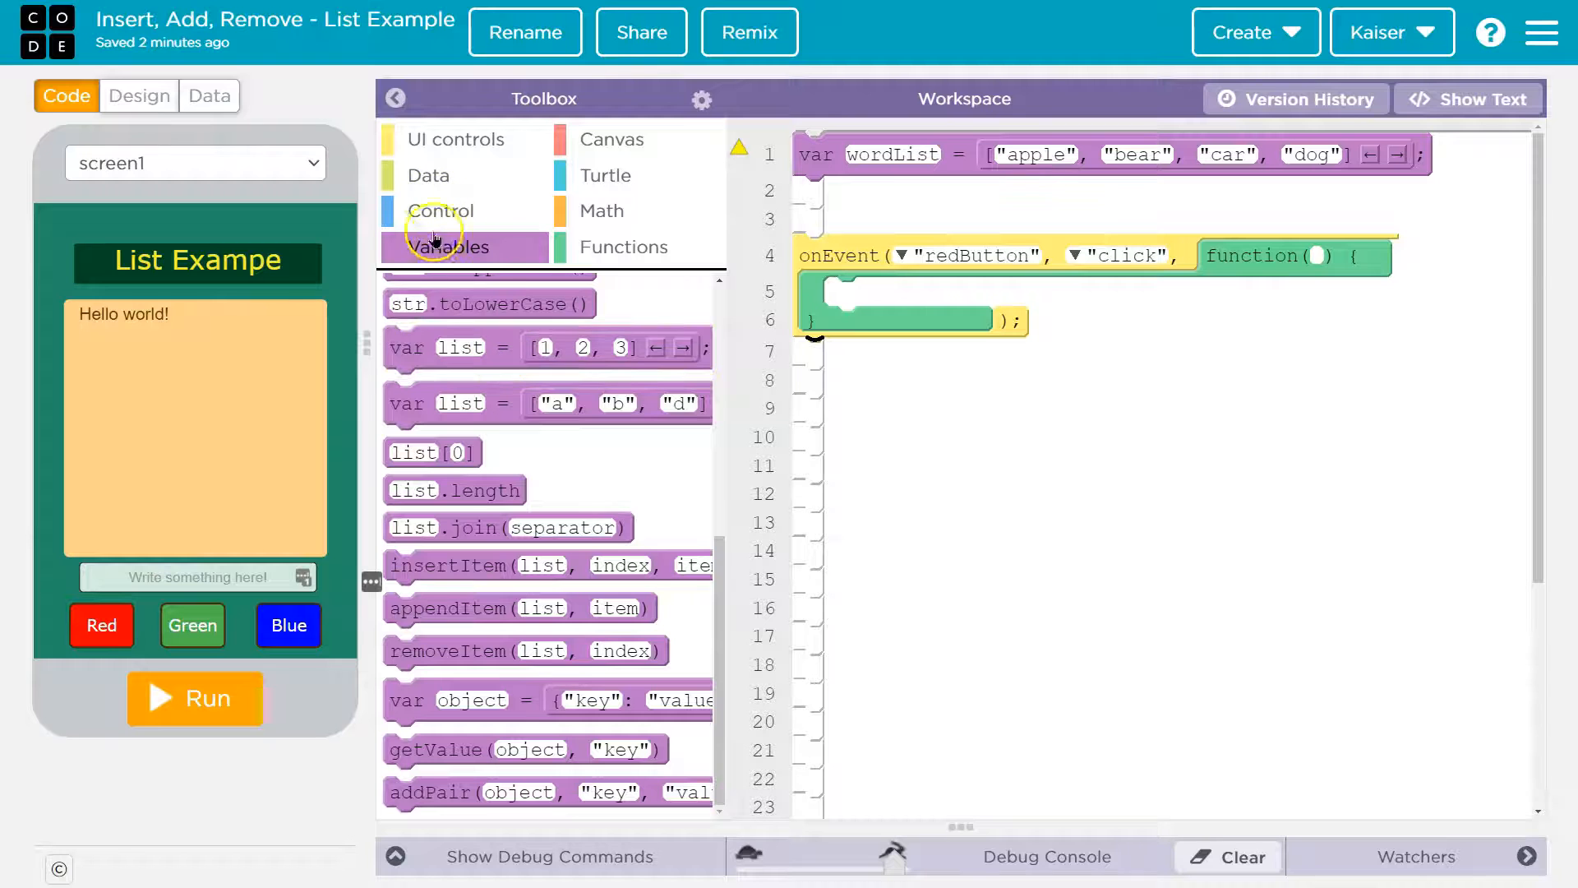
Step: Place a var declaration beneath wordList and name it userInput
left_click(448, 247)
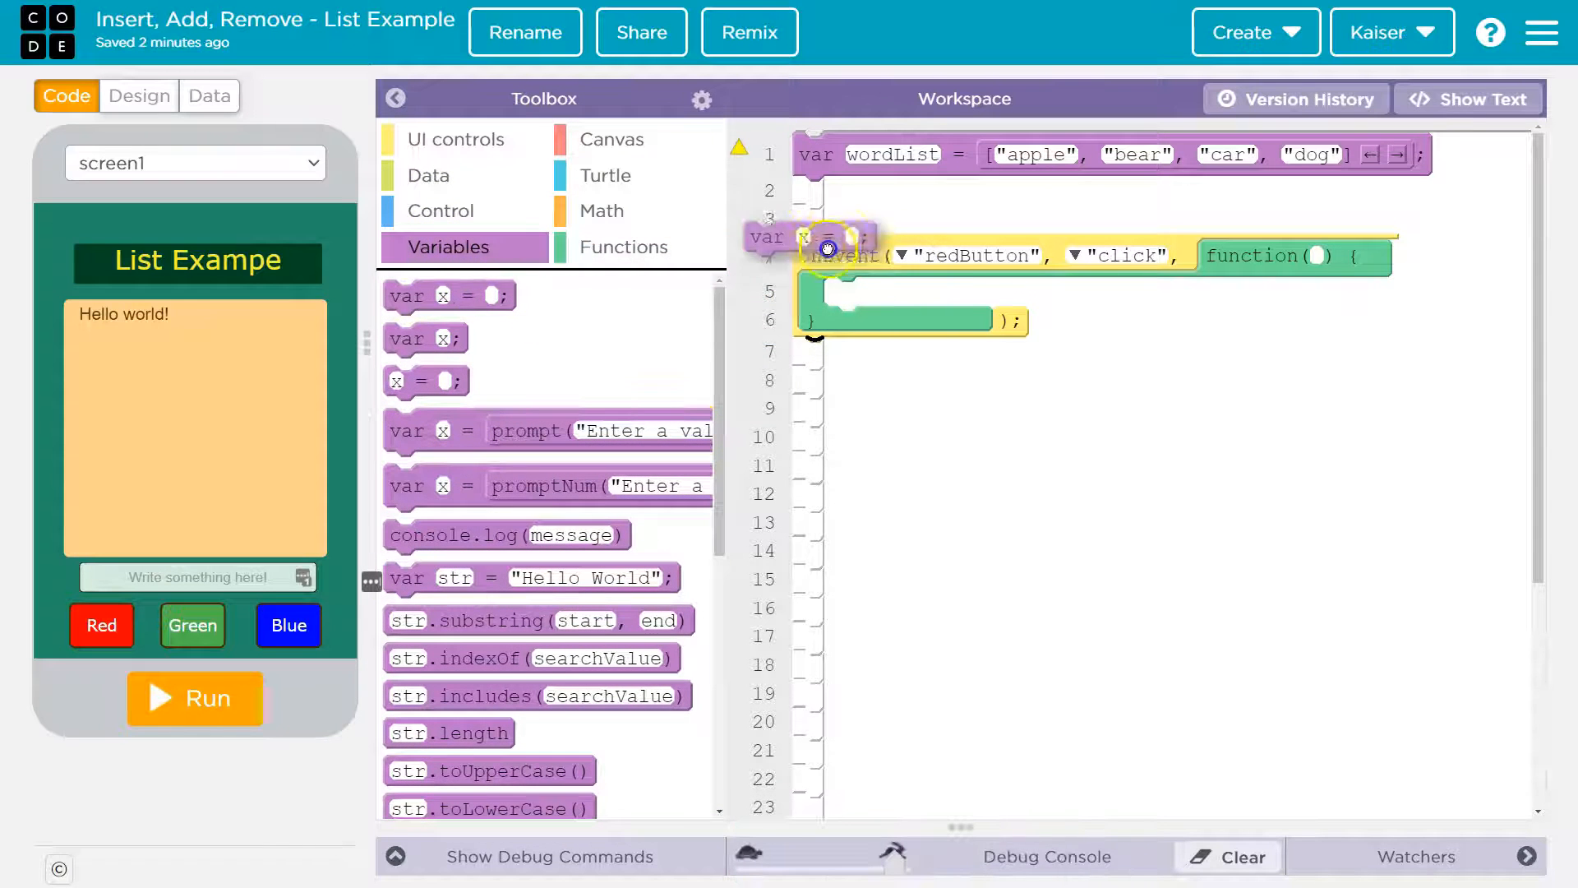
left_click_drag(825, 248, 896, 301)
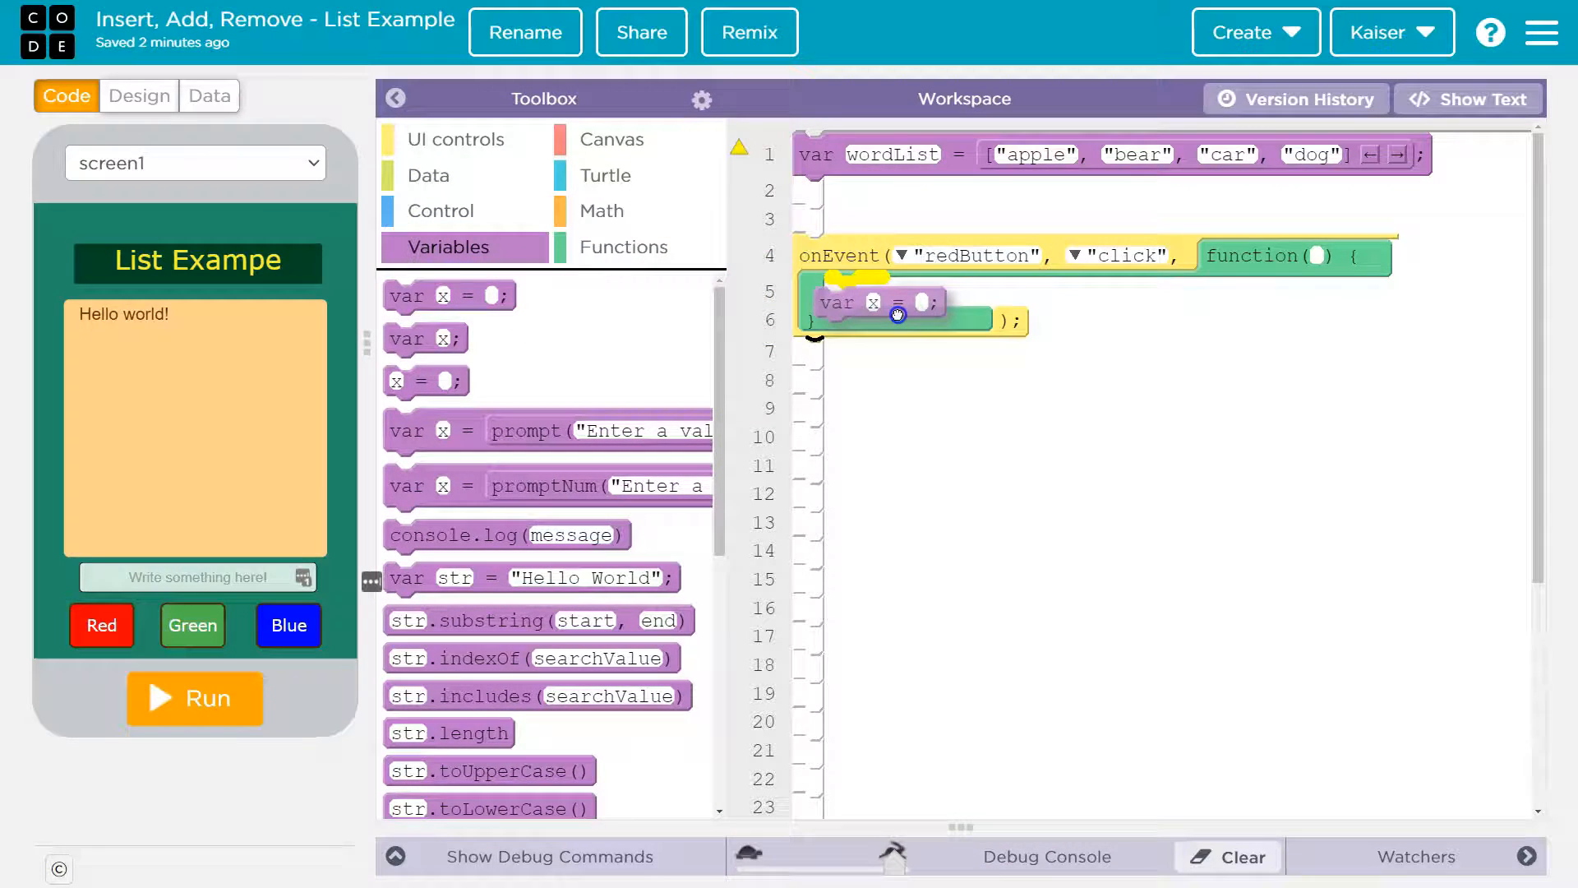
left_click_drag(896, 302, 888, 193)
type("userInput")
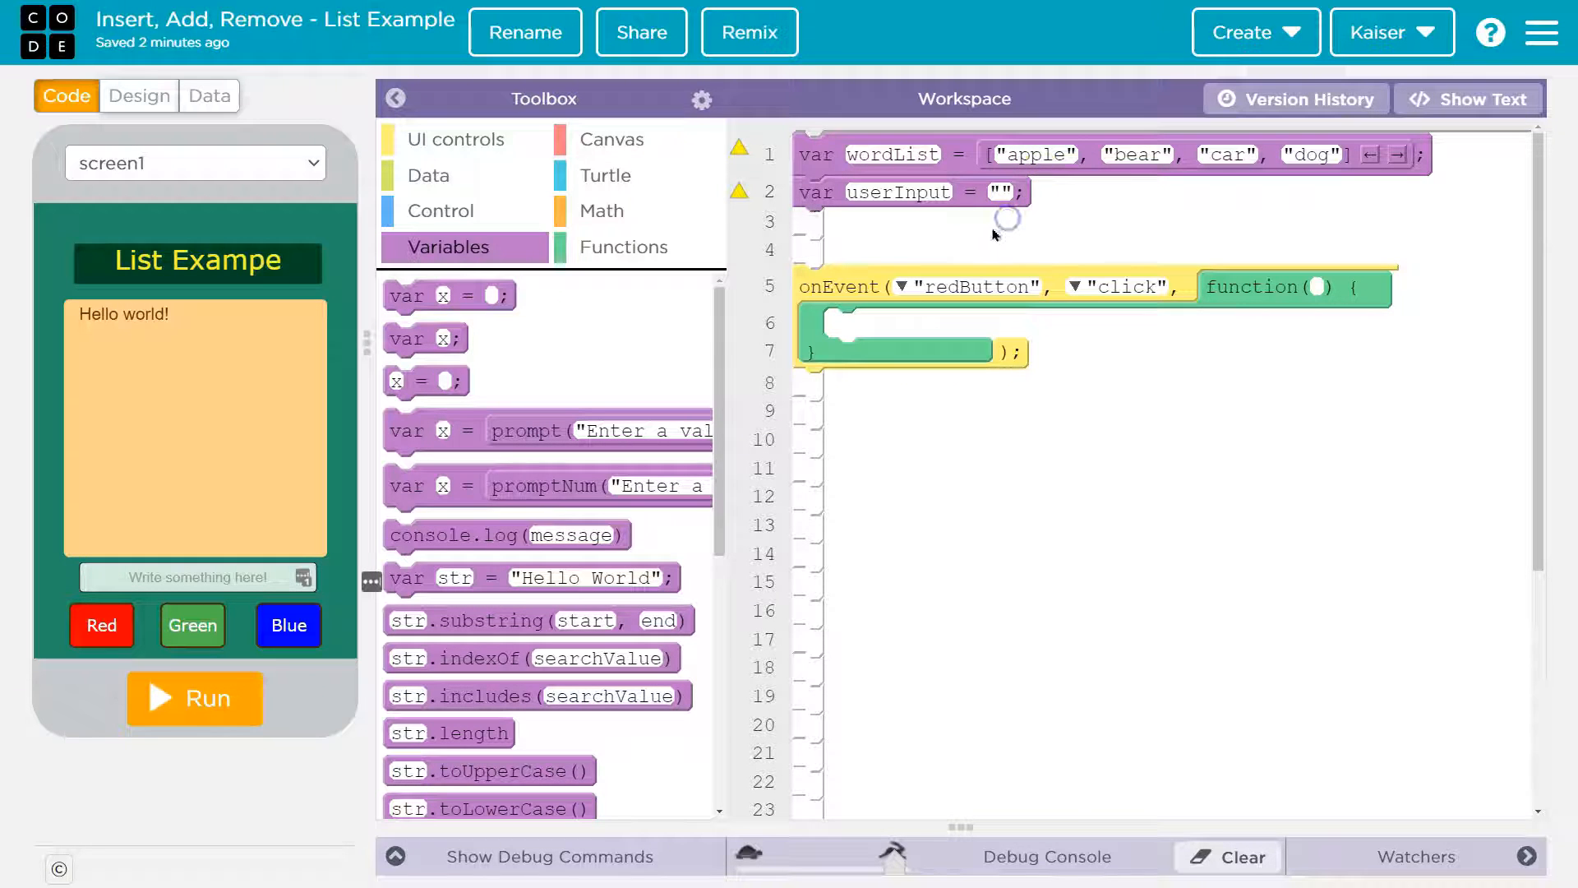
mouse_move(1050, 320)
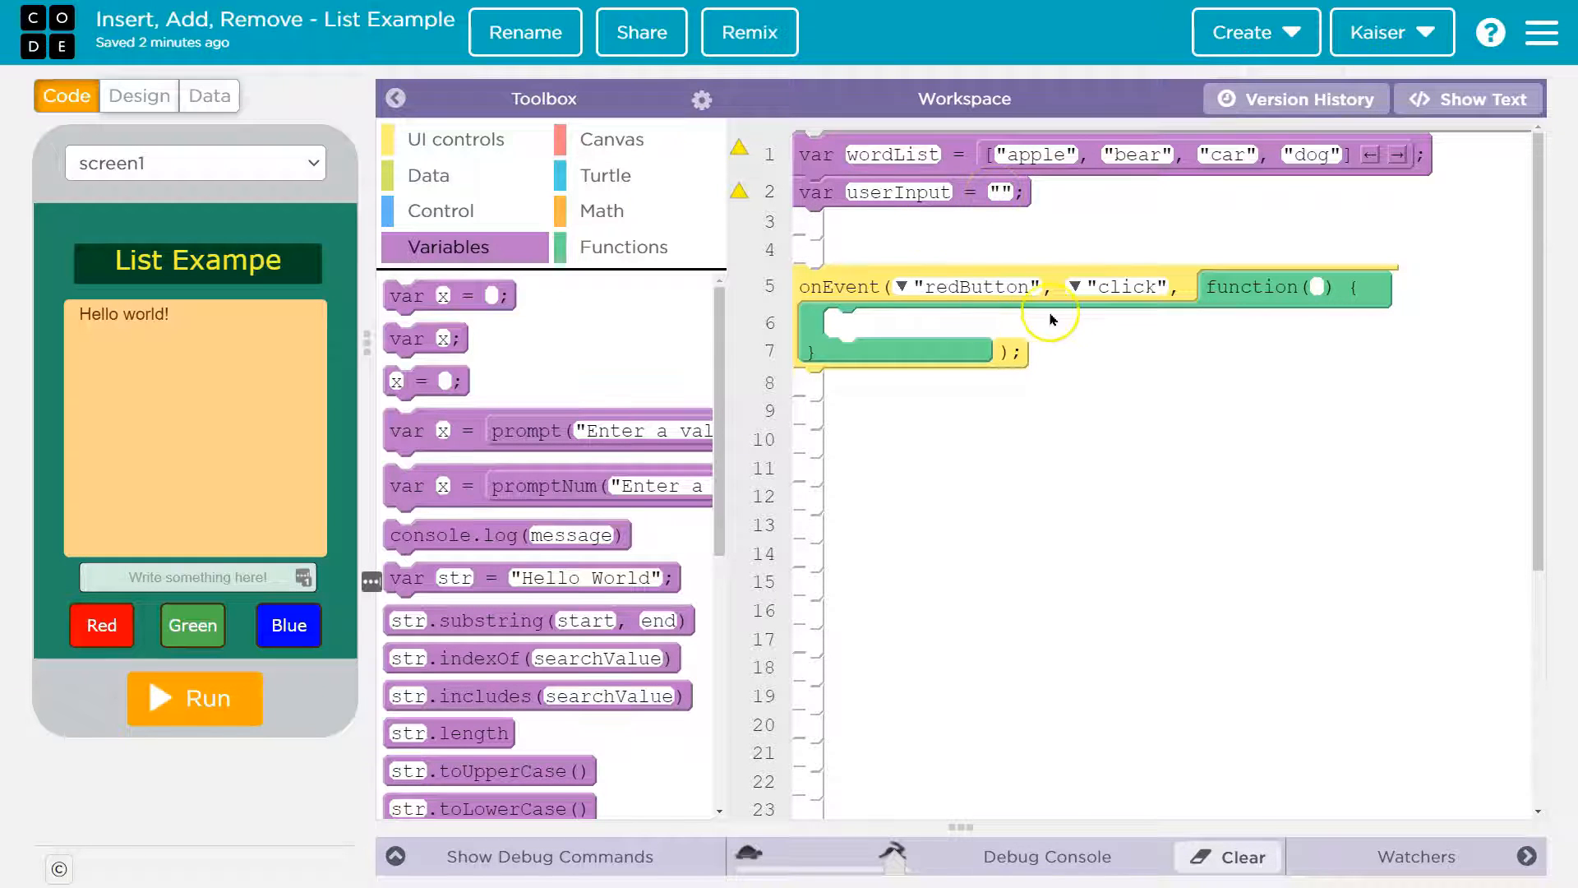
mouse_move(720, 370)
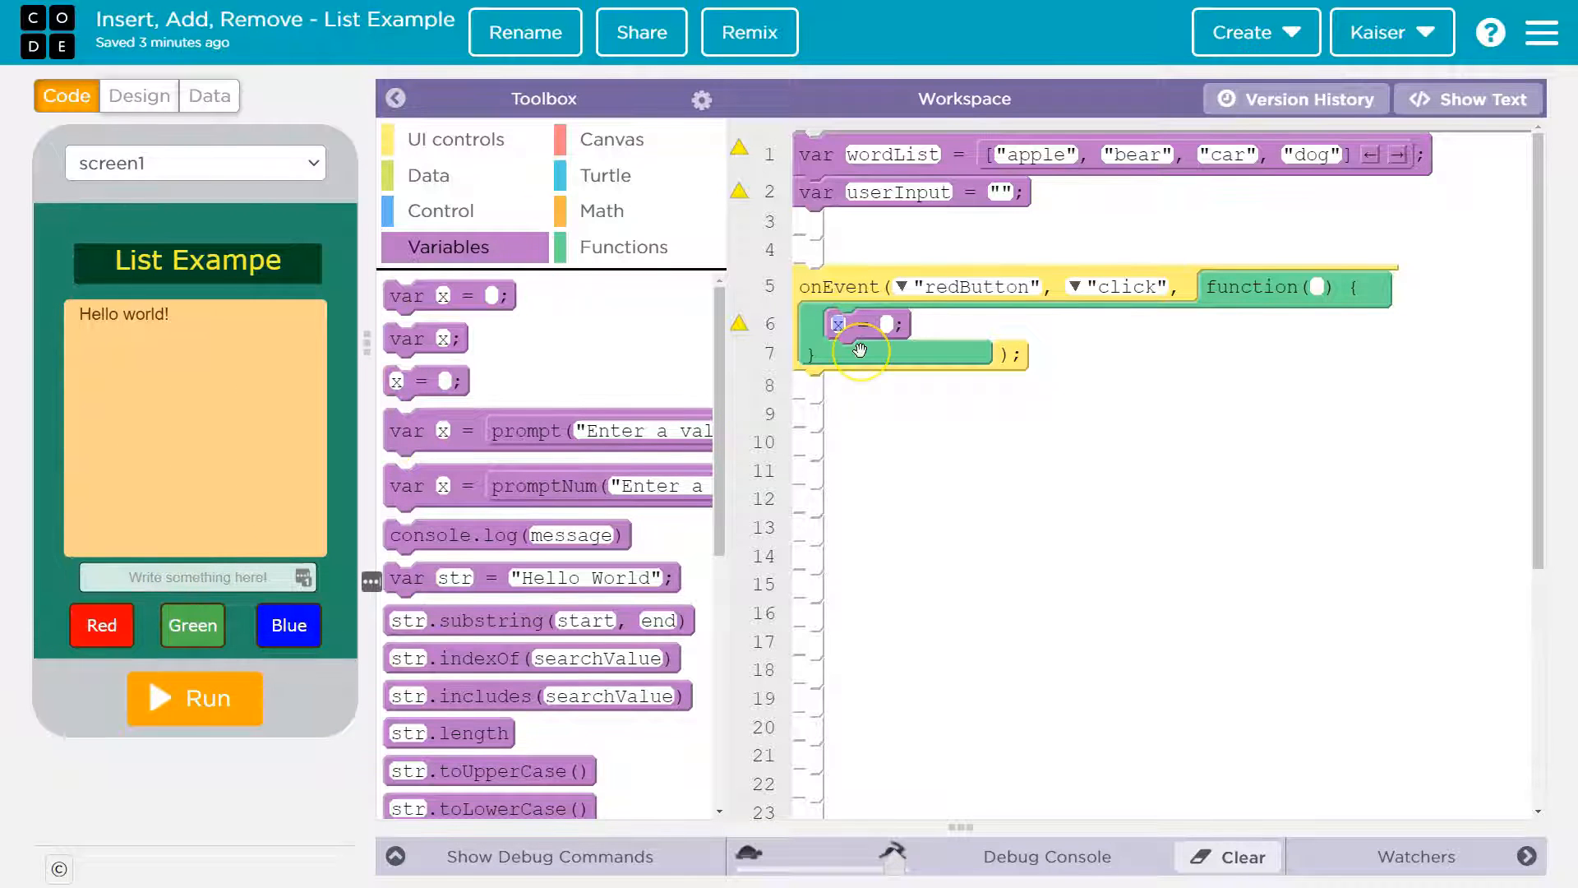
type("userInput")
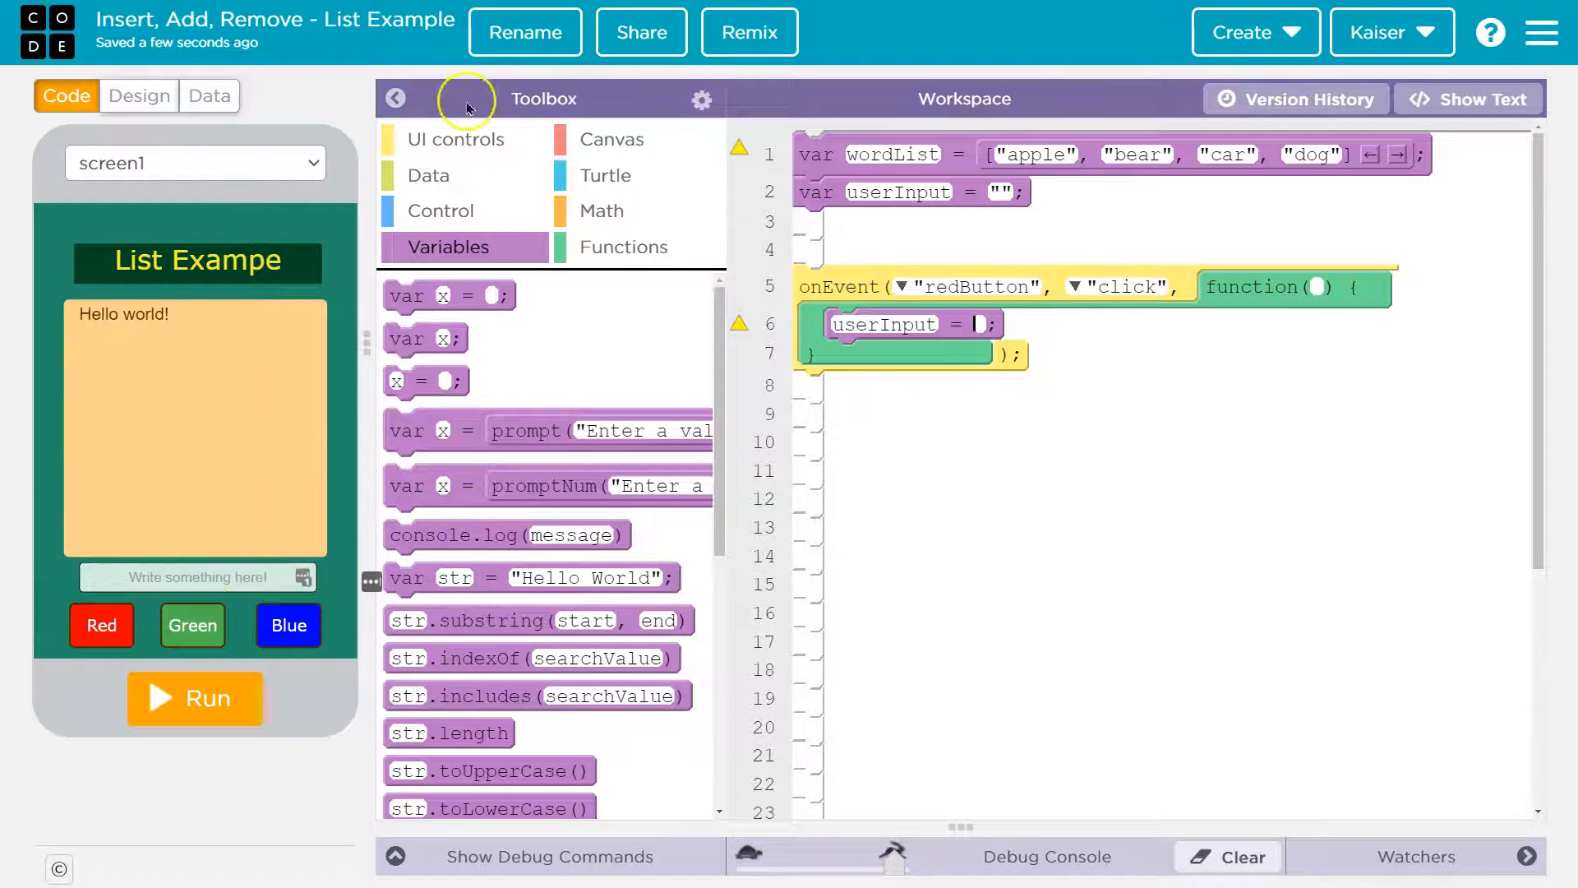
Step: Set the userInput assignment to getText reading the userTextInput element
left_click(461, 139)
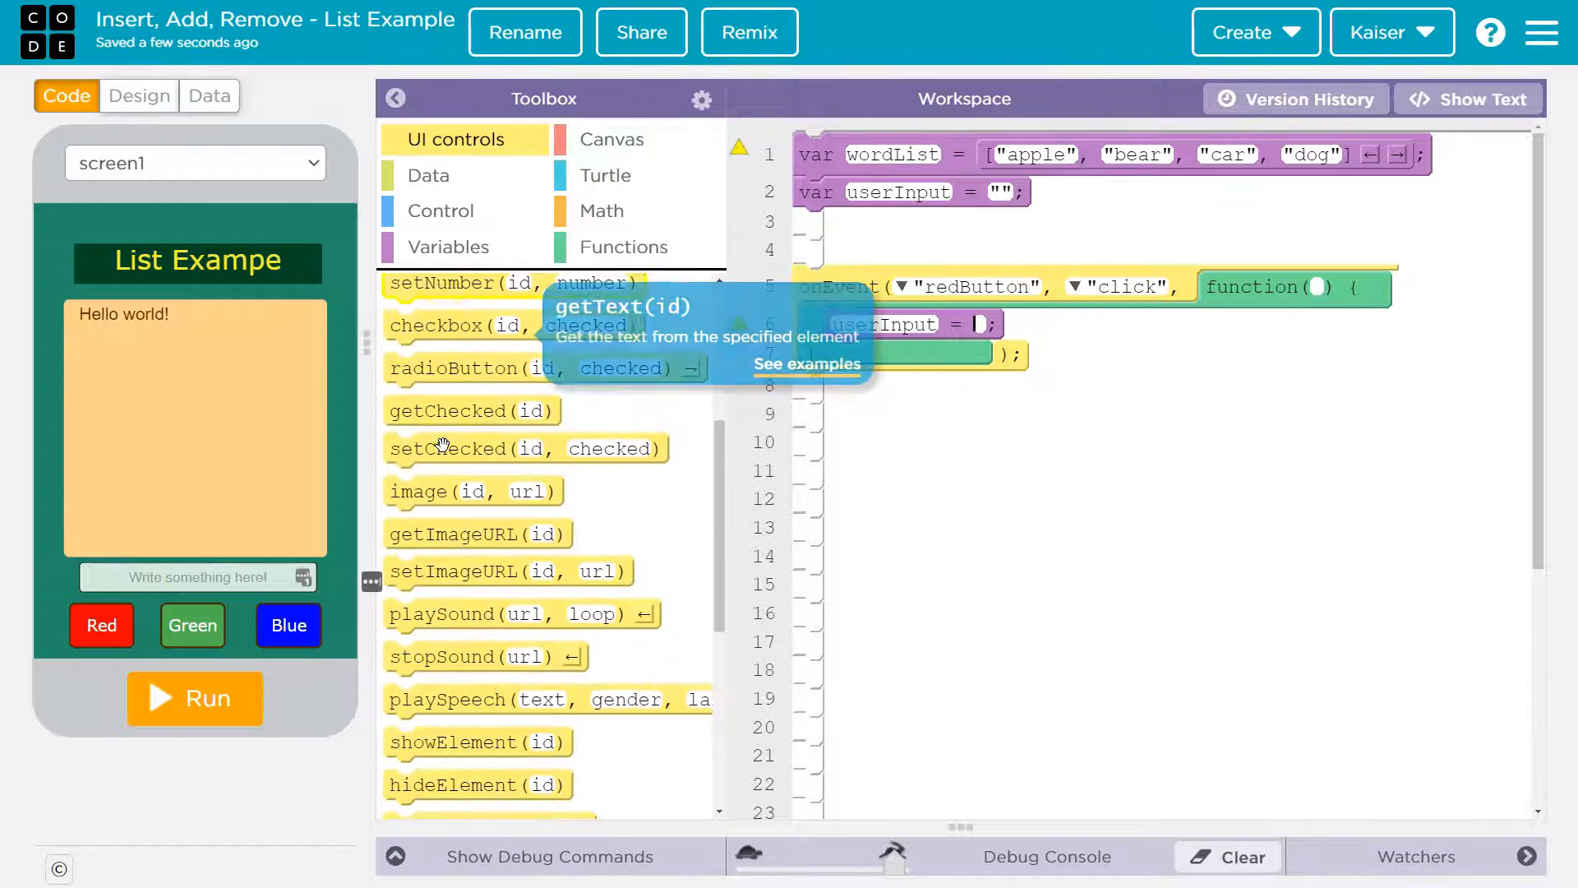
scroll("down", 3)
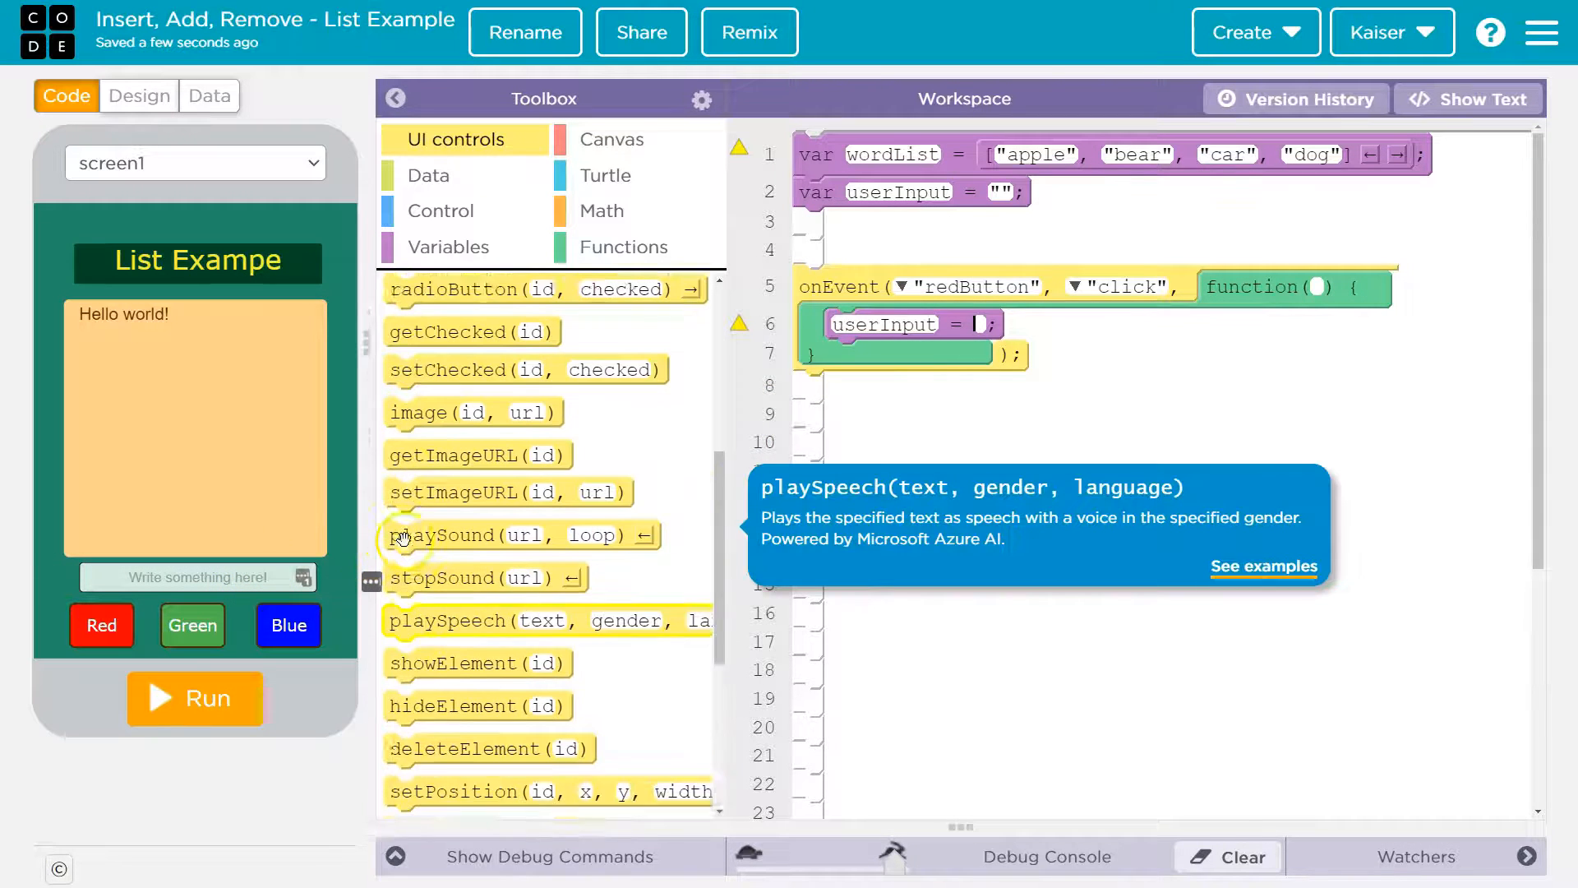
scroll("down", 3)
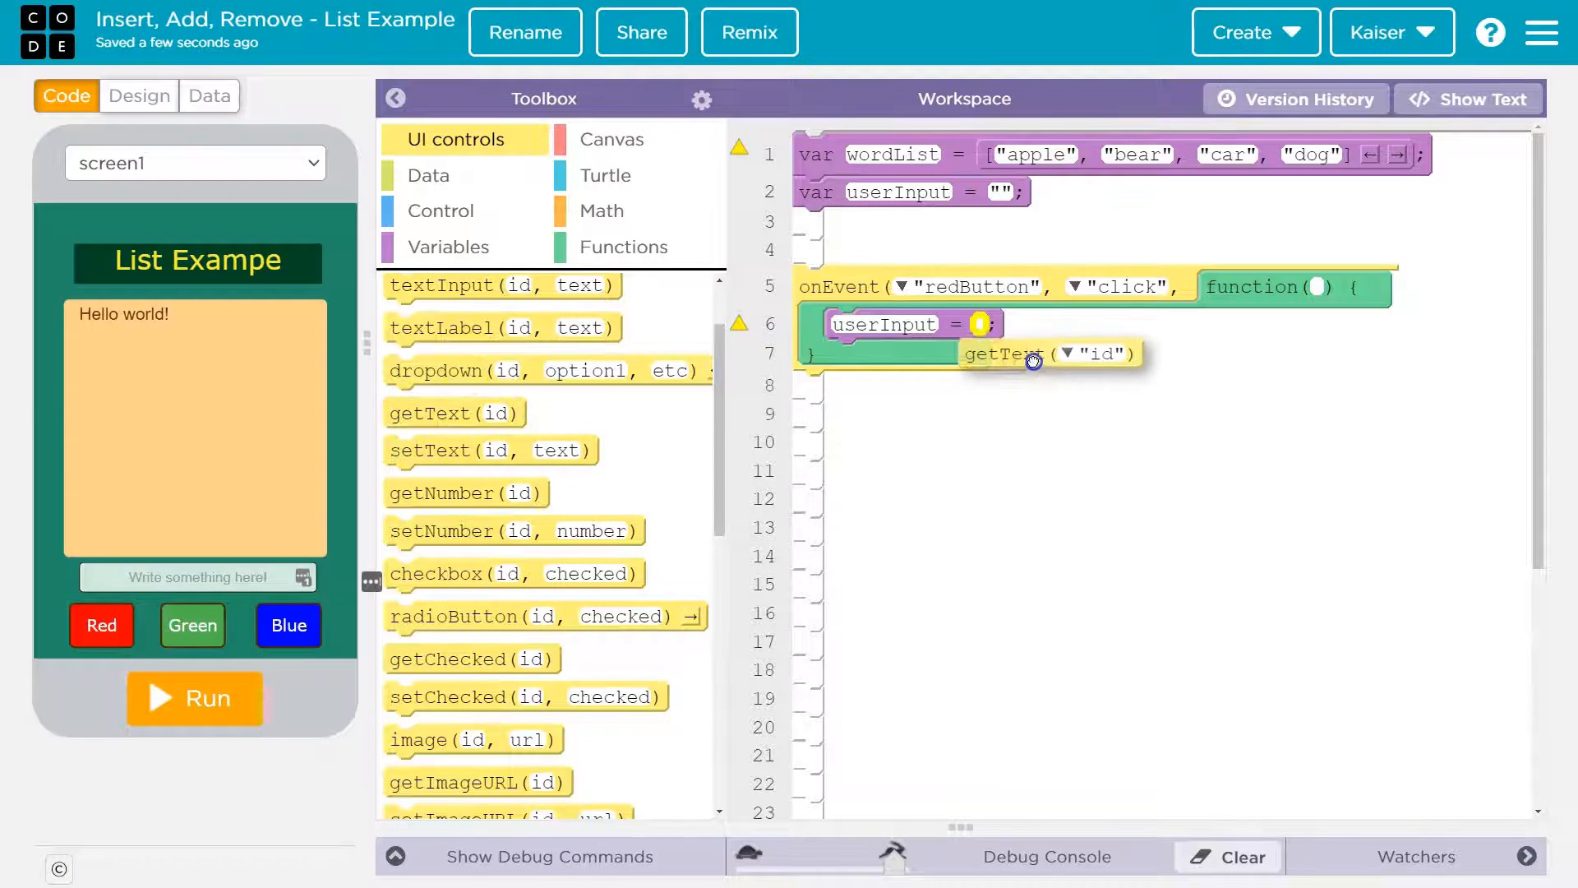
left_click_drag(1032, 360, 1017, 331)
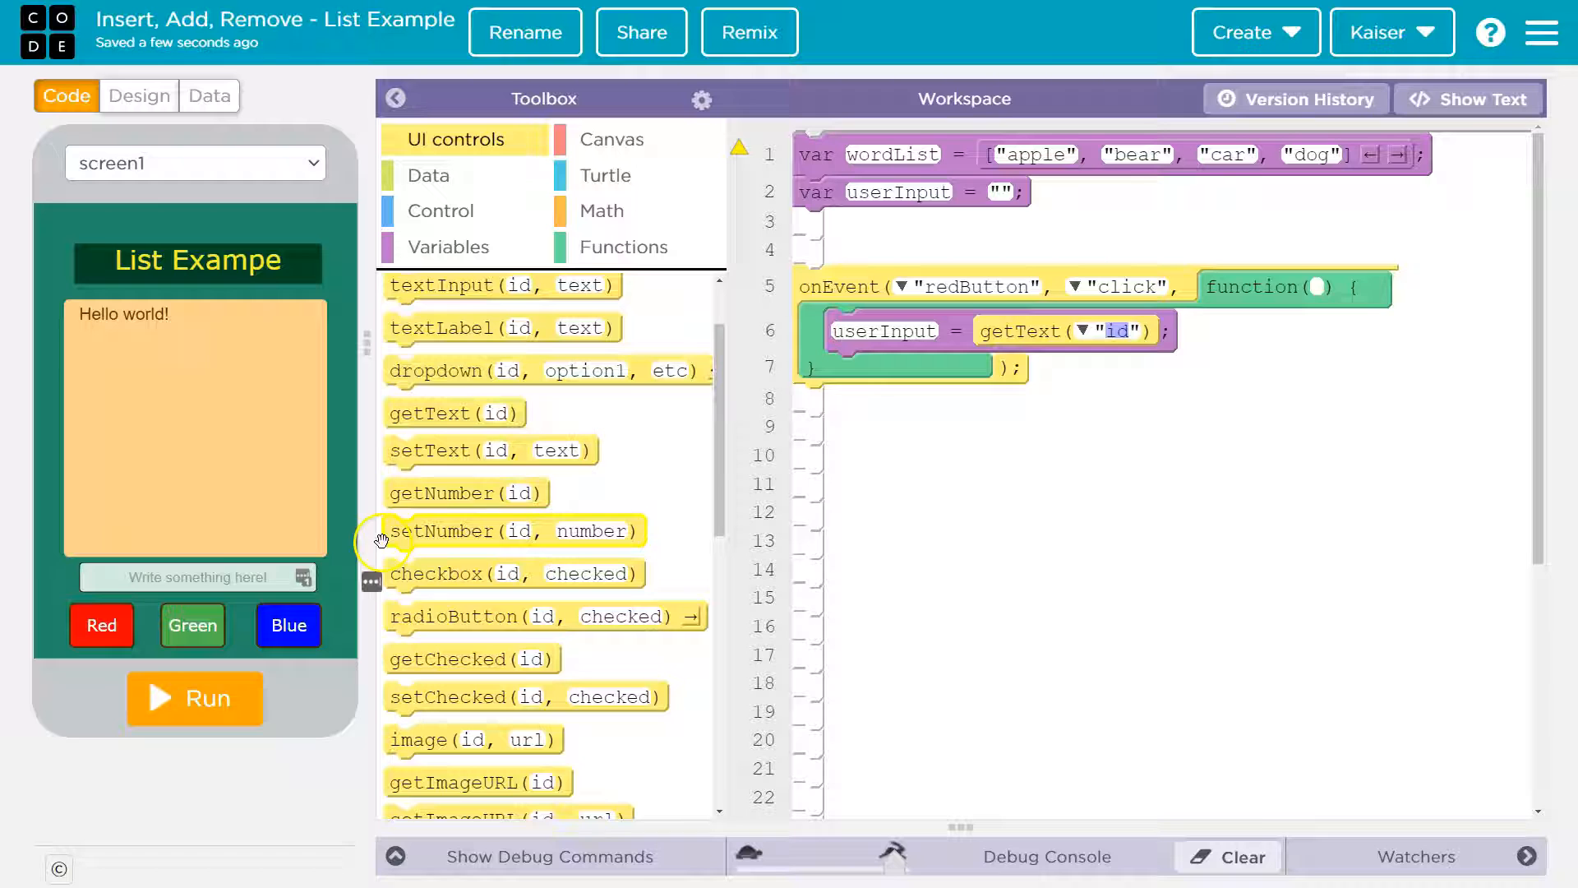
left_click(194, 698)
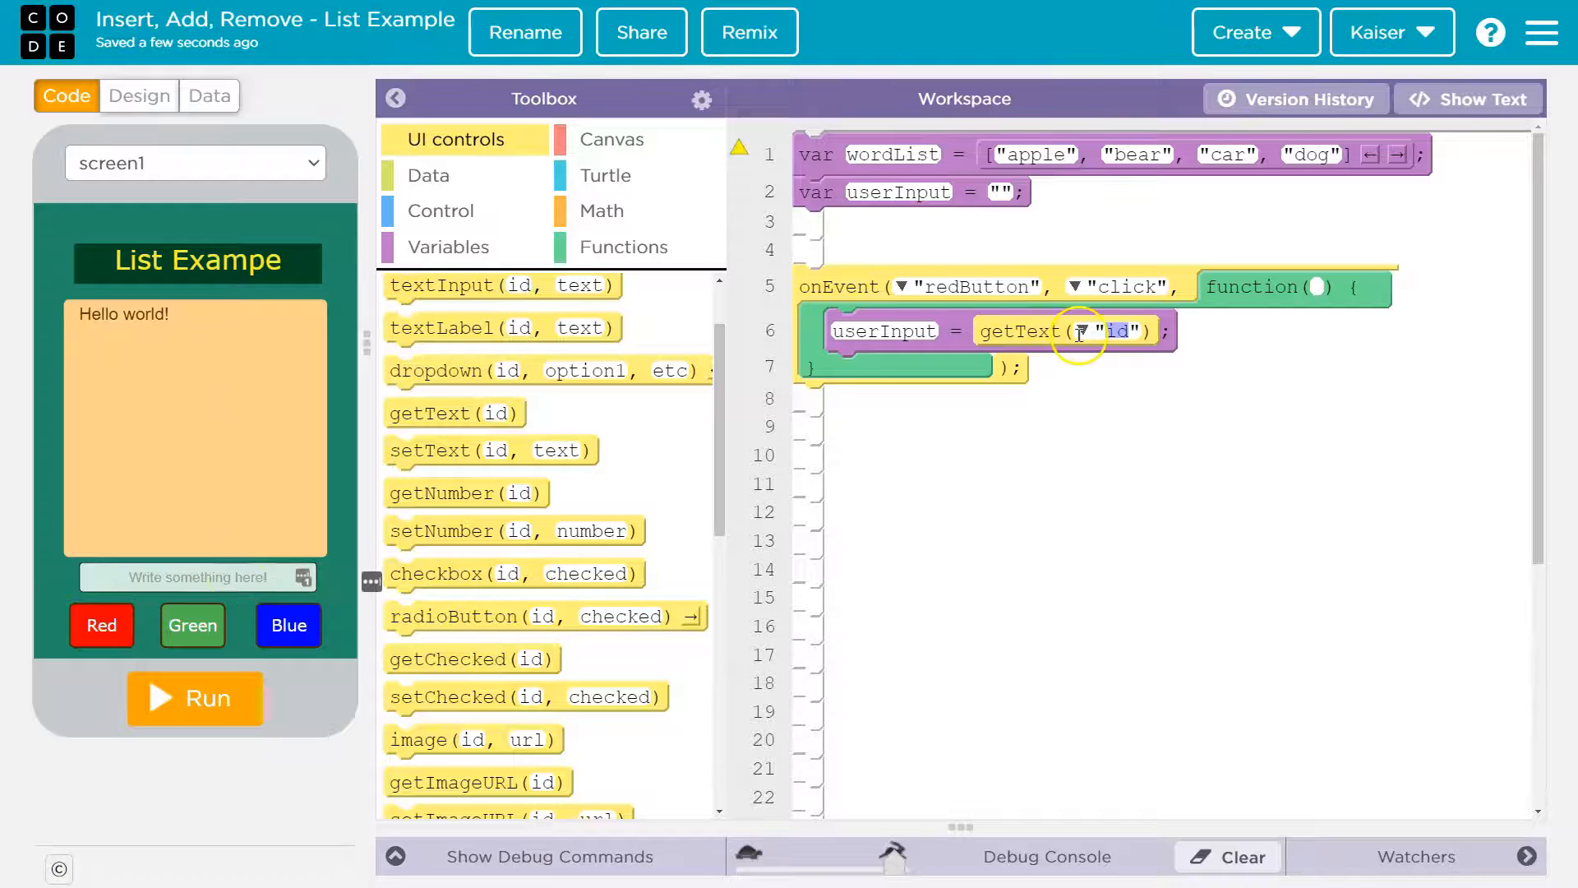
left_click(1085, 331)
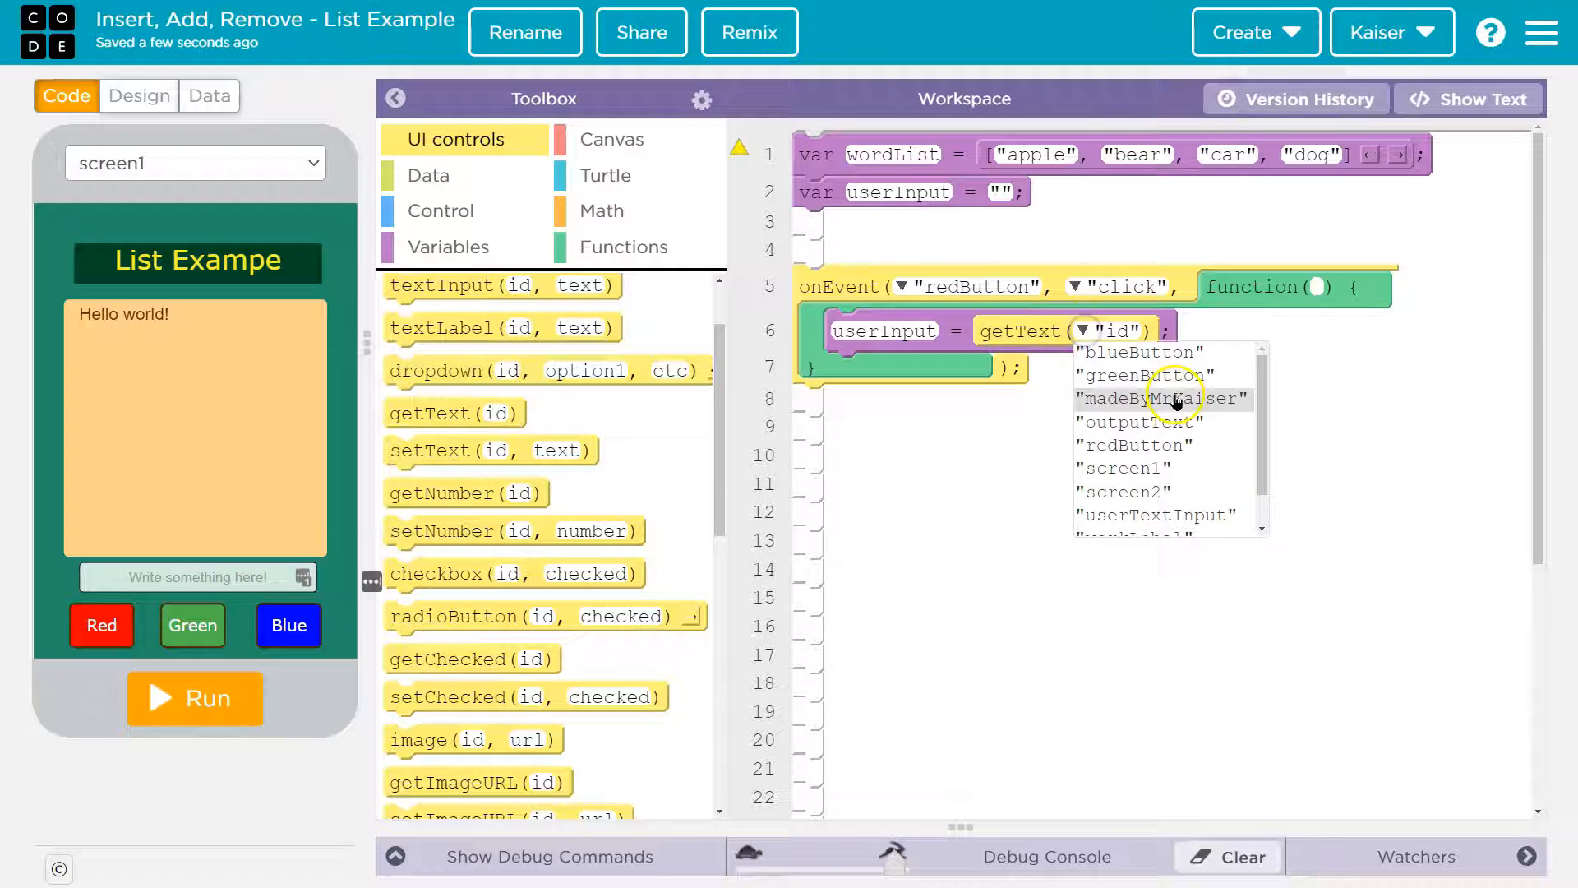
left_click(1154, 515)
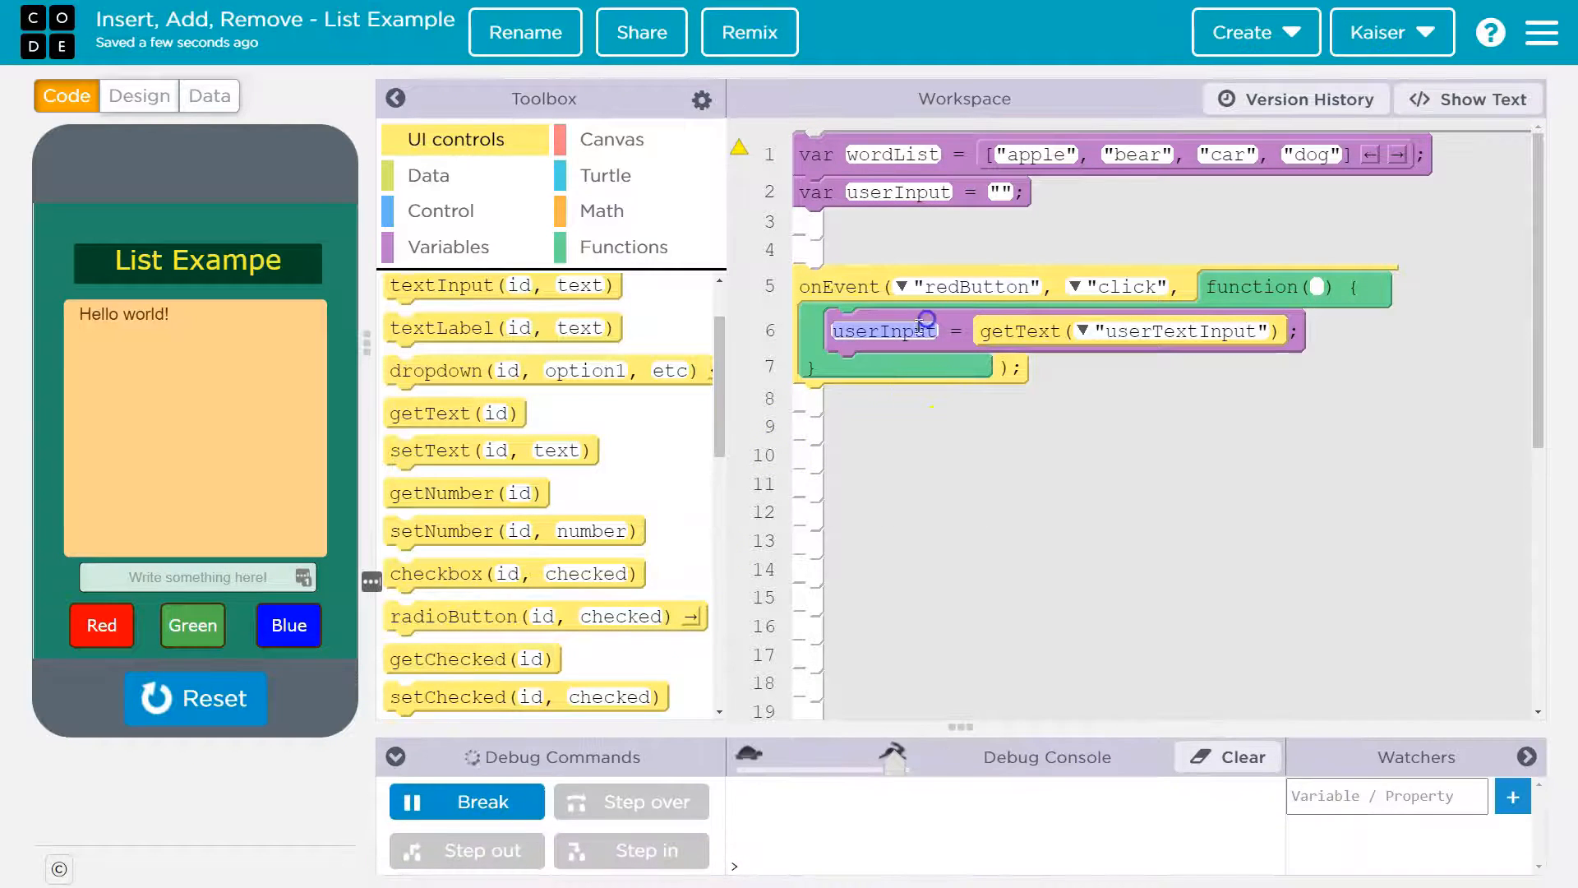
Step: Add a userInput watcher, press Red to confirm the captured text, then stop the app
type("userInput")
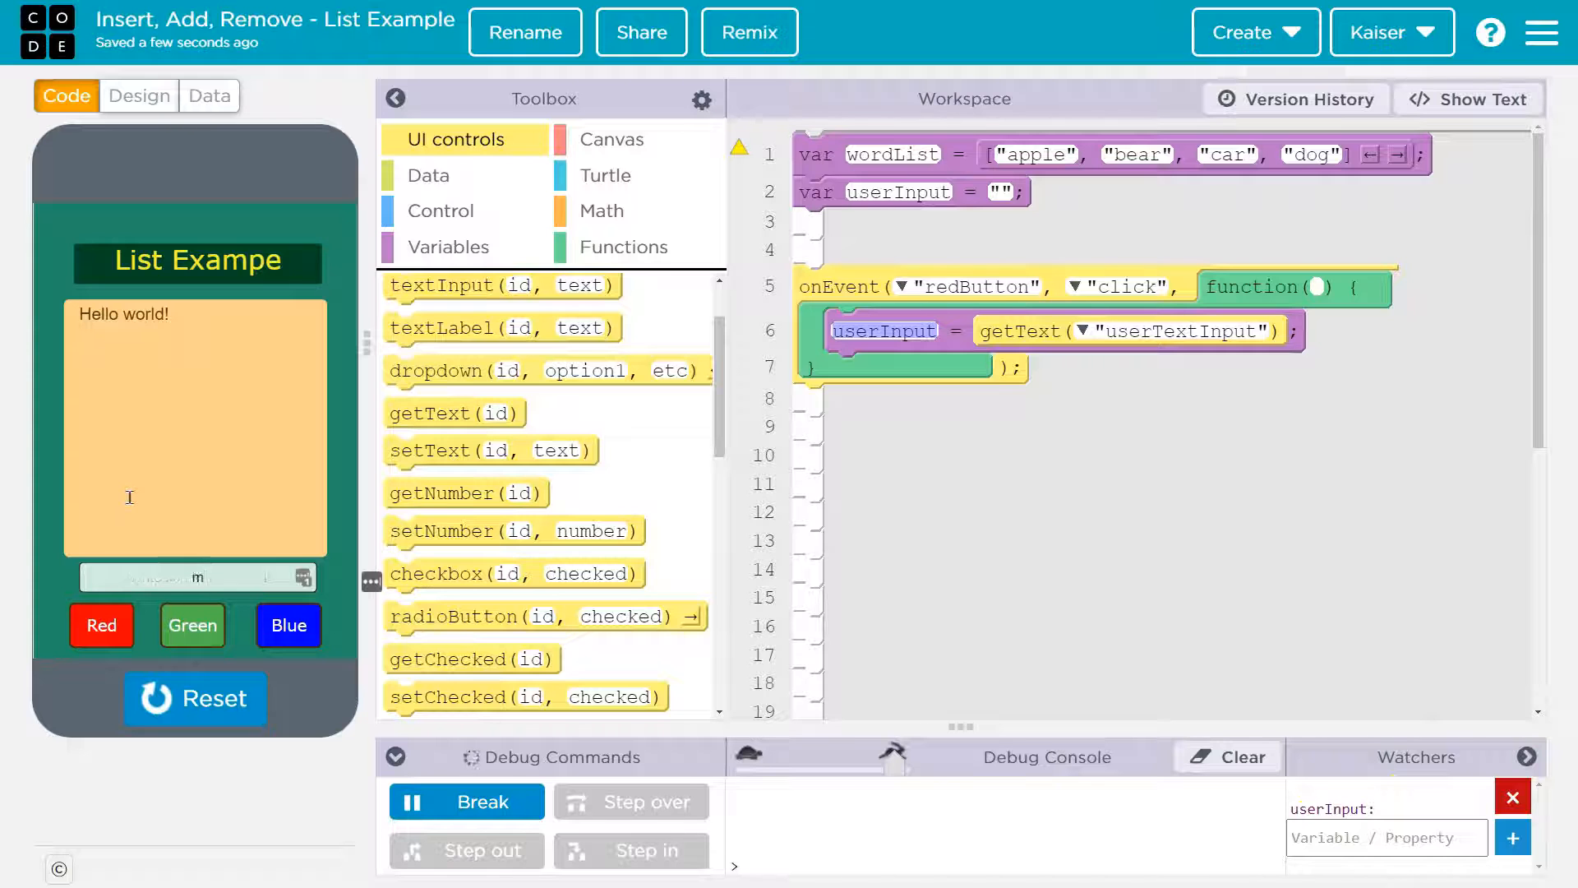
left_click(100, 625)
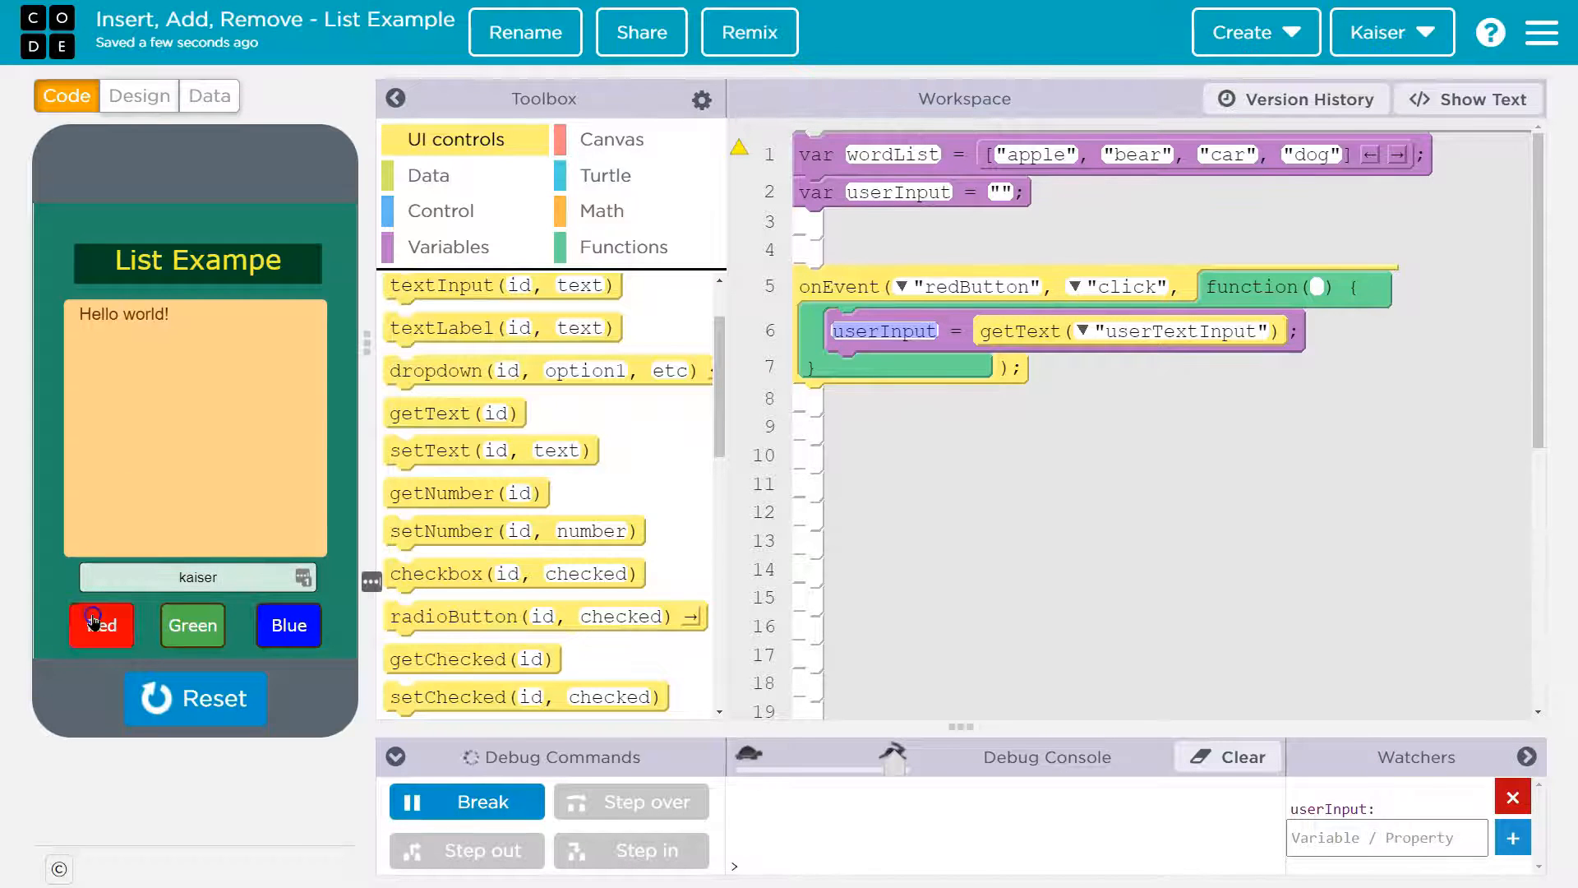
left_click(100, 625)
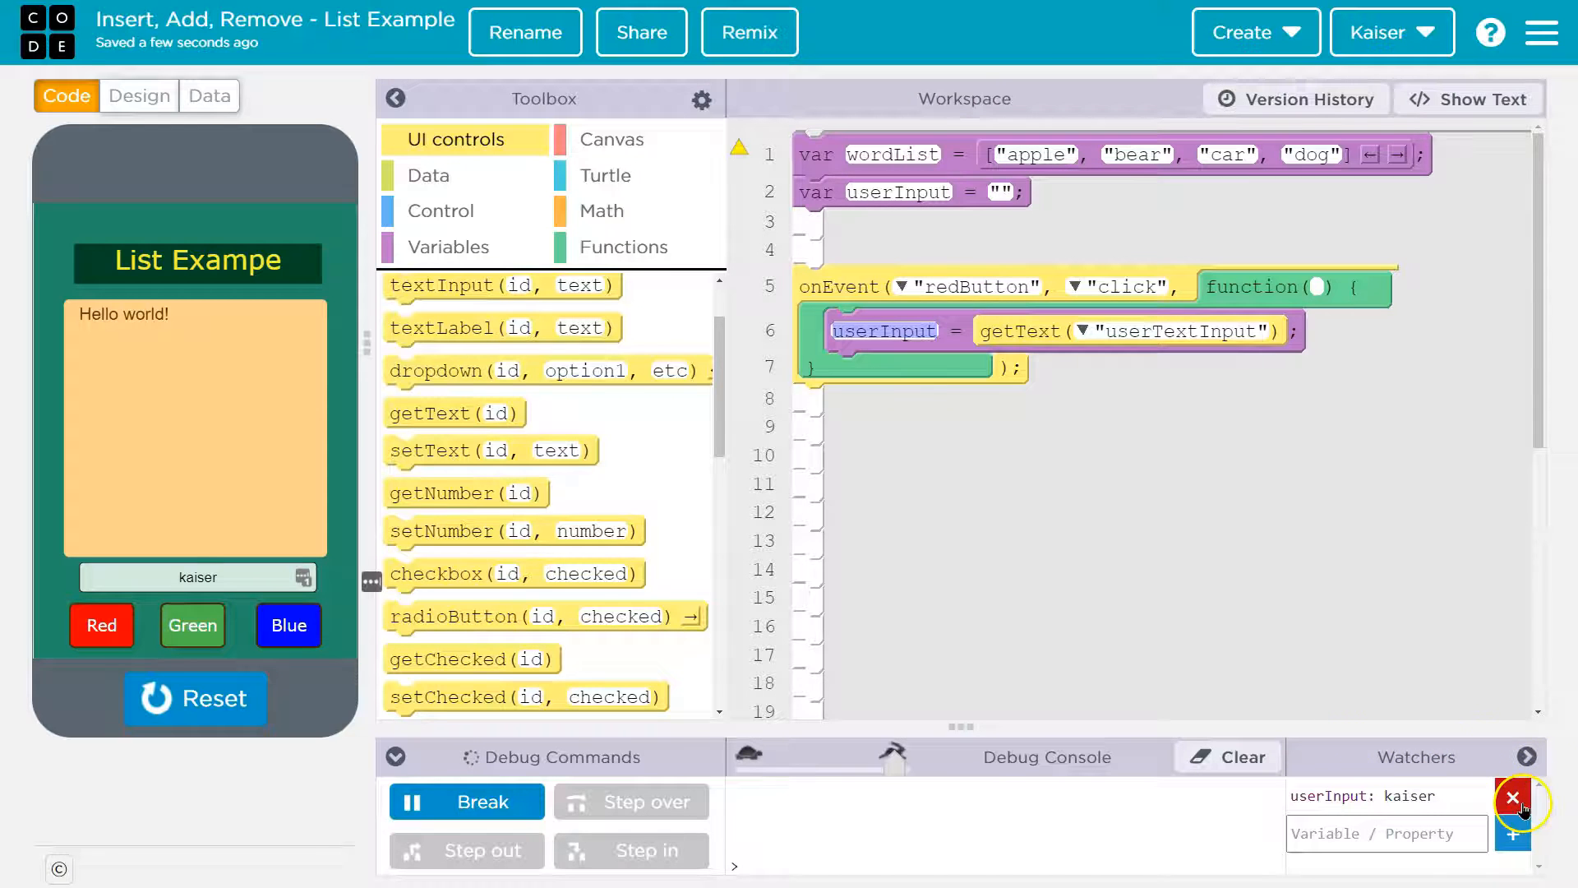
left_click(1510, 795)
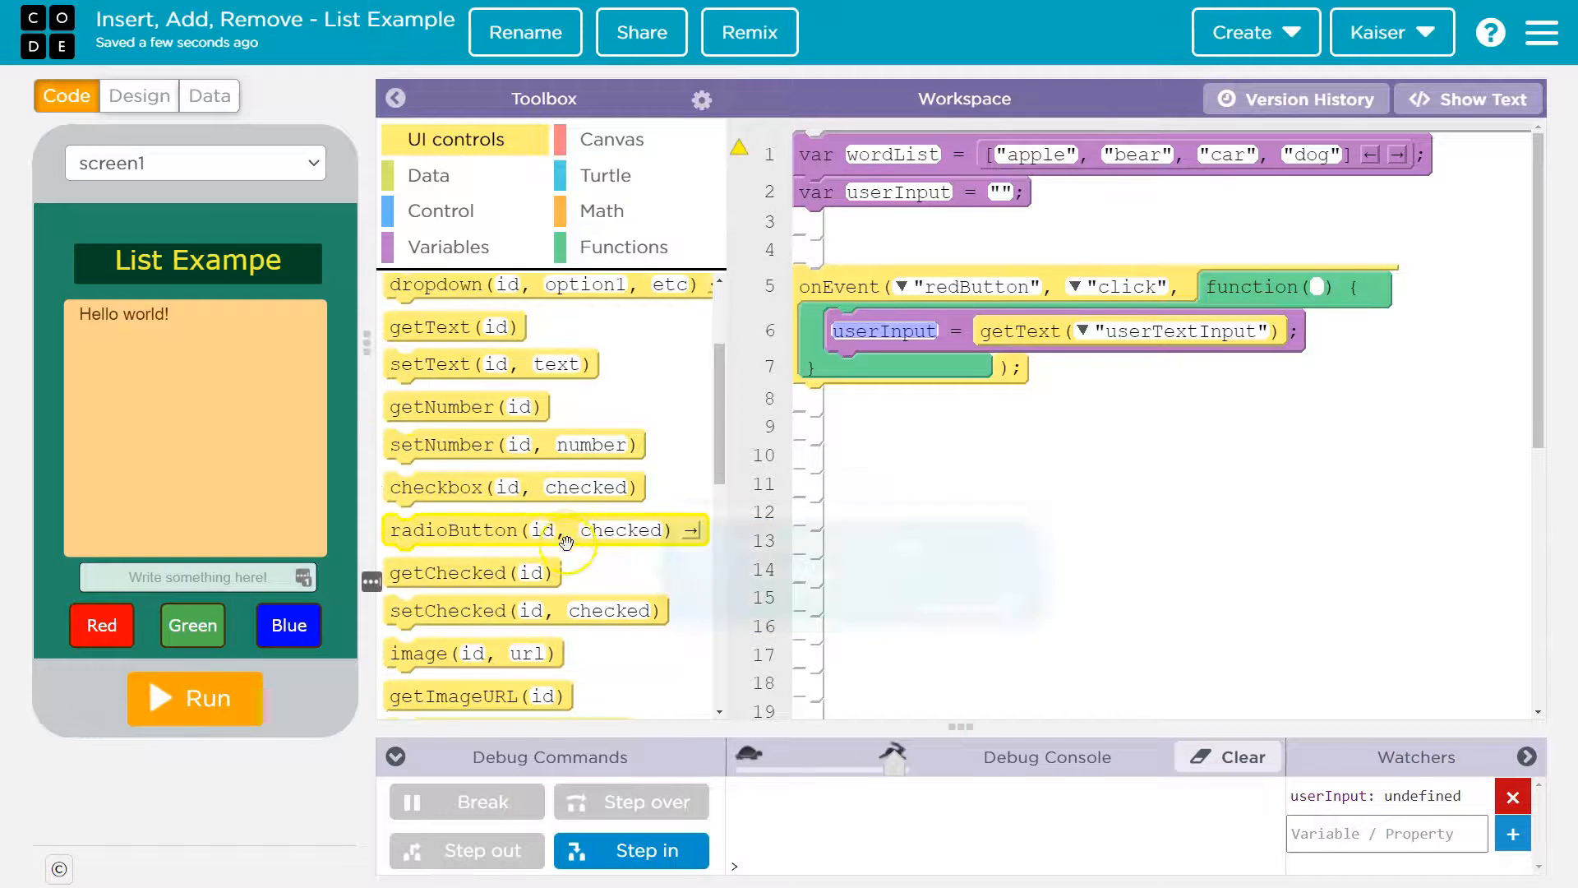
Step: Add insertItem to the red handler, inserting userInput into wordList at index 2
left_click(447, 246)
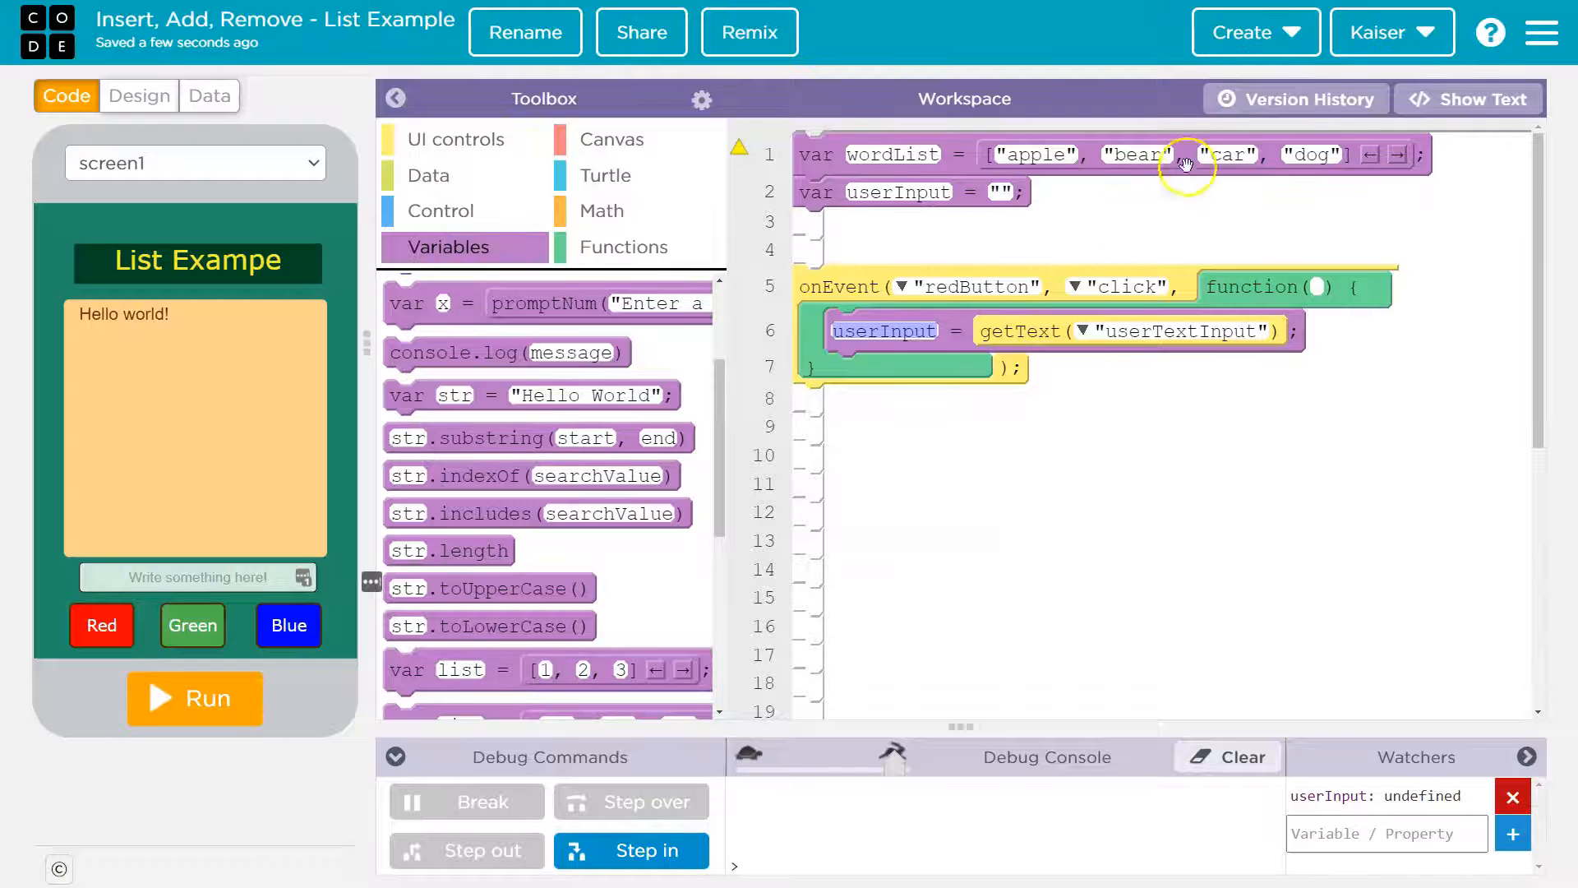
mouse_move(1178, 154)
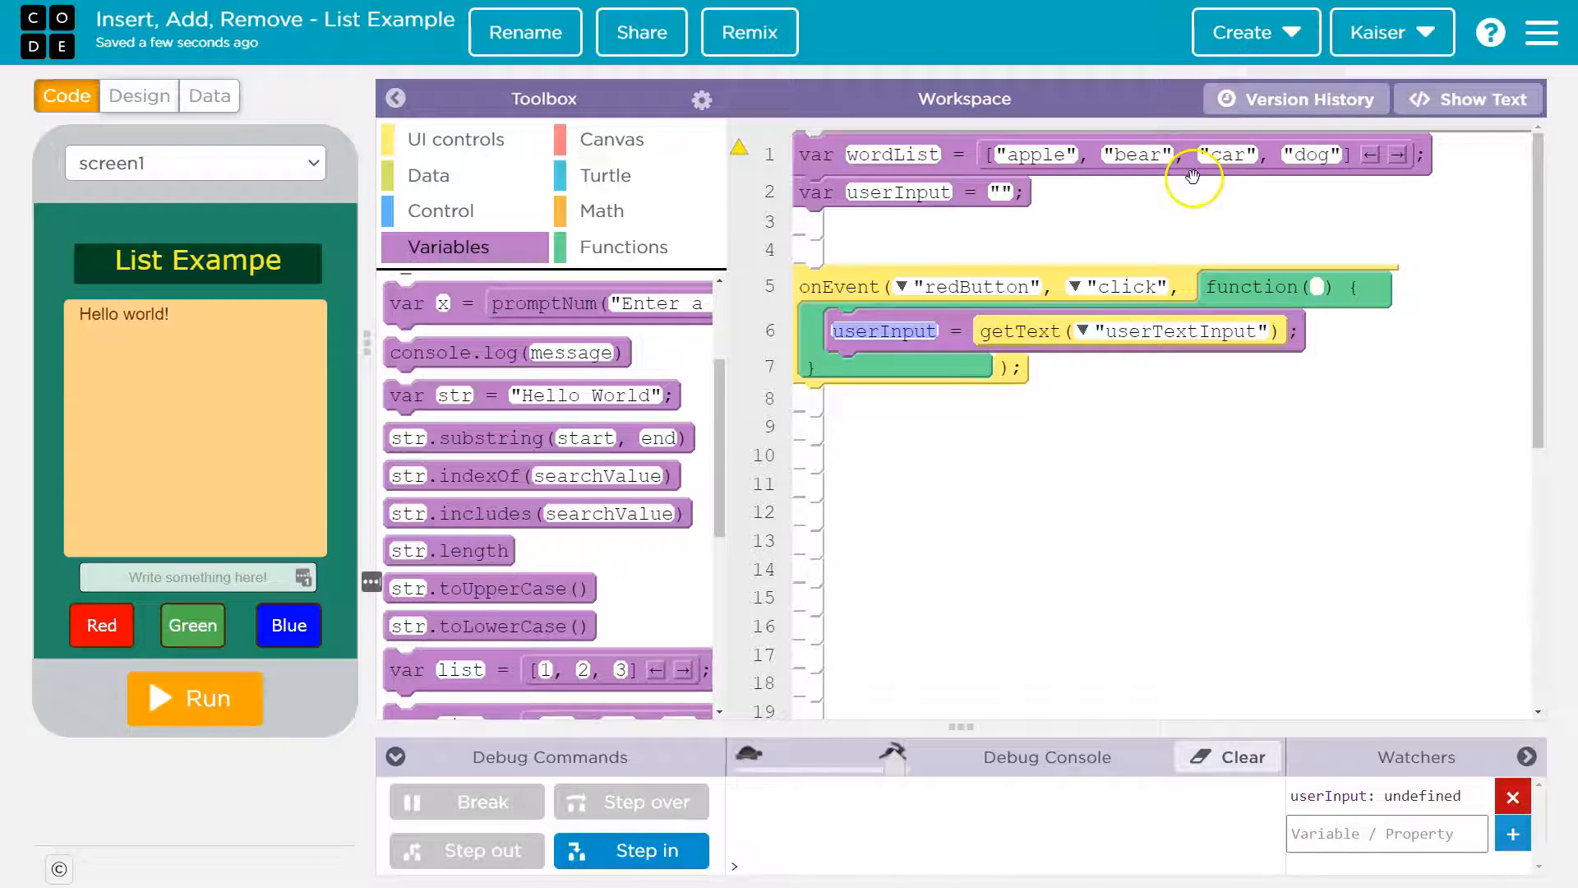
scroll("down", 3)
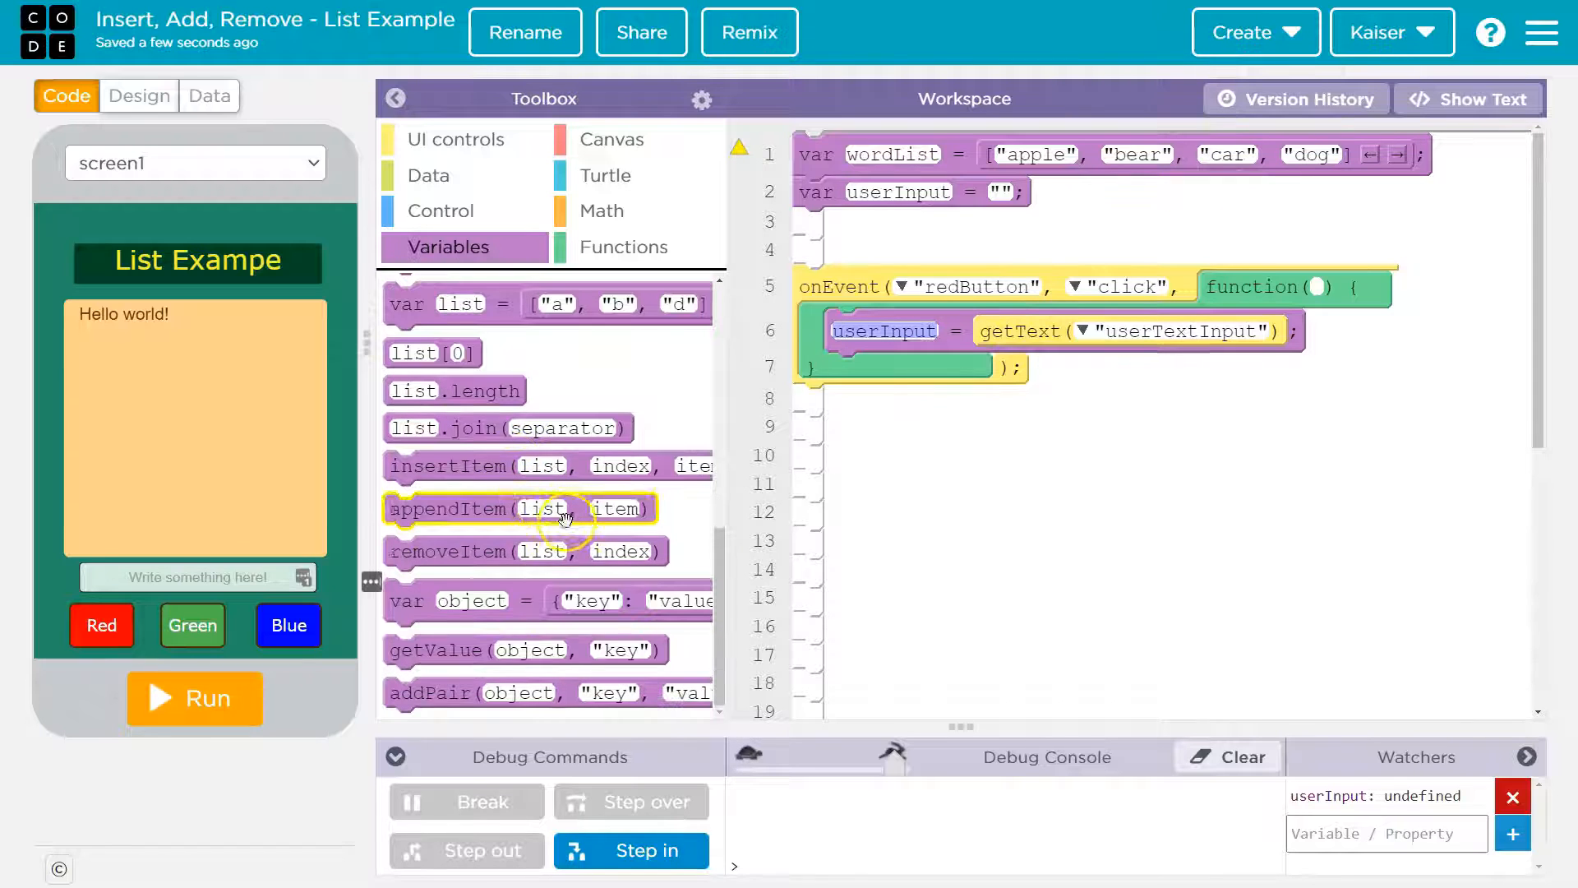
mouse_move(490, 460)
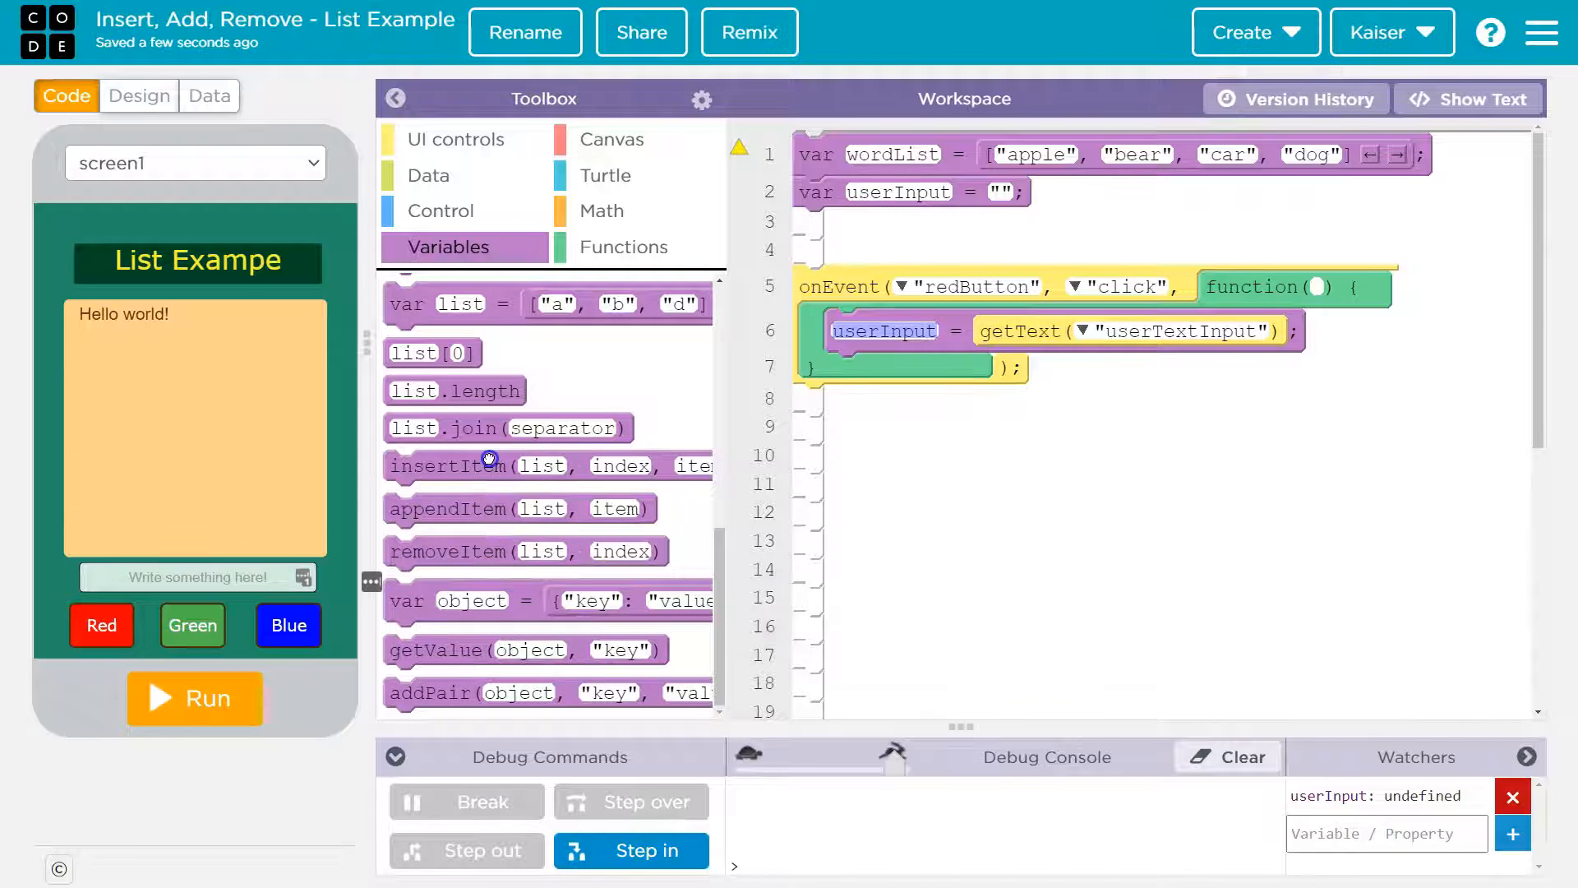
left_click_drag(483, 464, 926, 367)
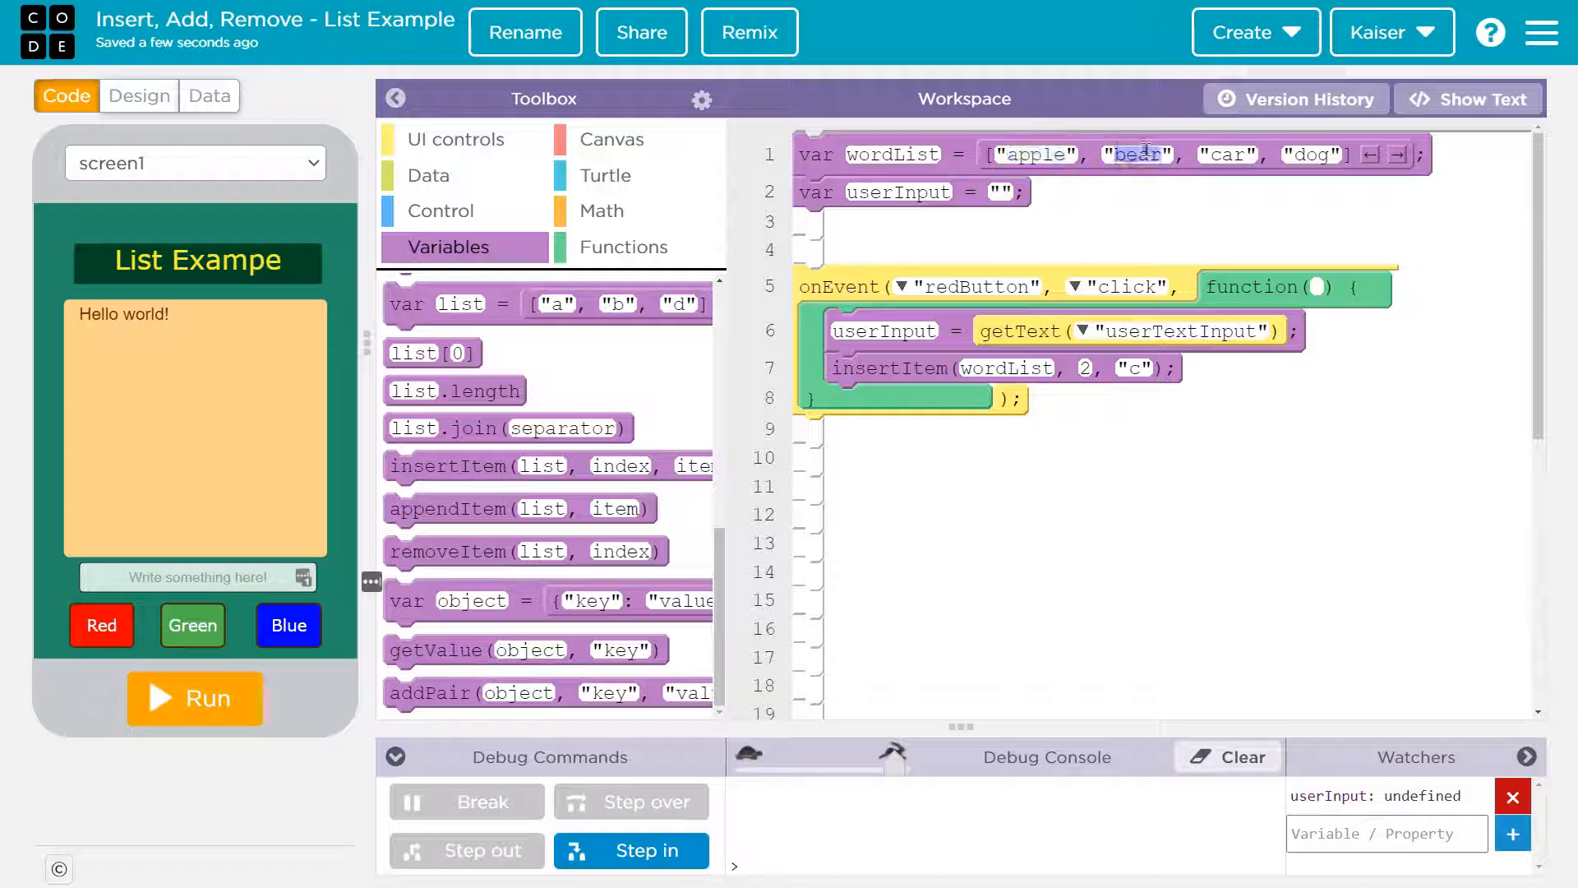
left_click(1227, 153)
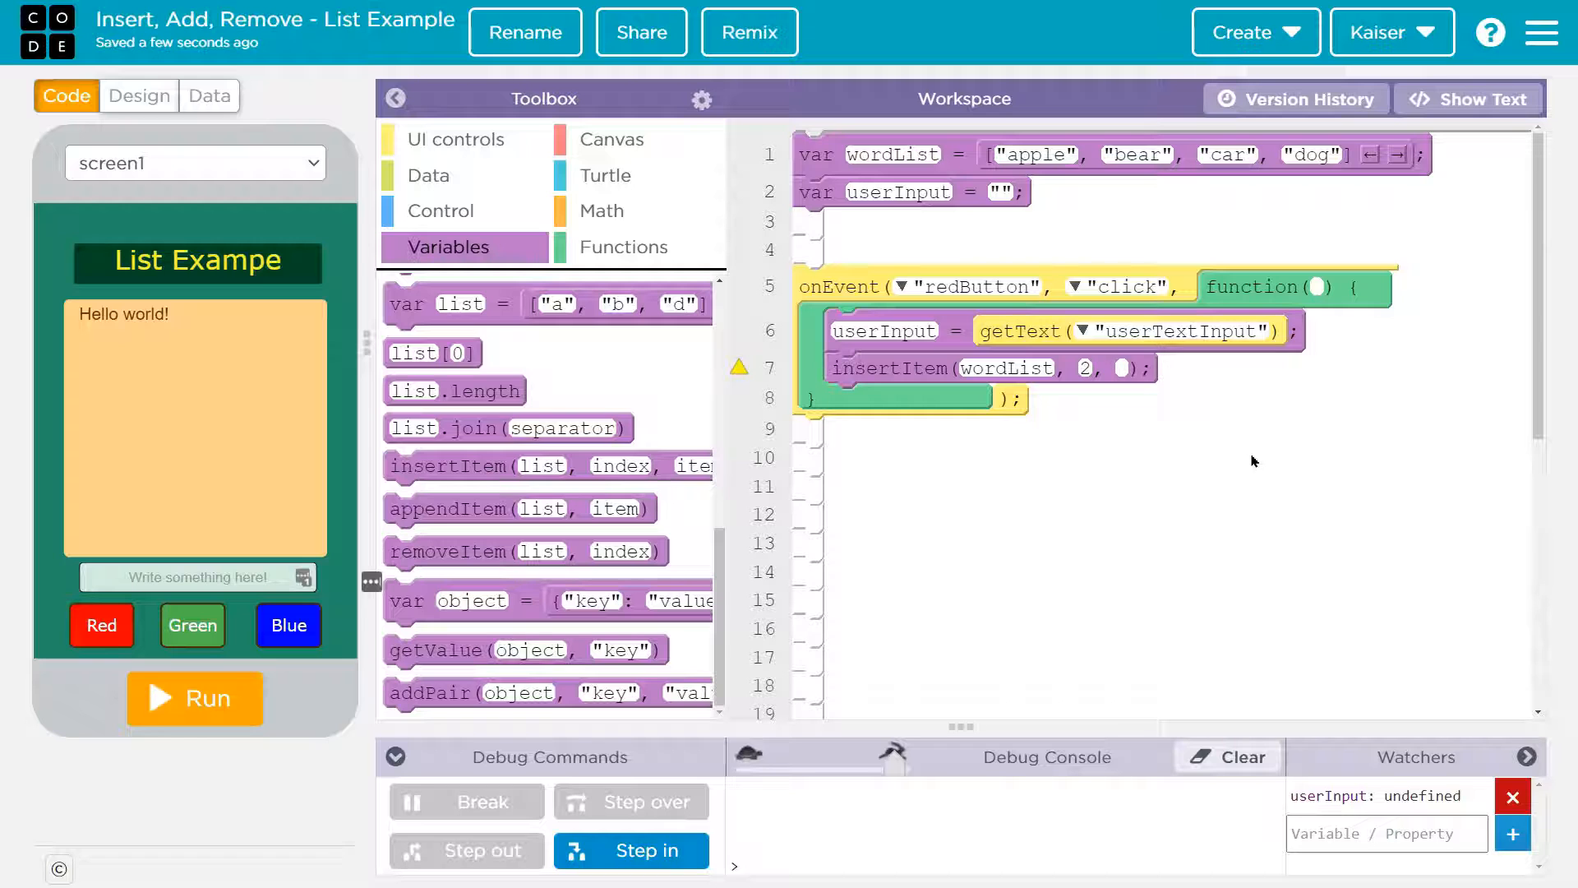
type("userINp")
type("Kaiser")
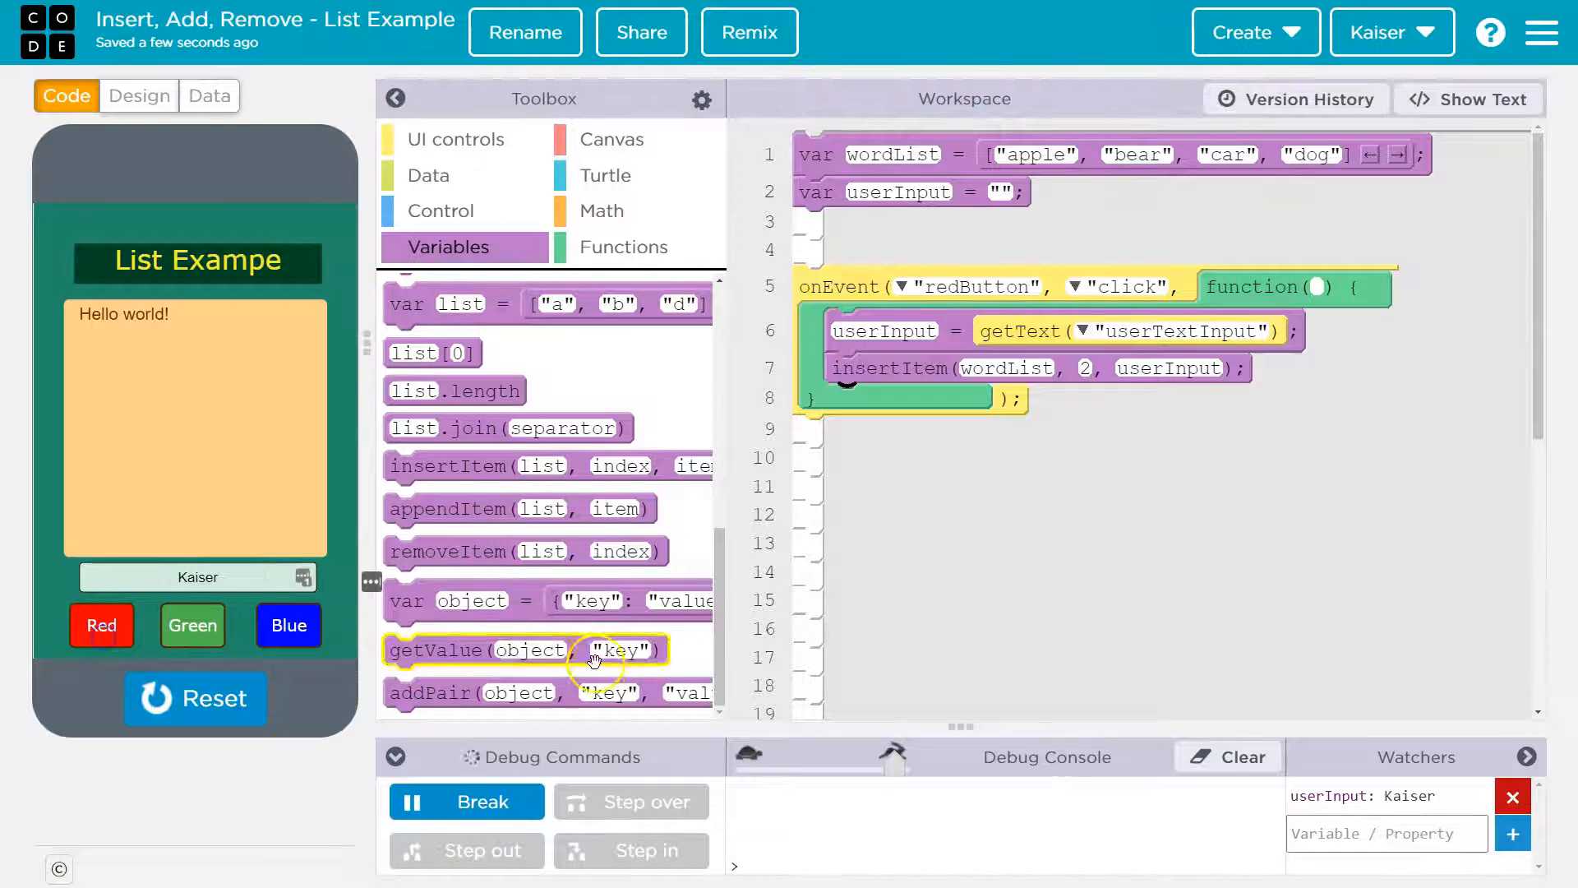
mouse_move(1251, 694)
type("wordList")
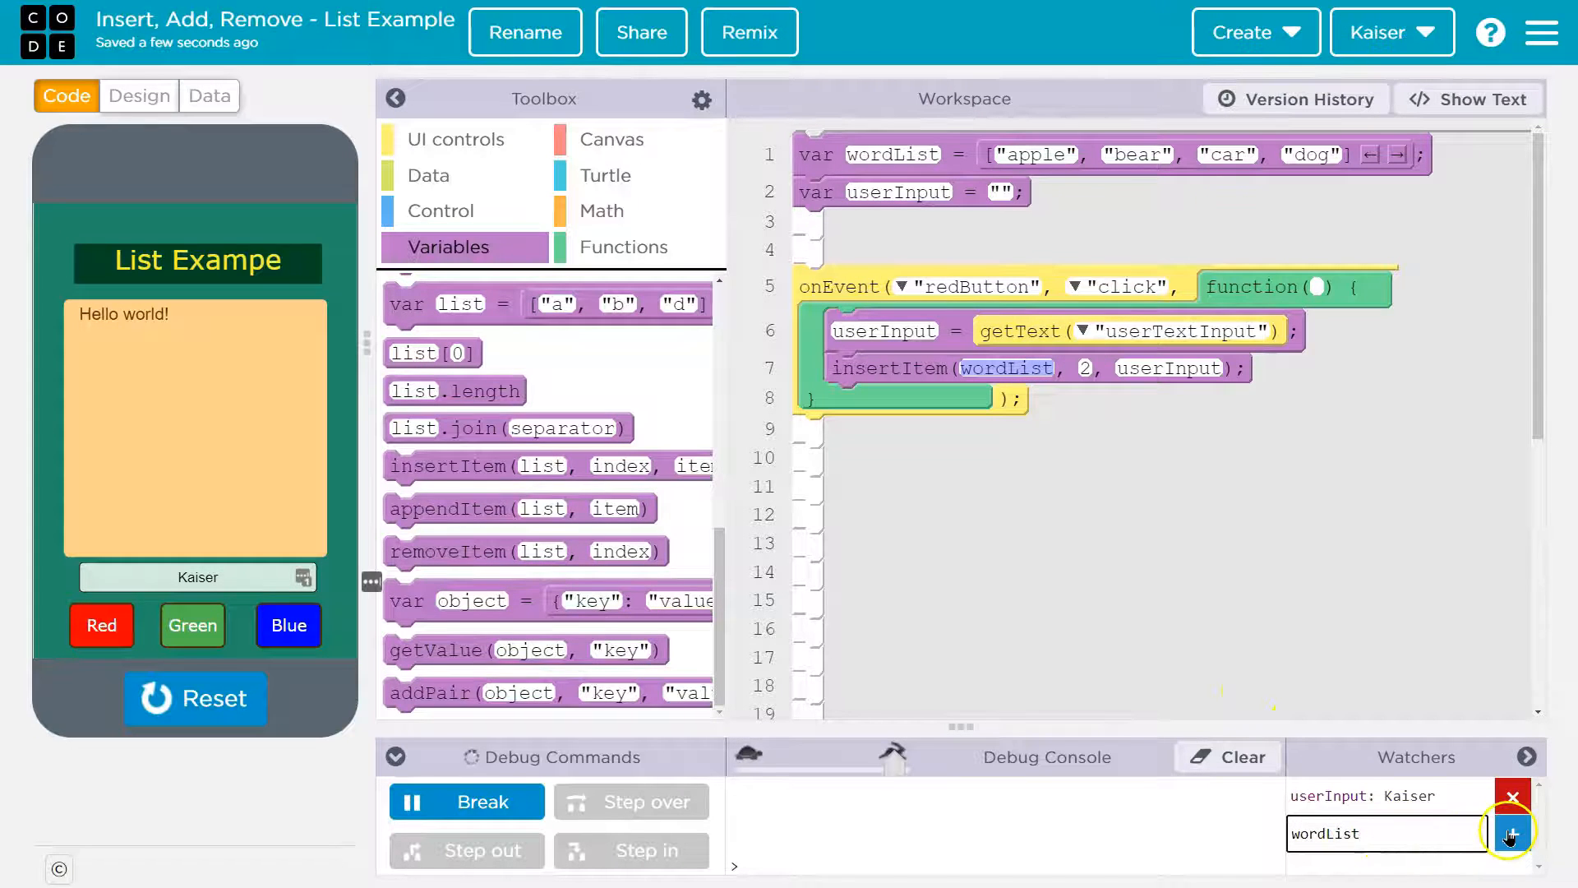
left_click(1510, 832)
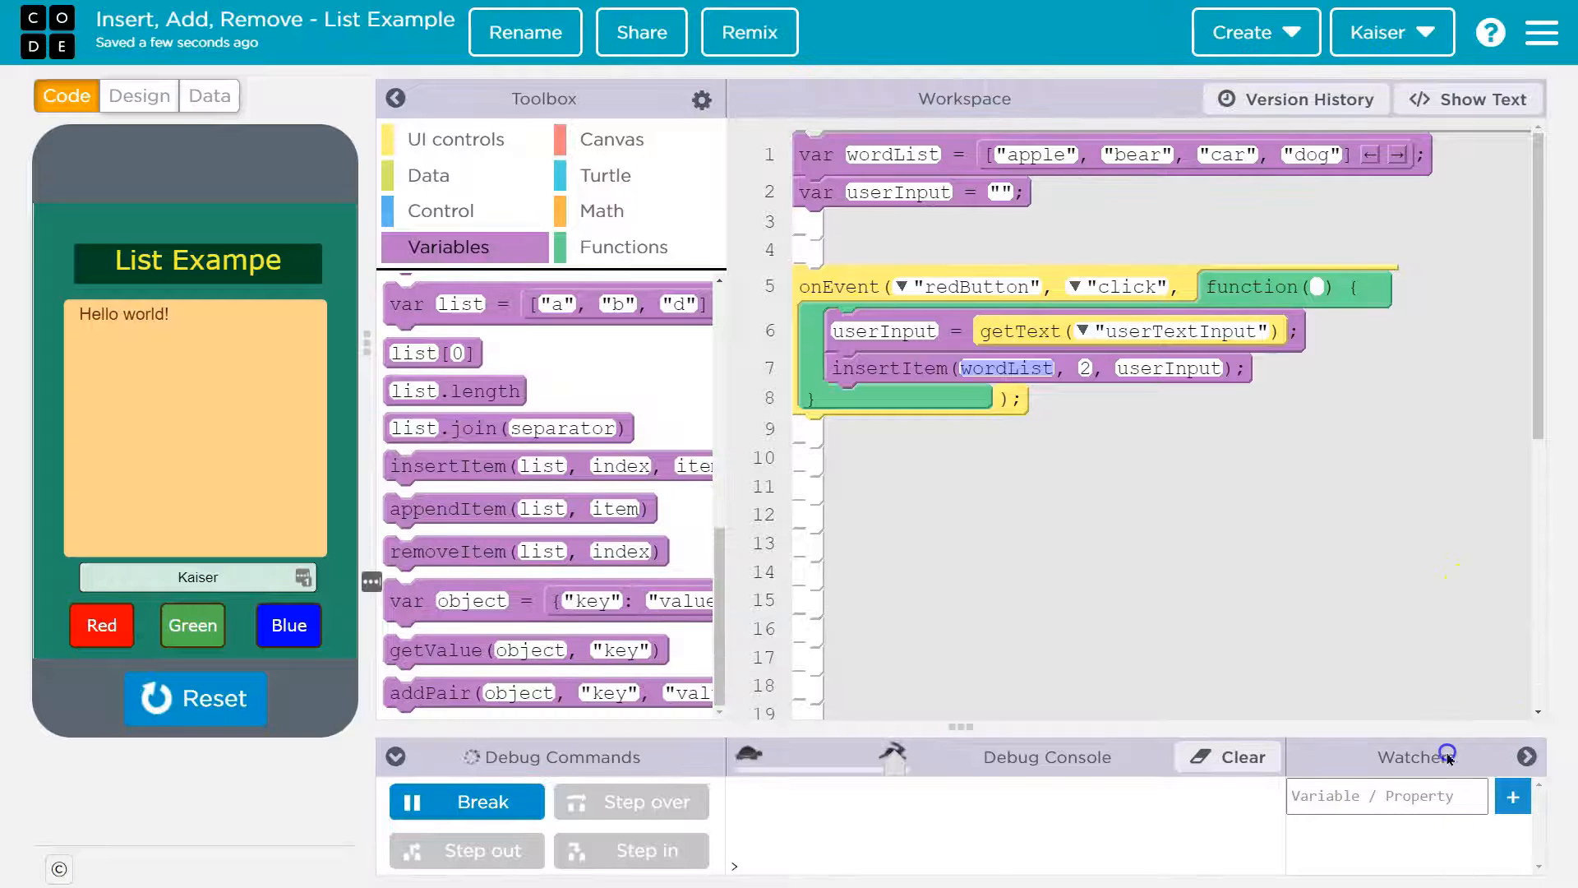
left_click(194, 698)
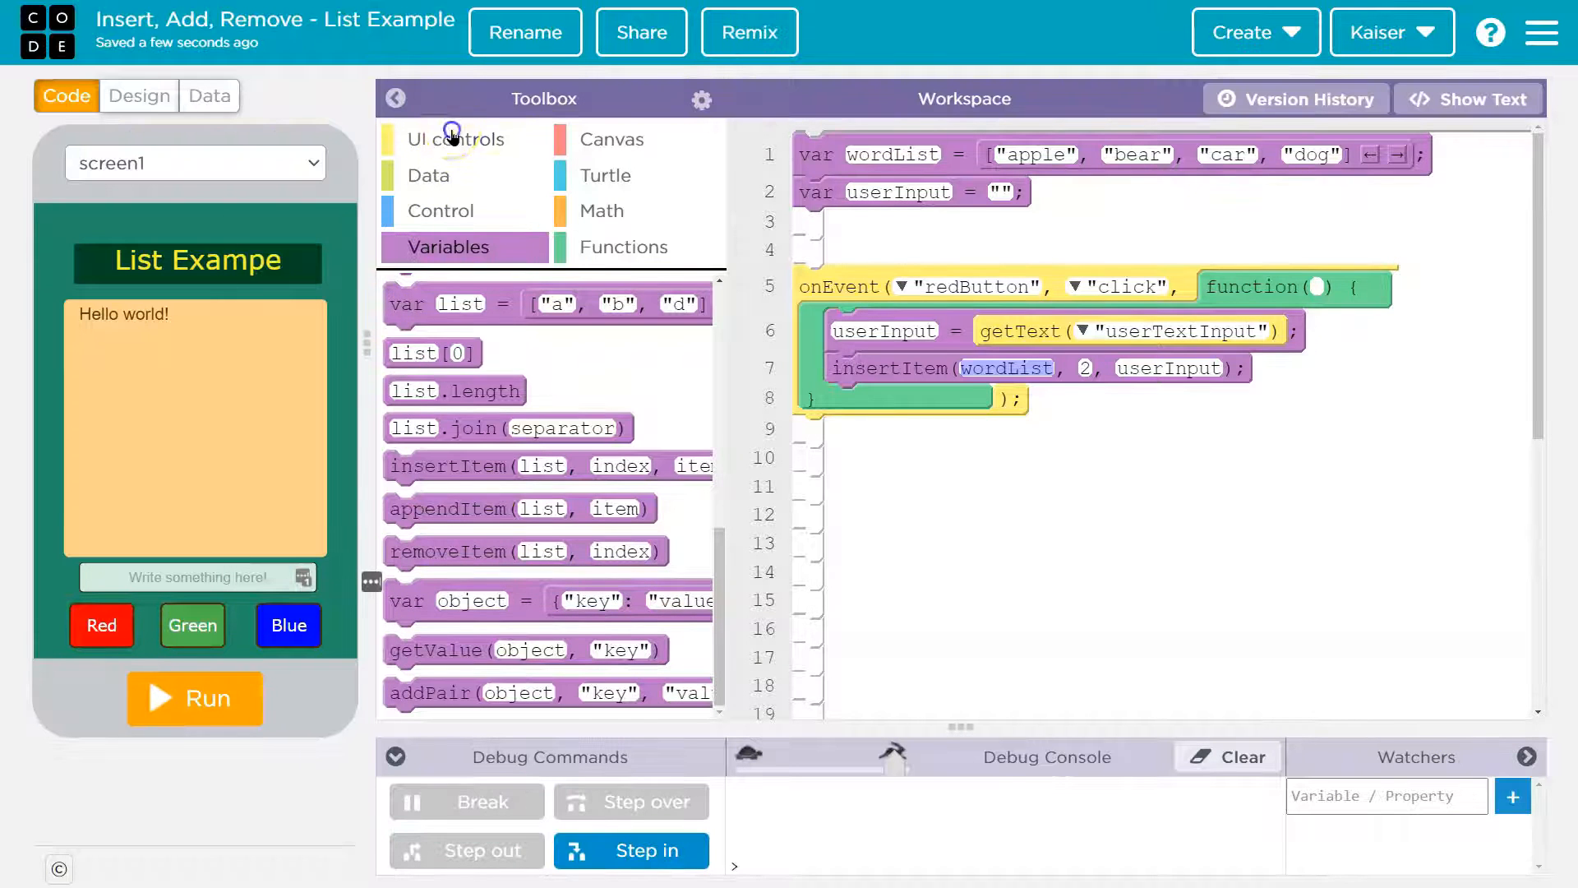
left_click(460, 138)
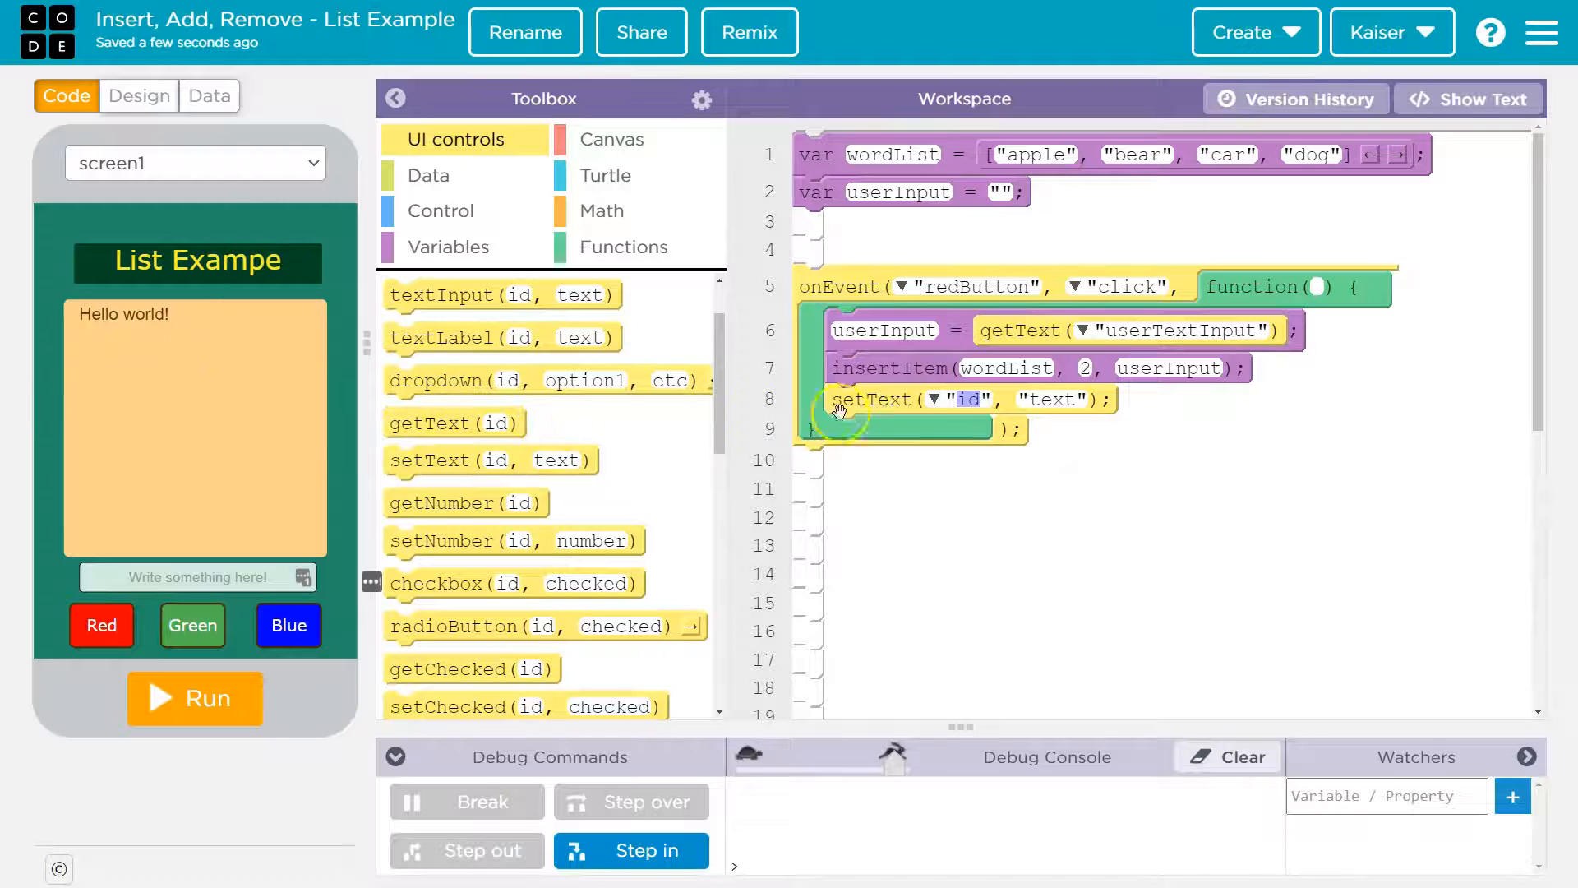
Step: Make setText write wordList into the outputText element
left_click(943, 400)
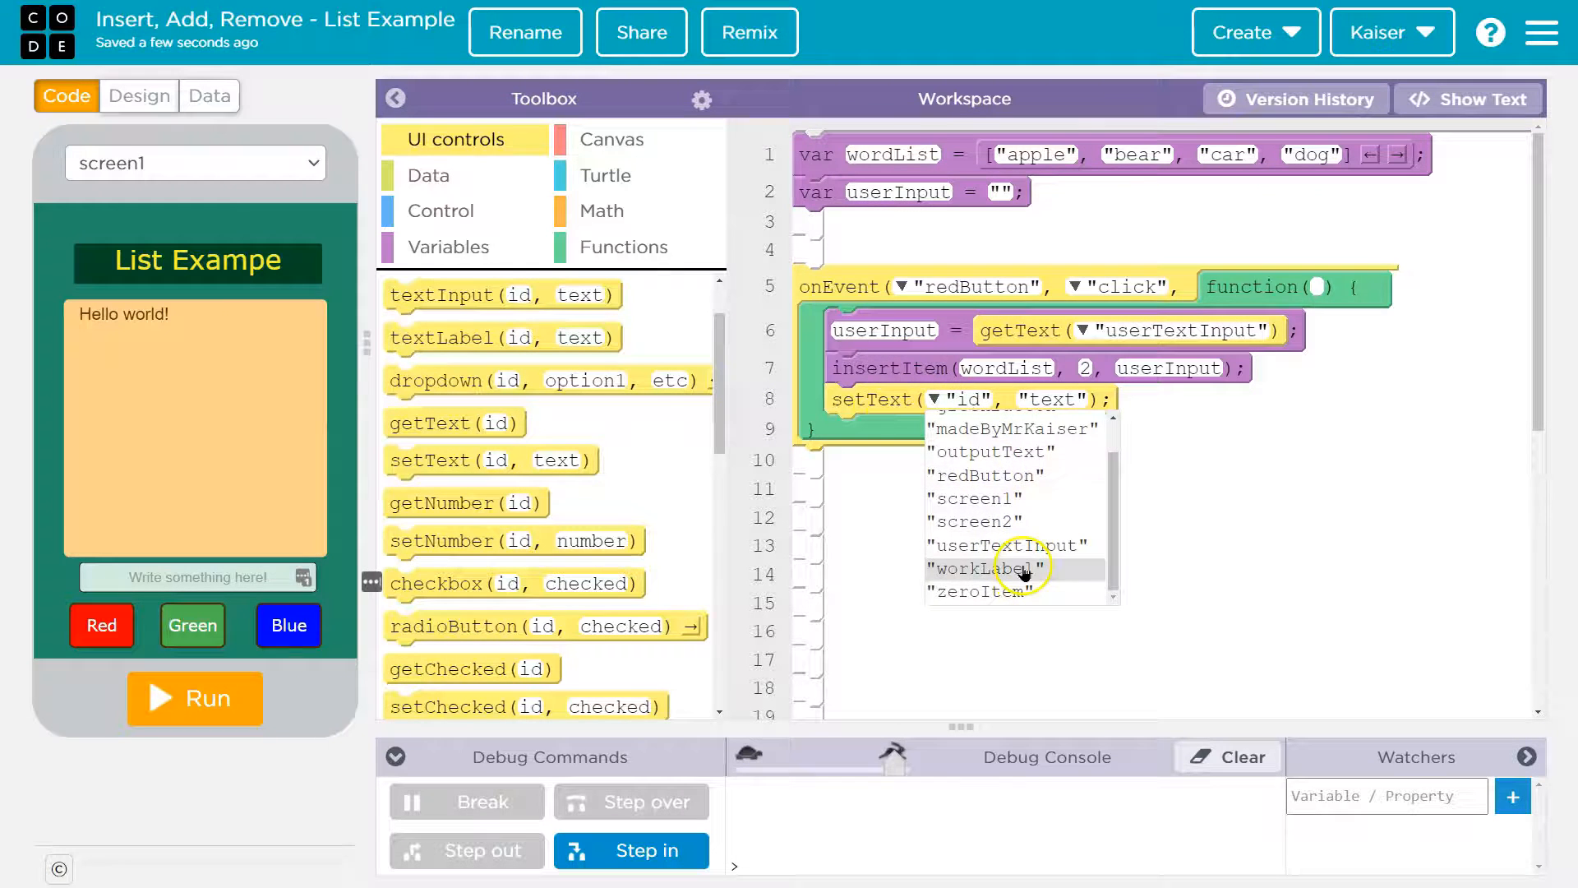
left_click(991, 451)
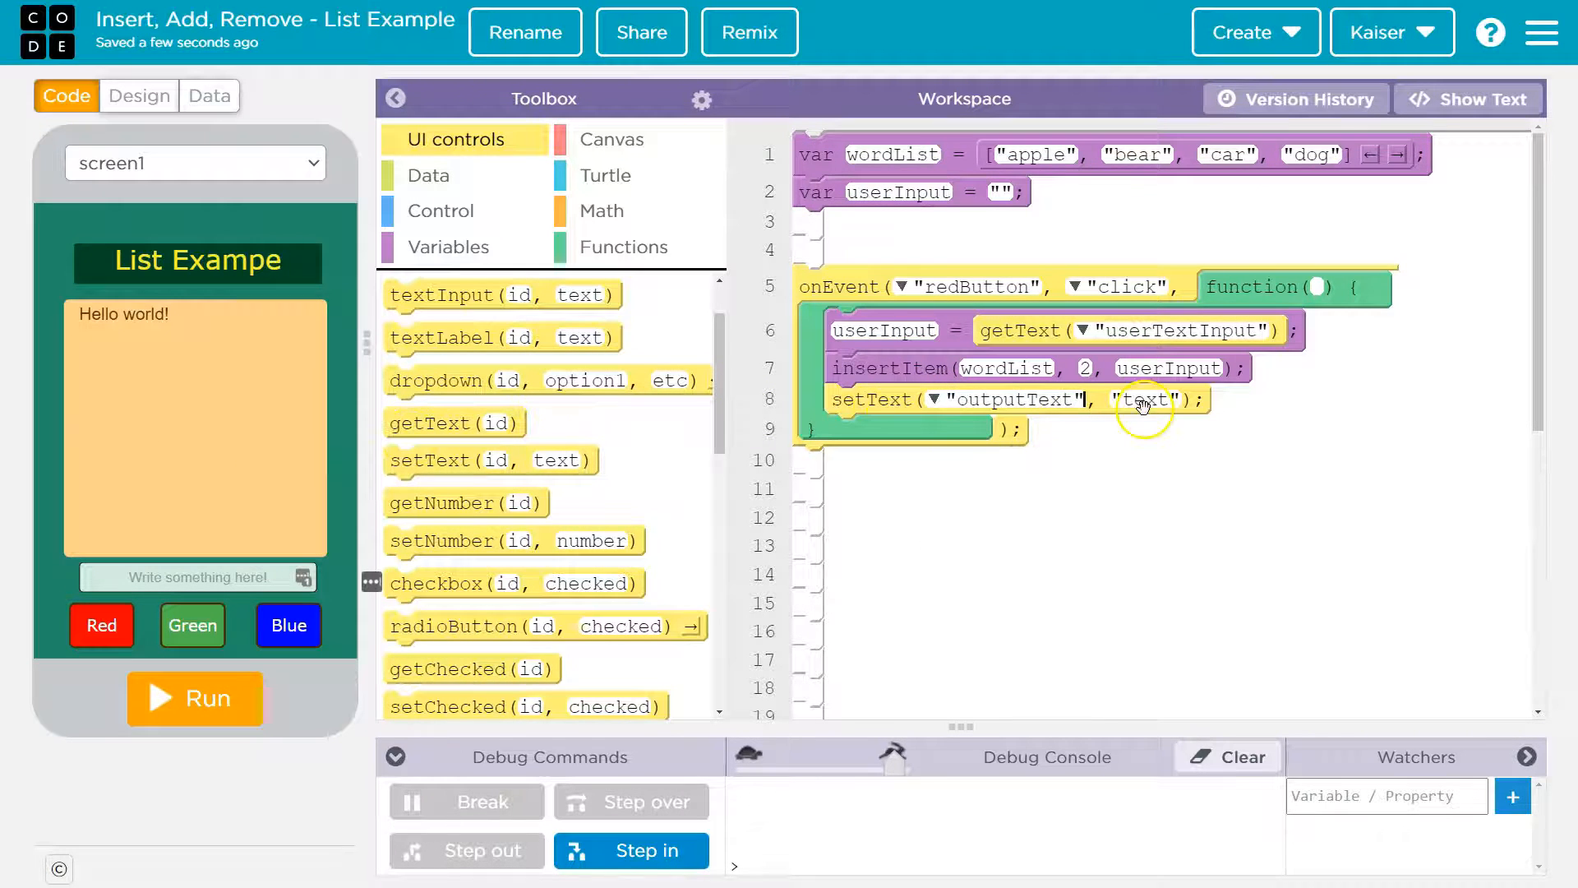
left_click(1142, 399)
type("wordLis")
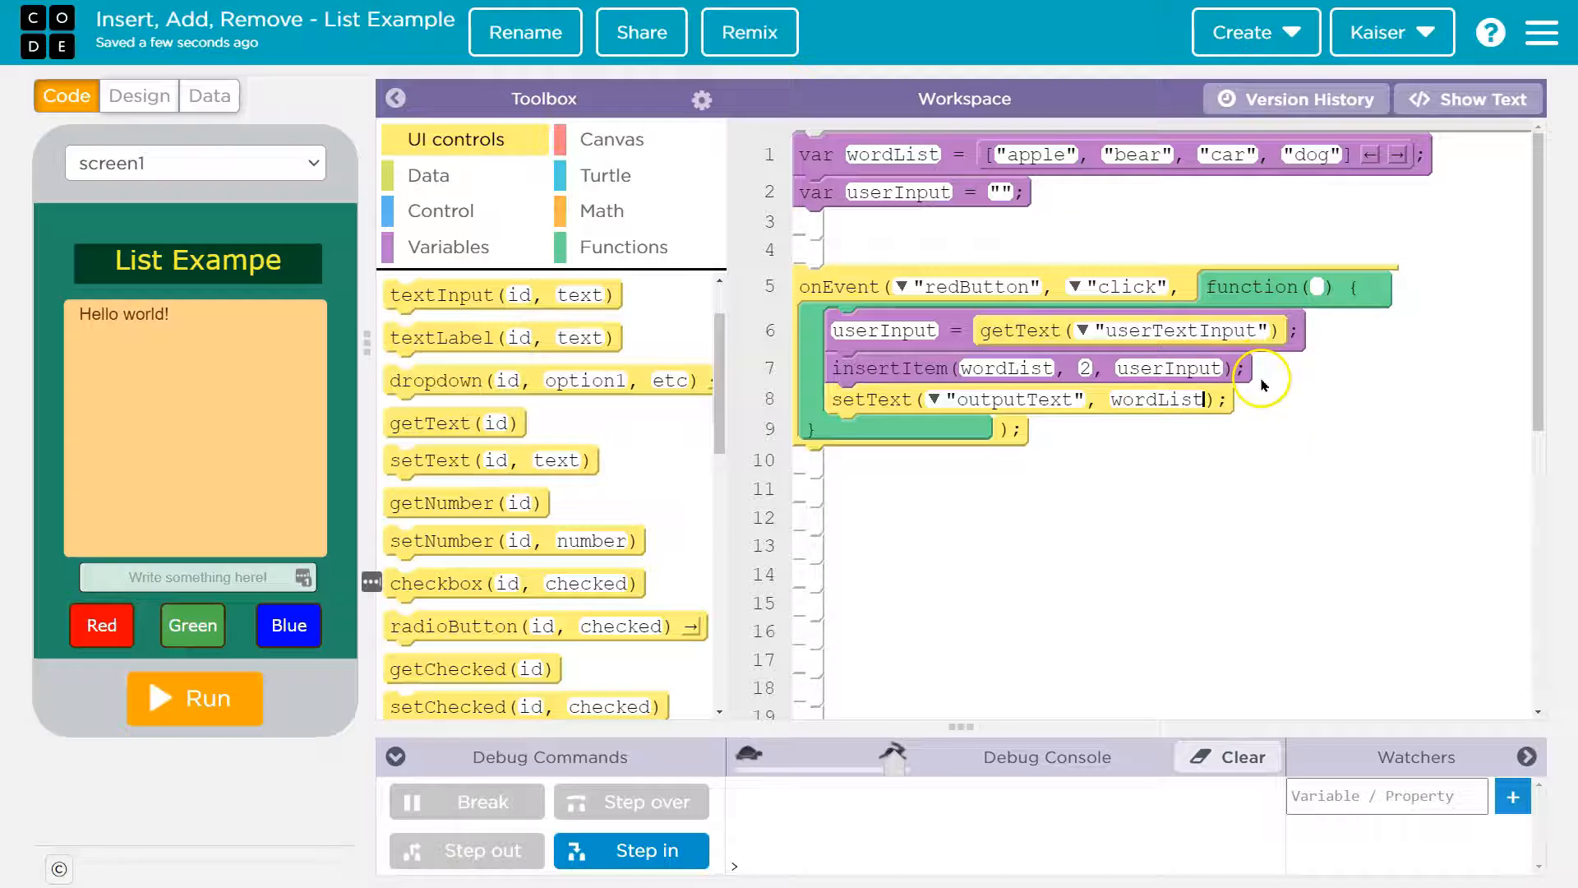
Step: Test-run with a name typed and press Red, showing apple,bear,Kaiser,car,dog
left_click(194, 699)
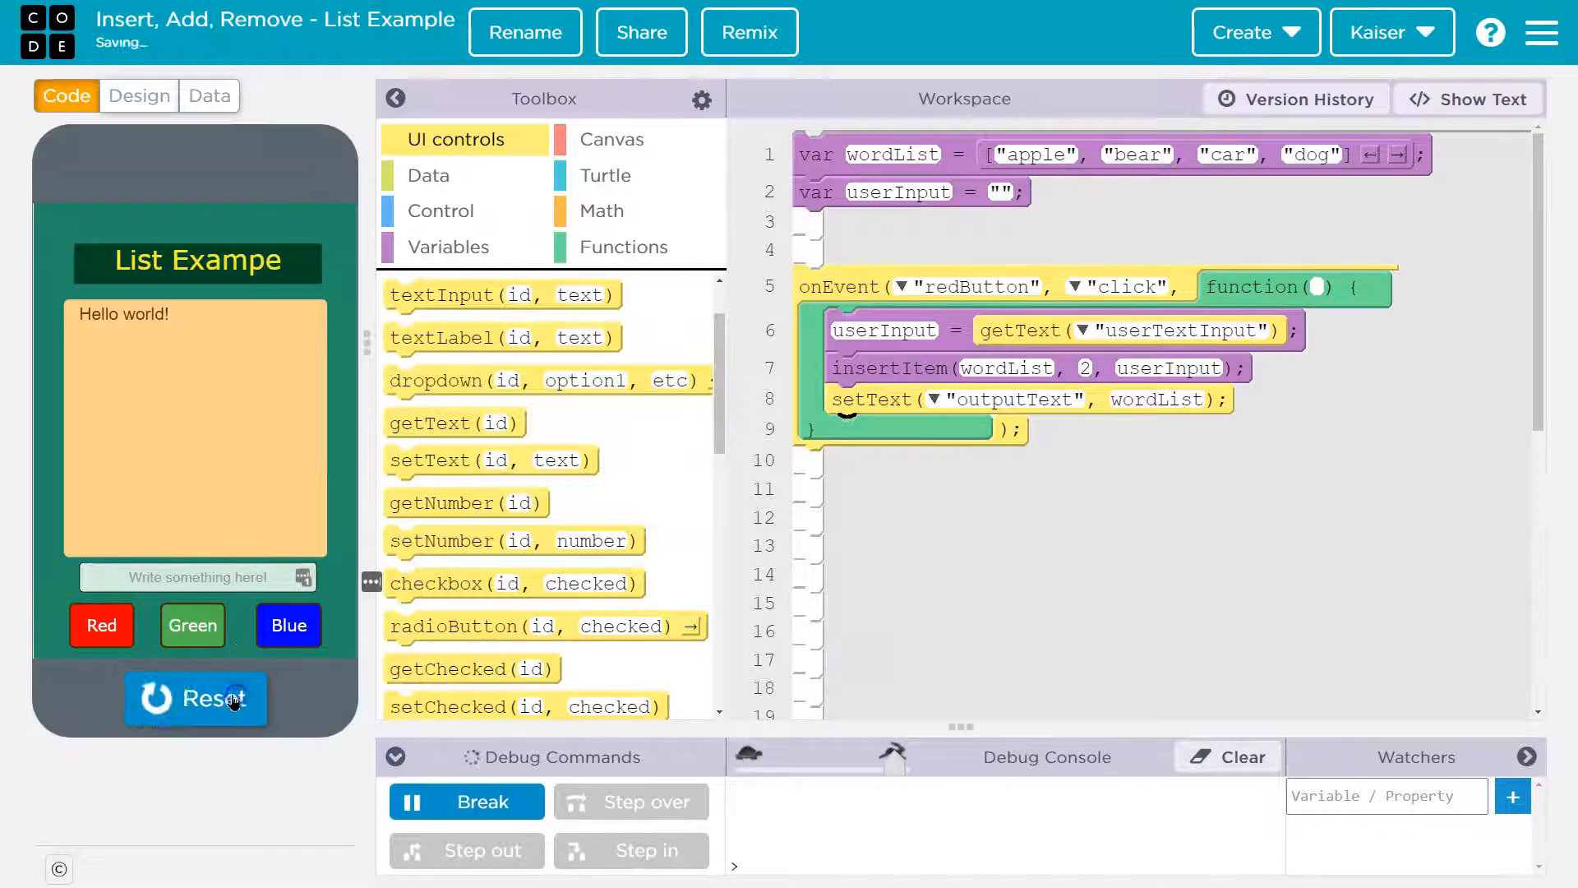
type("Ka")
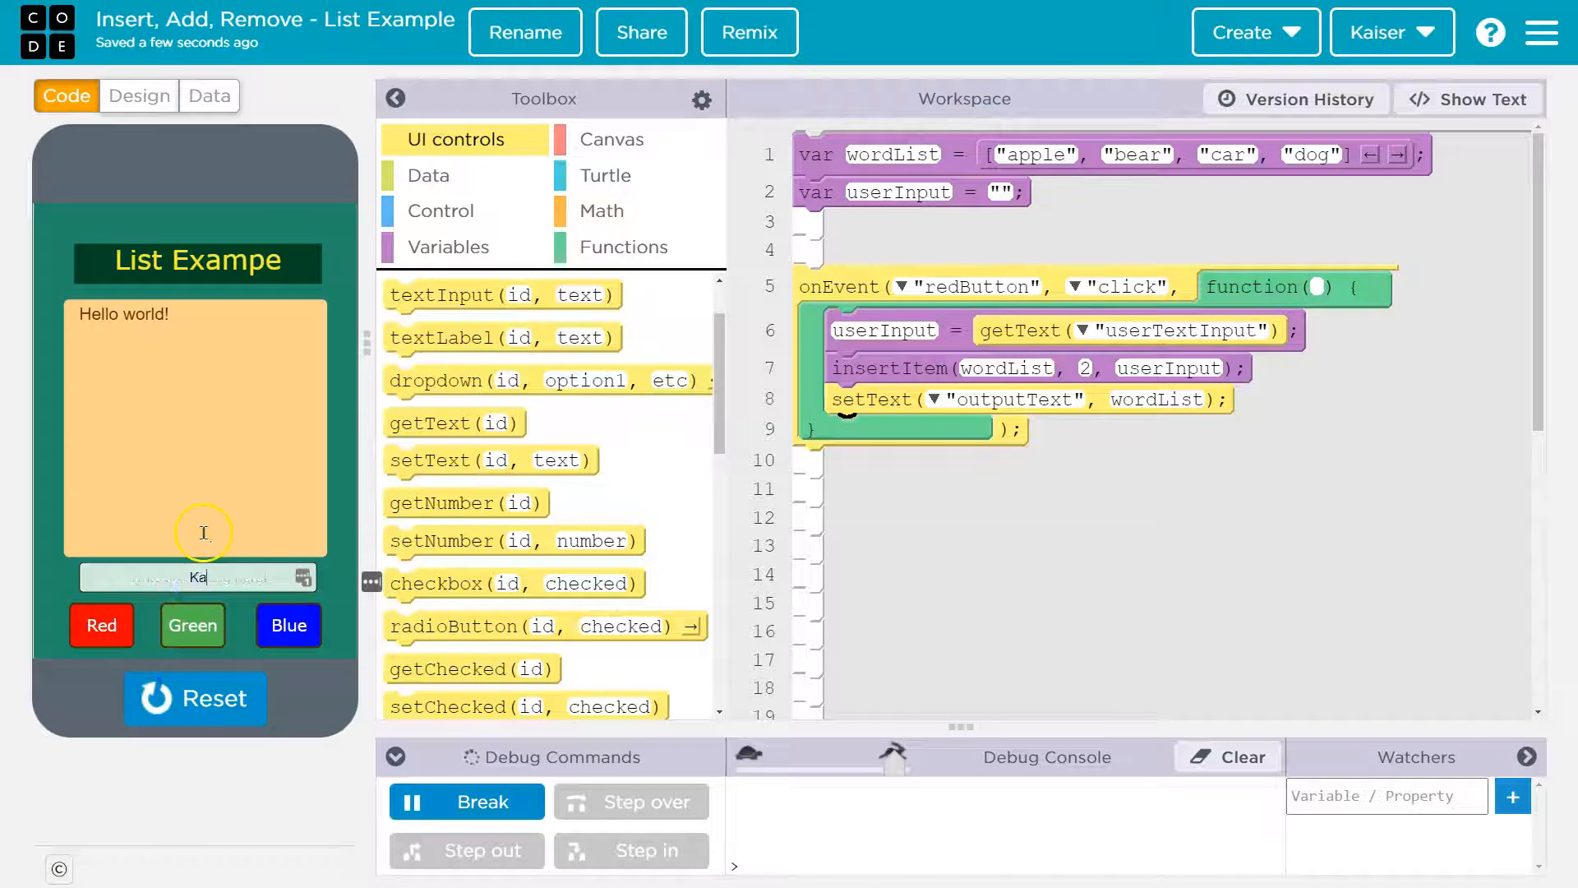
left_click(99, 625)
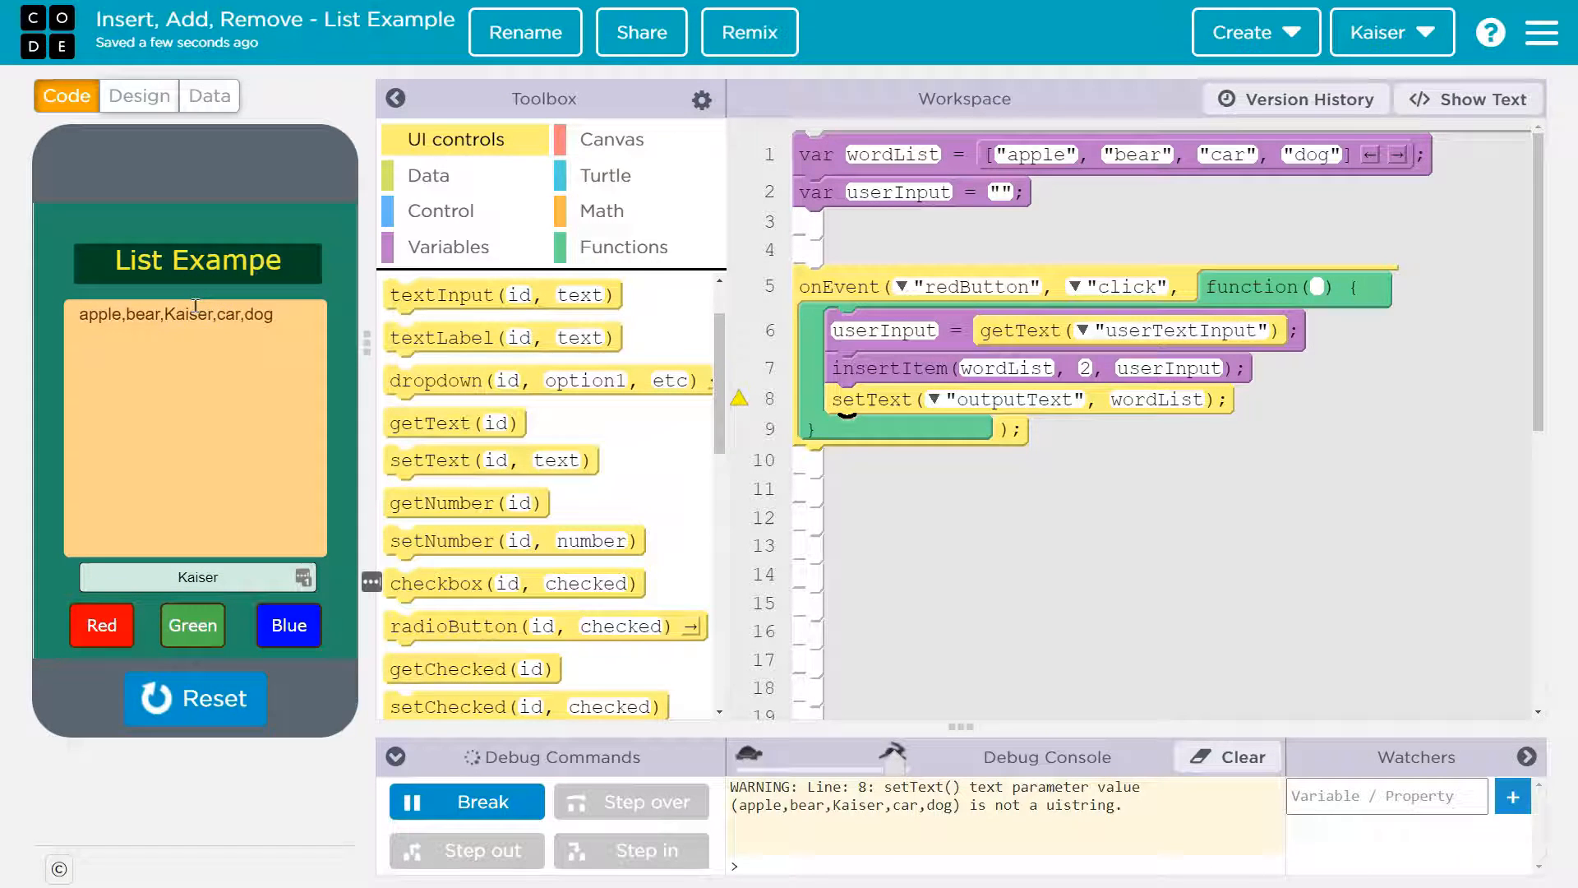
mouse_move(208, 332)
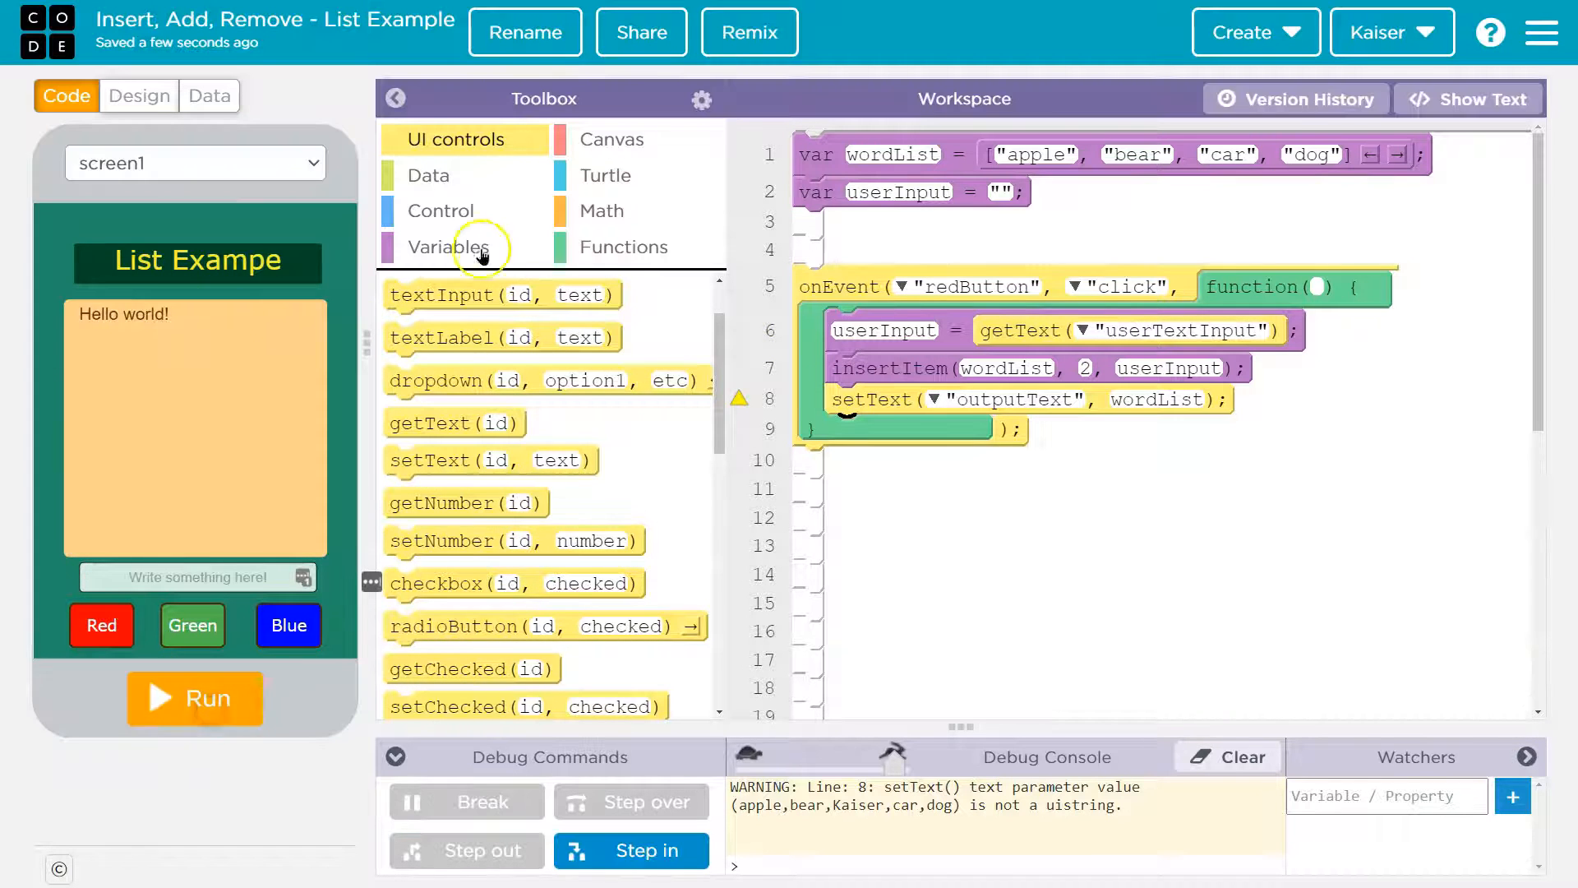
Step: Open the Variables block category to rework the insert into a loop
left_click(439, 210)
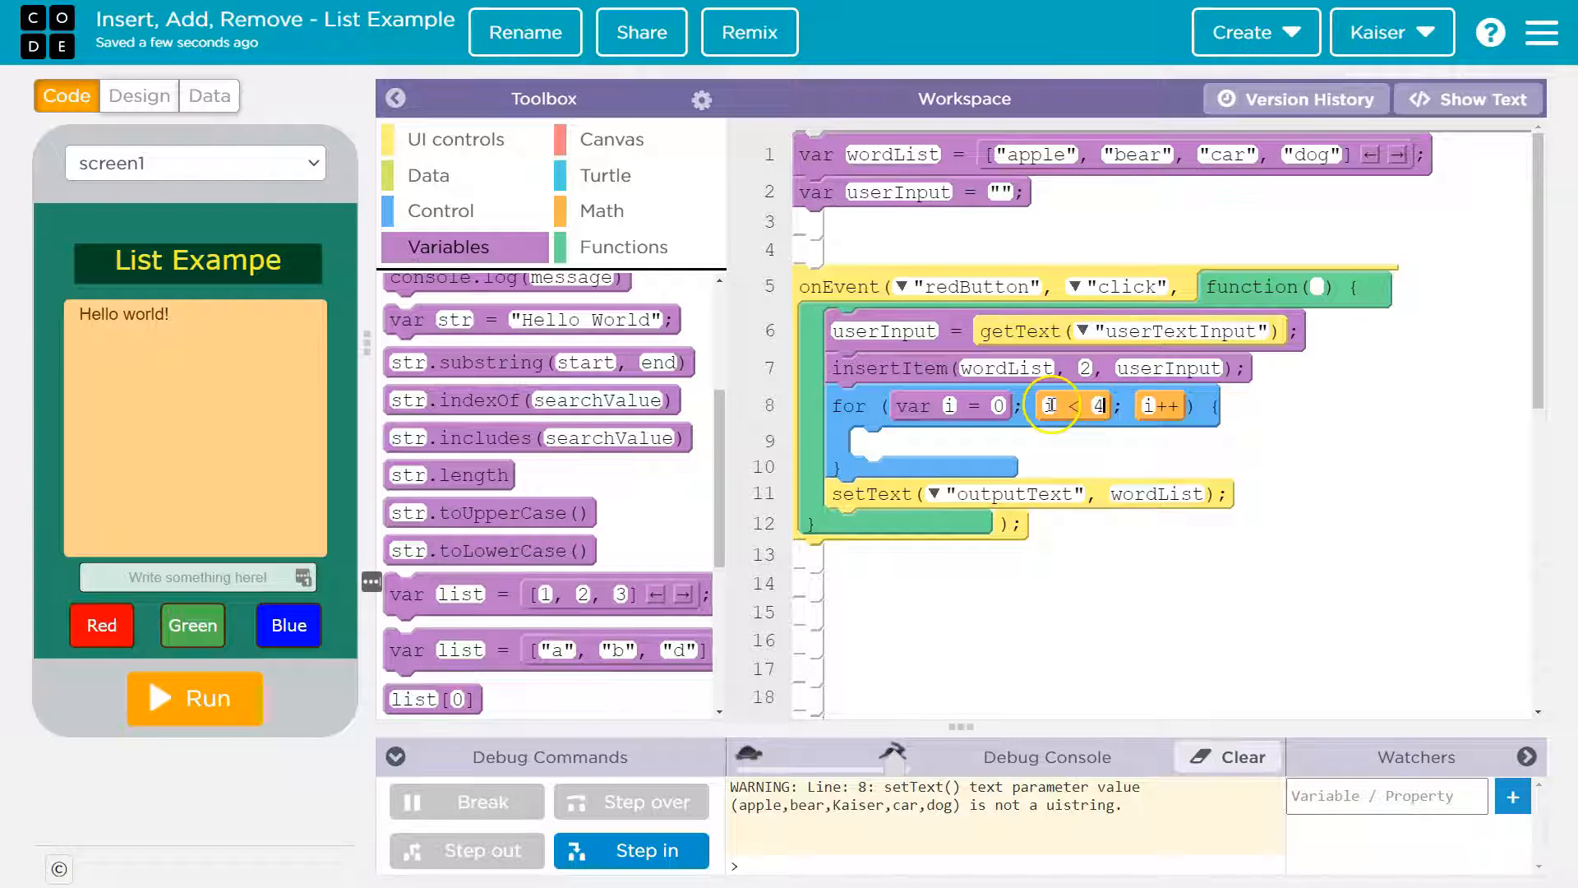
mouse_move(1057, 440)
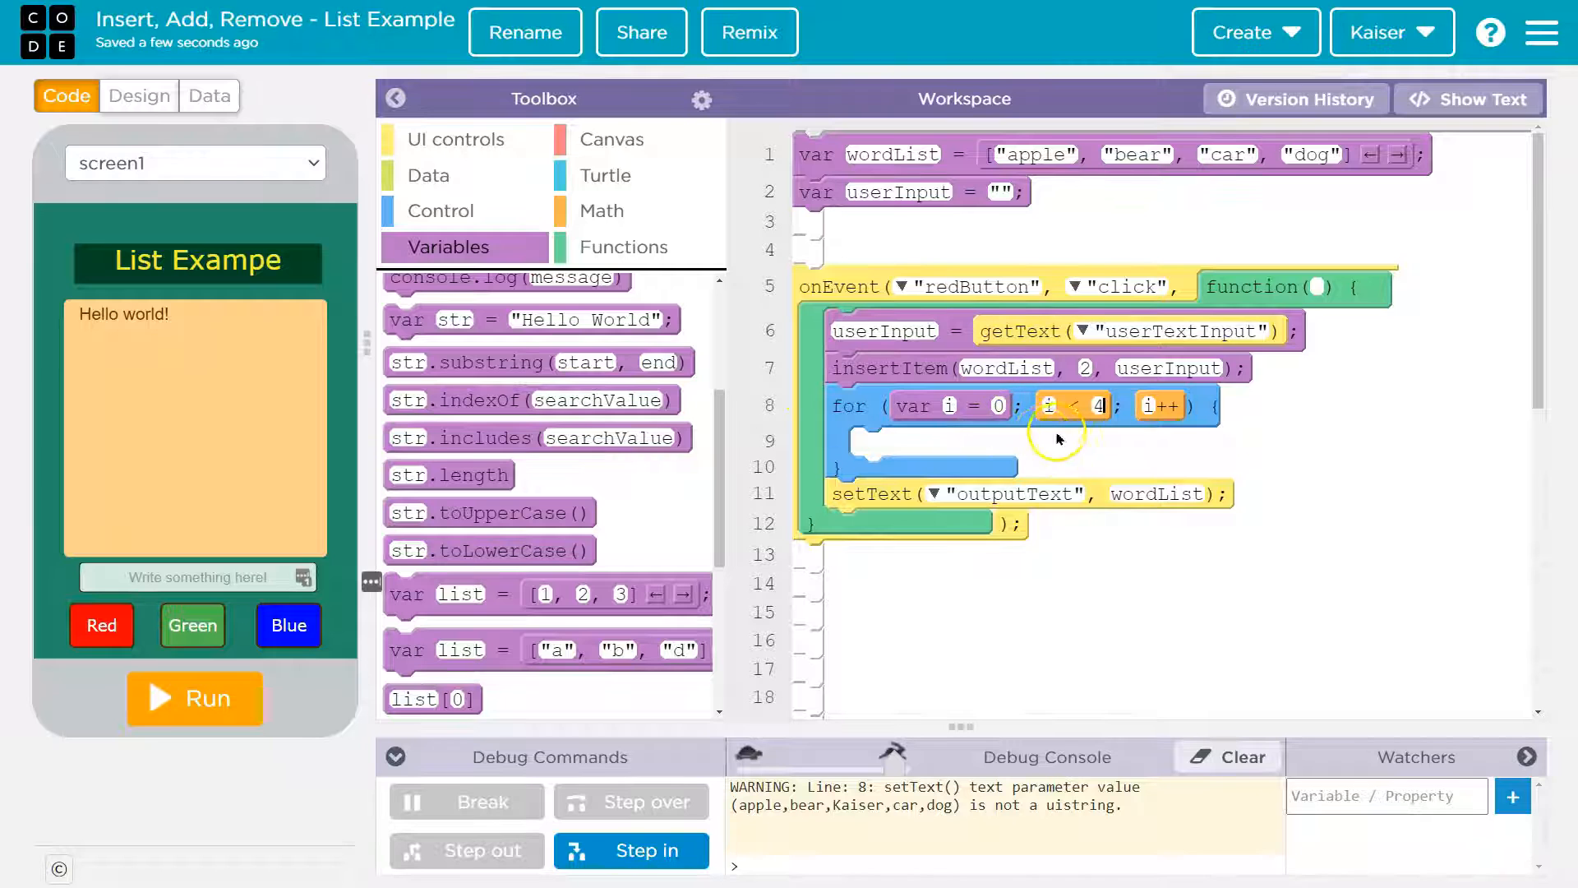
mouse_move(989, 406)
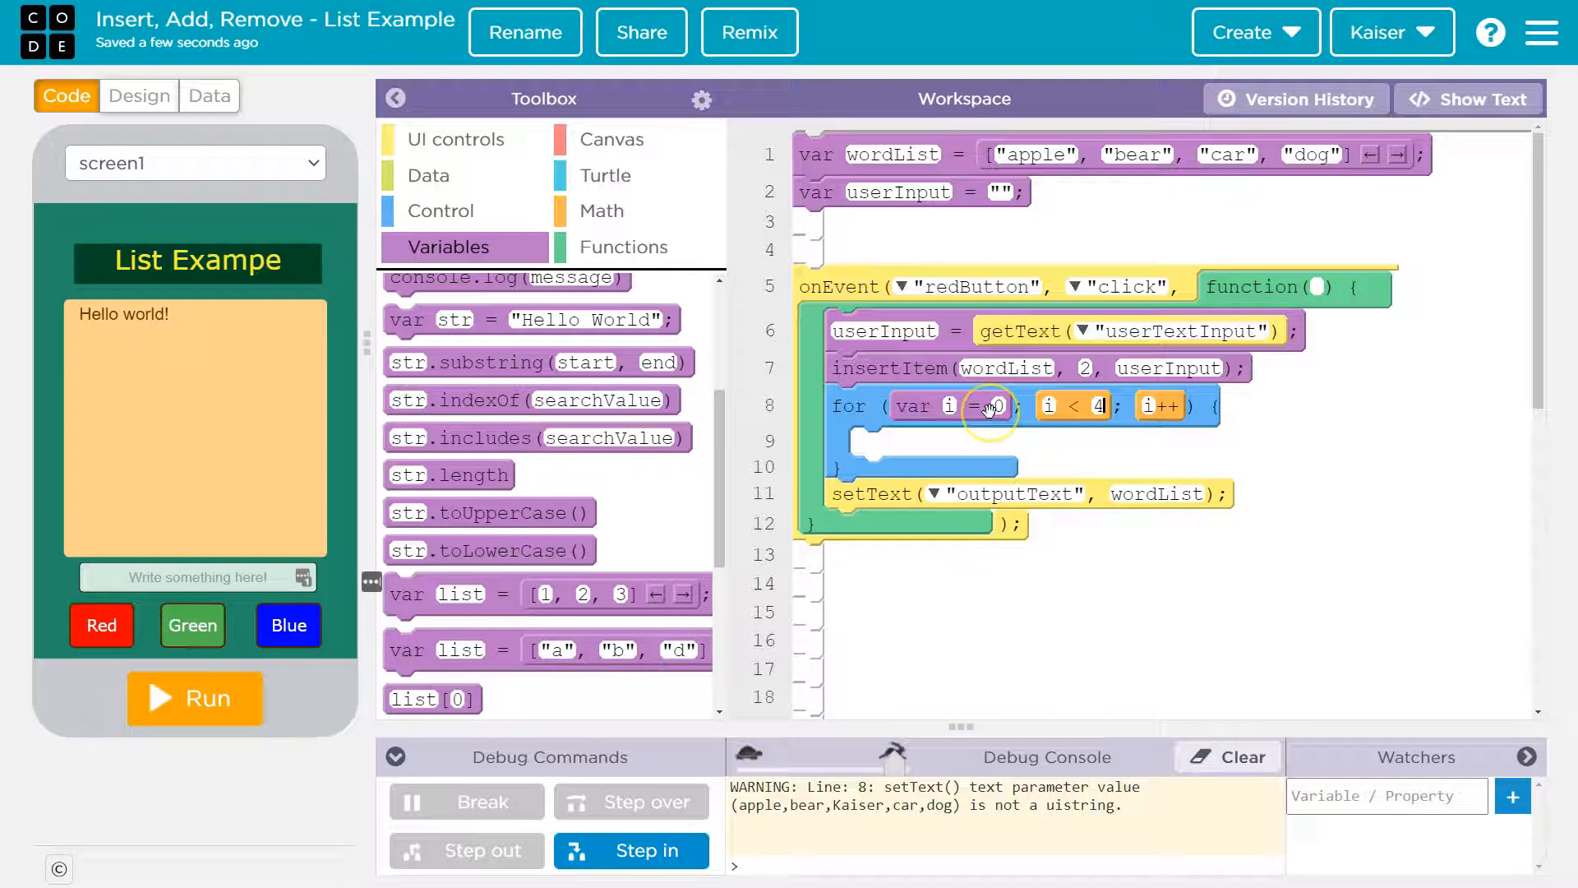
mouse_move(1162, 414)
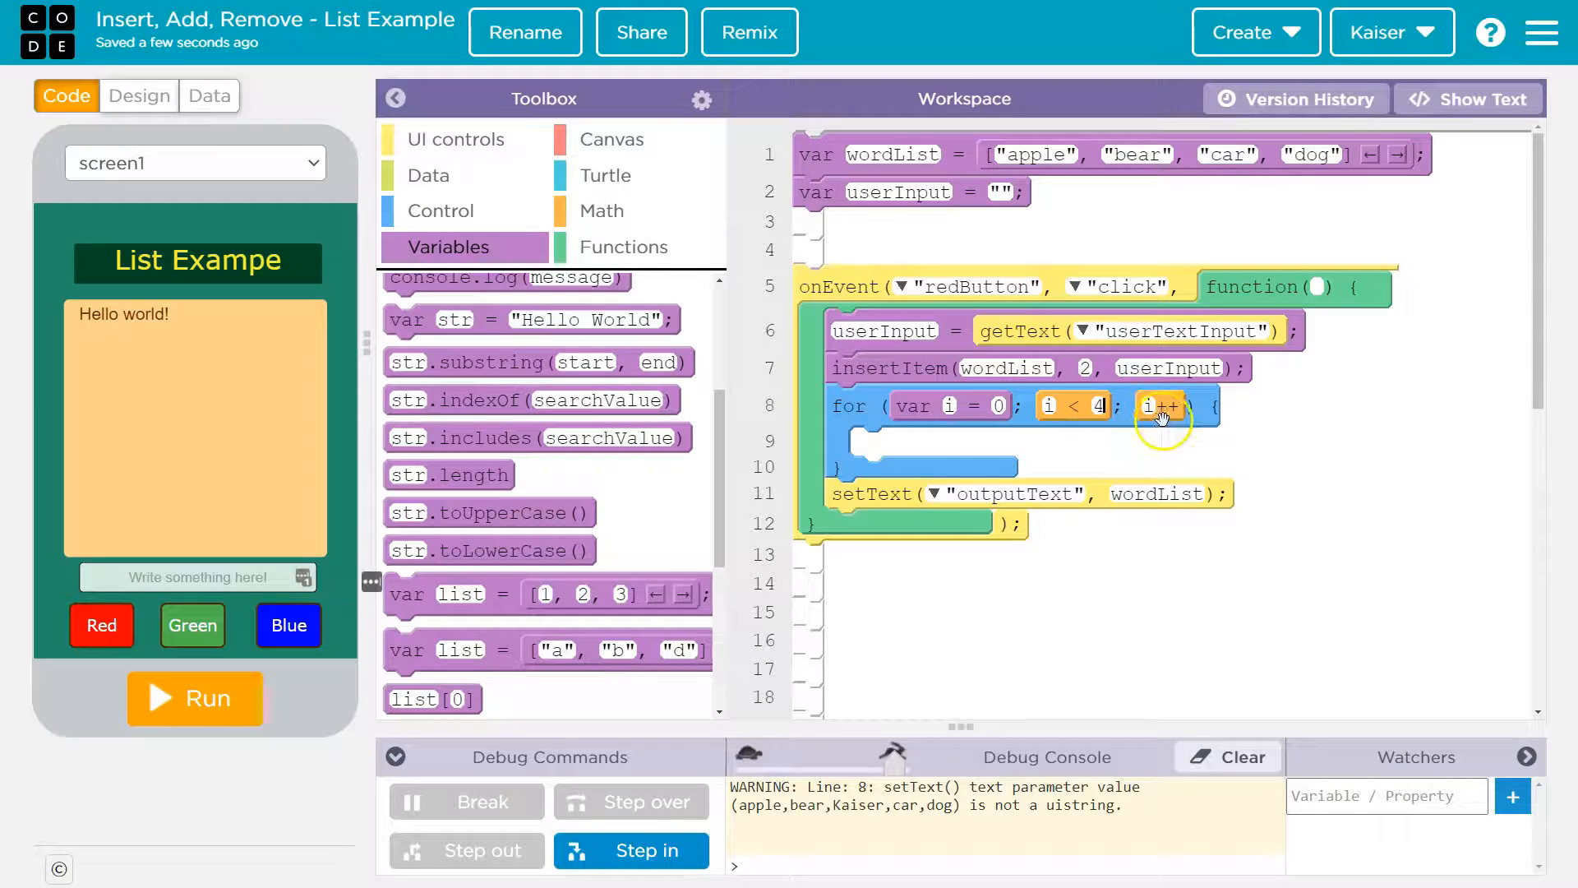
mouse_move(1135, 416)
type("Hel")
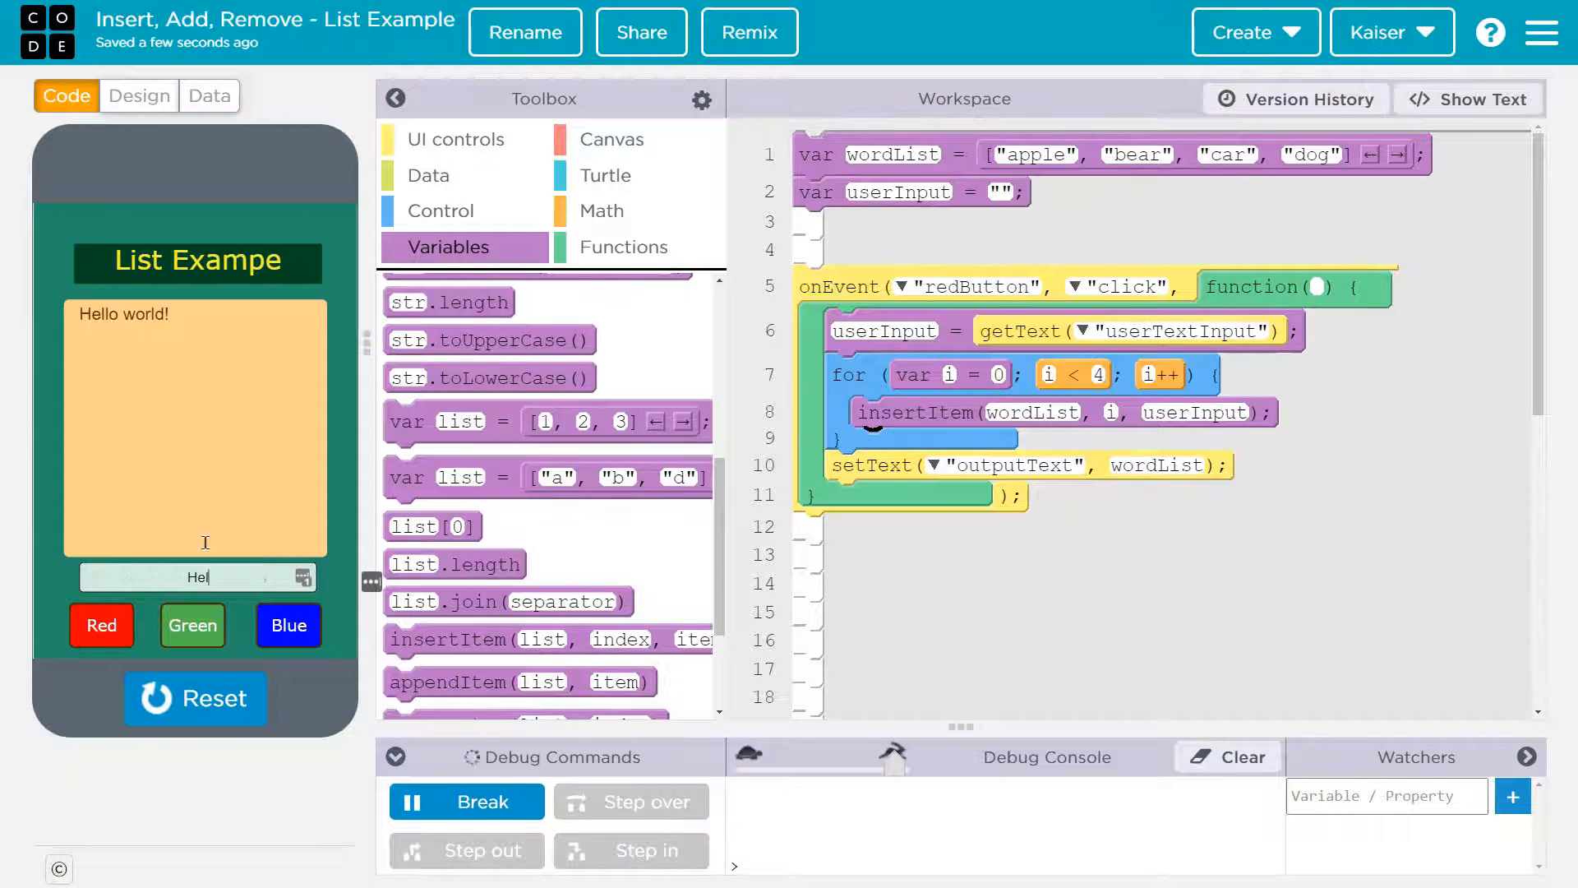
Step: Press Red to run the insert loop, then browse Variables blocks toward list.length
left_click(101, 624)
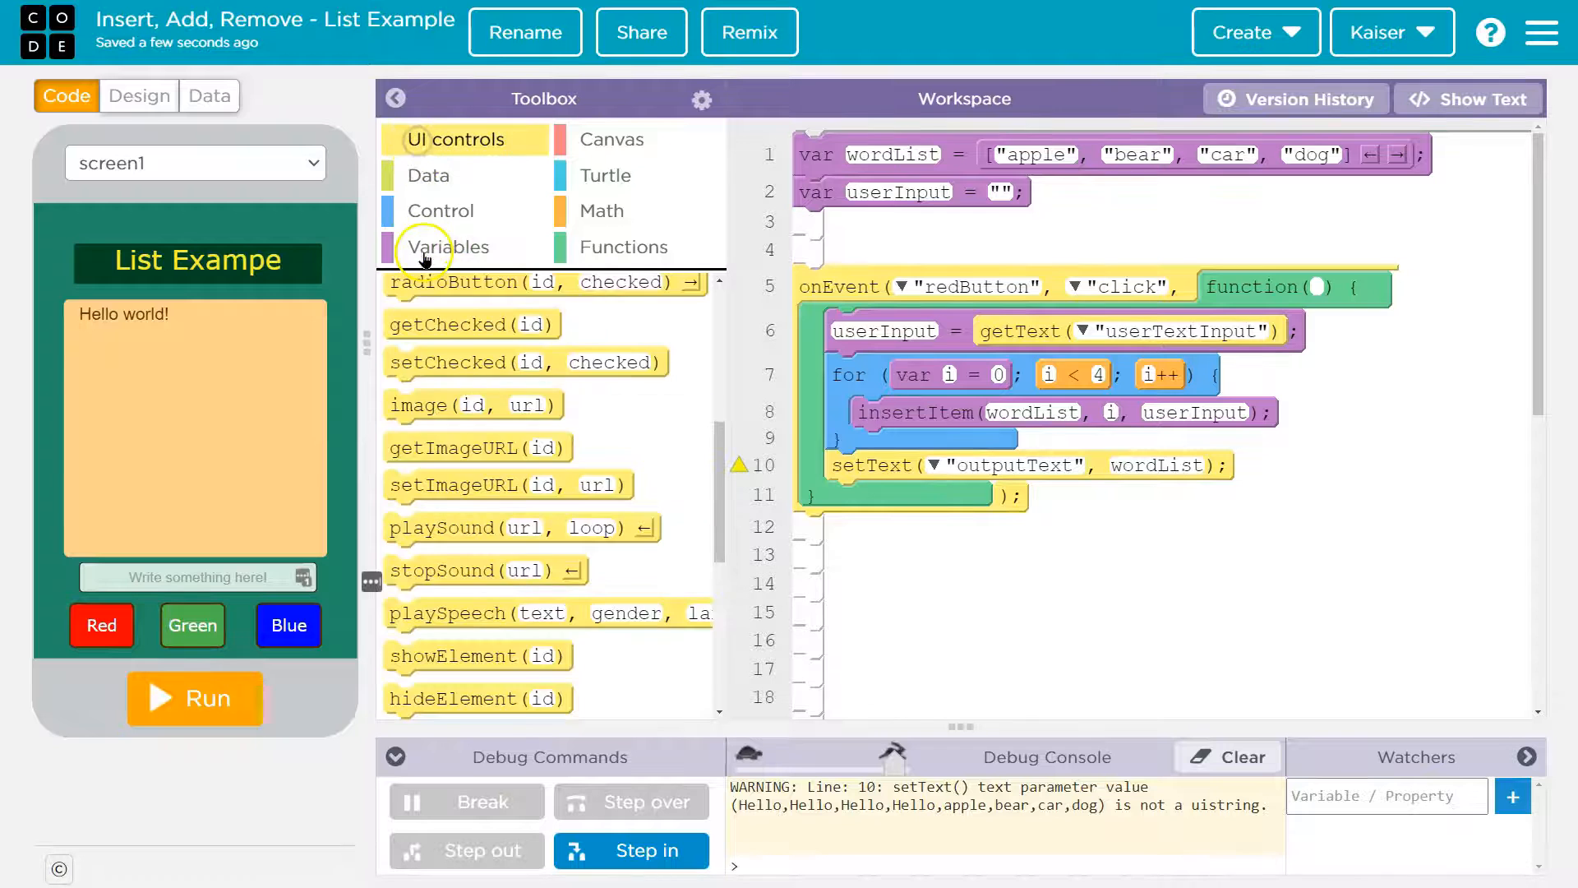
left_click(448, 247)
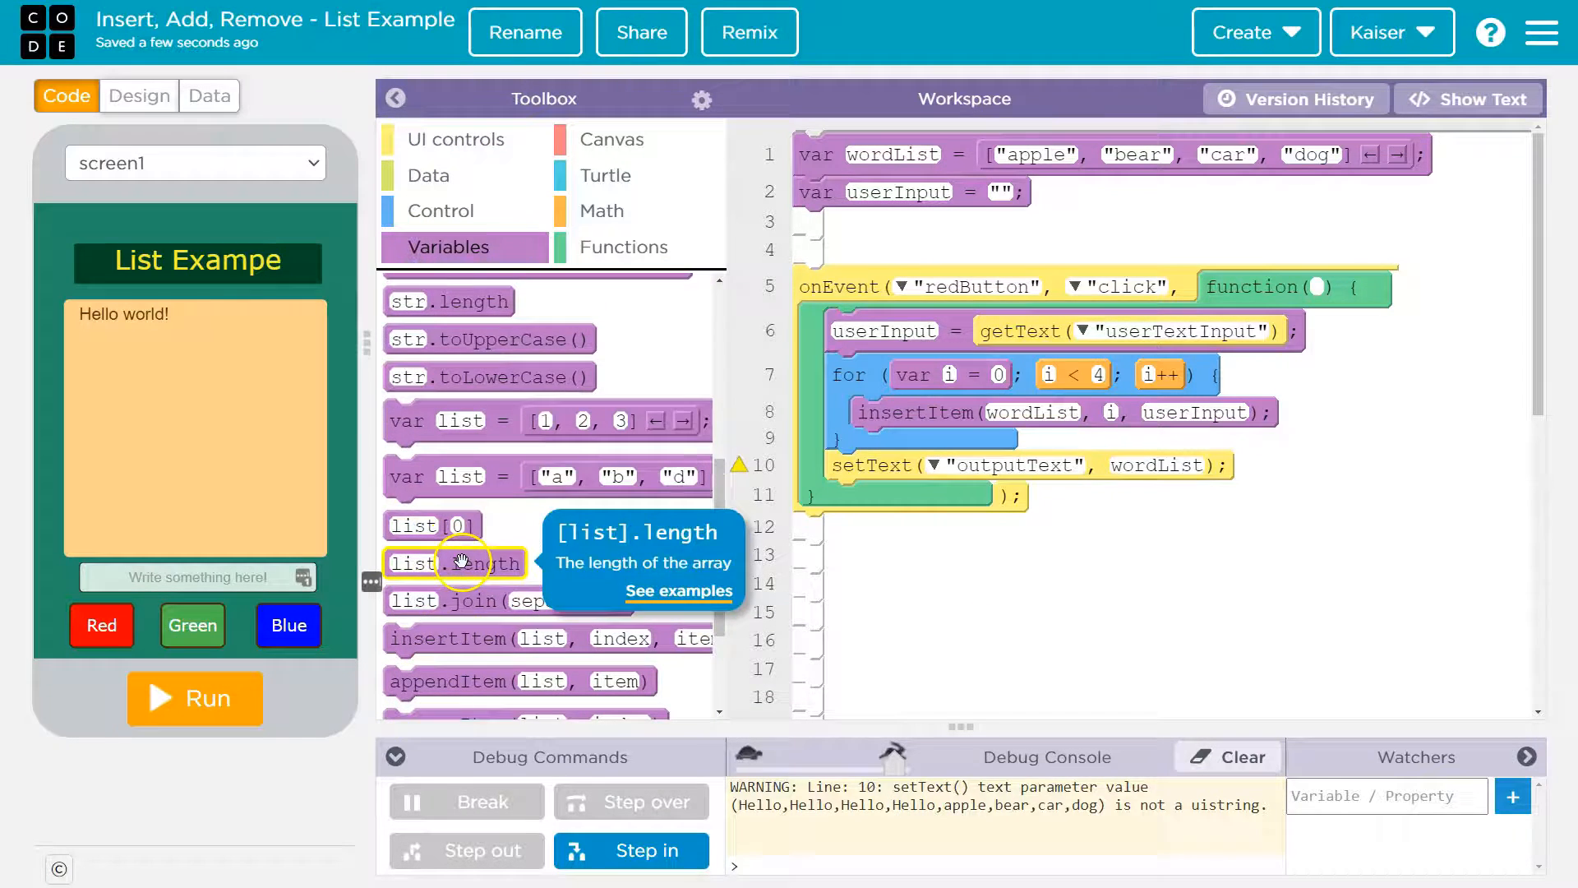
mouse_move(474, 637)
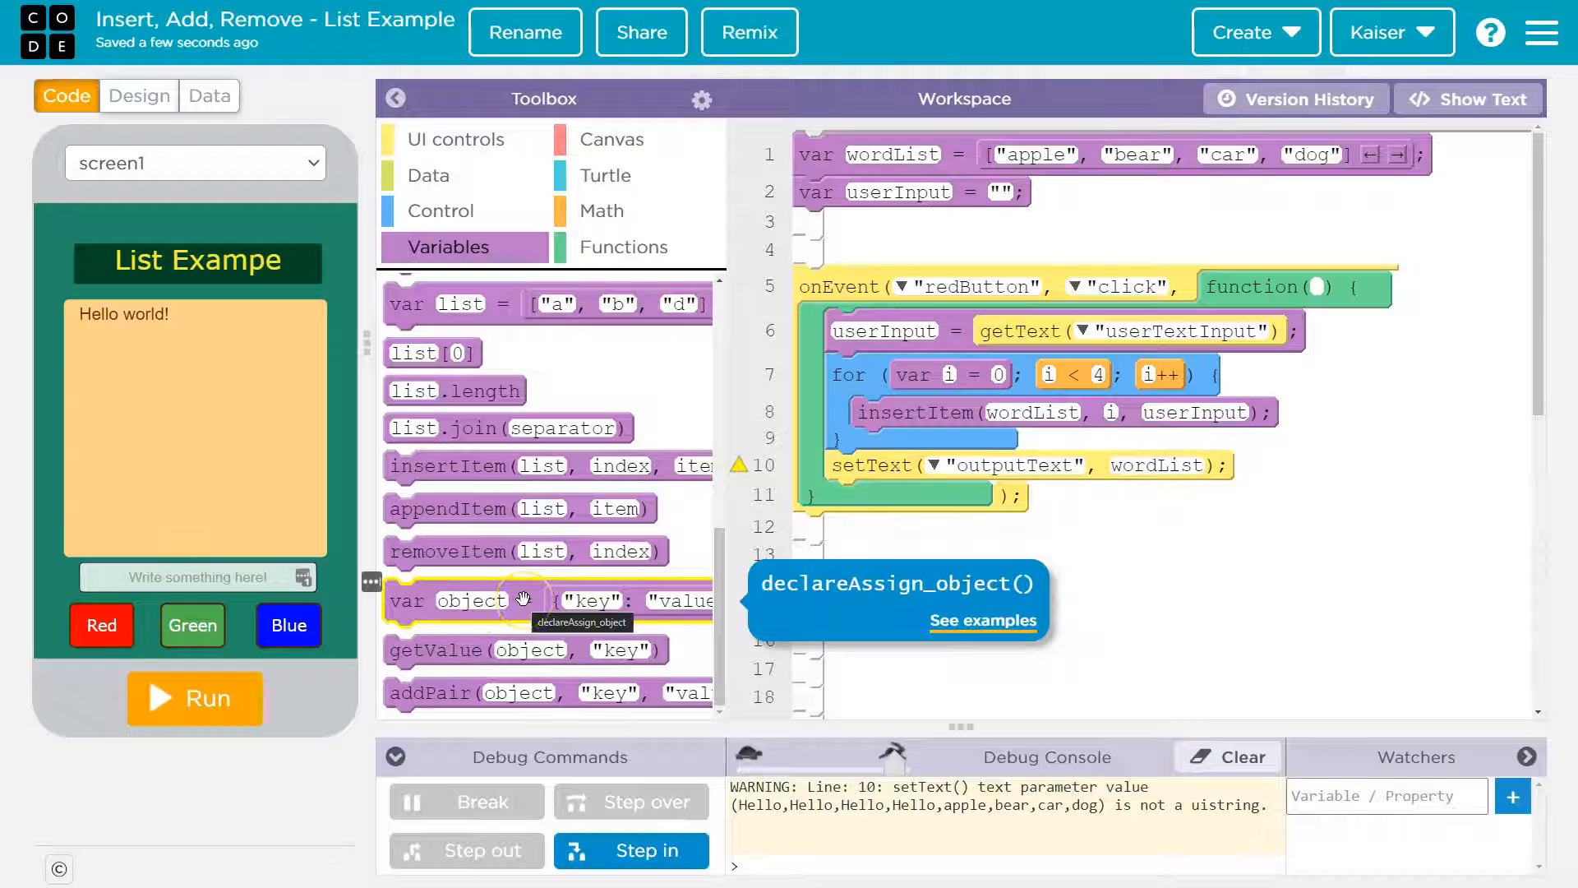
scroll("down", 3)
type("H")
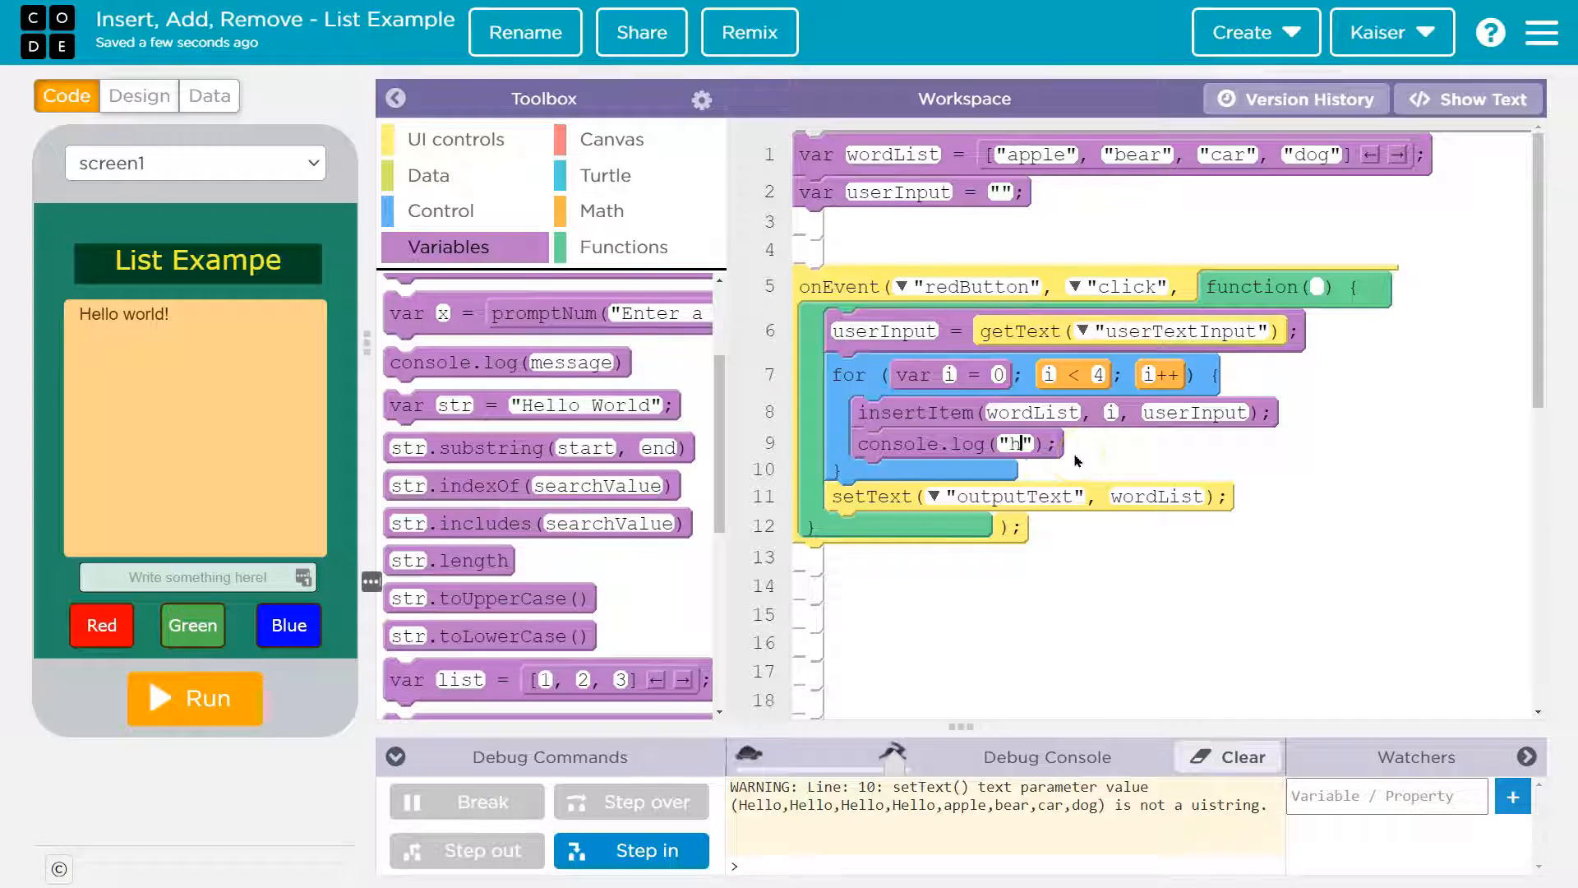
Step: Log 'here:' plus wordList in the loop, test with Yo, then stop the app
type("here:")
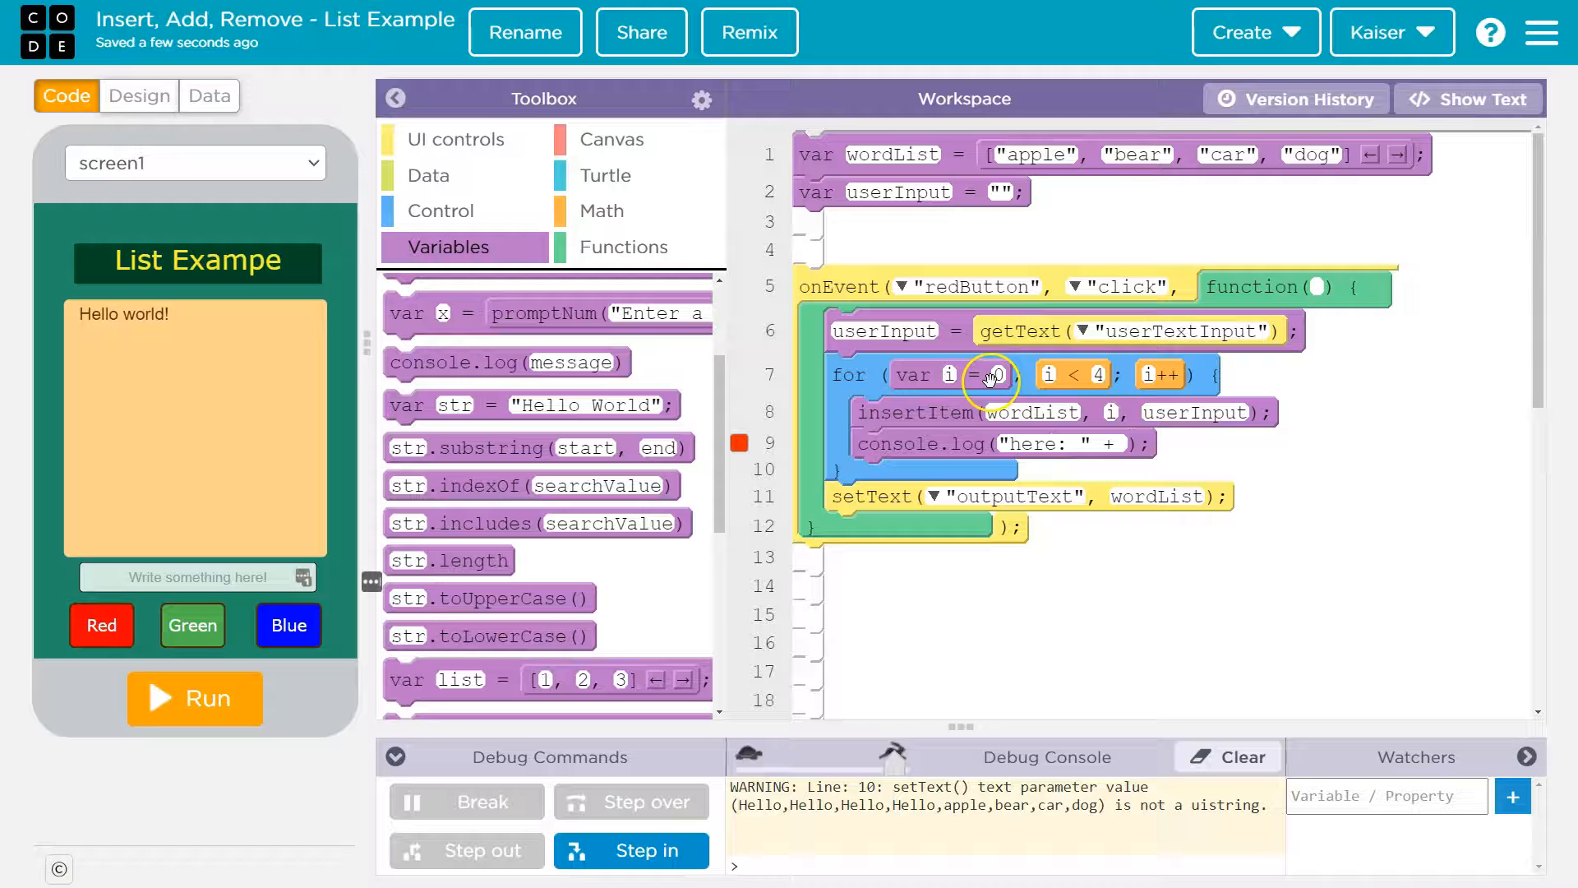
type("wordList")
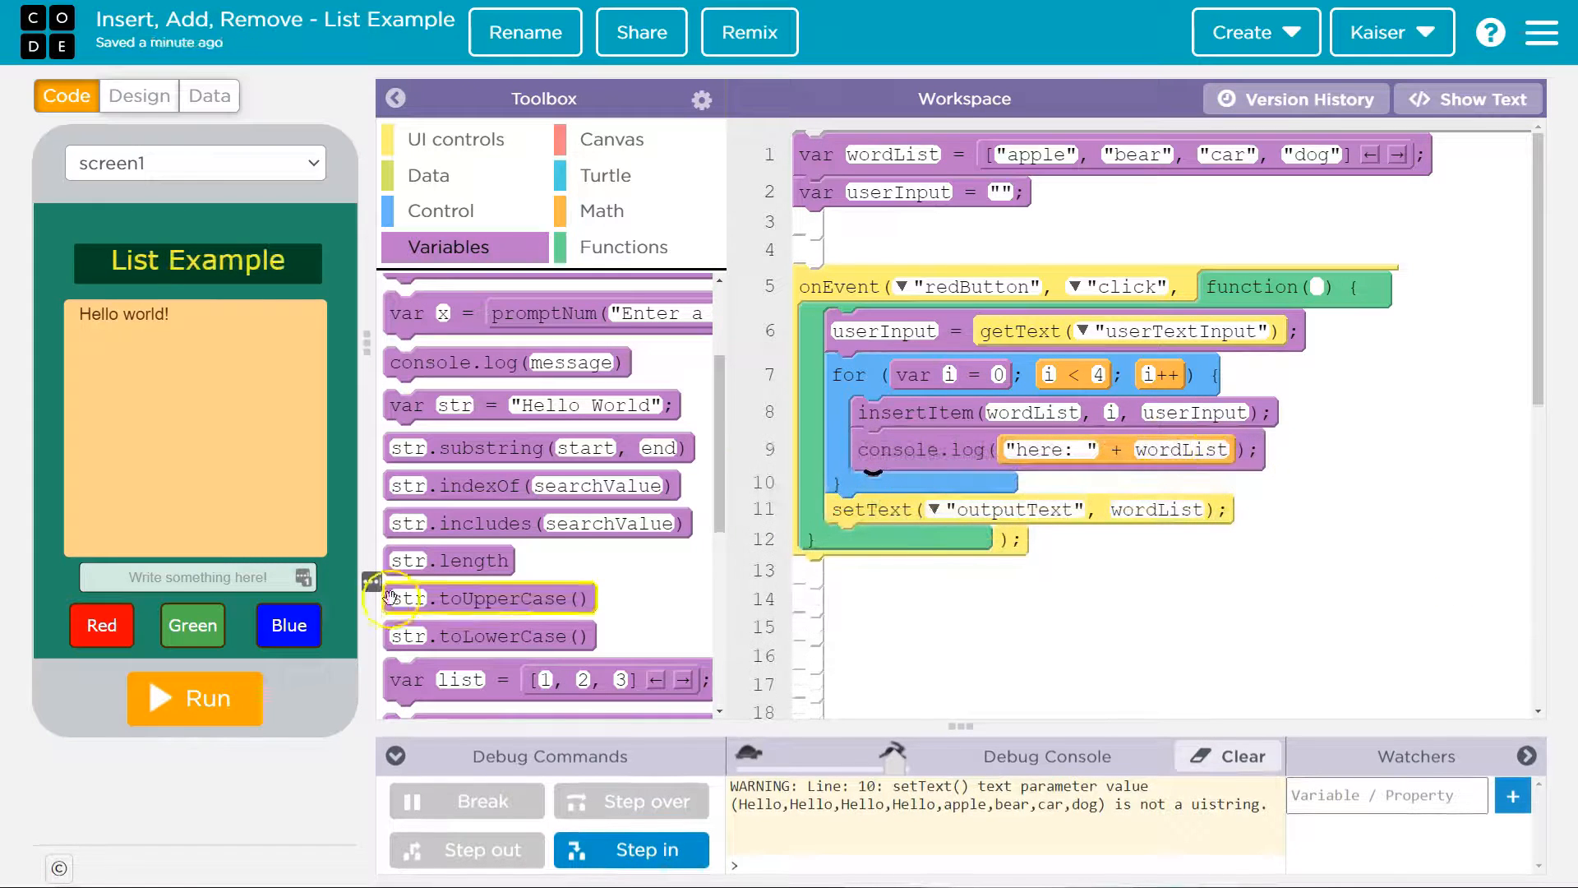
mouse_move(884, 824)
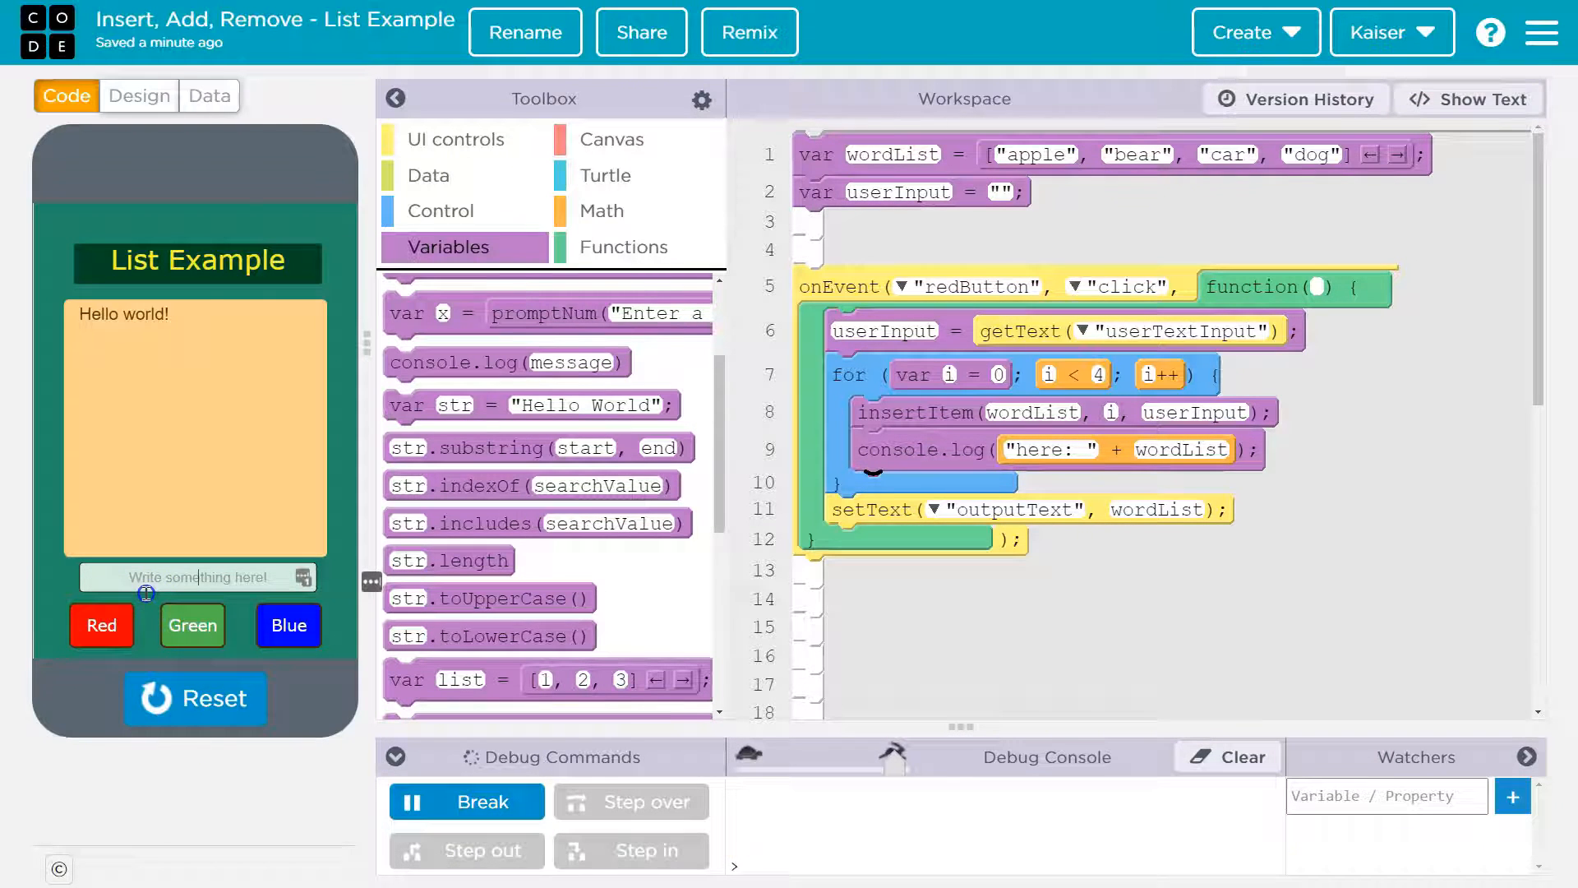
left_click(100, 624)
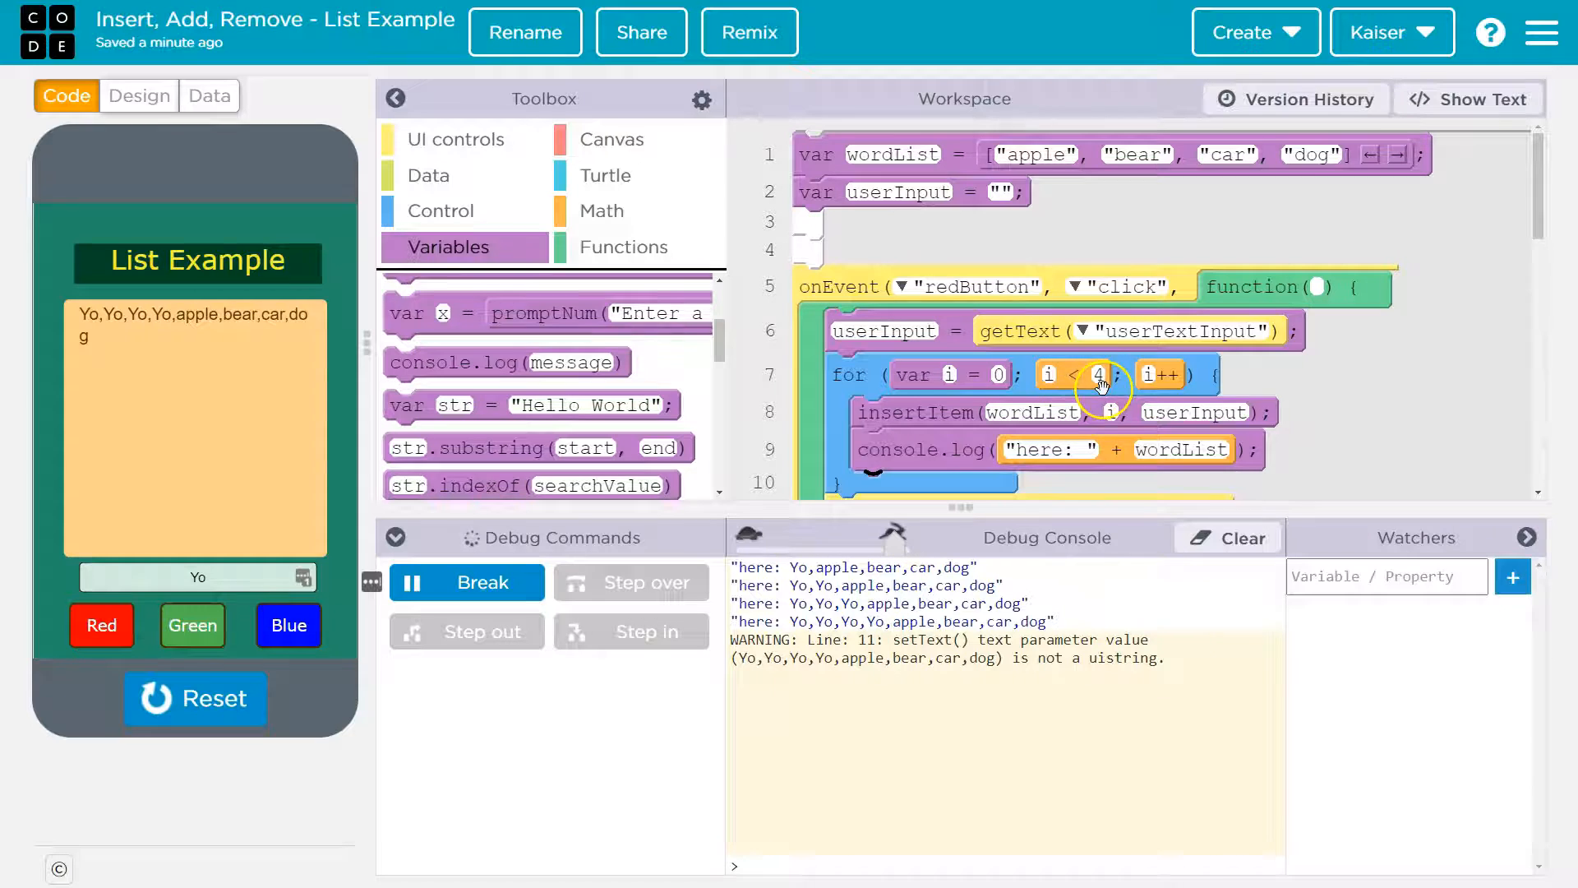
mouse_move(805, 573)
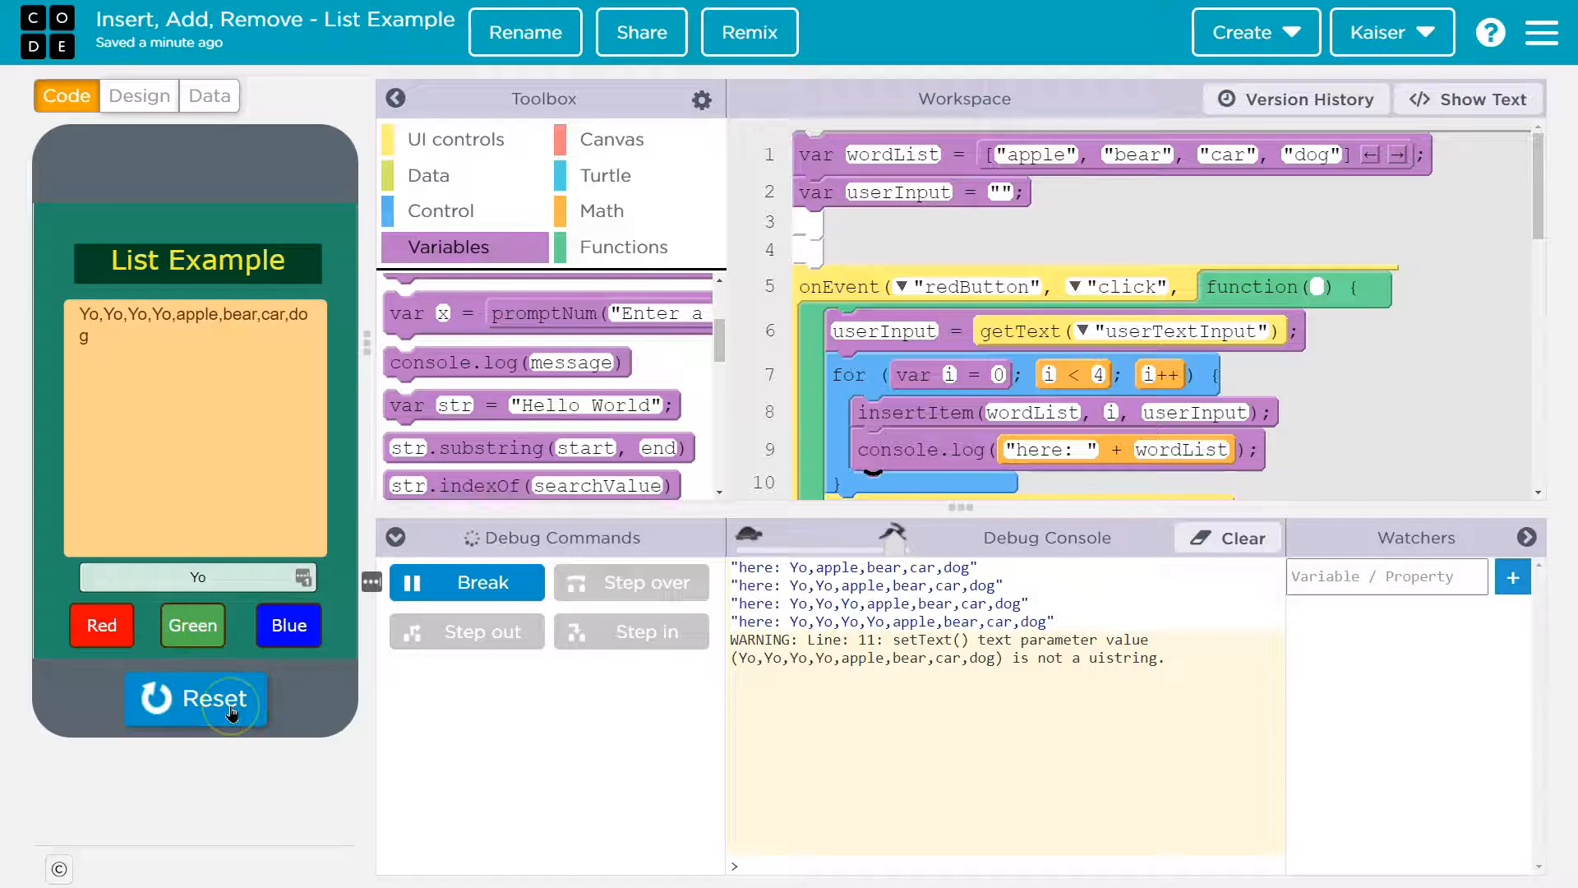
left_click(196, 699)
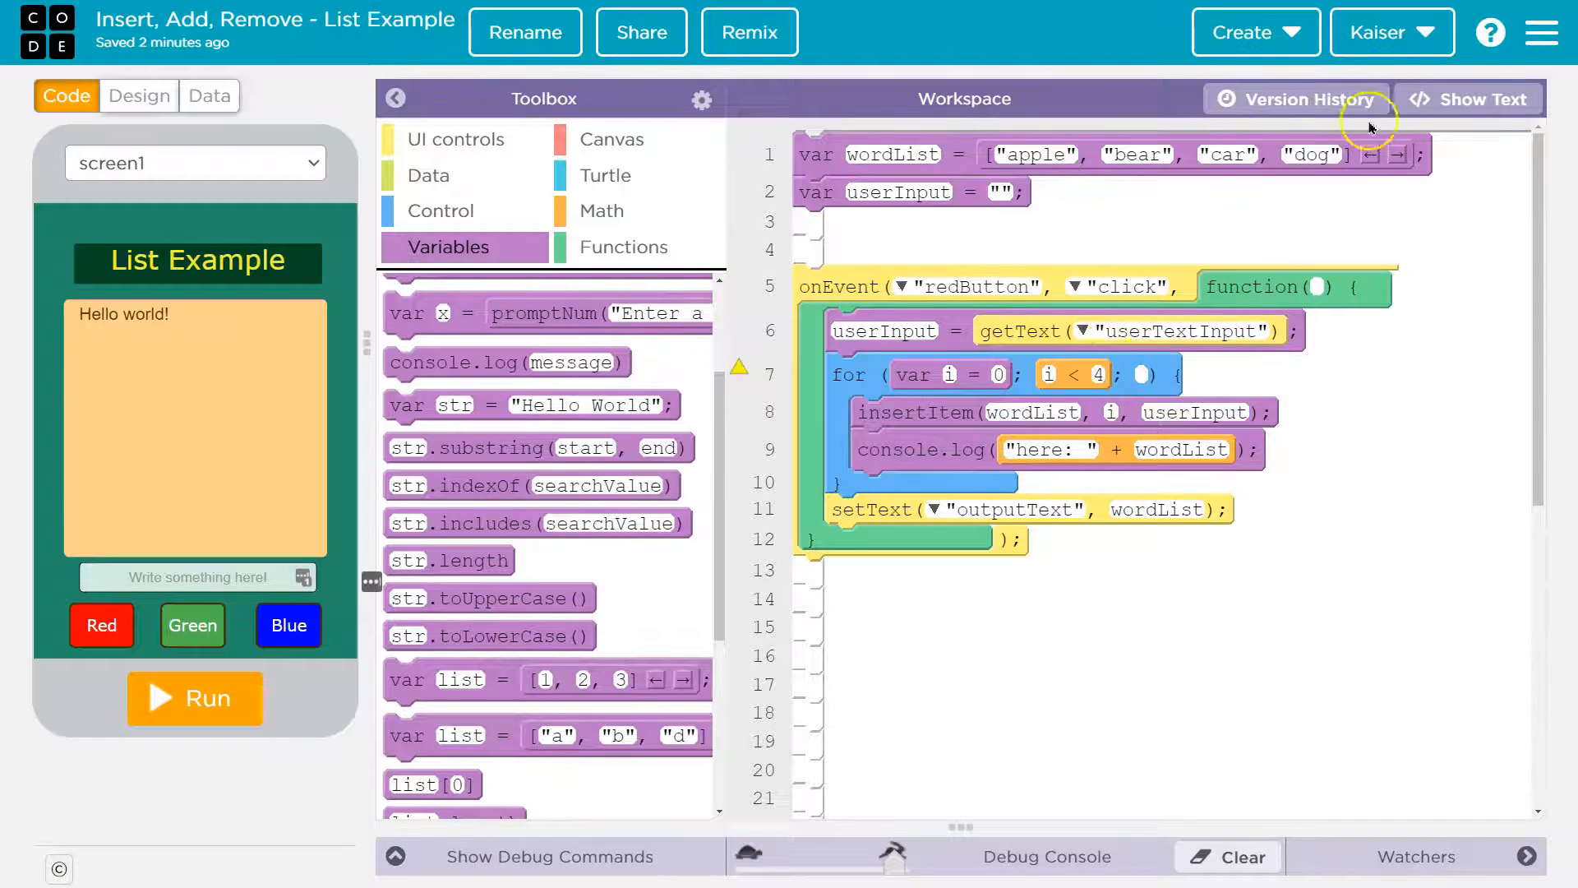
Step: Rewrite the for header as var i = wordList.length; i >= 0; i=i-1 in text view
left_click(1468, 99)
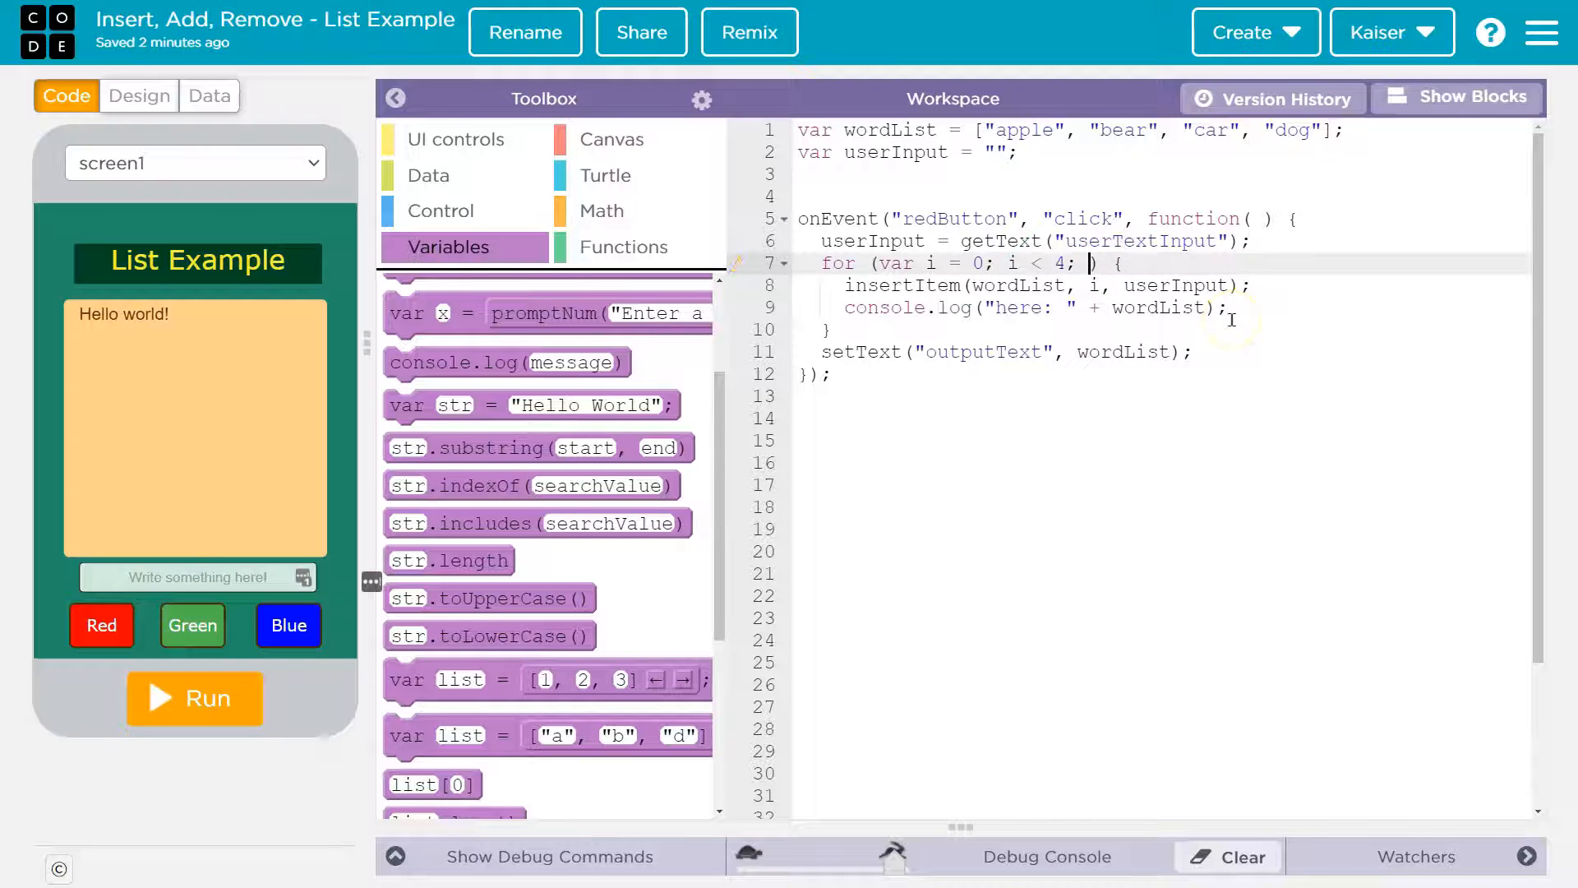
type("i--")
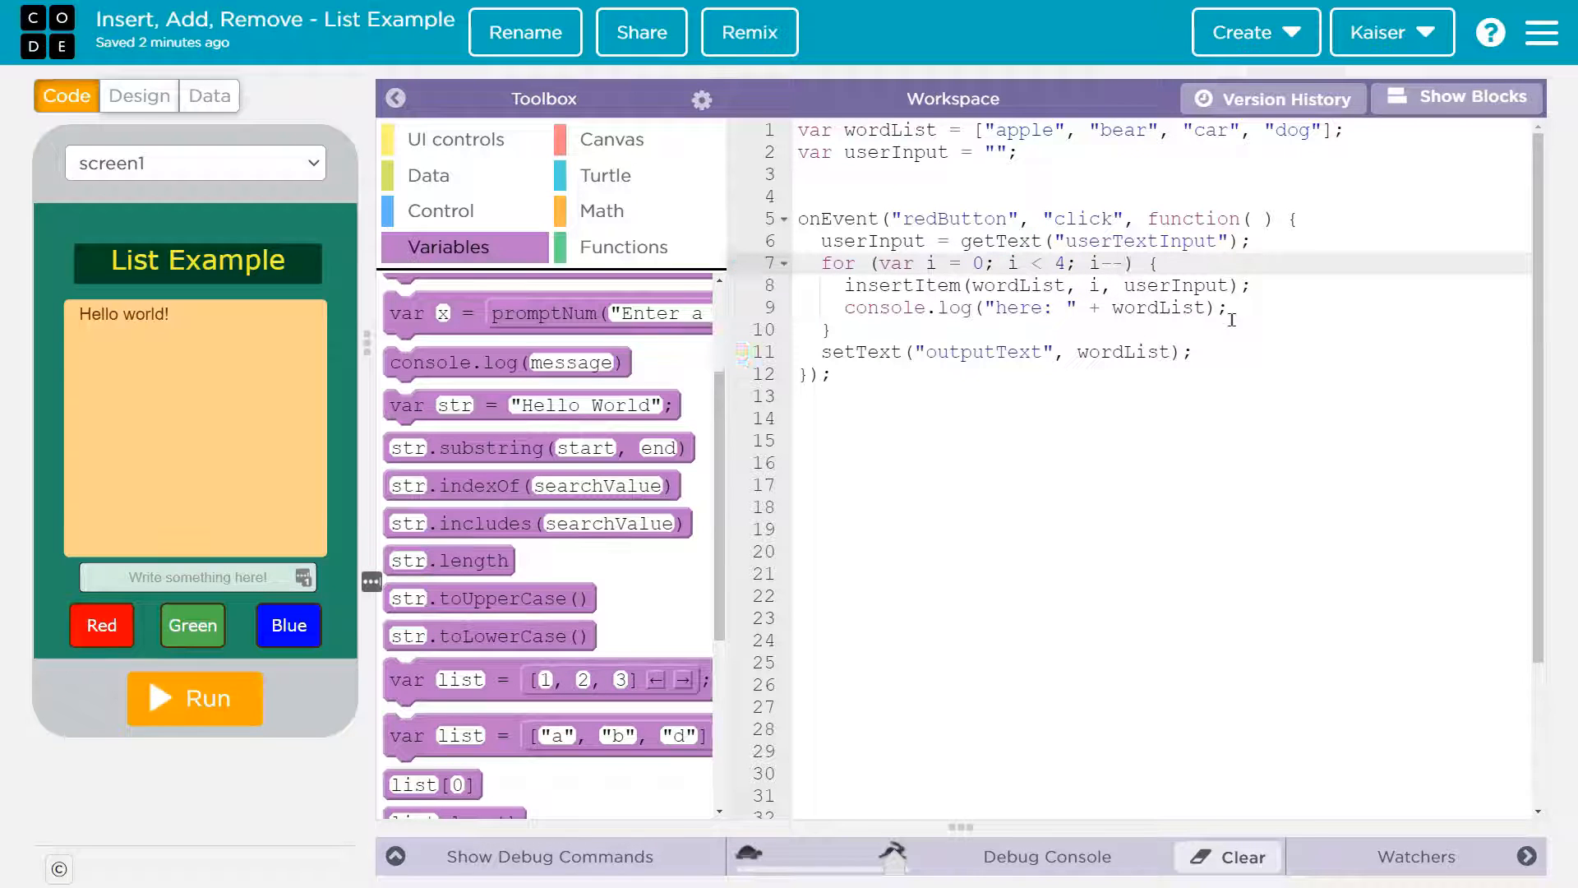
key("Backspace")
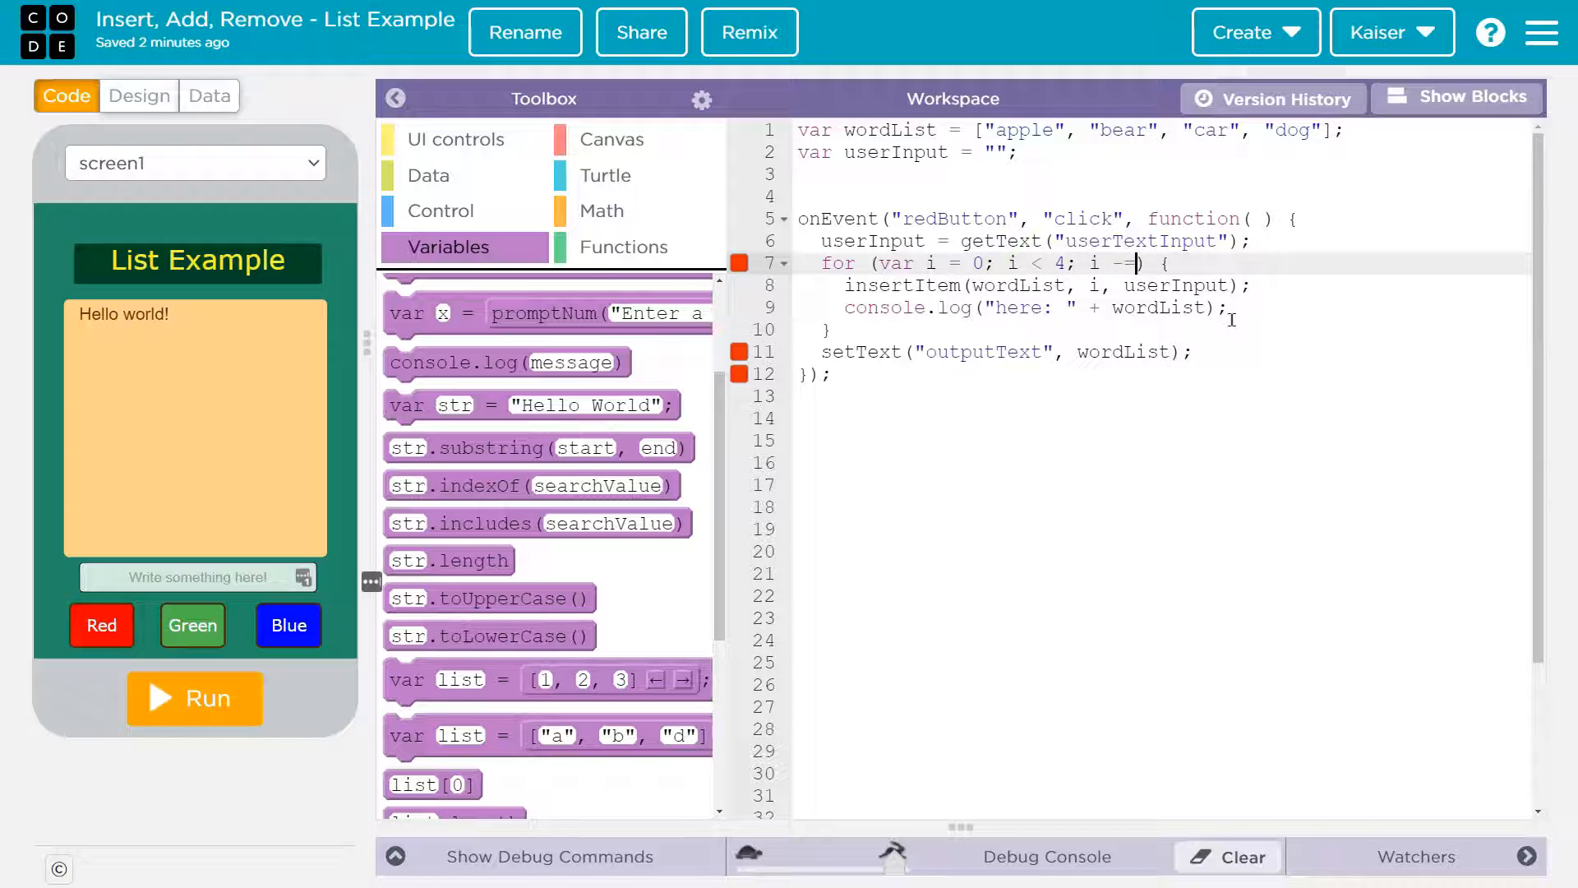
key("Backspace")
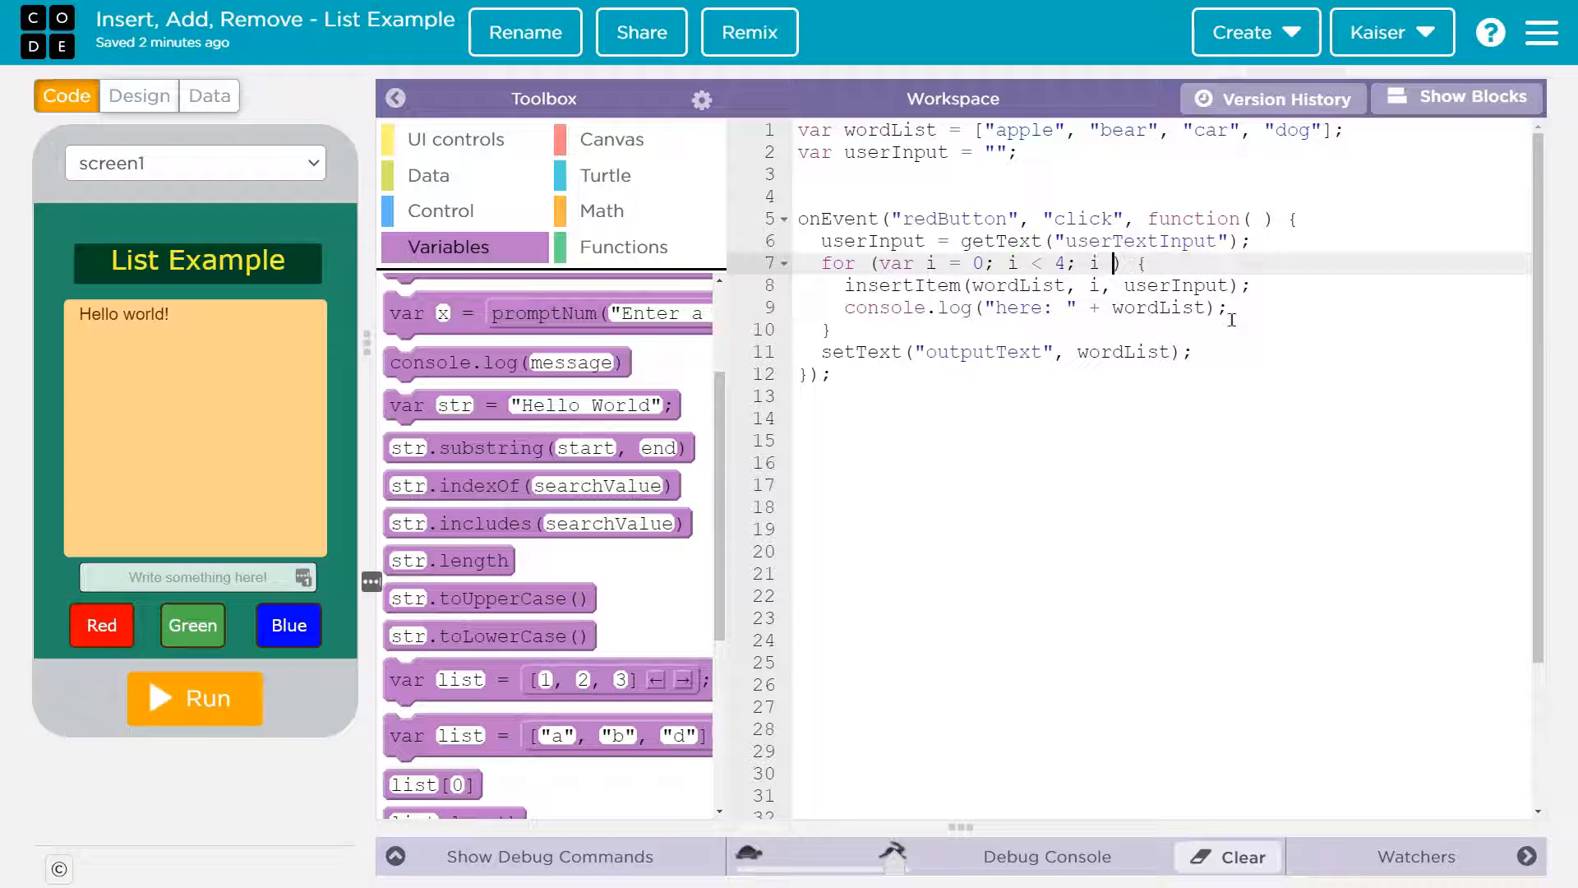
type("i=i-1")
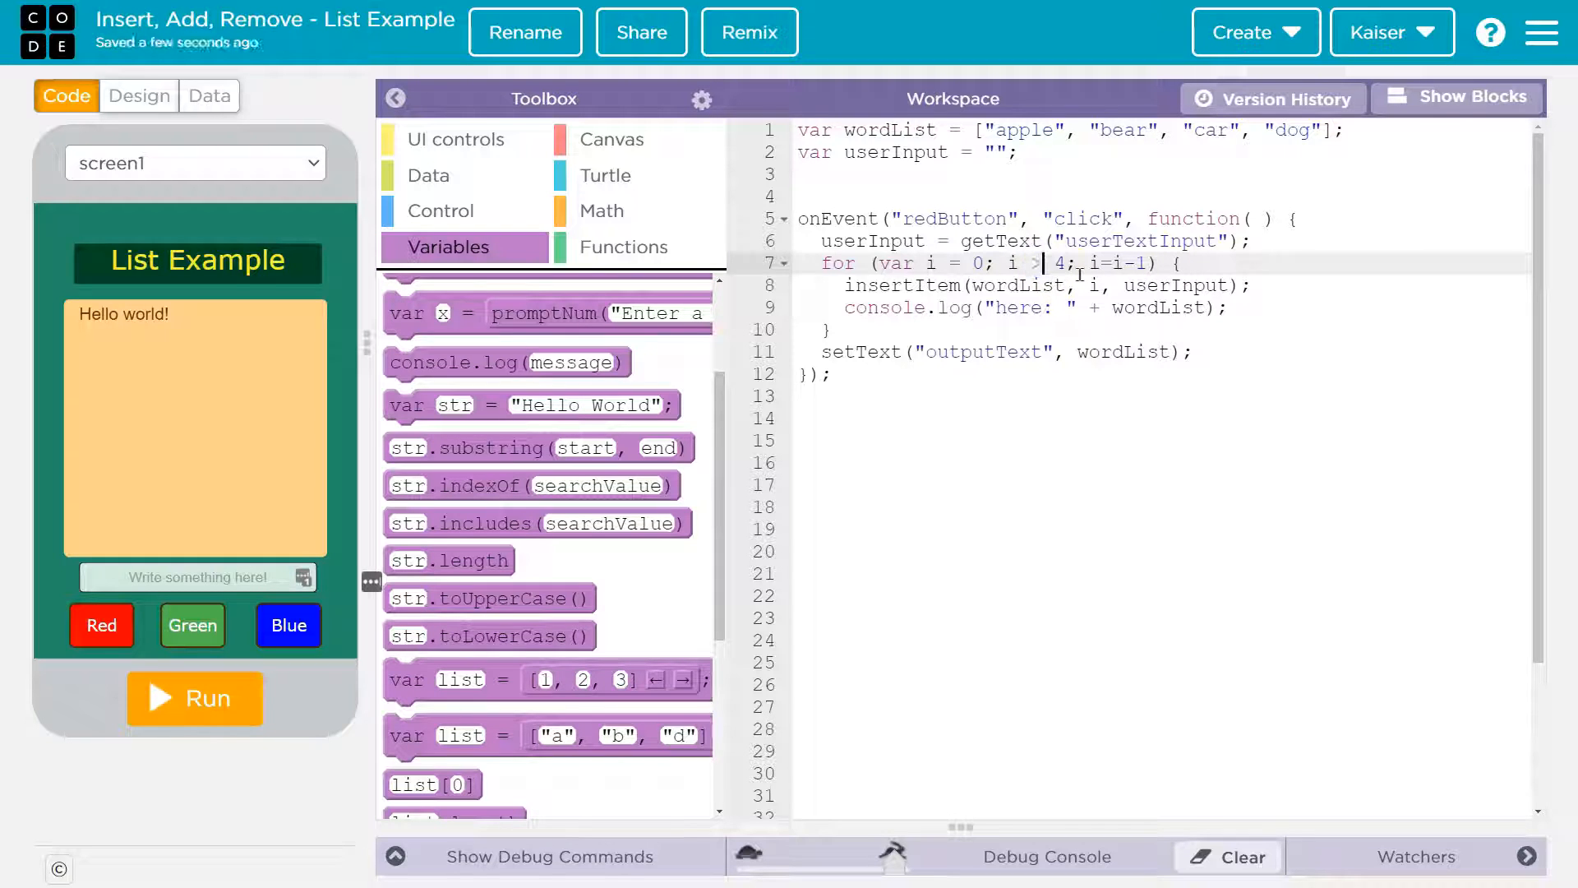
type("0")
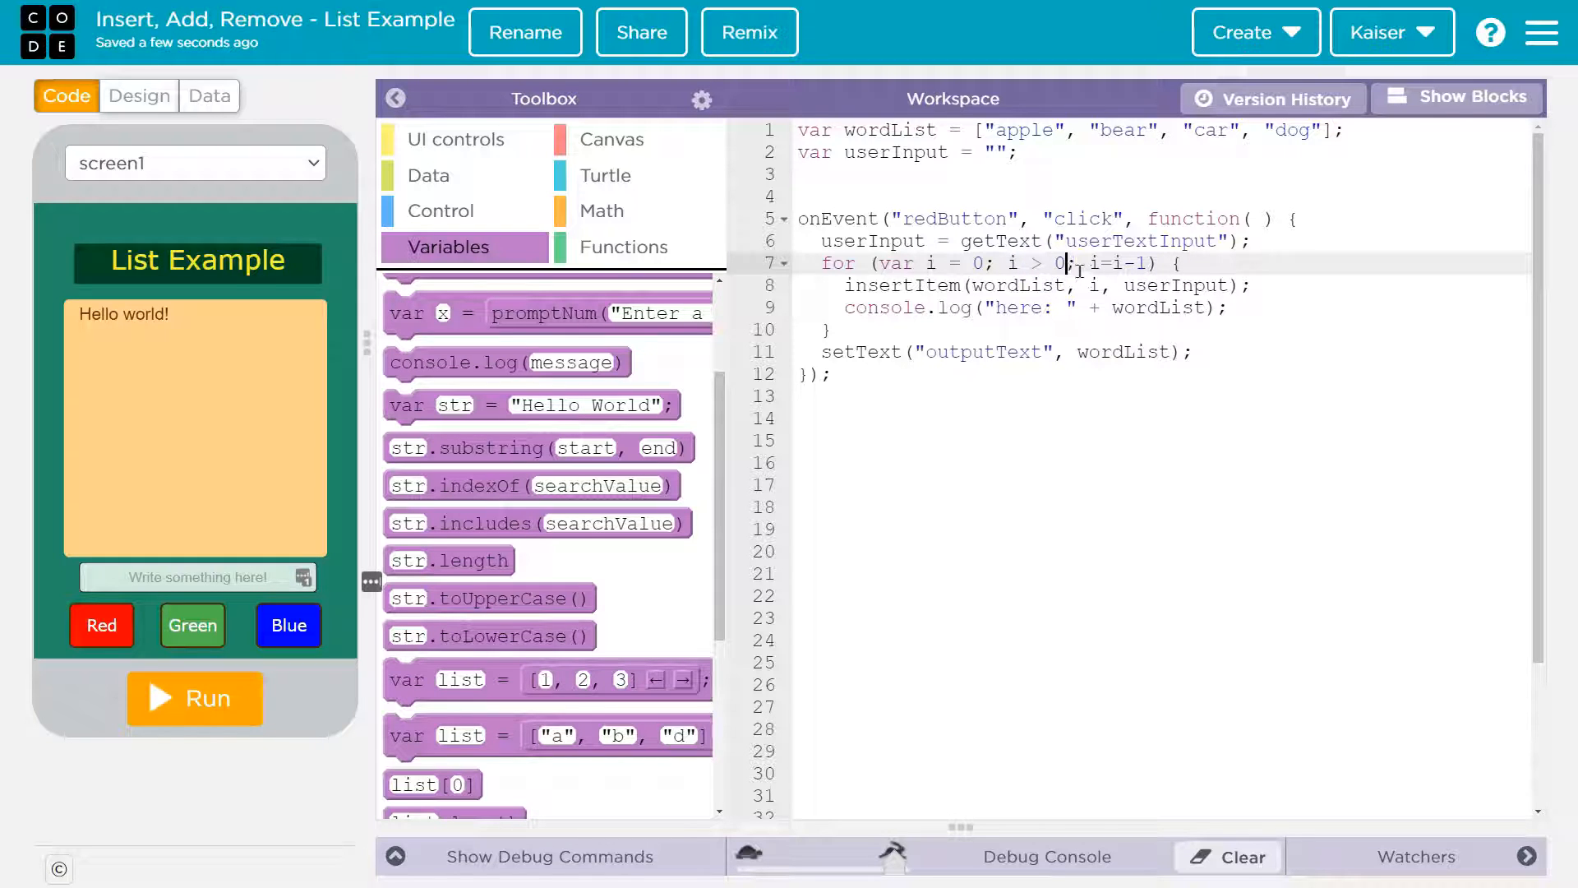
type("=")
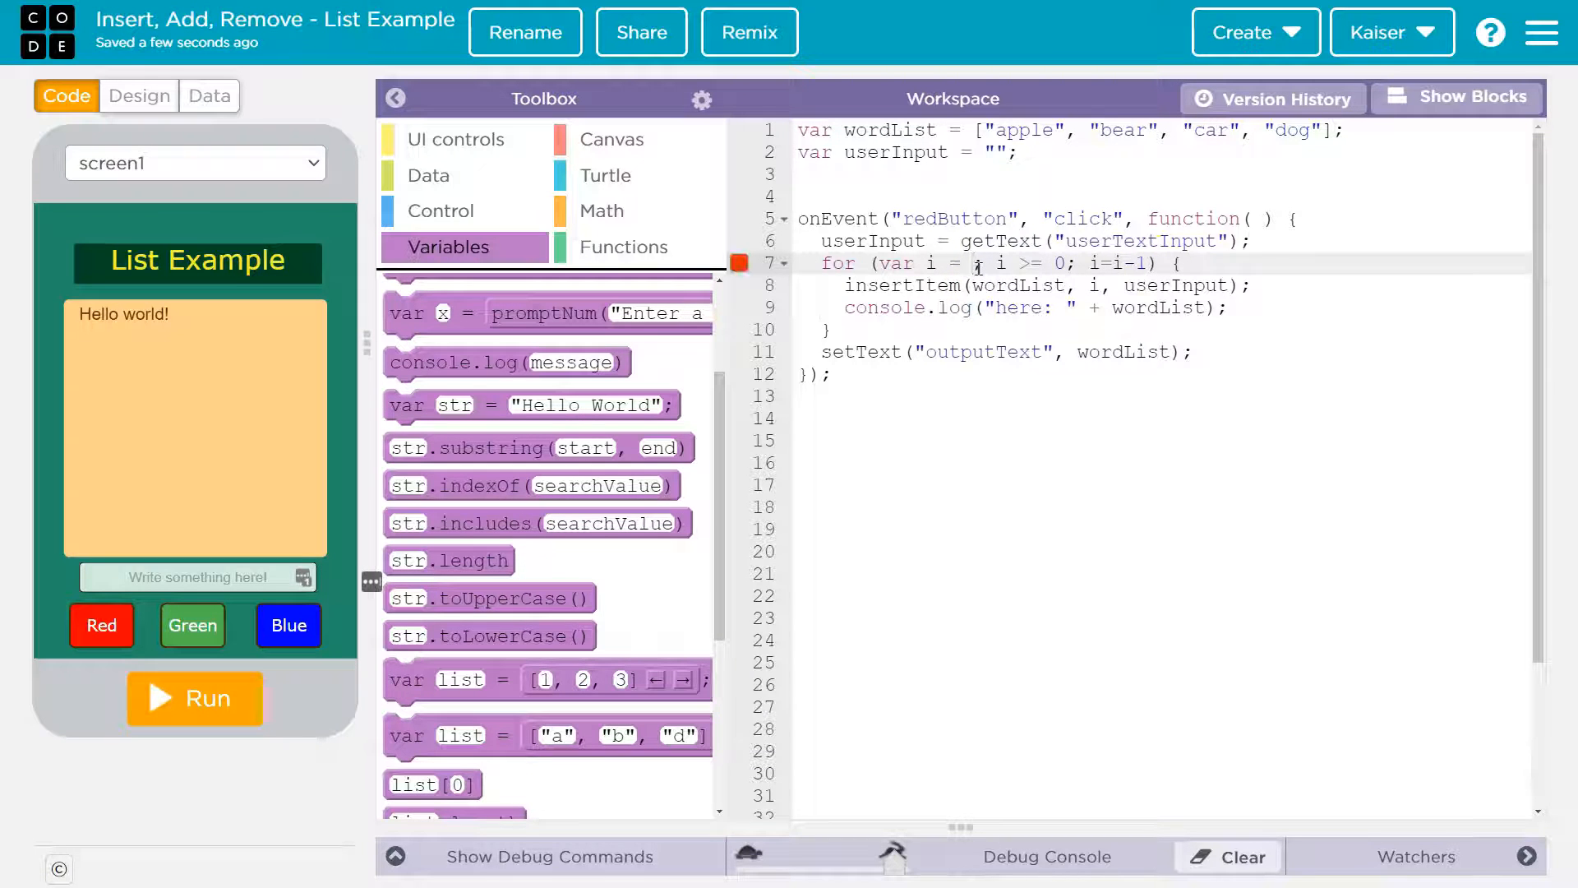
type("wordList.length")
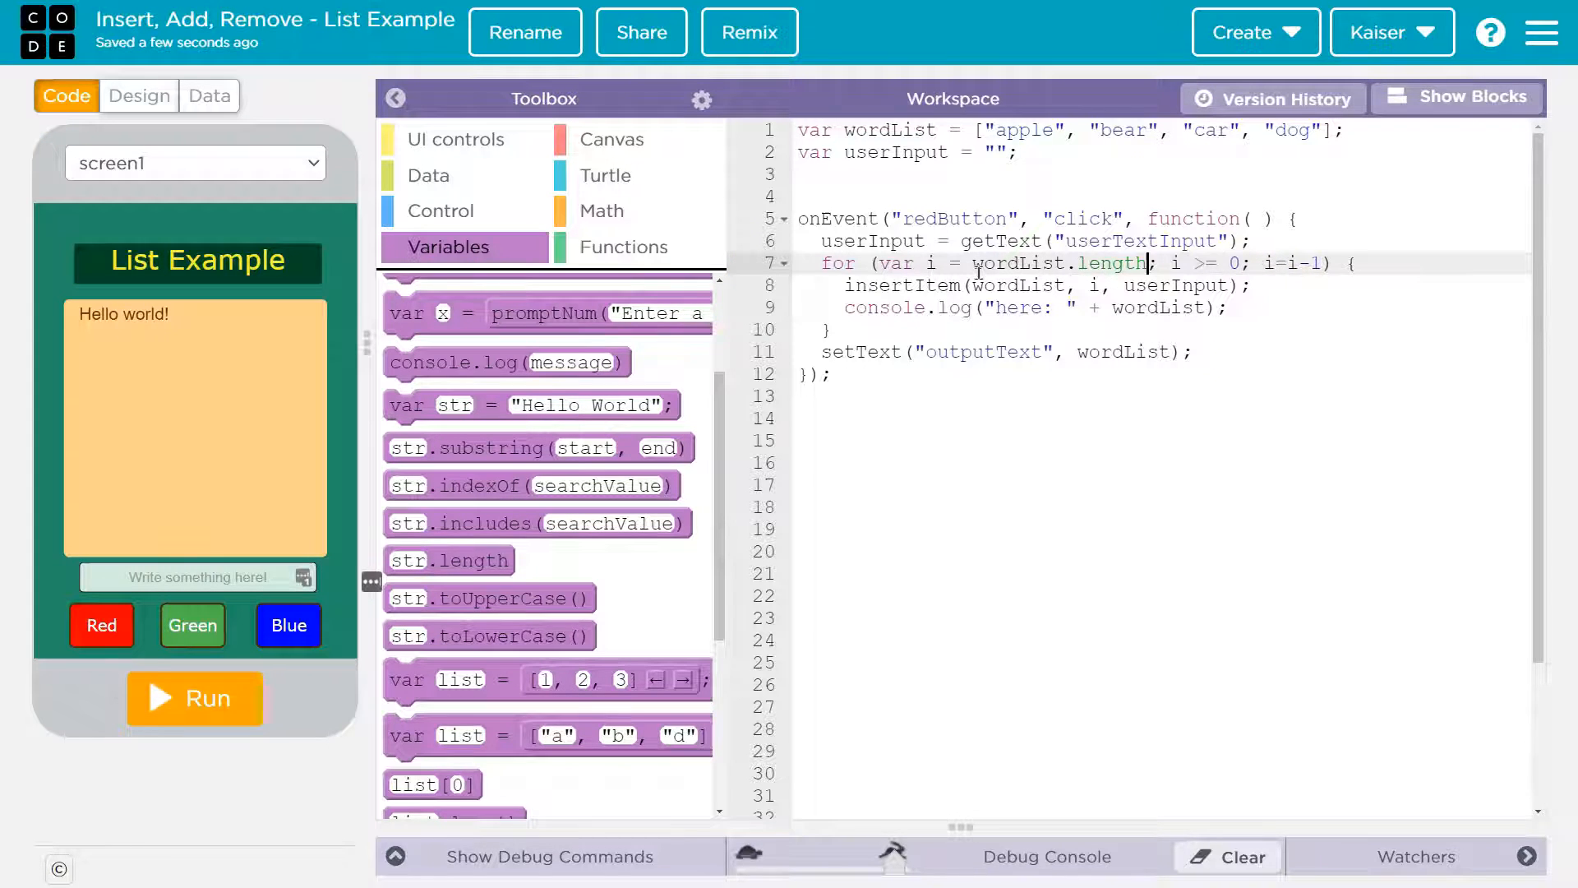
left_click(1455, 97)
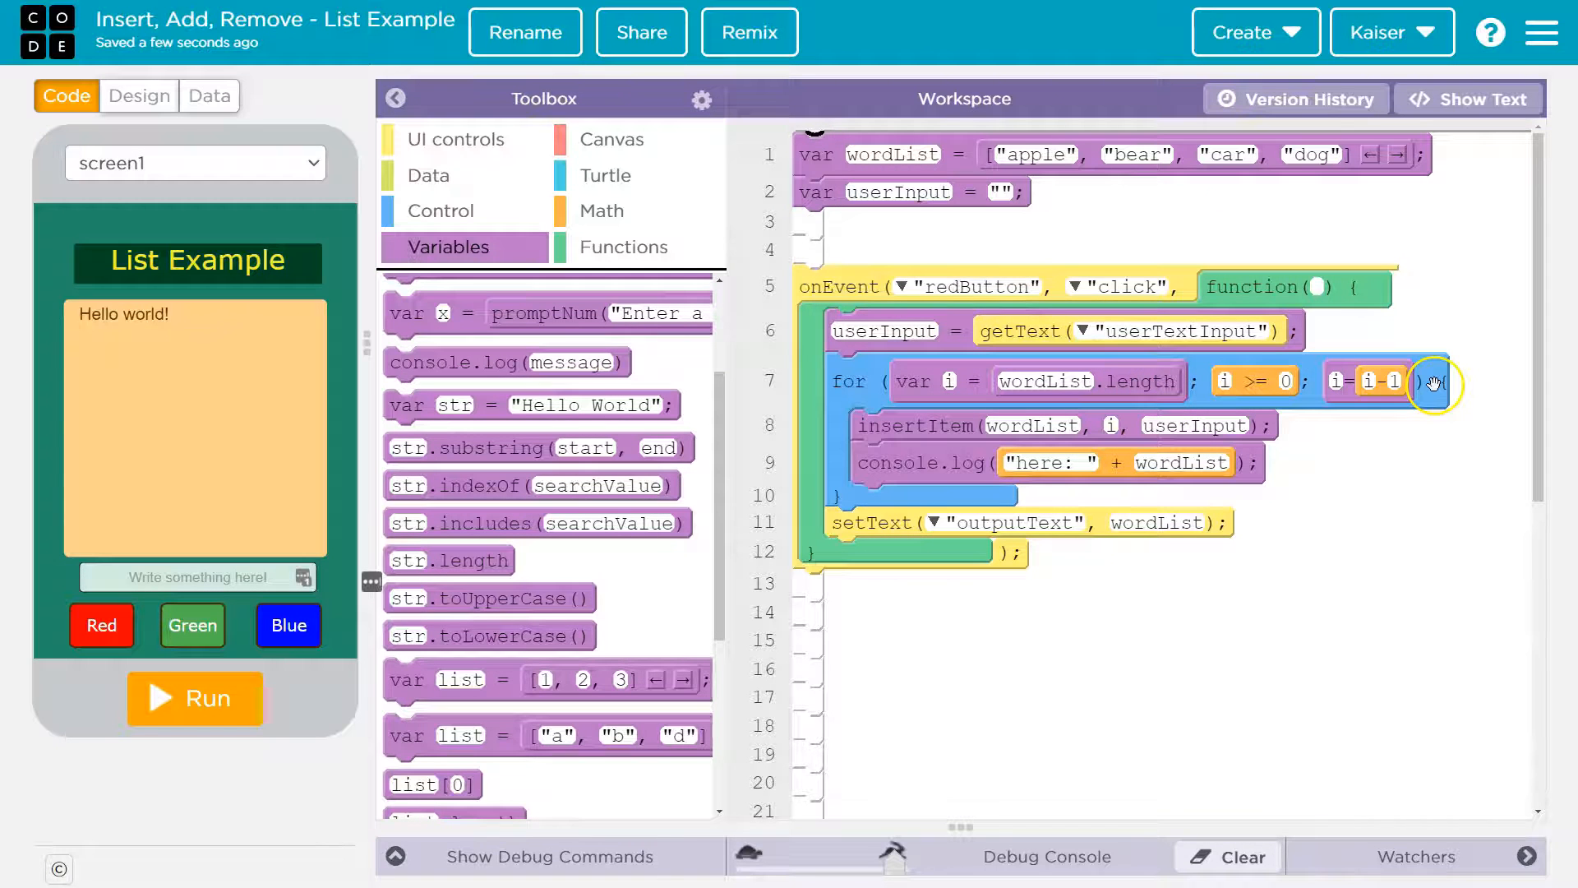
mouse_move(1107, 458)
type("Teee")
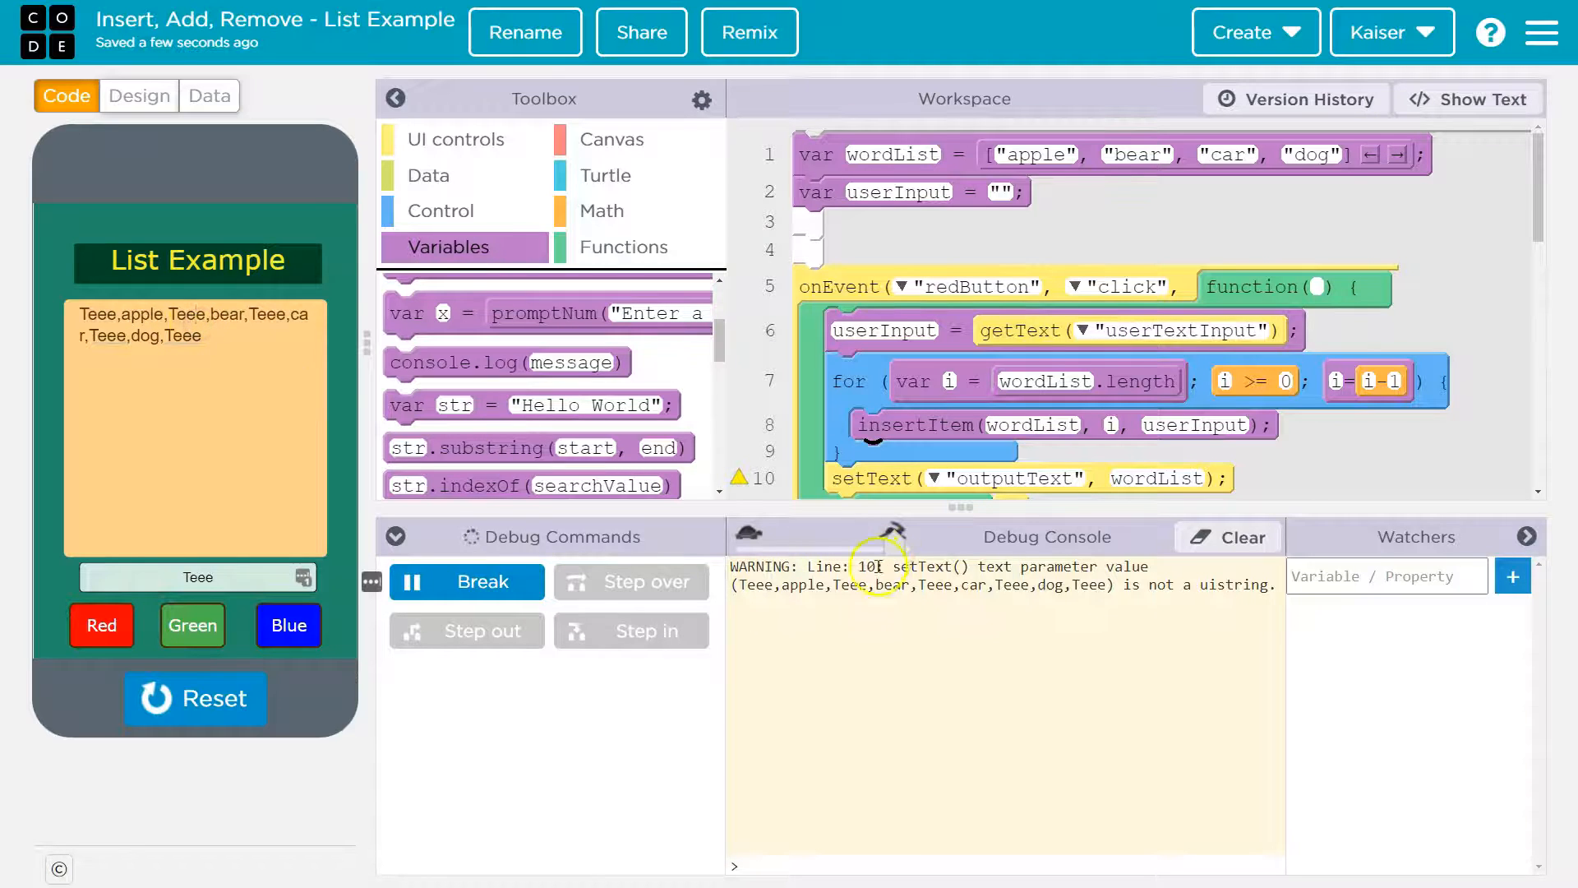
Step: Make setText show wordList joined with ", ", then run the app to test it
scroll("down", 3)
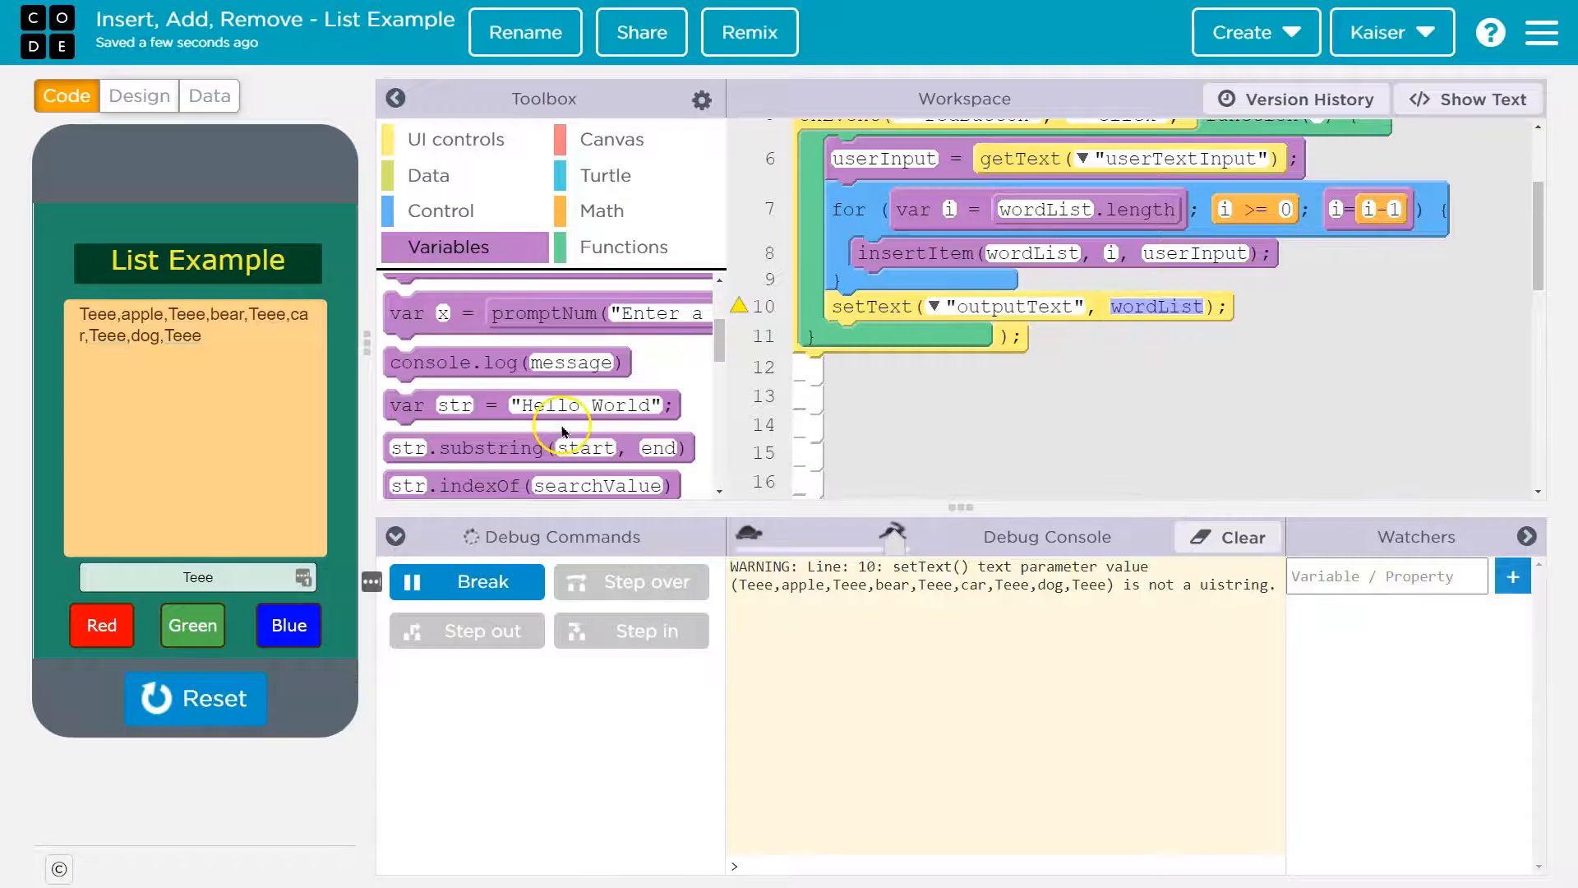
left_click(439, 211)
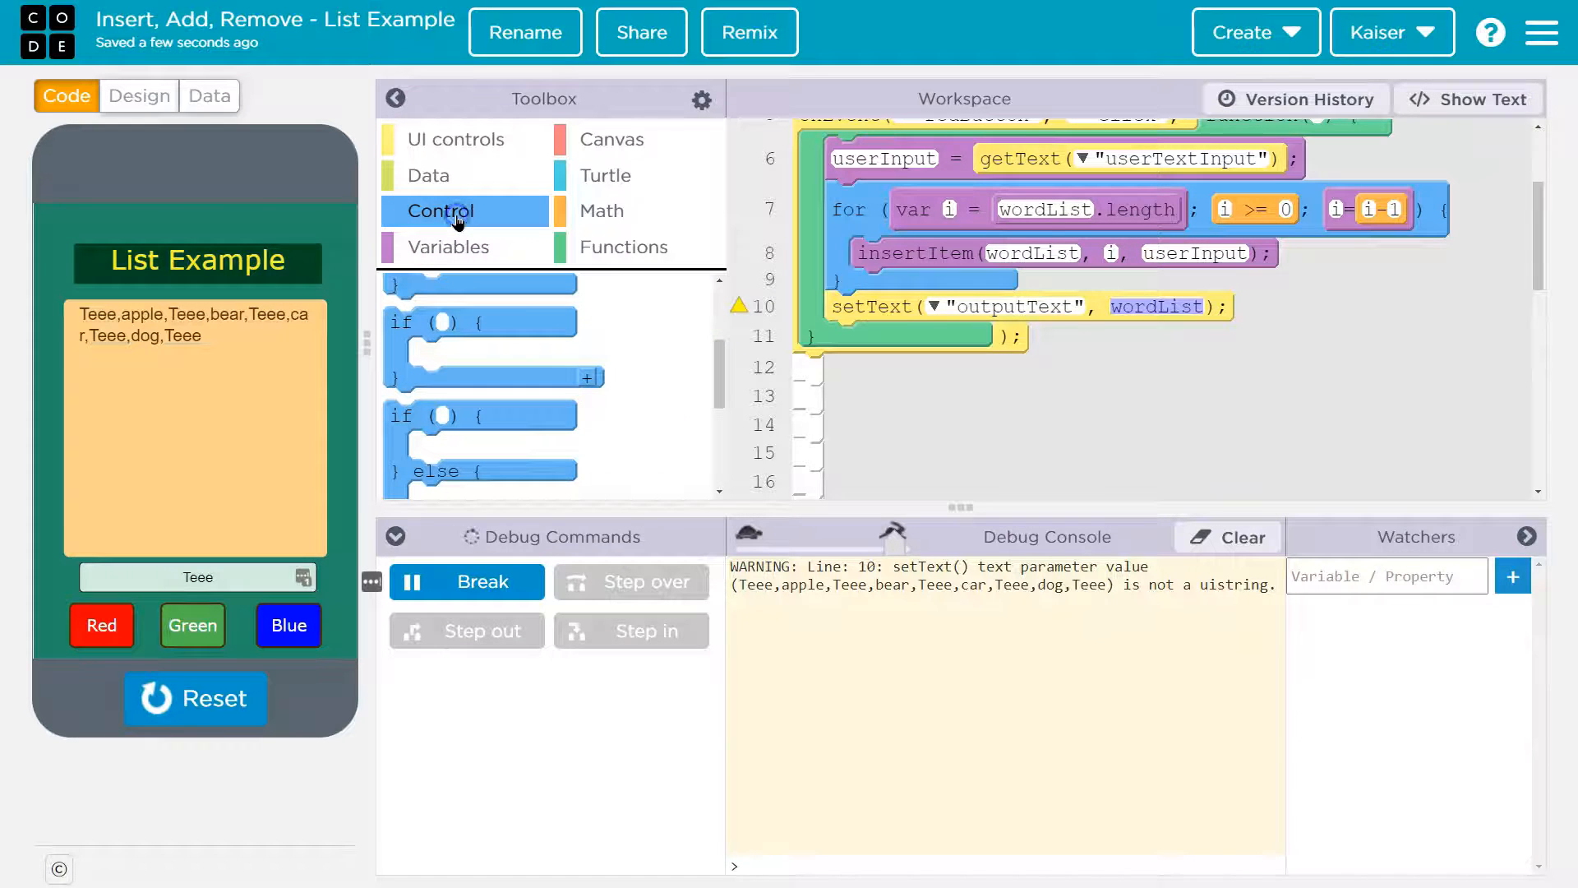
left_click(461, 139)
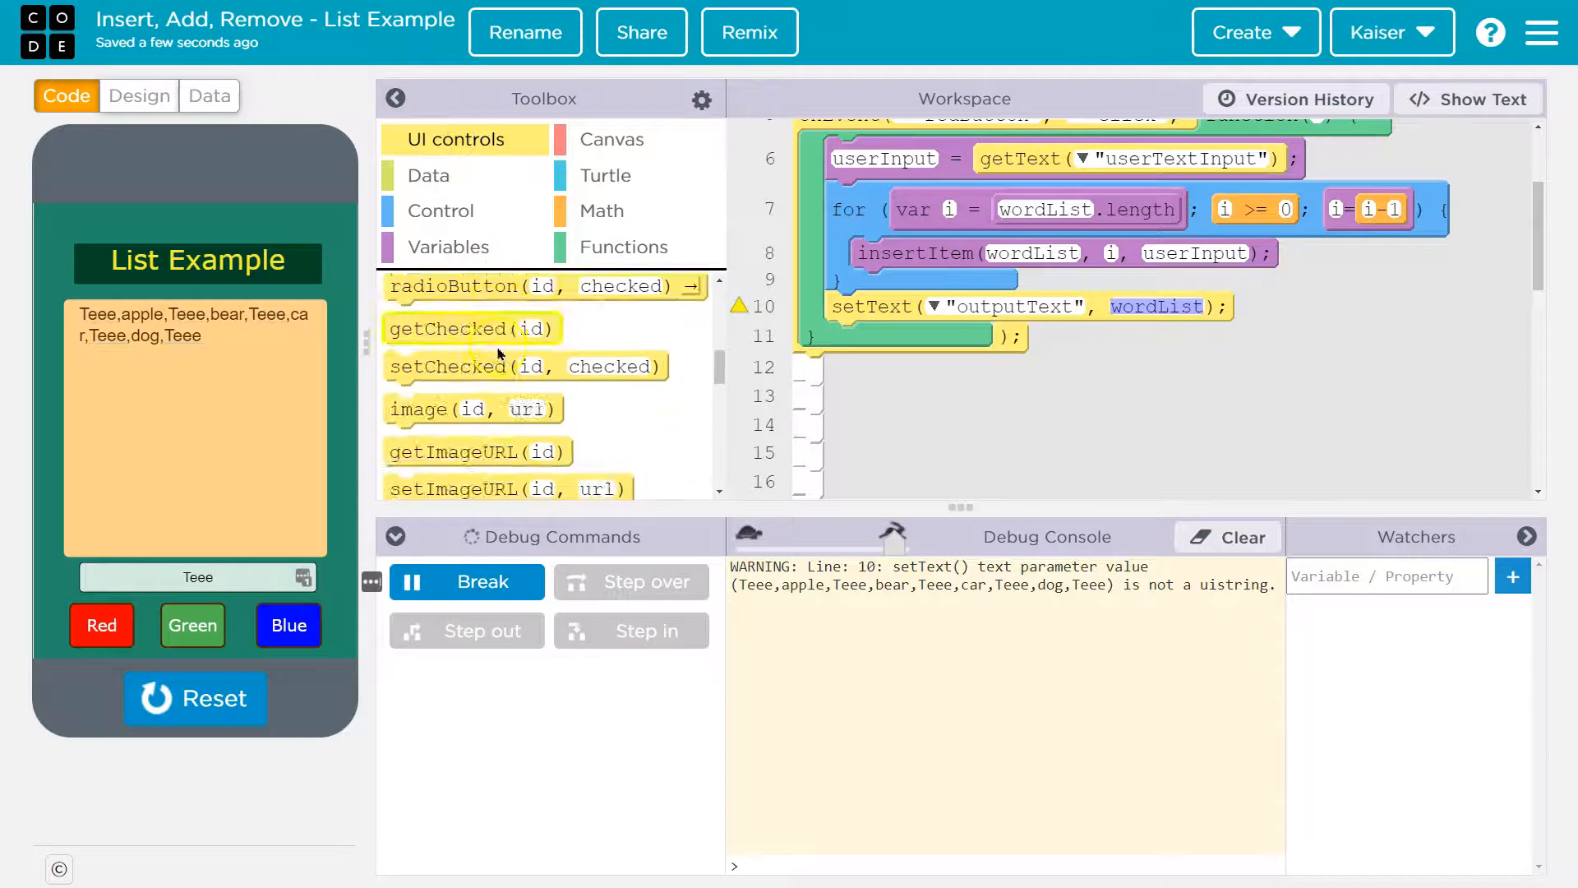
left_click(448, 246)
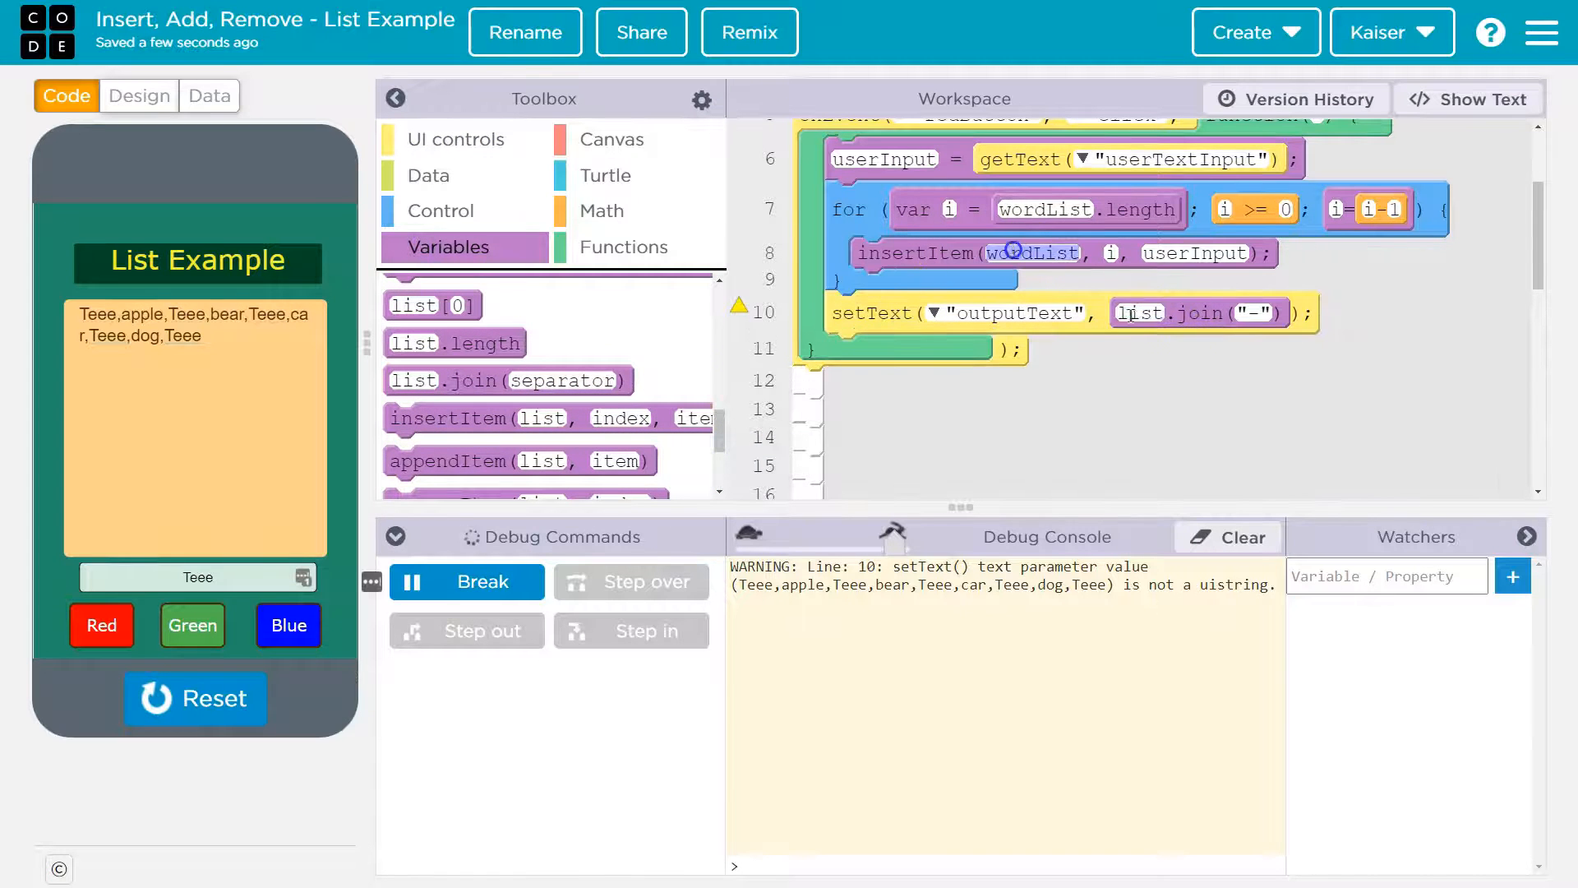
left_click(1138, 313)
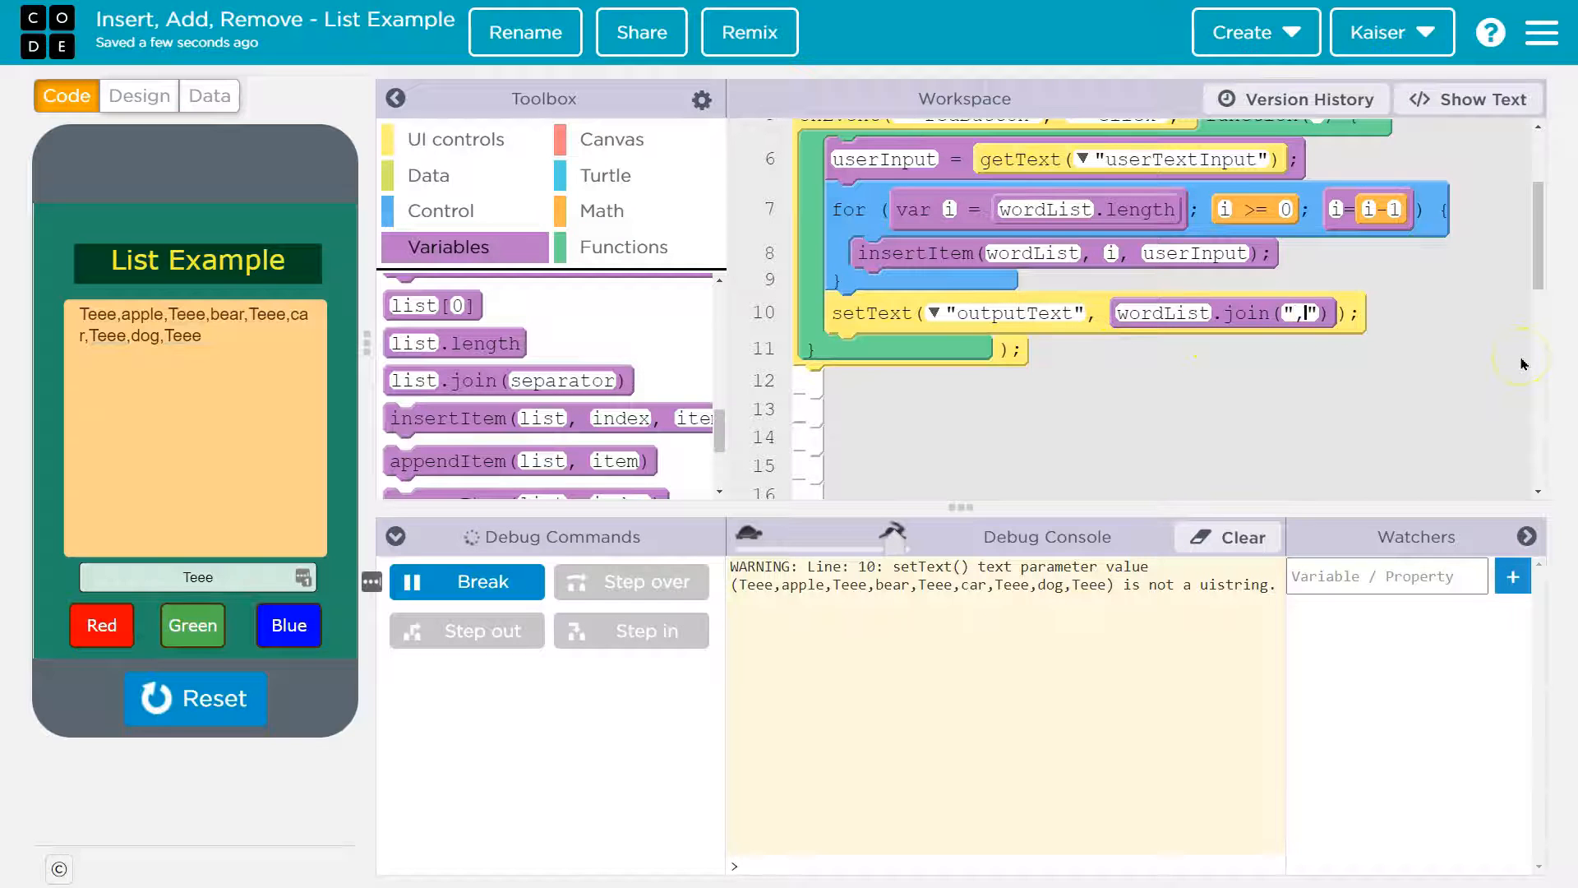
left_click(196, 699)
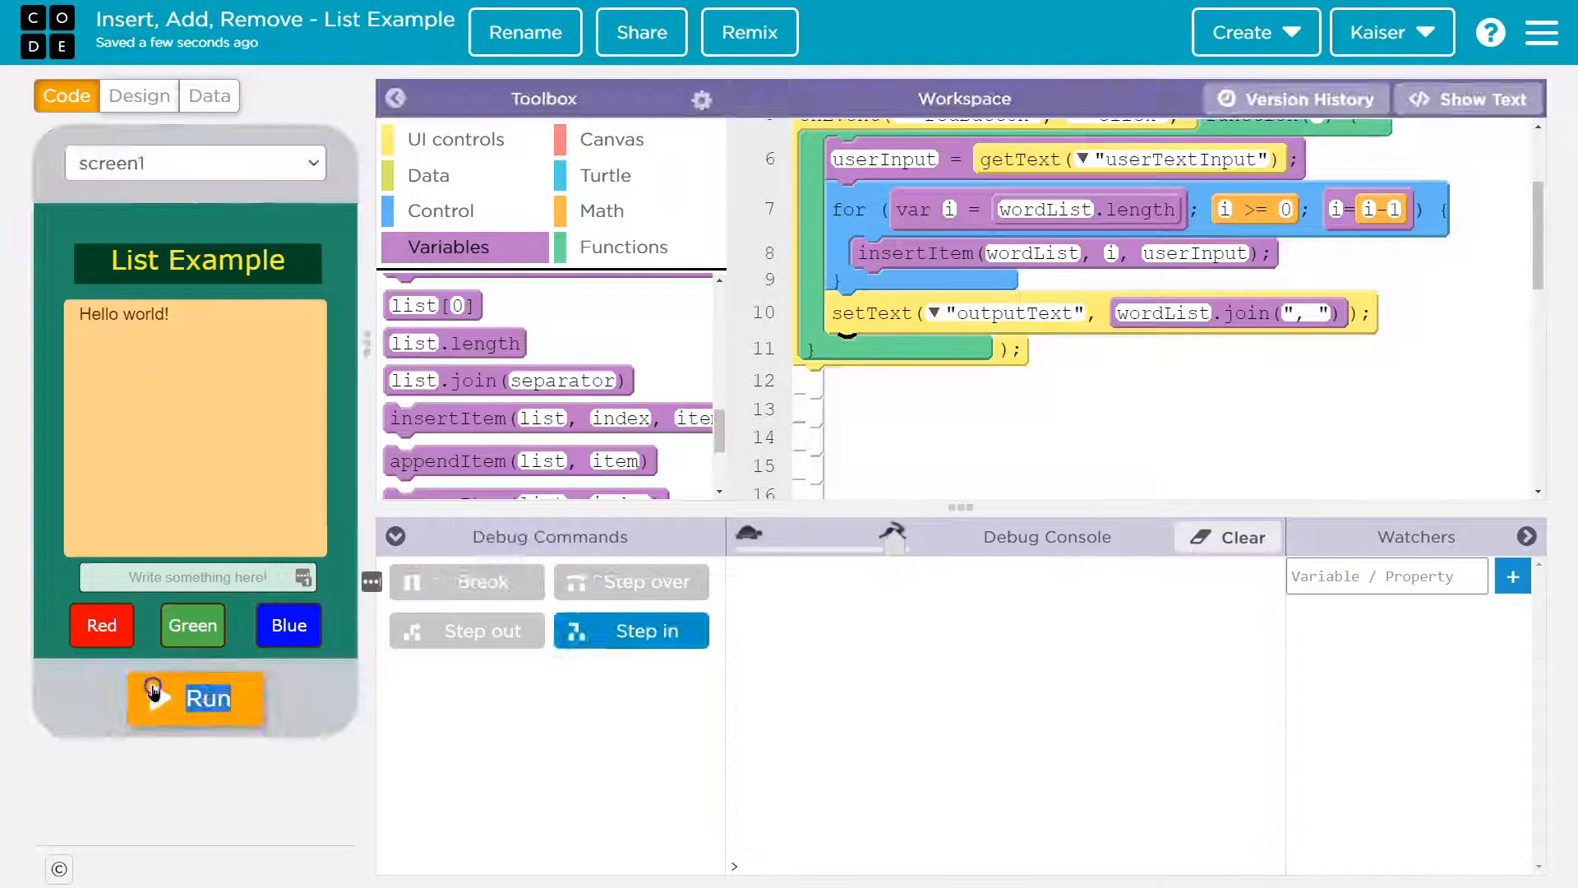
left_click(195, 699)
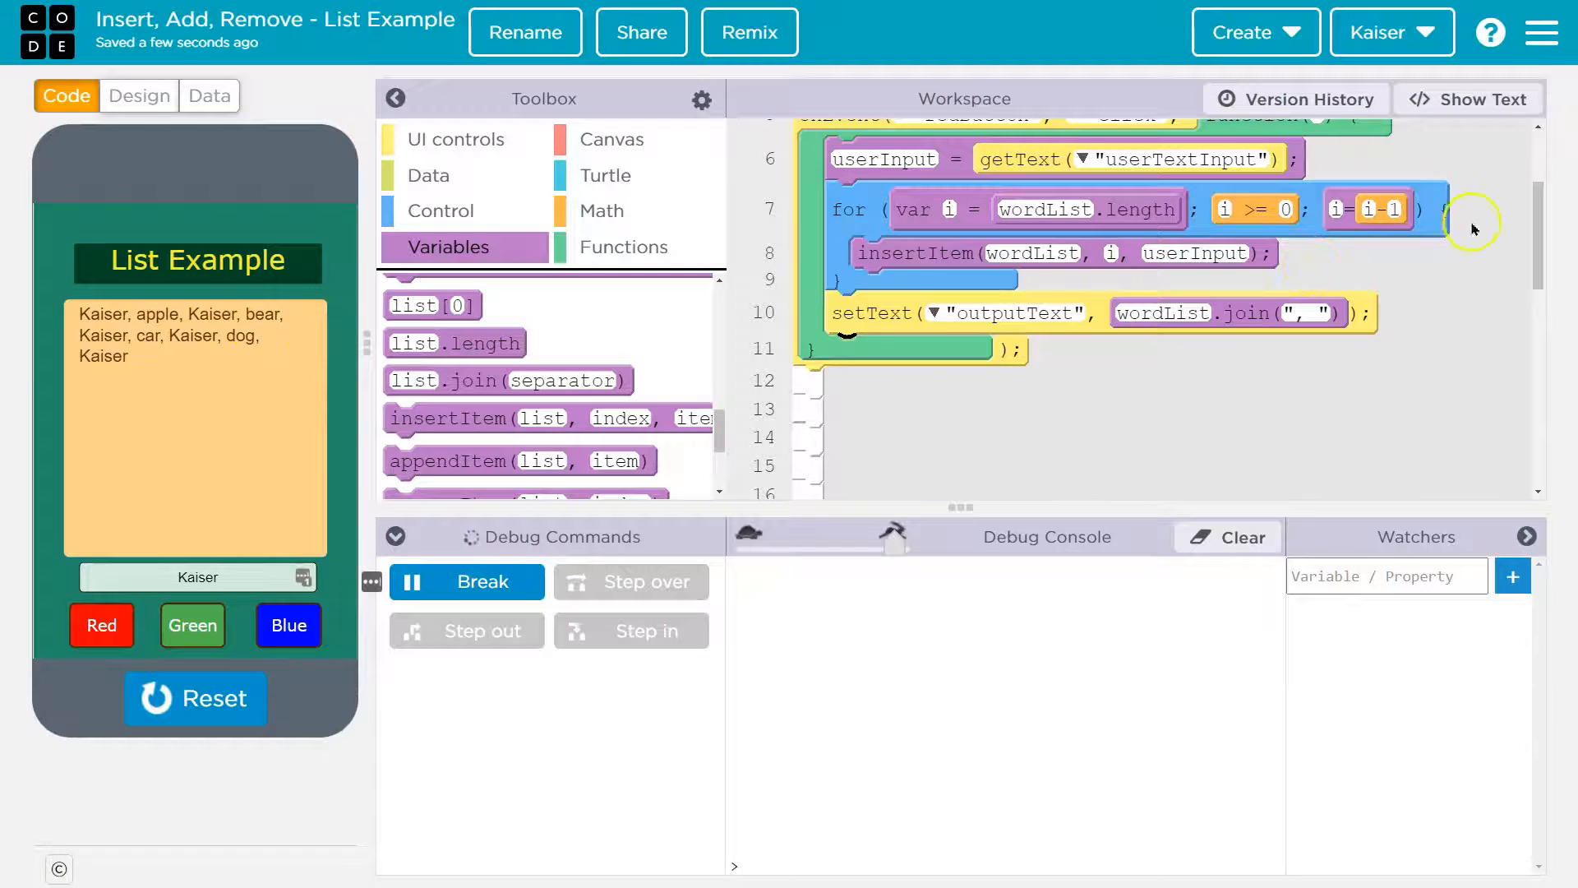
mouse_move(909, 375)
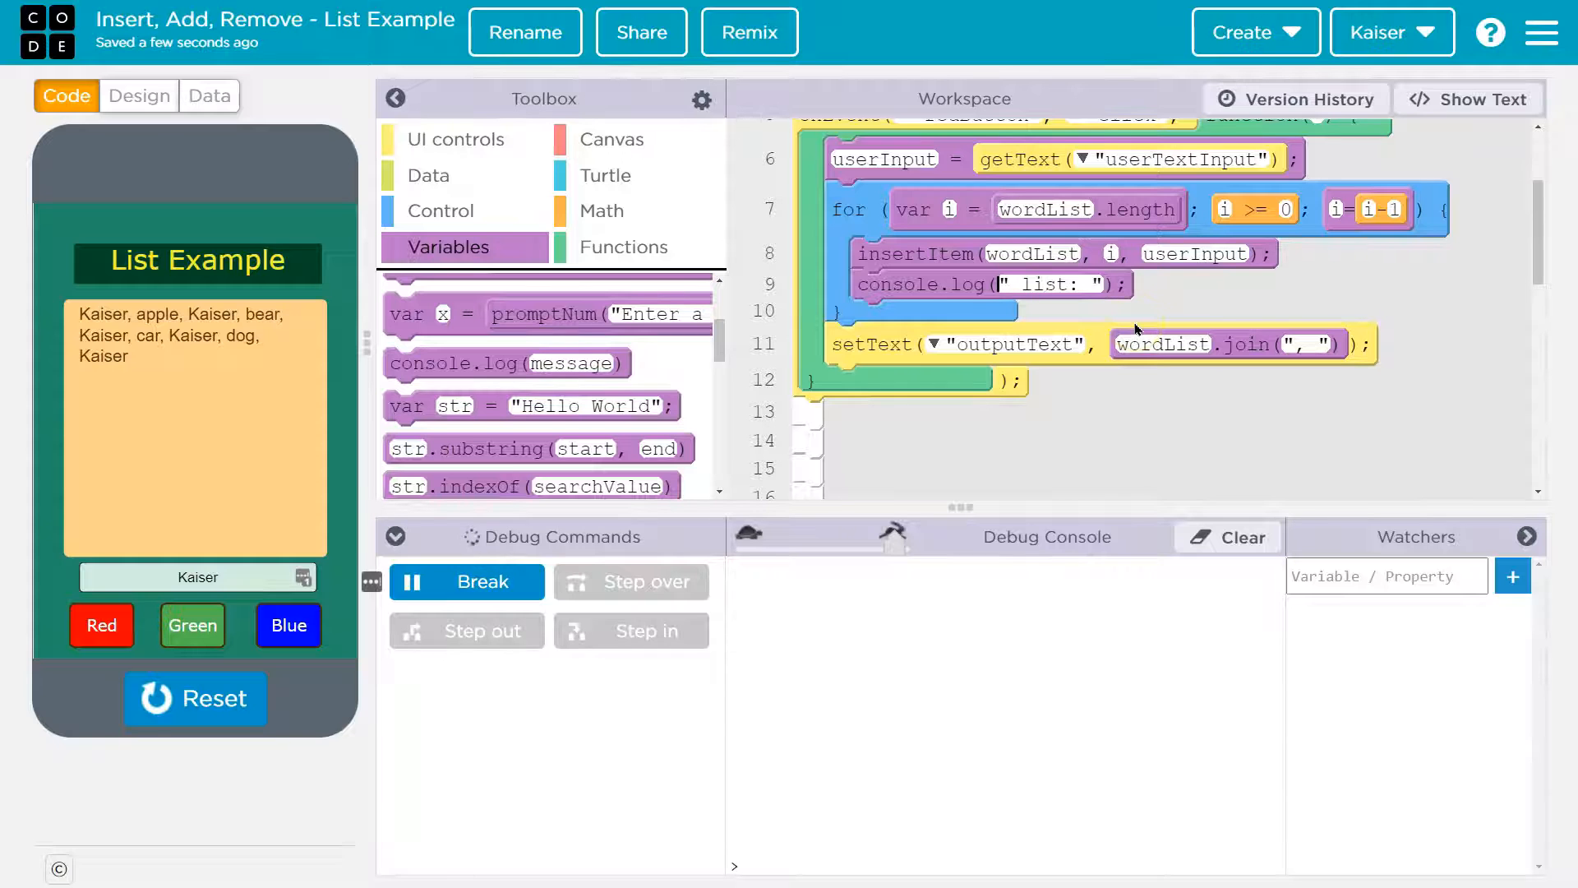
Step: Log i + " list: " + wordList each pass, then restart the app and enter Hello
type("i +")
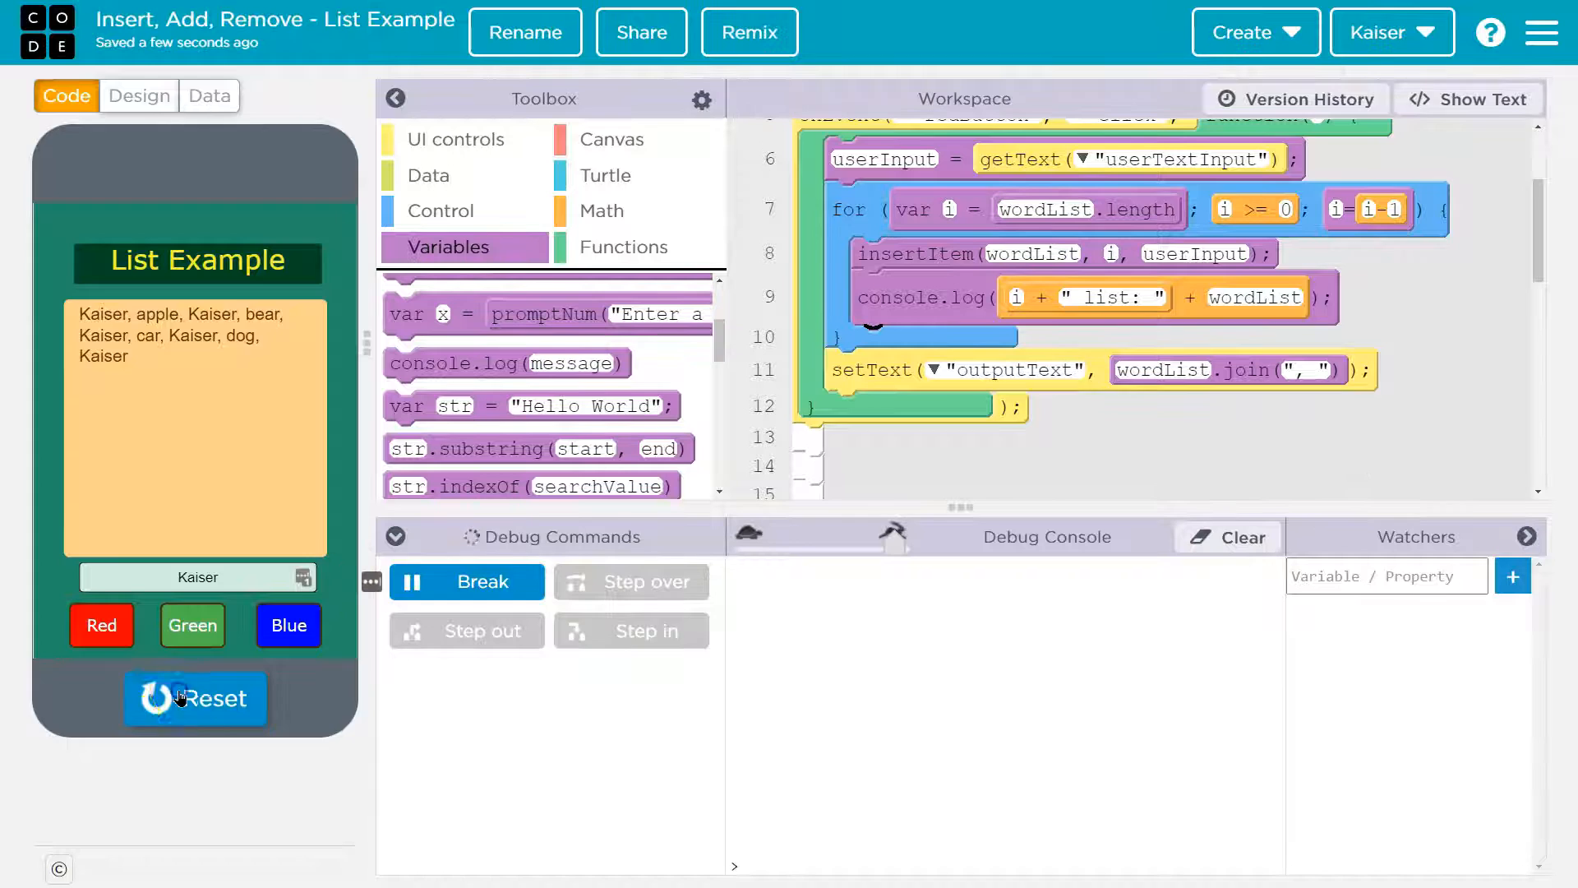
left_click(195, 698)
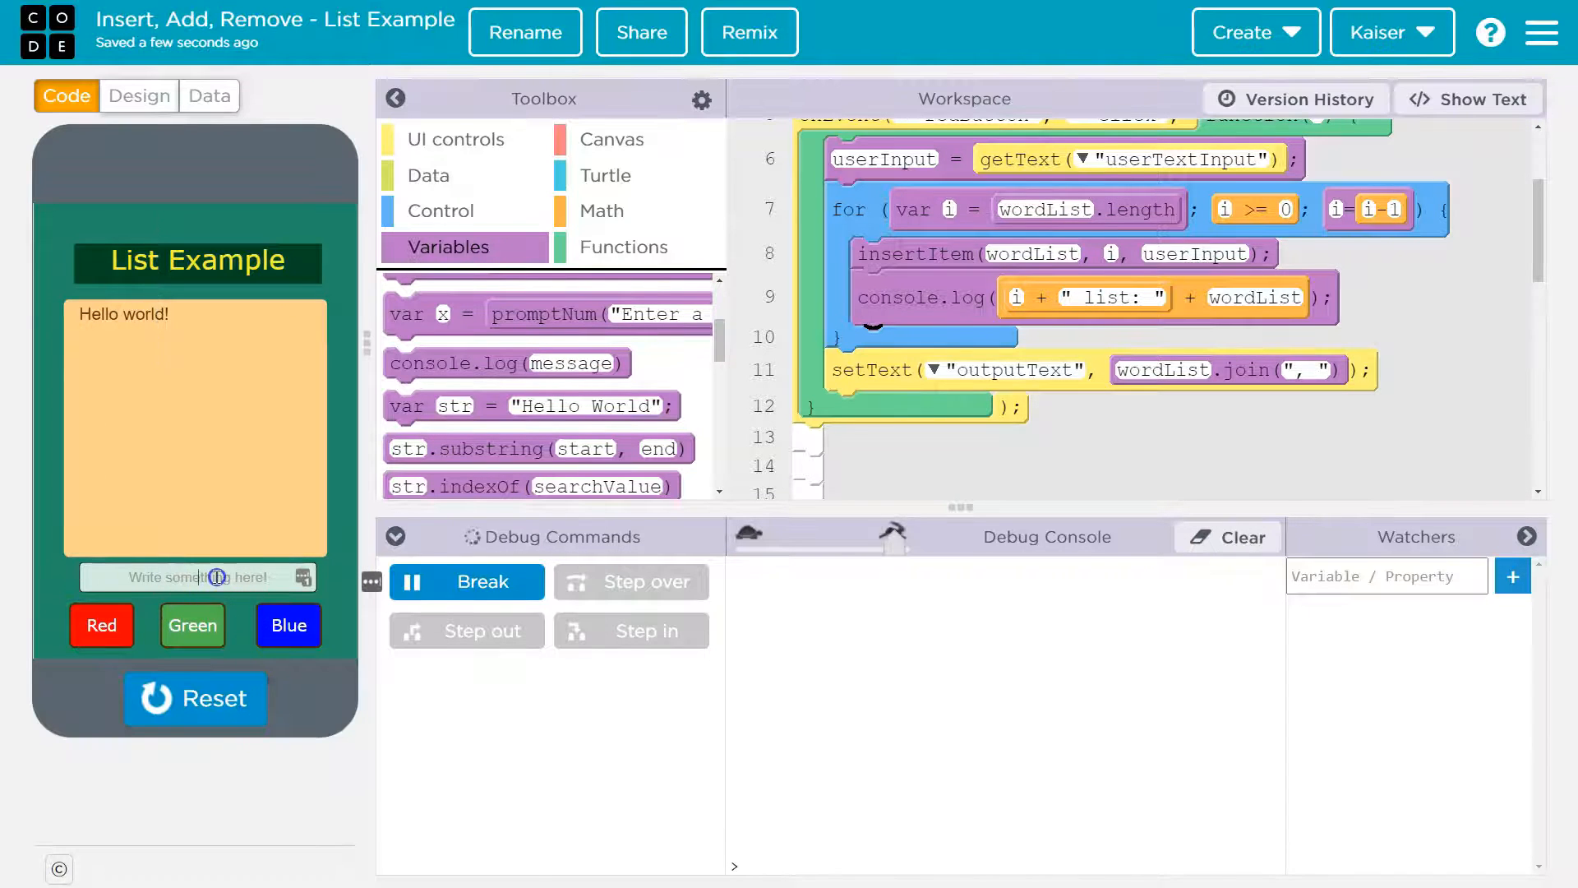
type("Hello")
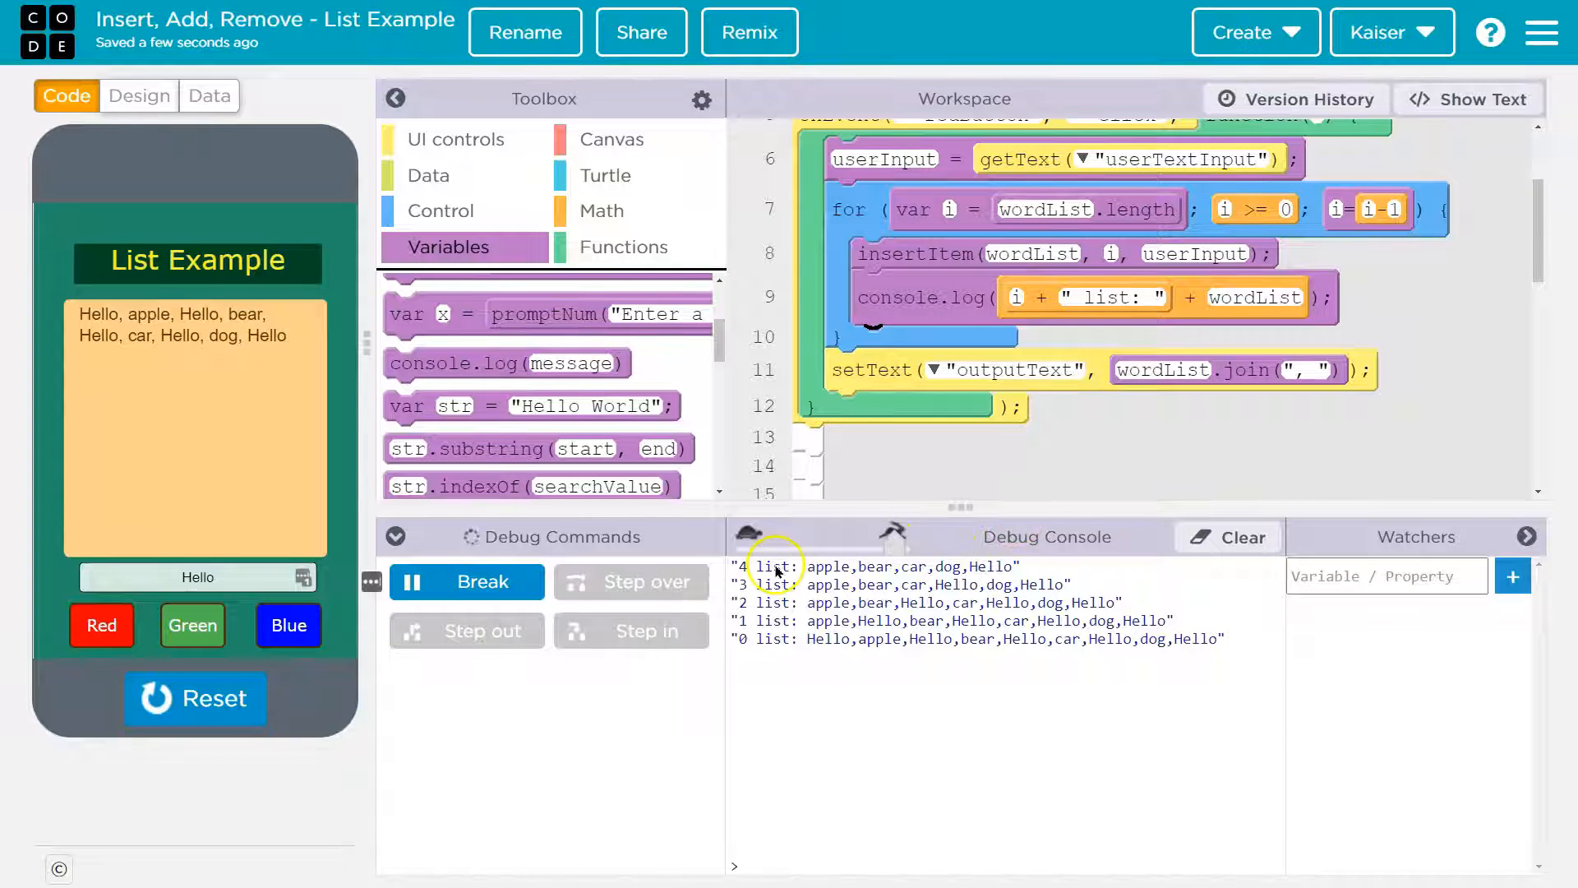
mouse_move(851, 559)
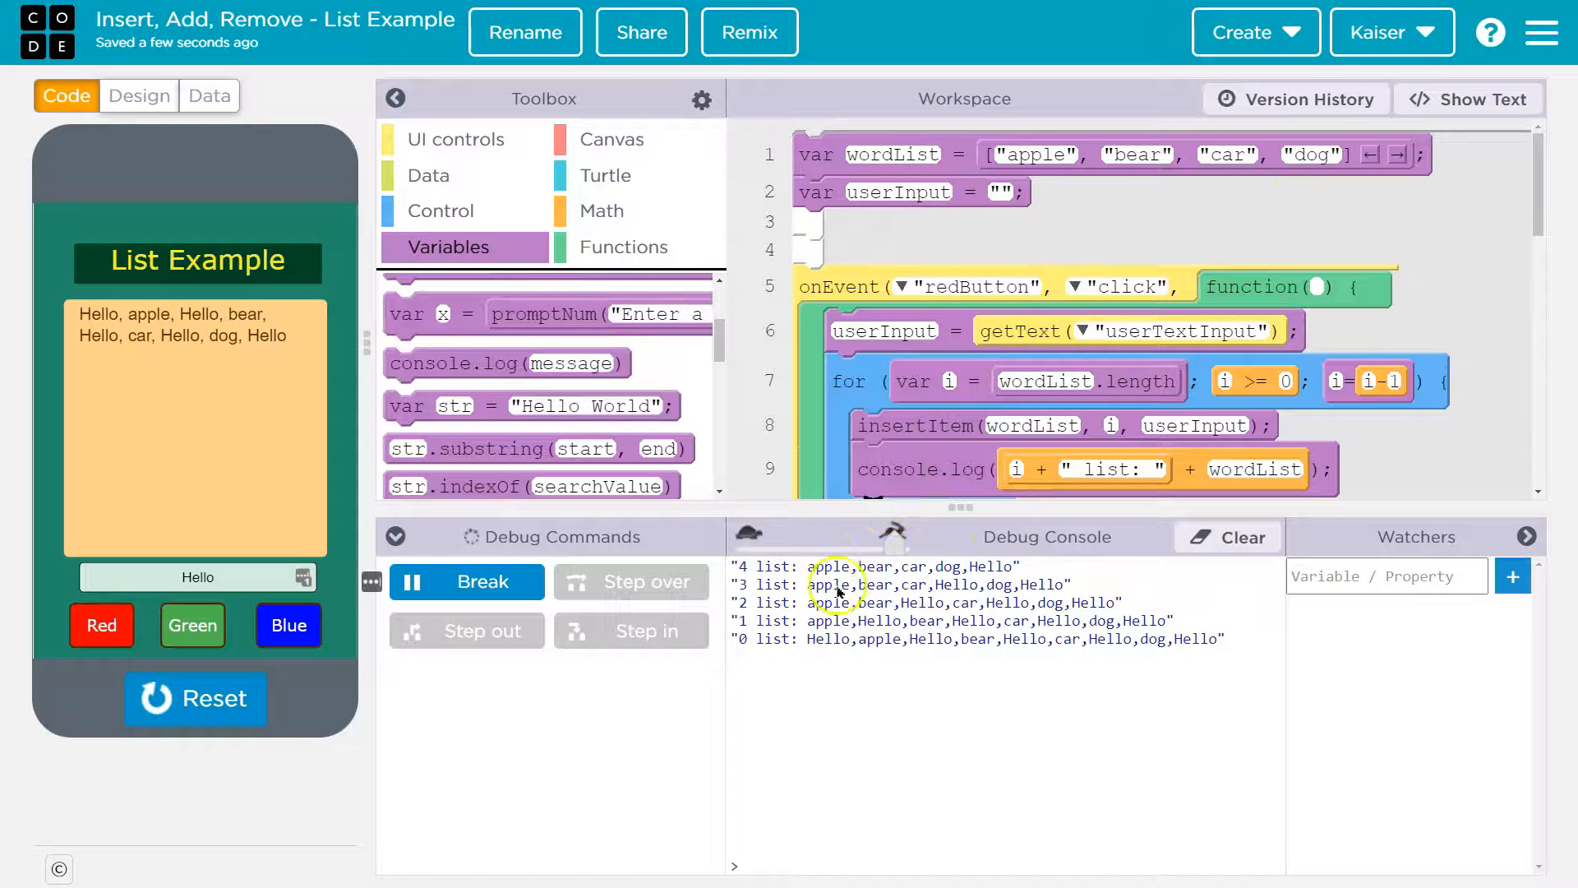
mouse_move(991, 438)
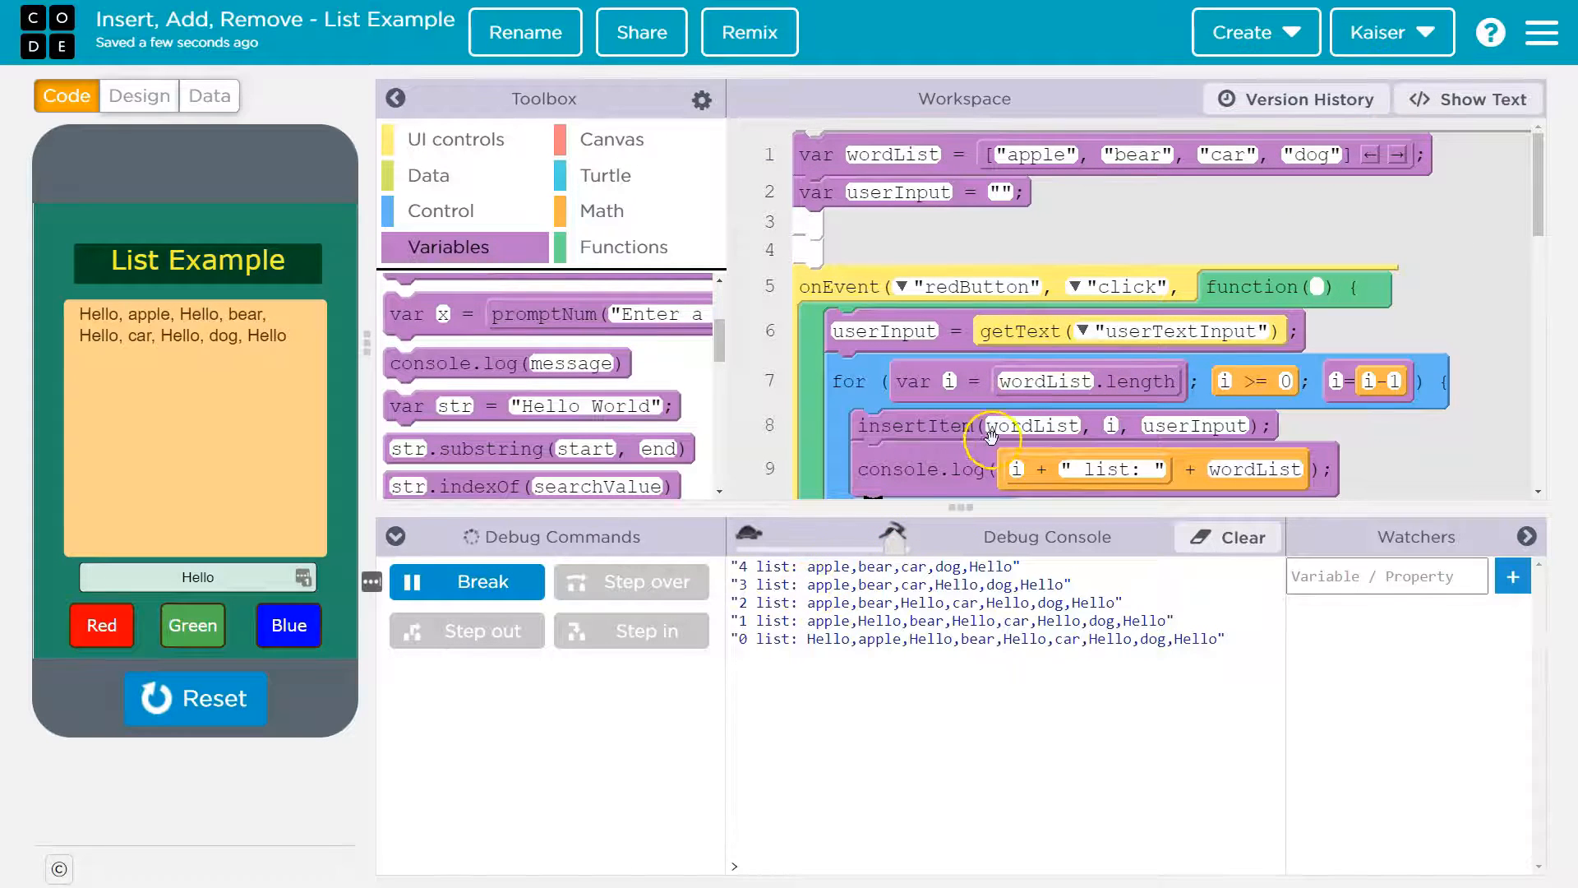
mouse_move(971, 444)
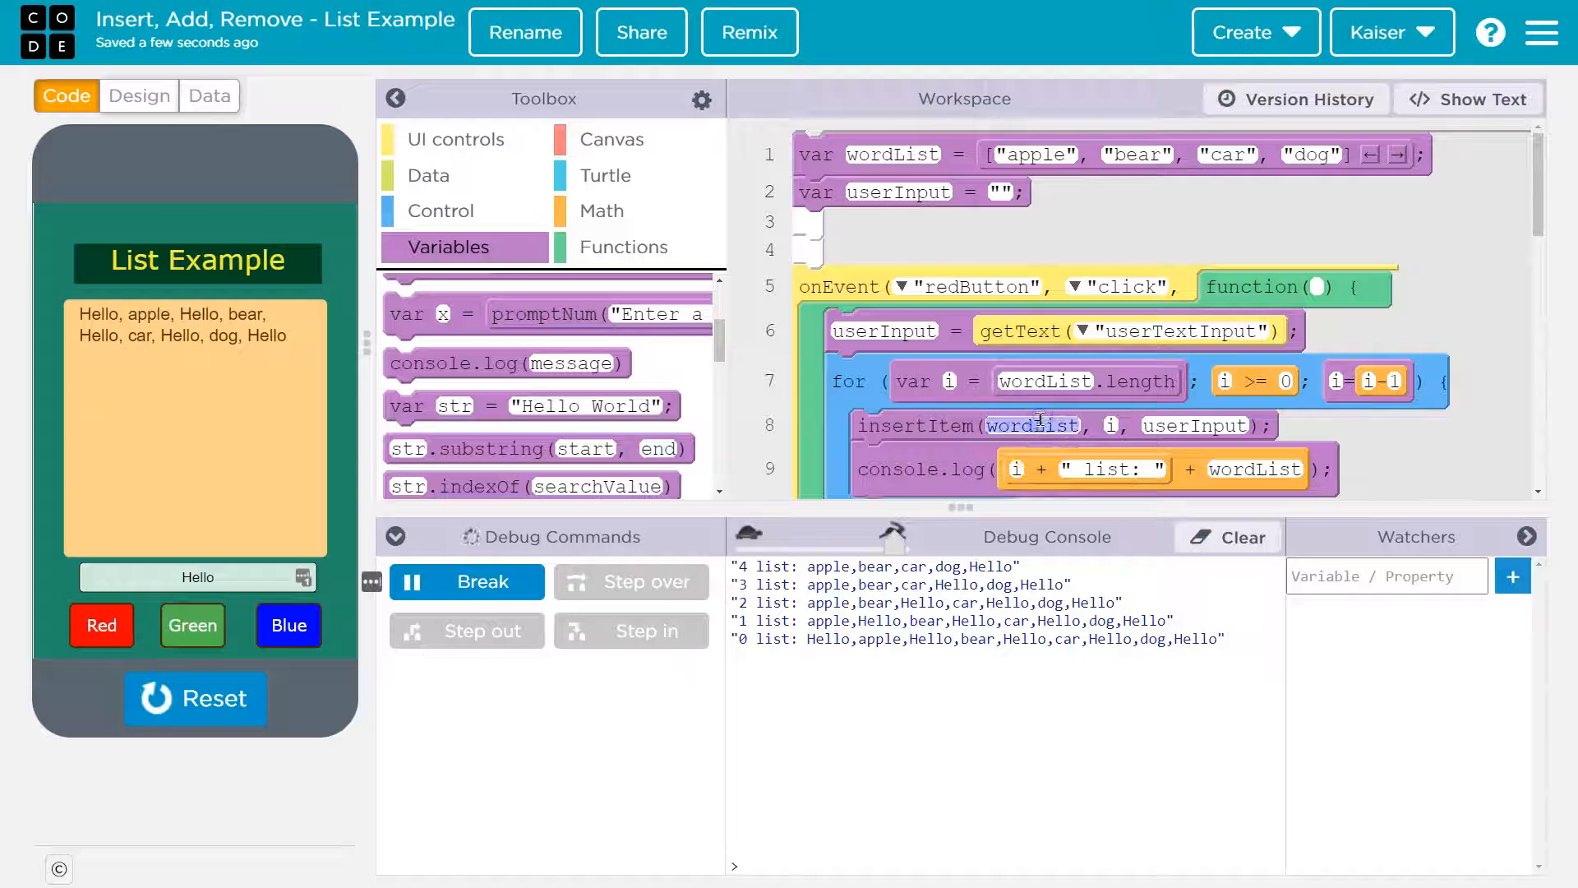
mouse_move(1188, 425)
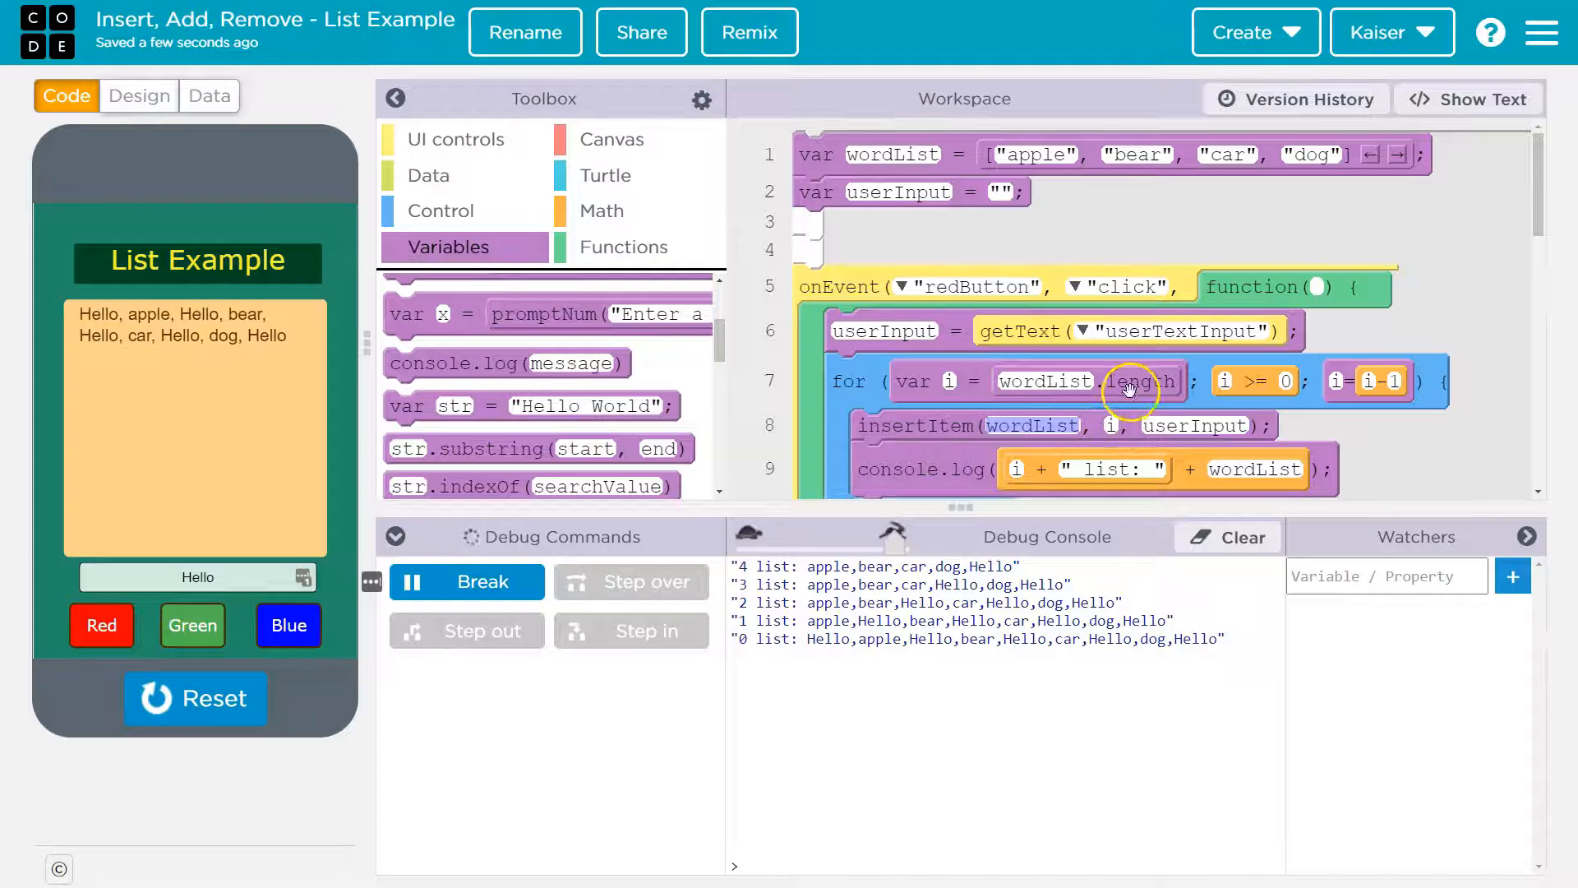
mouse_move(1111, 425)
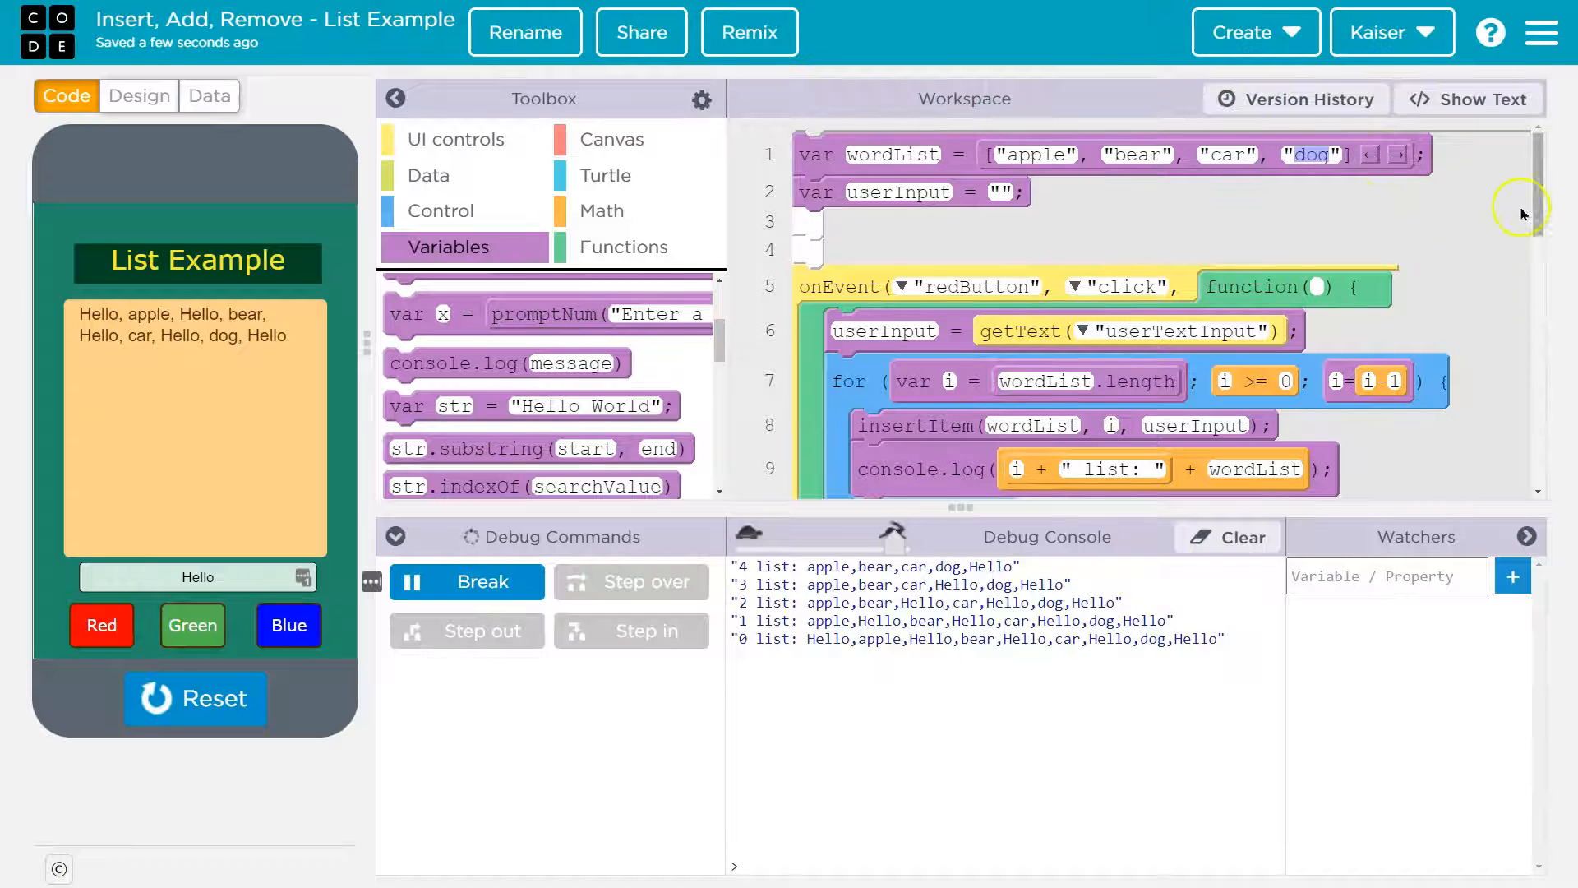
mouse_move(1047, 538)
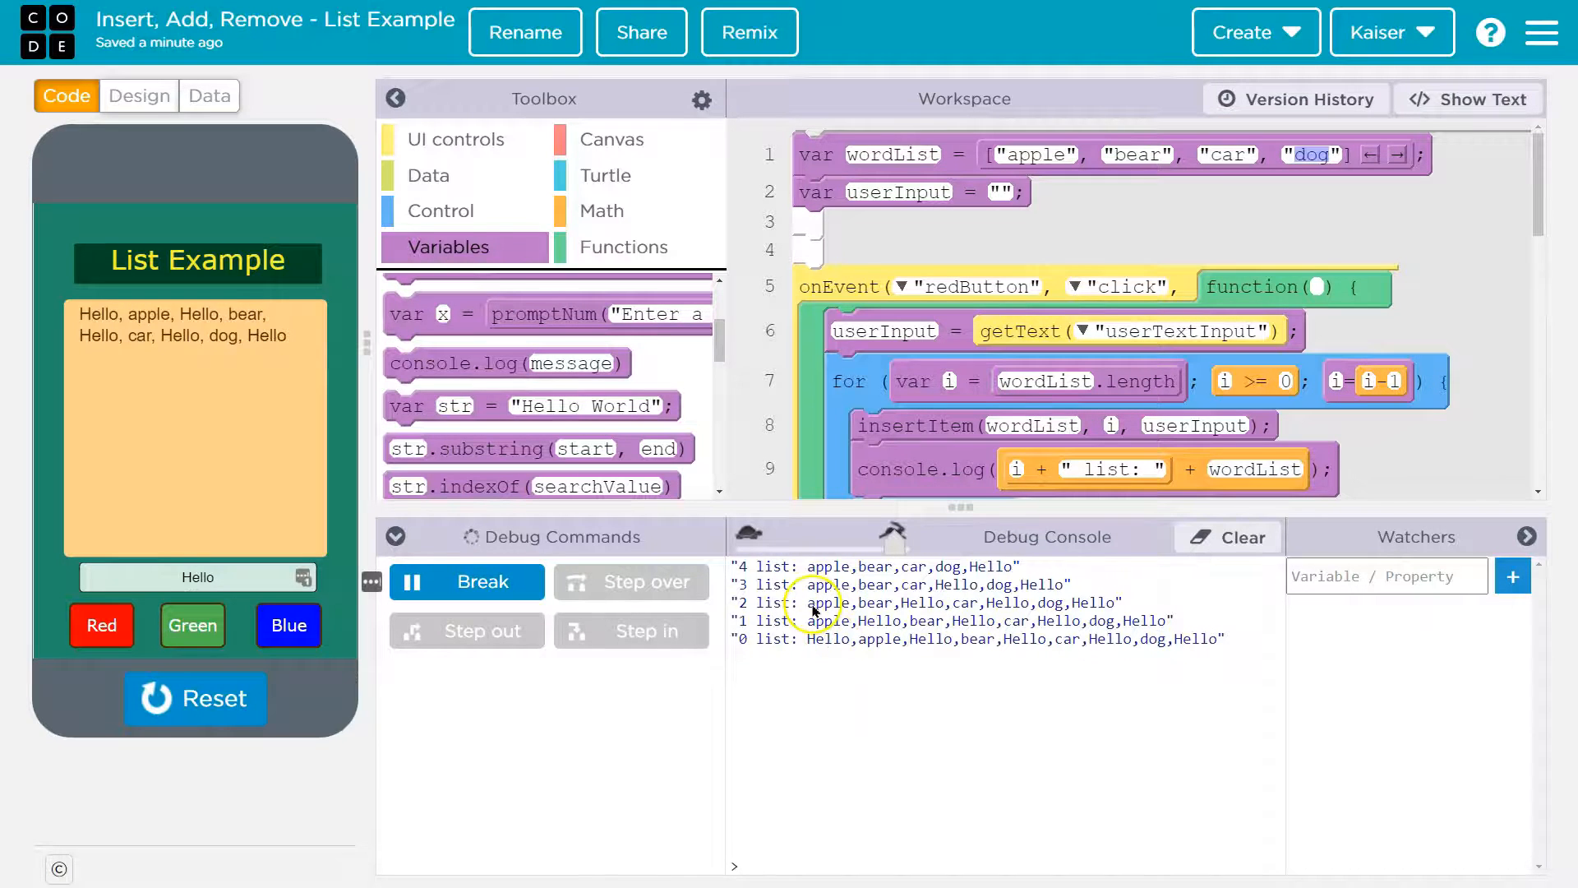
mouse_move(837, 599)
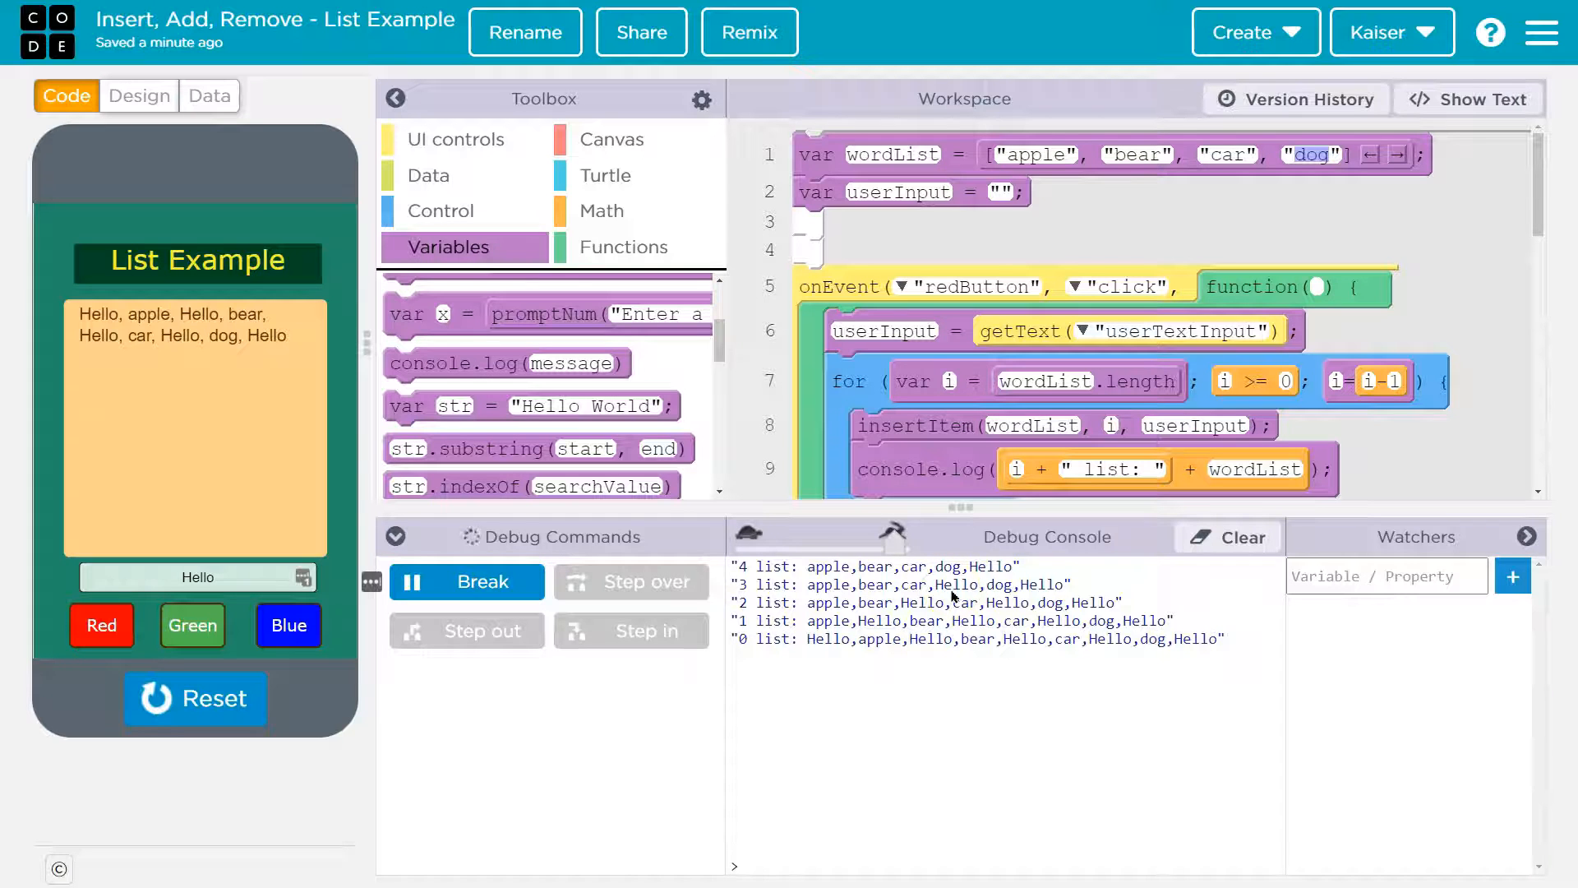
mouse_move(964, 592)
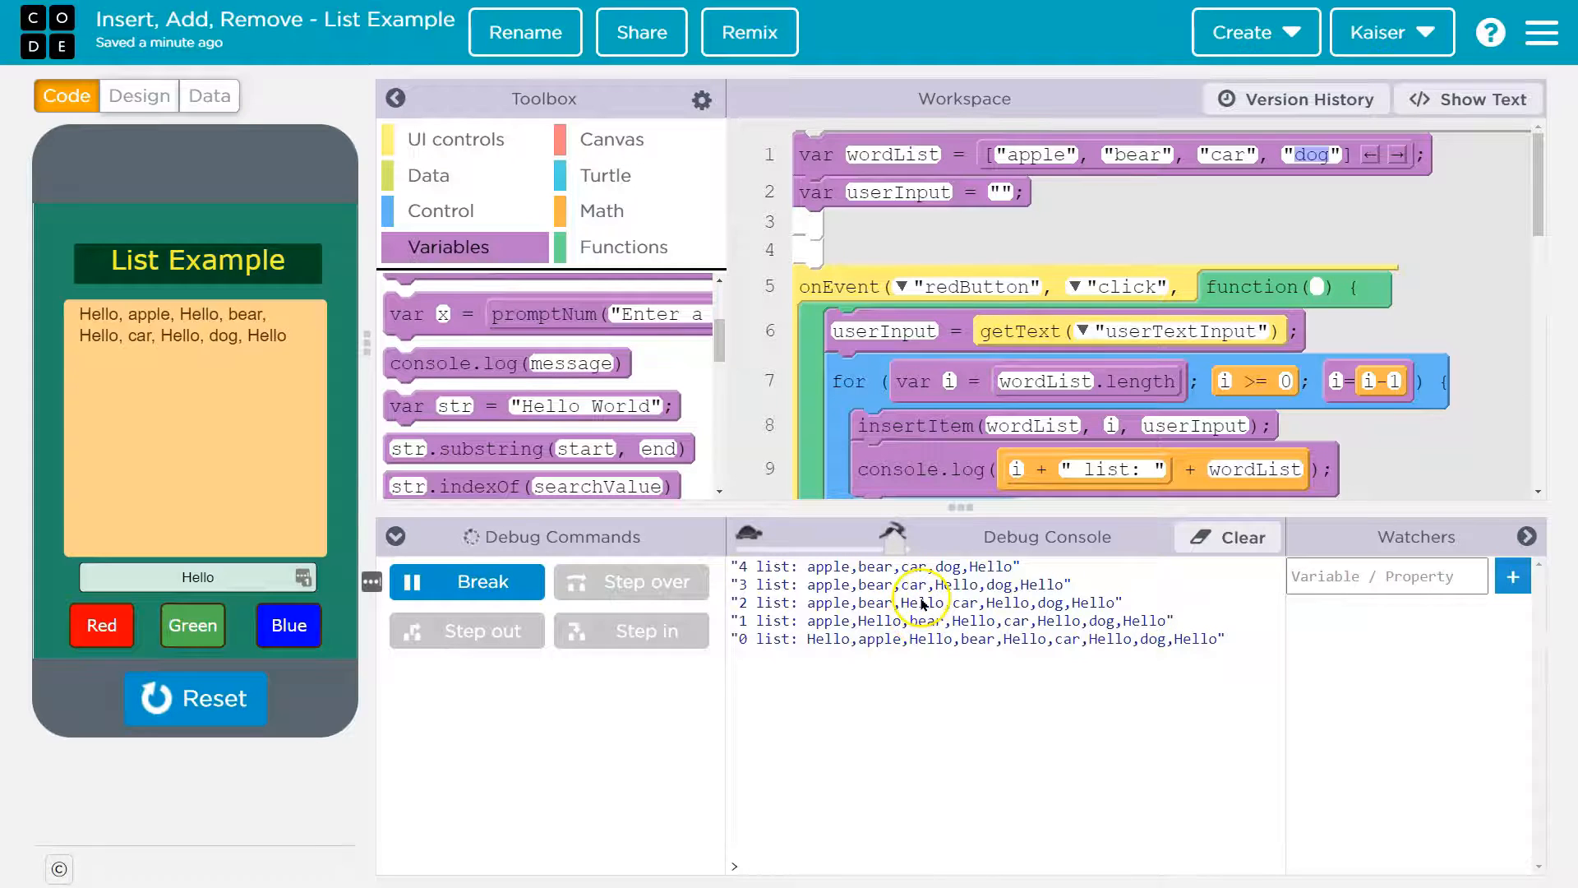
mouse_move(1252, 508)
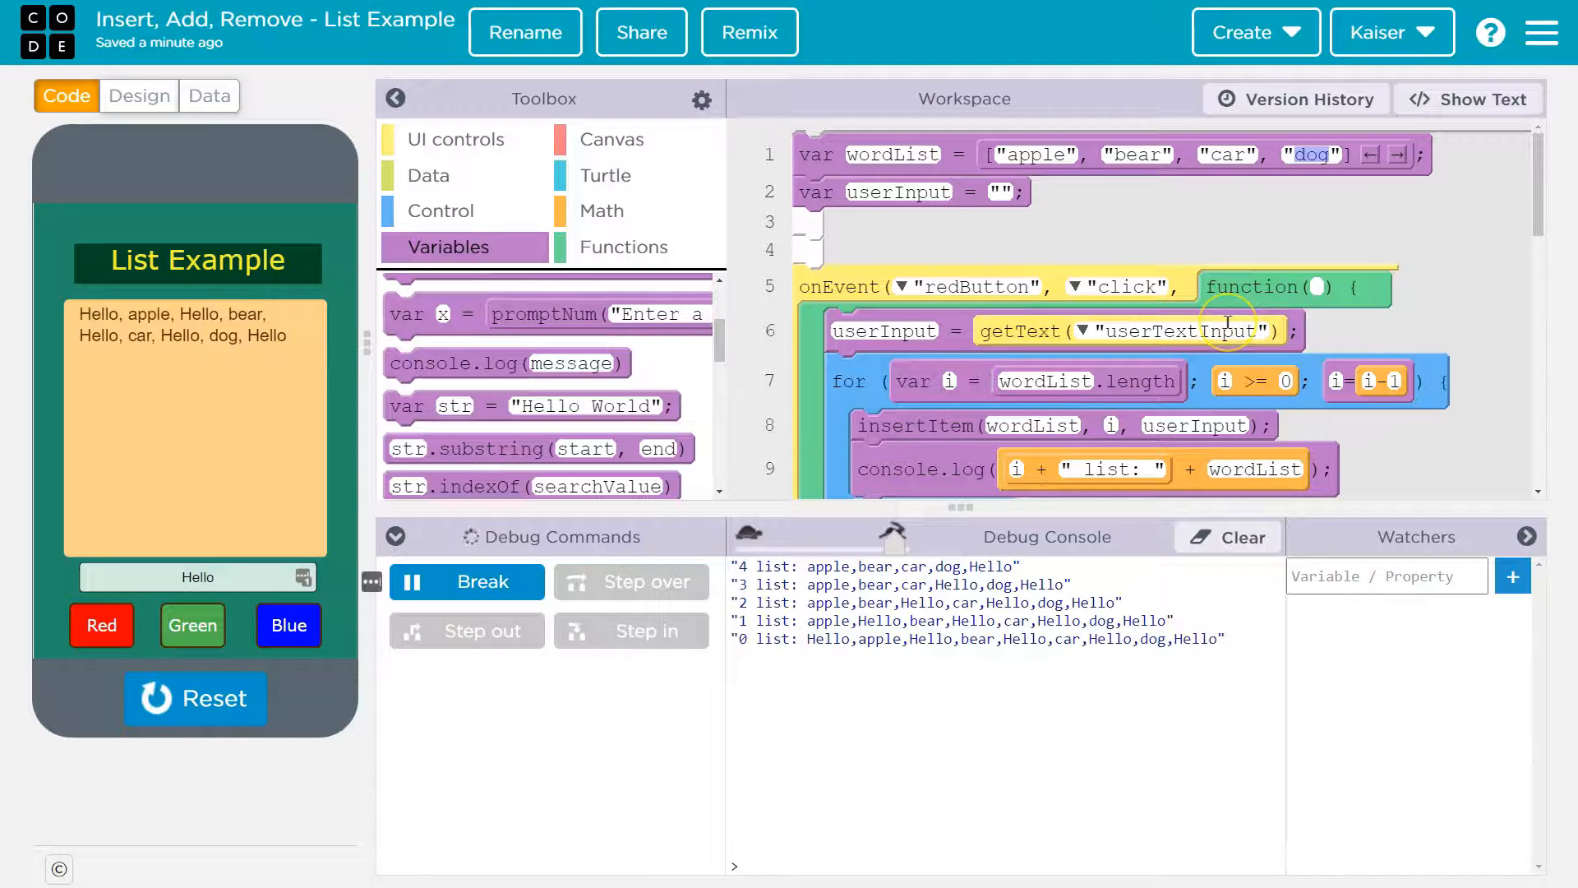
Step: Scroll down through the Hello run's per-pass console log
scroll("down", 3)
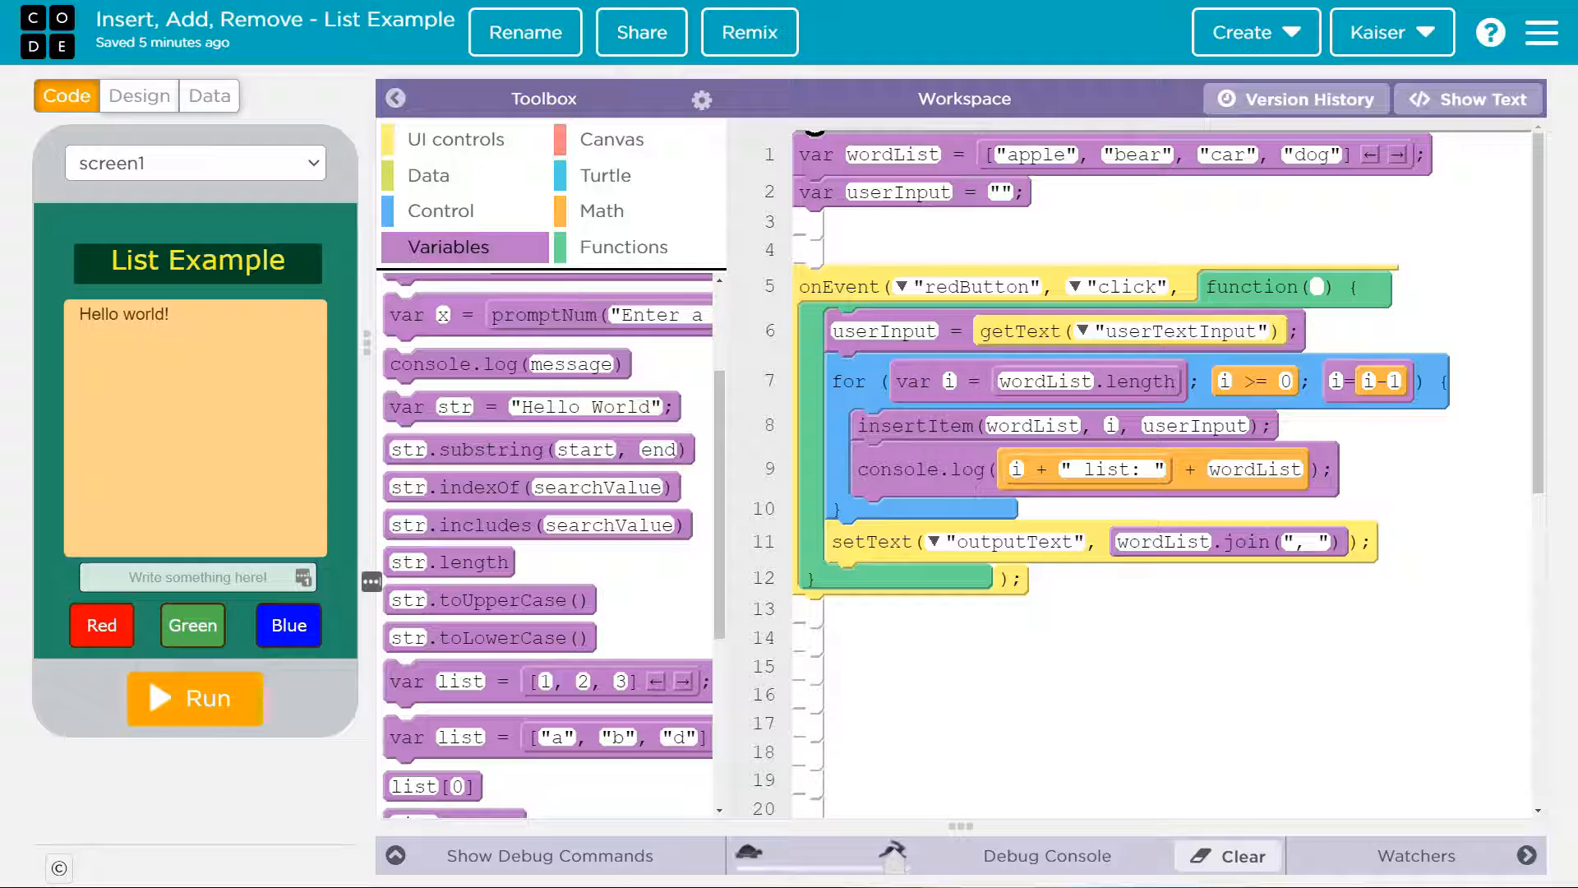
mouse_move(1467, 140)
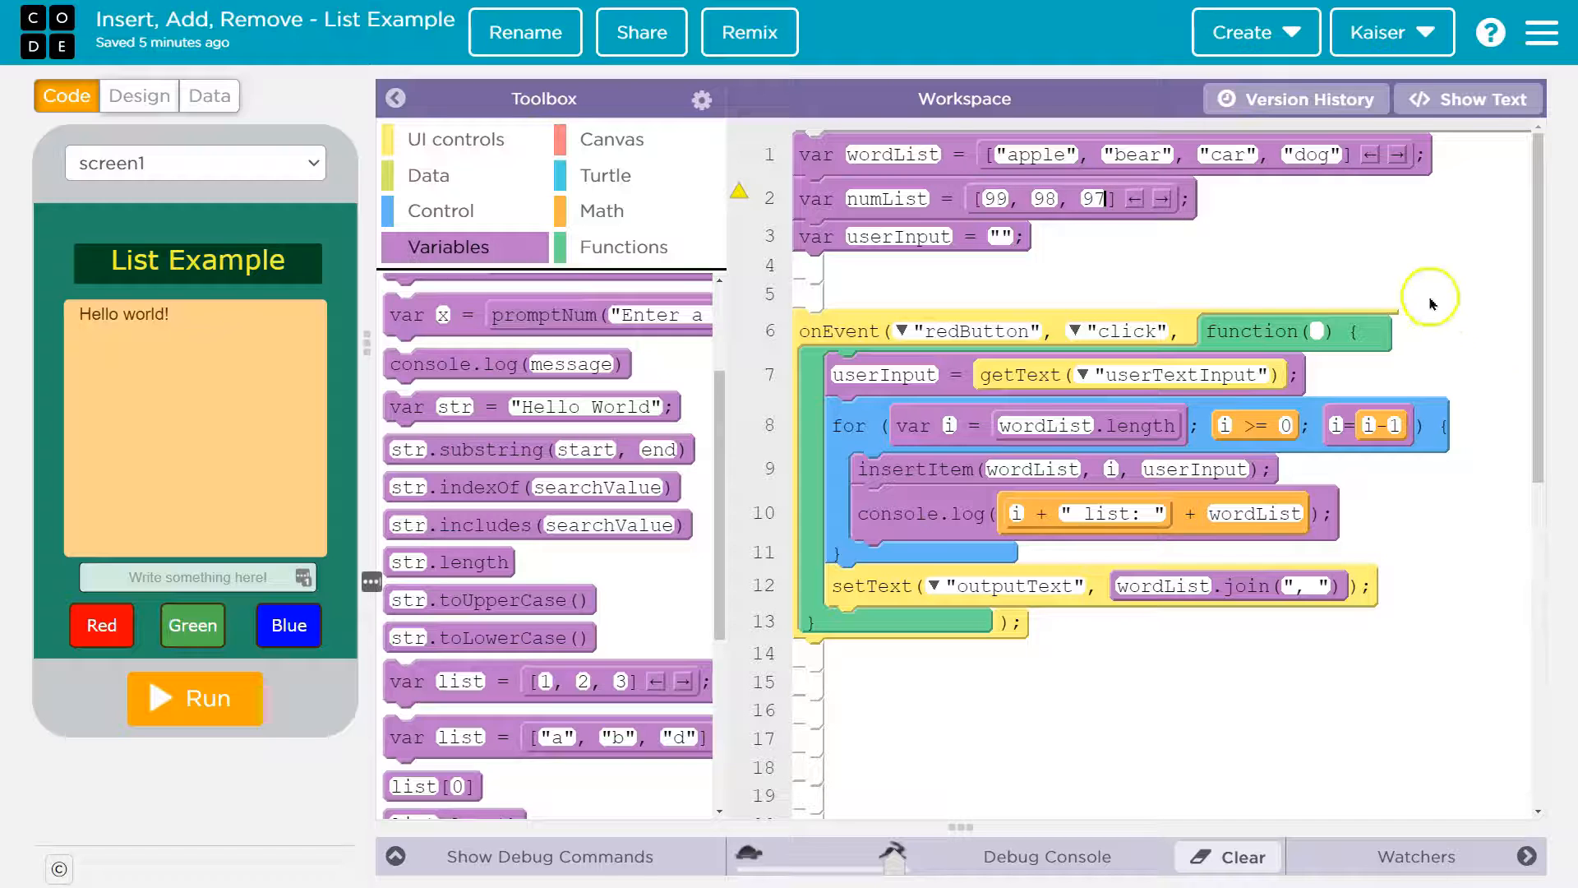
mouse_move(1086, 451)
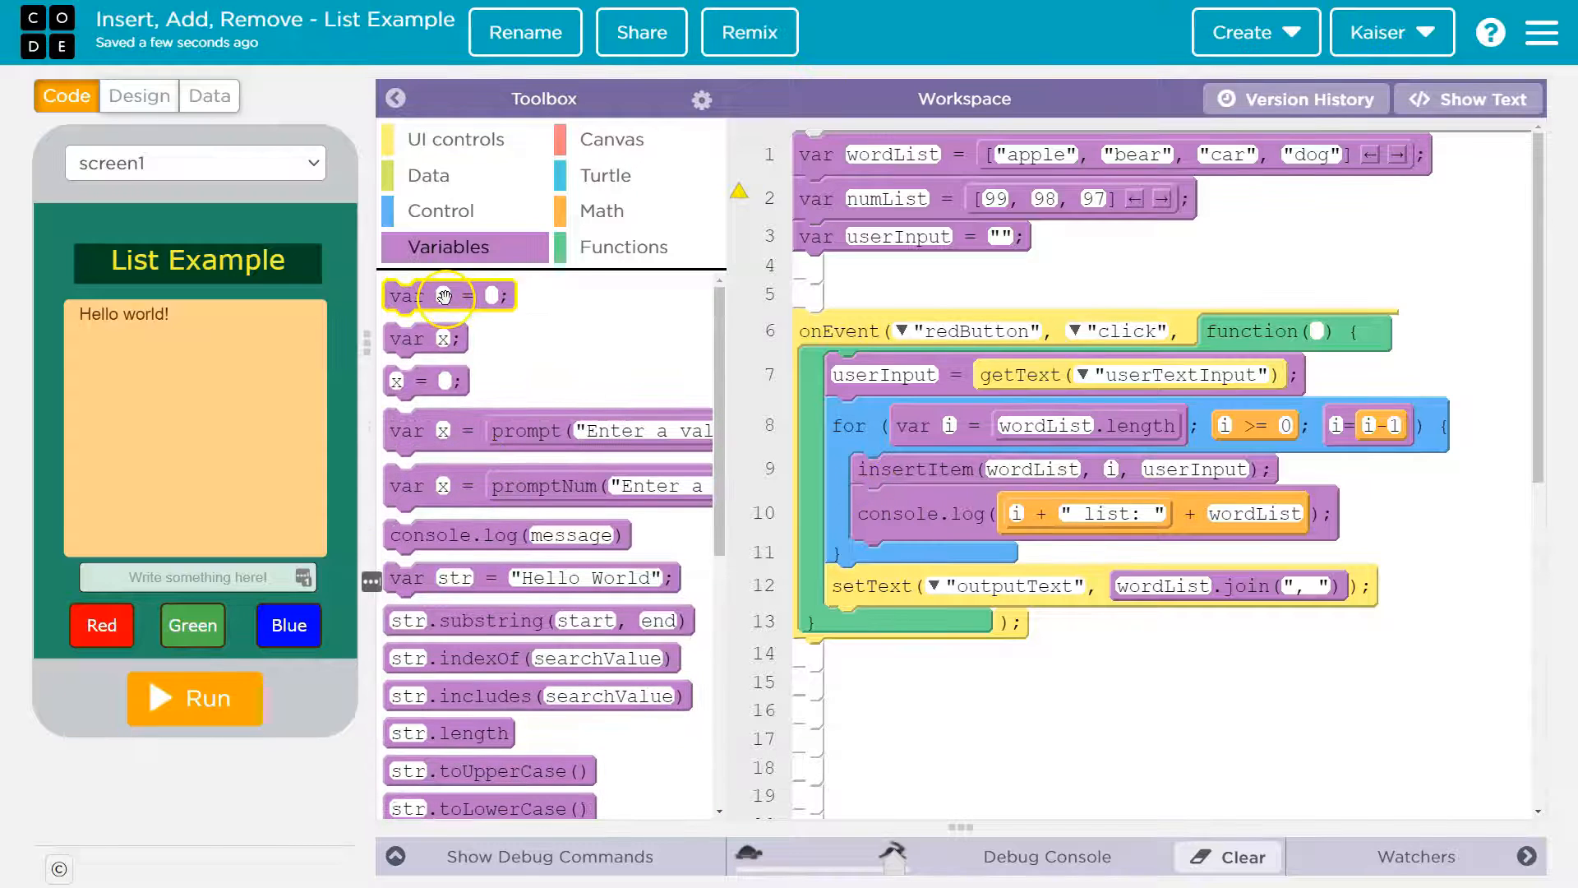
Step: Declare var j = 0 inside the red button handler
left_click_drag(447, 295, 886, 413)
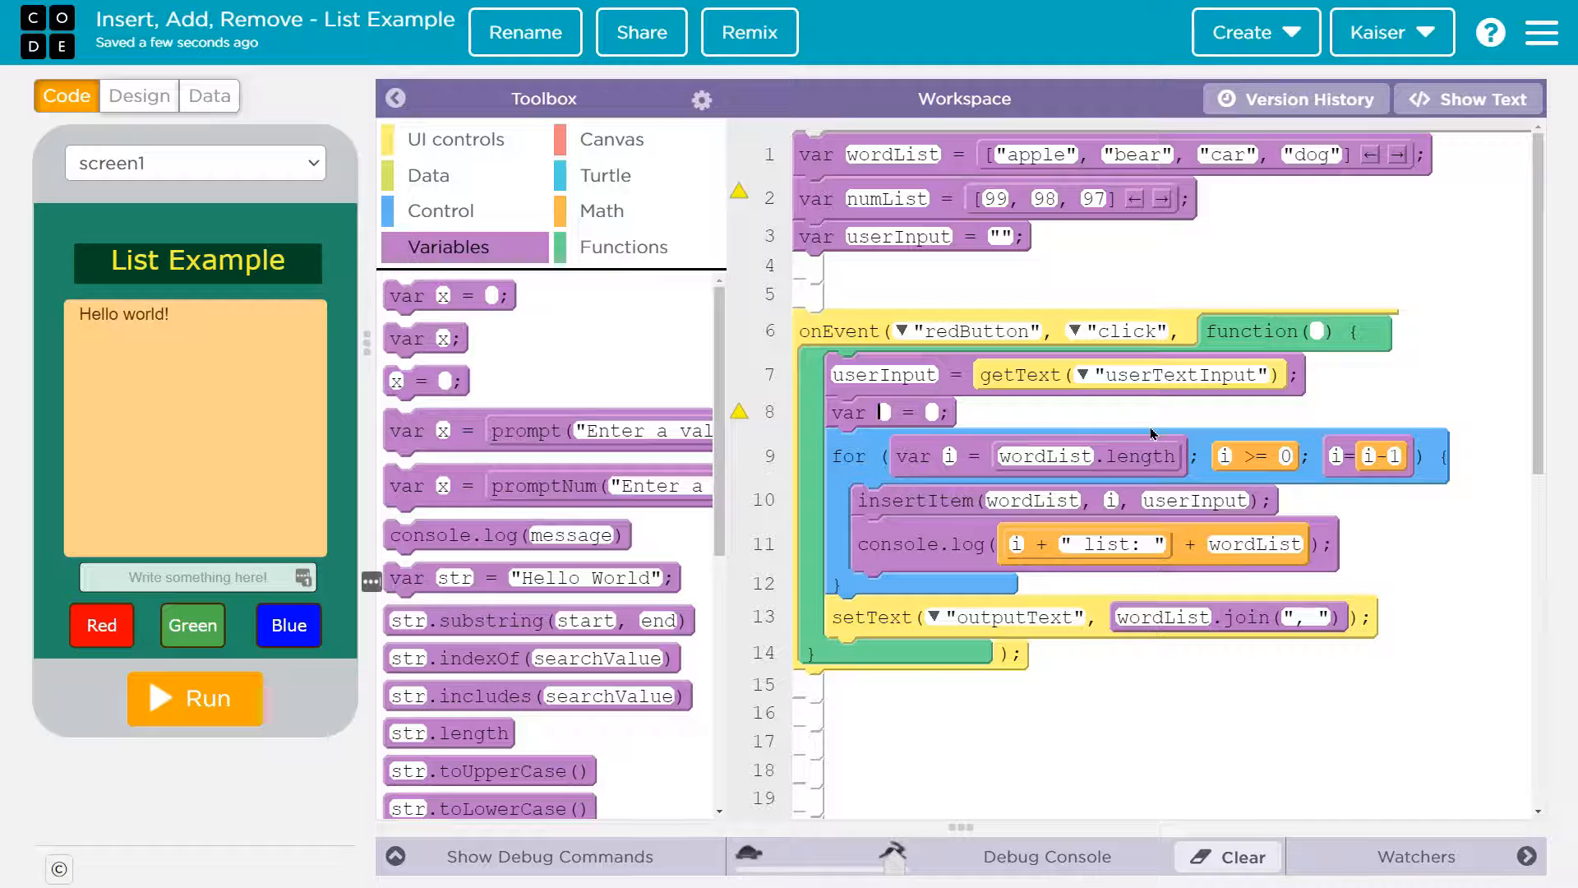
type("0")
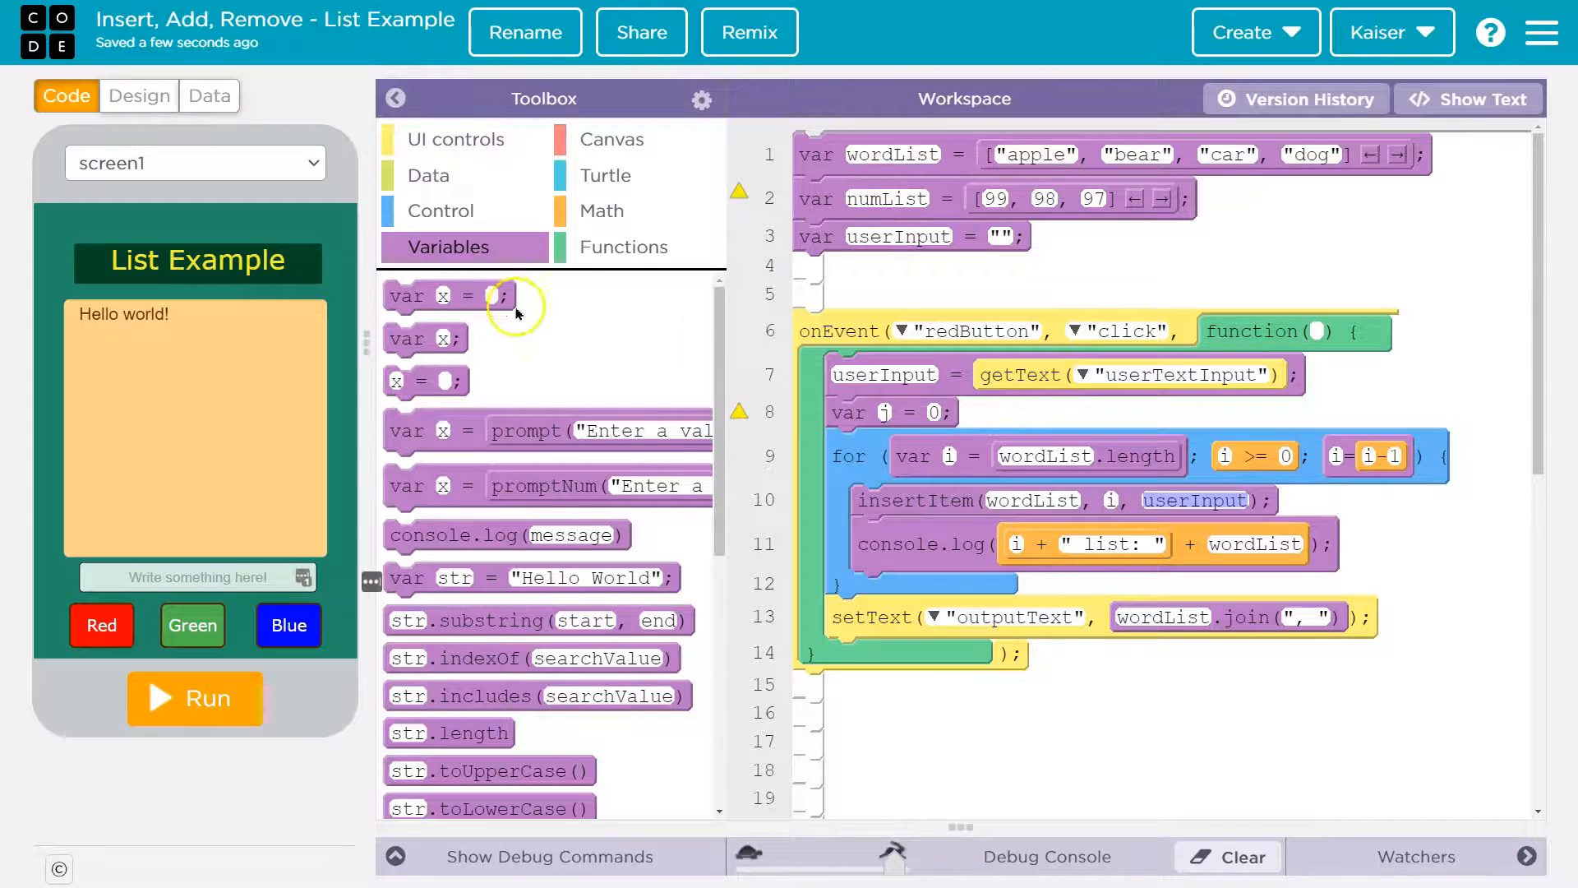
scroll("down", 3)
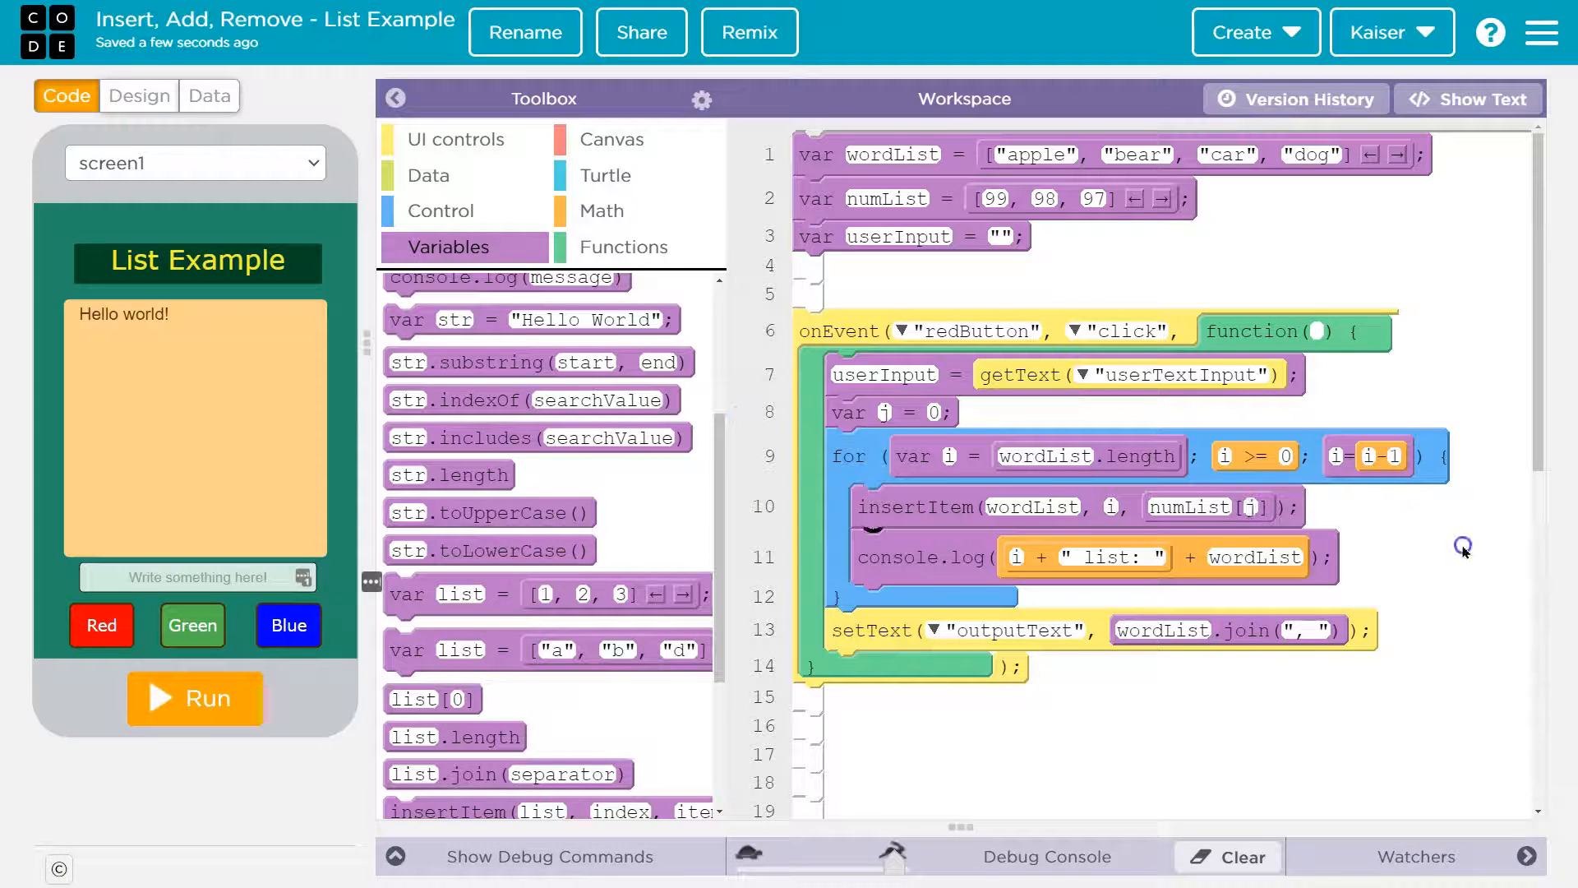
mouse_move(1065, 587)
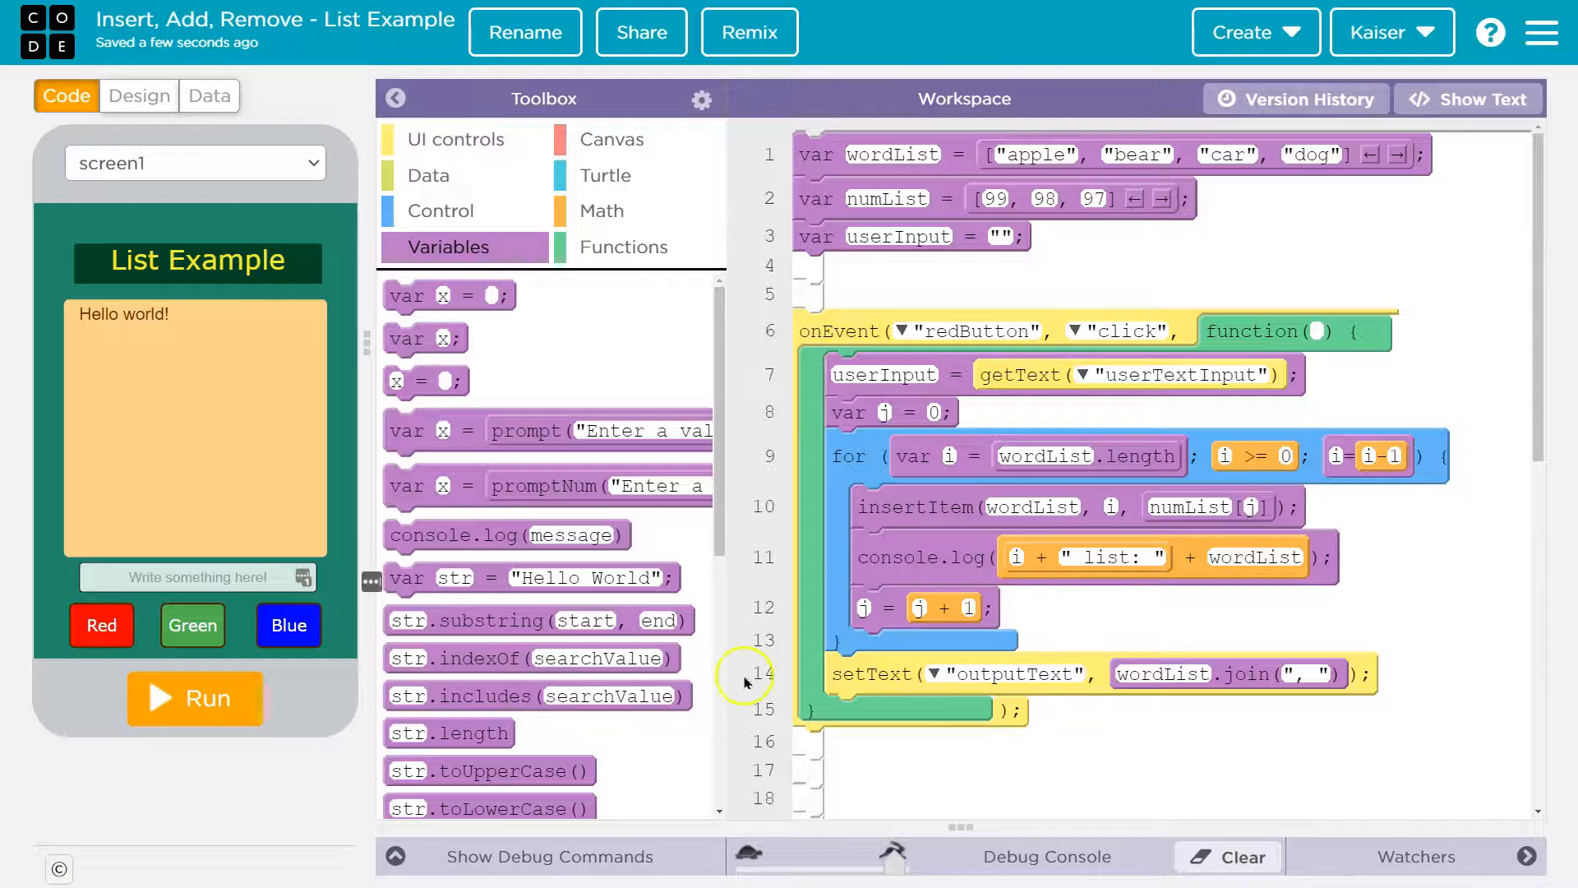
mouse_move(1242, 507)
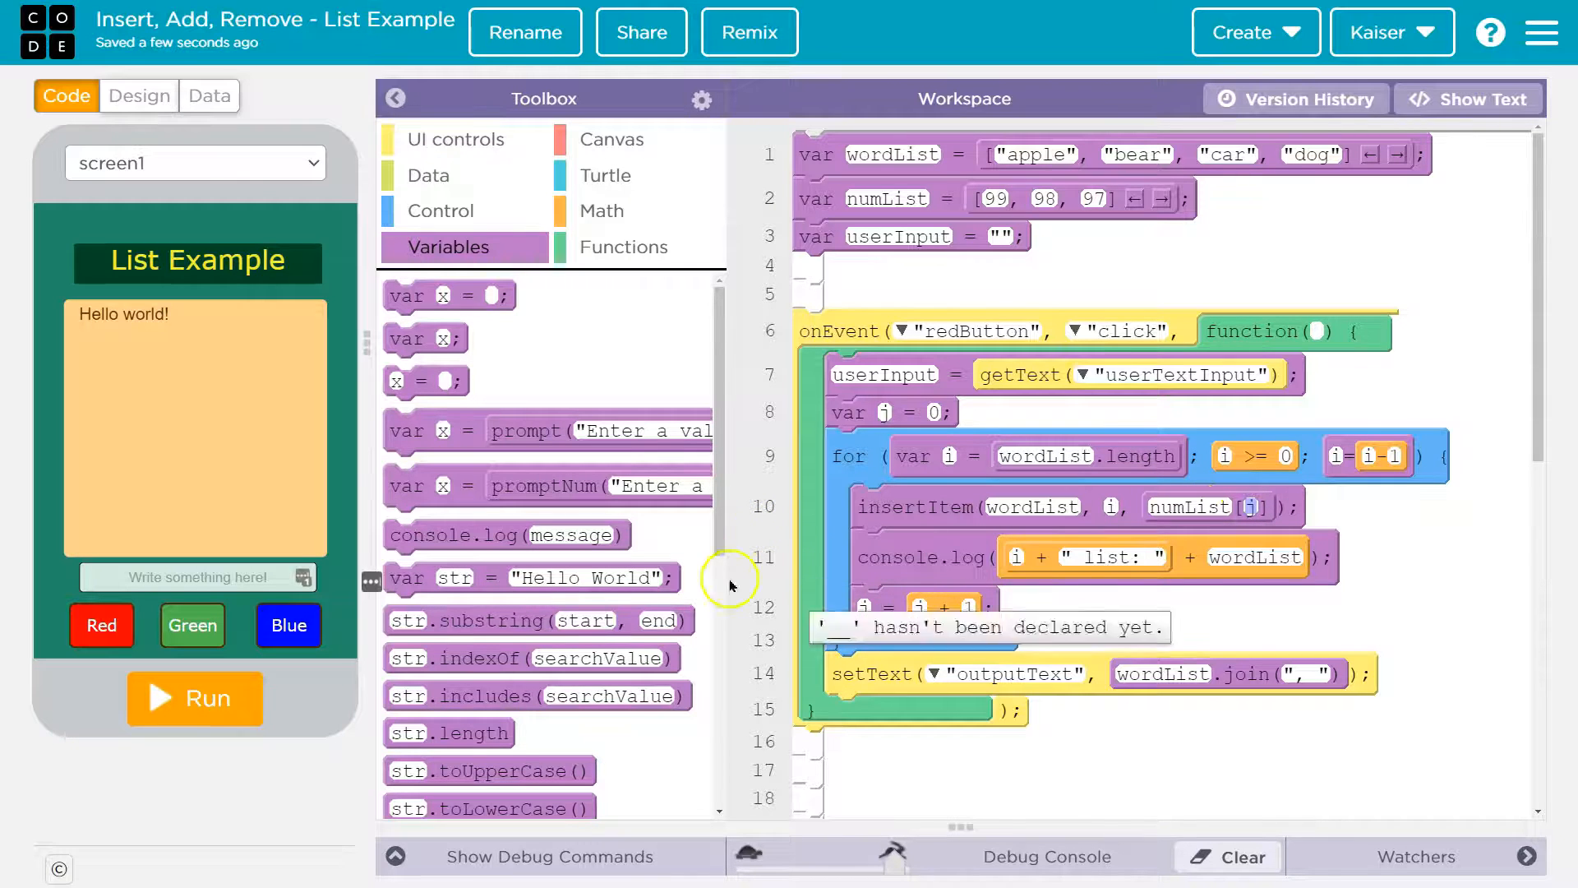
left_click(440, 210)
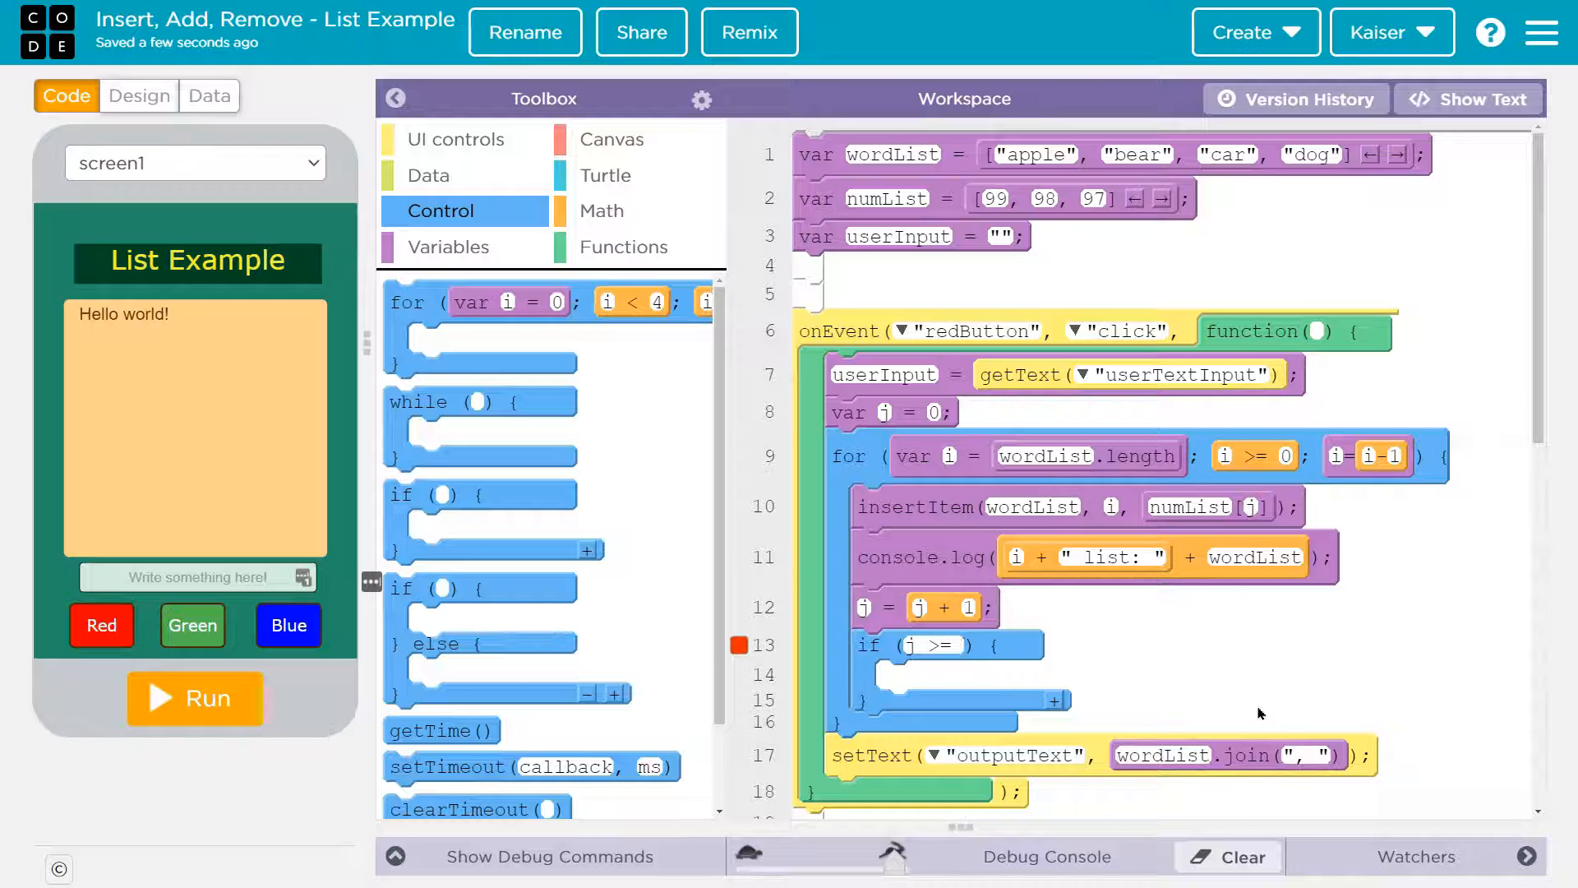
Step: Set the loop's if condition to j >= numList.length
type("numList.")
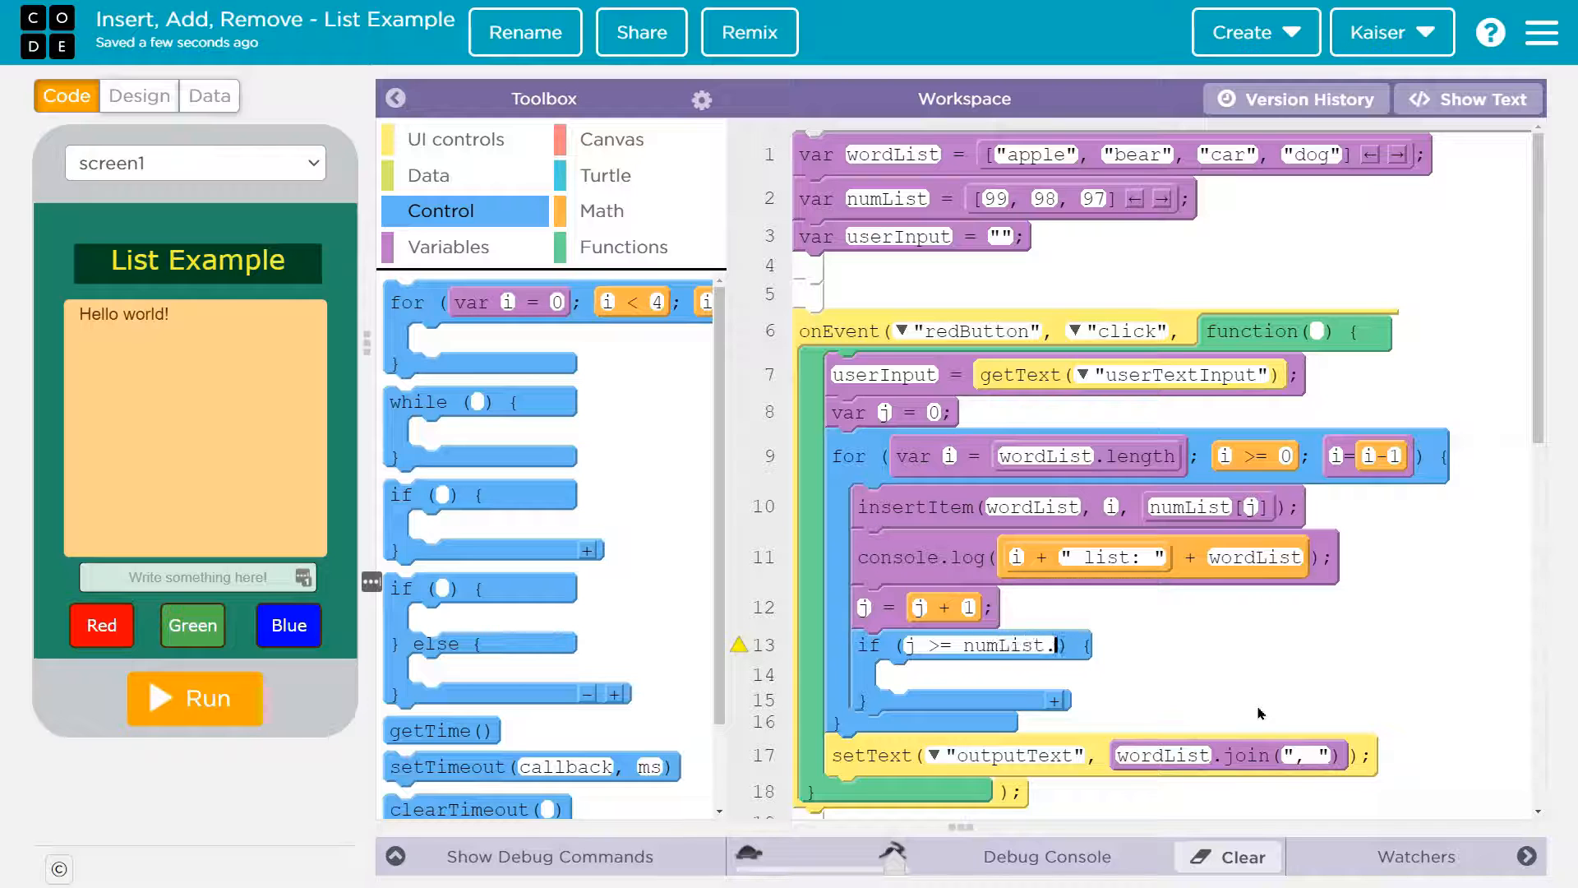
type("length")
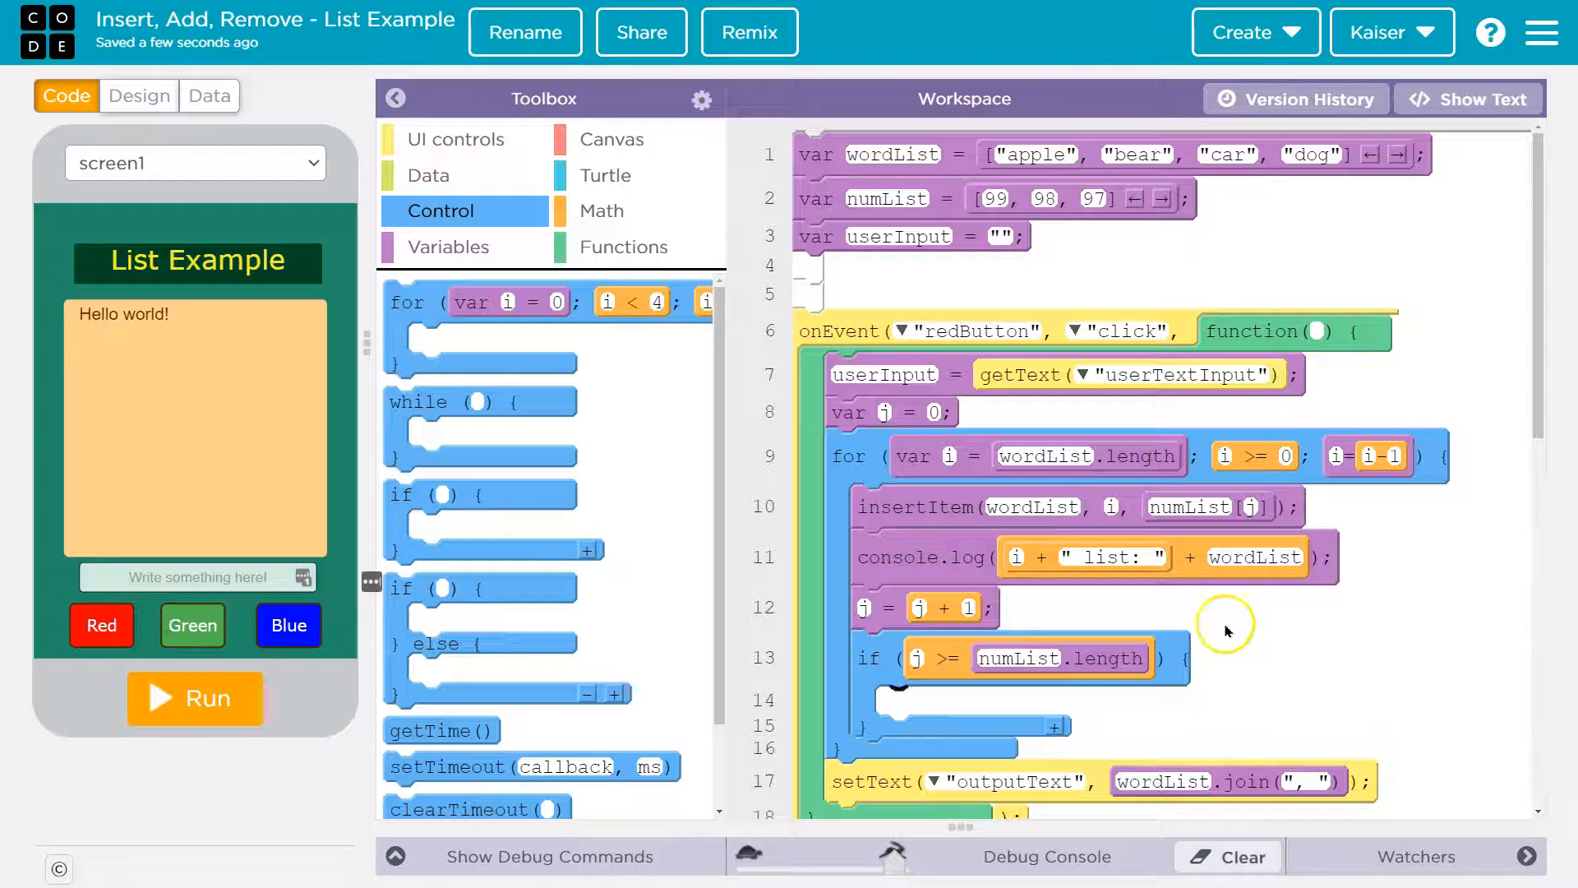
mouse_move(1021, 707)
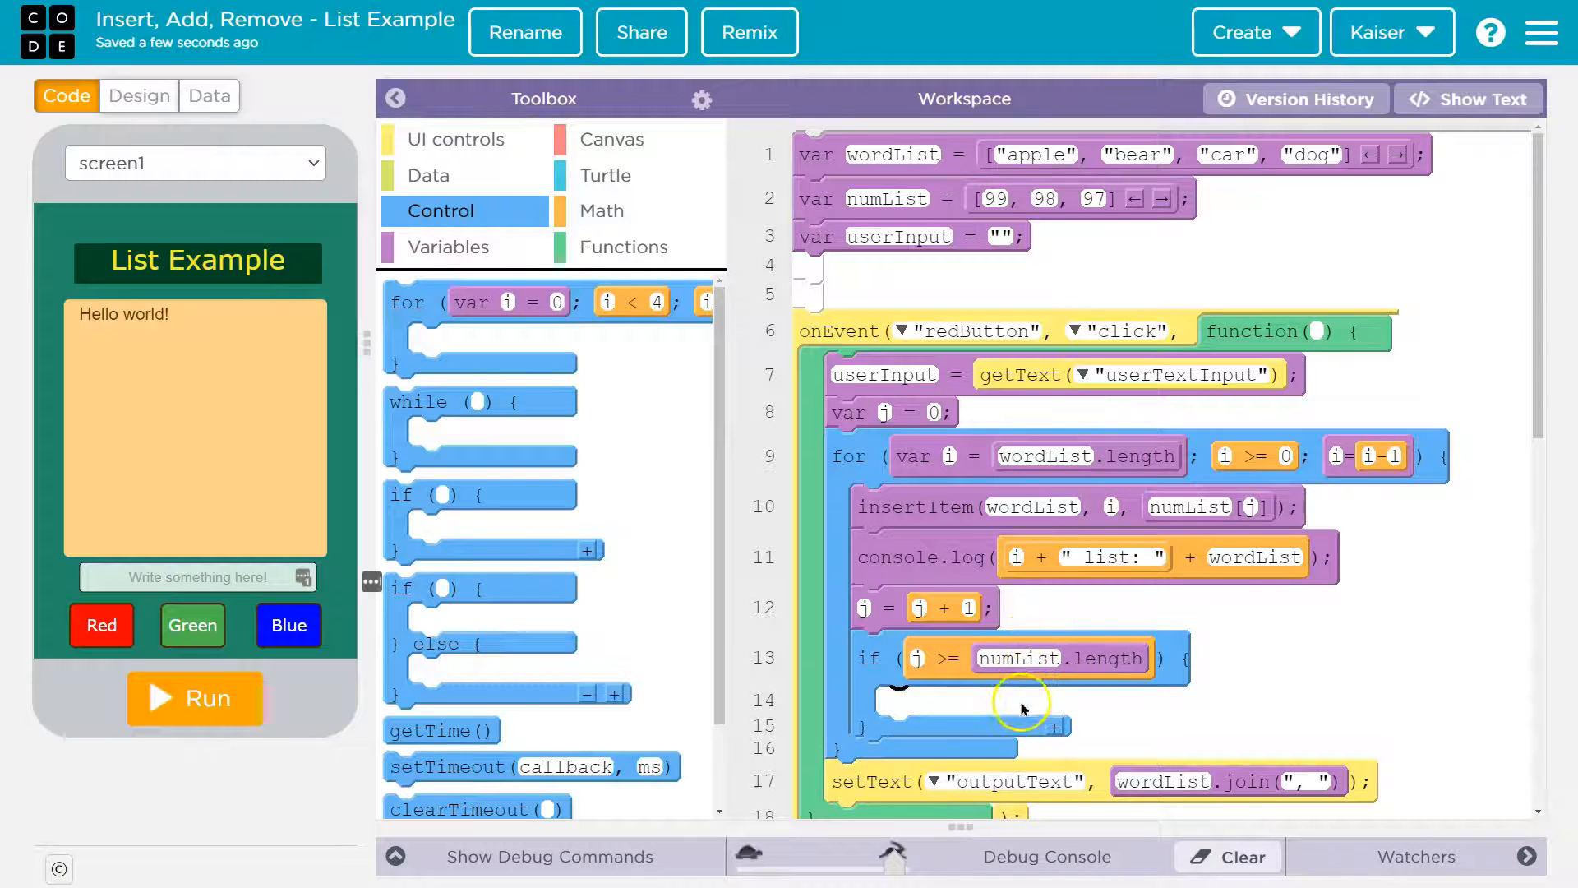
mouse_move(916, 684)
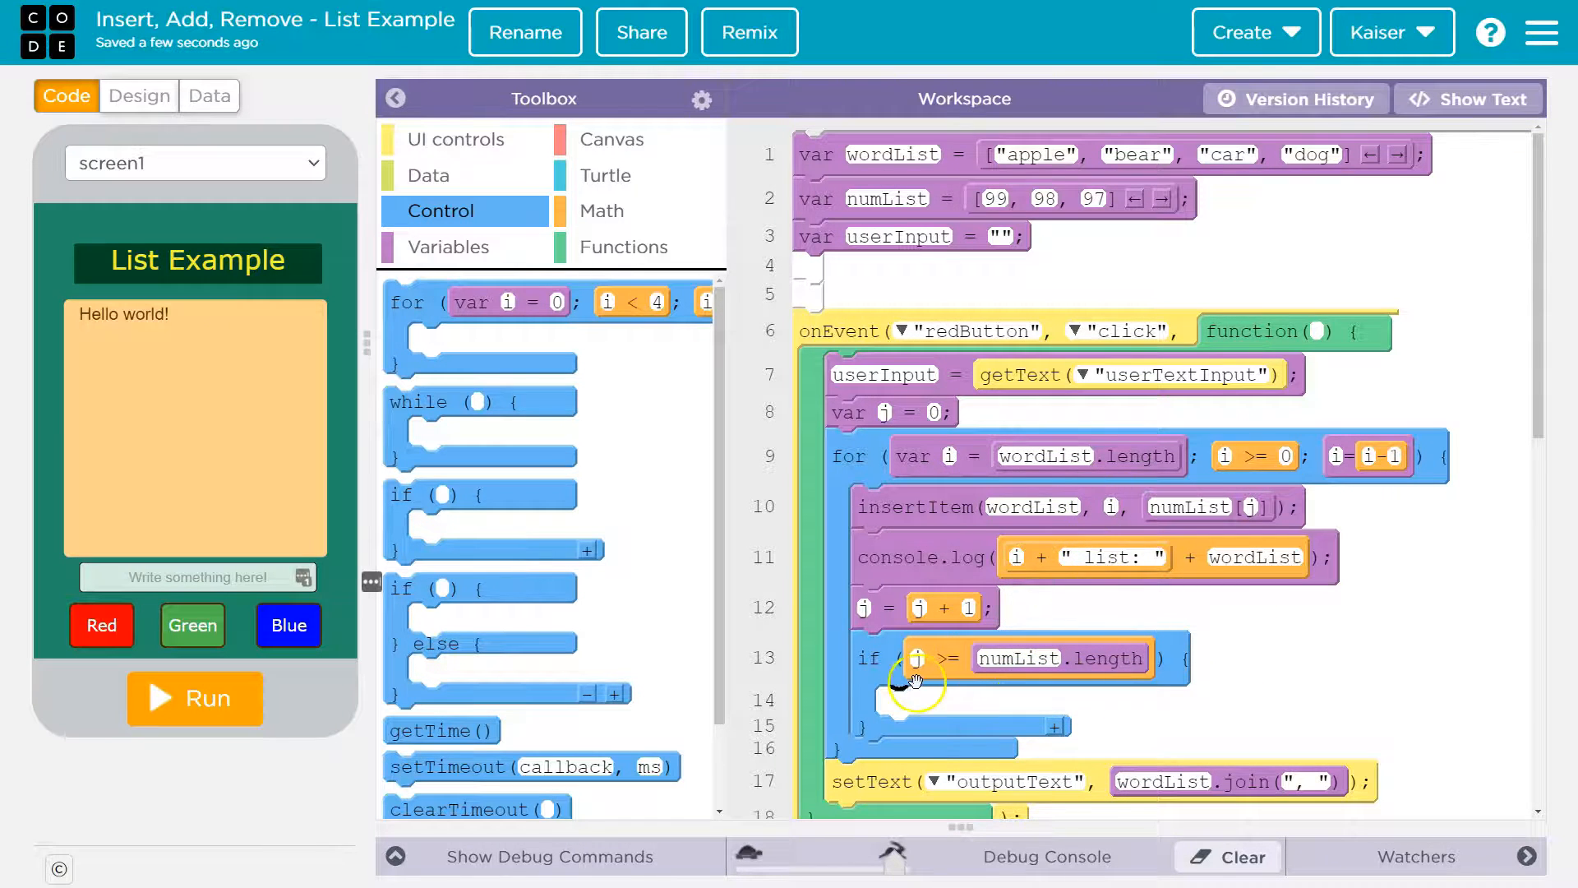
left_click(447, 246)
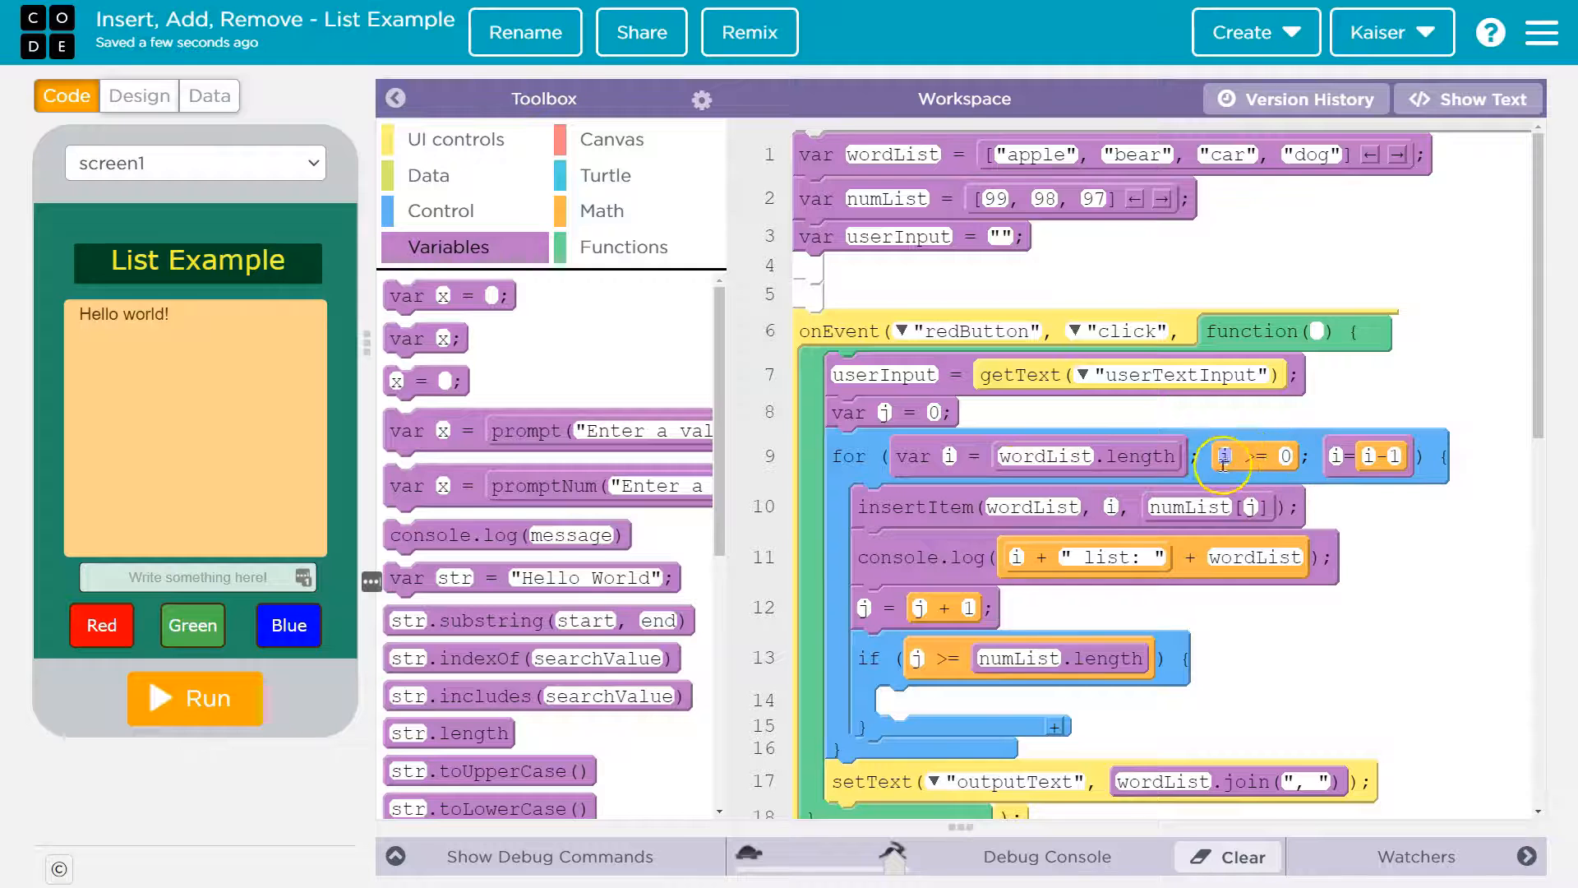
mouse_move(972, 694)
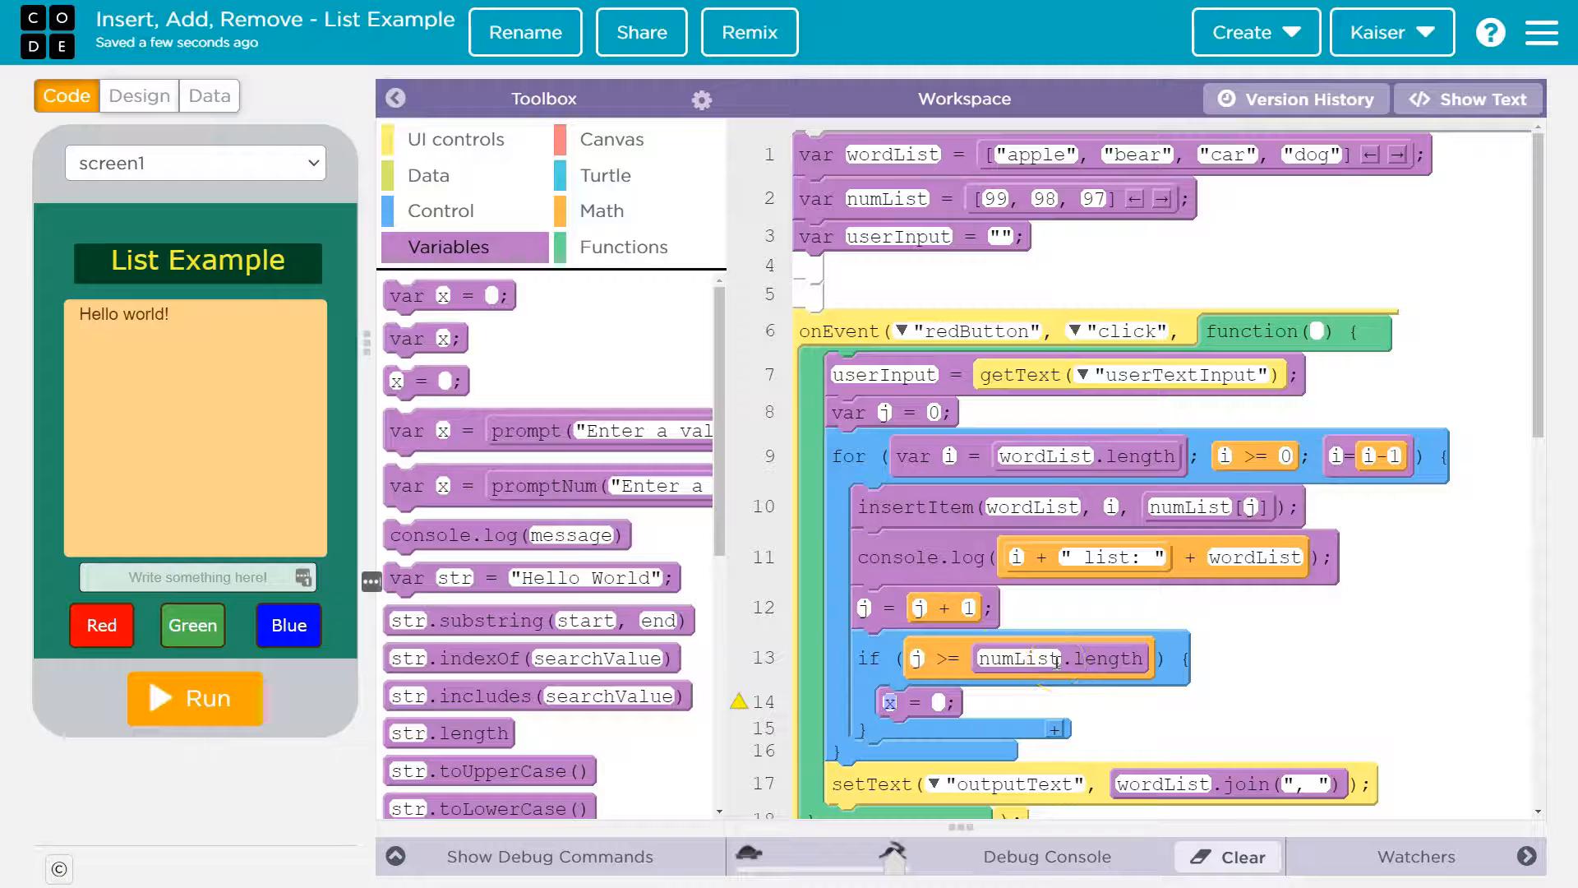
mouse_move(951, 743)
type("Yo")
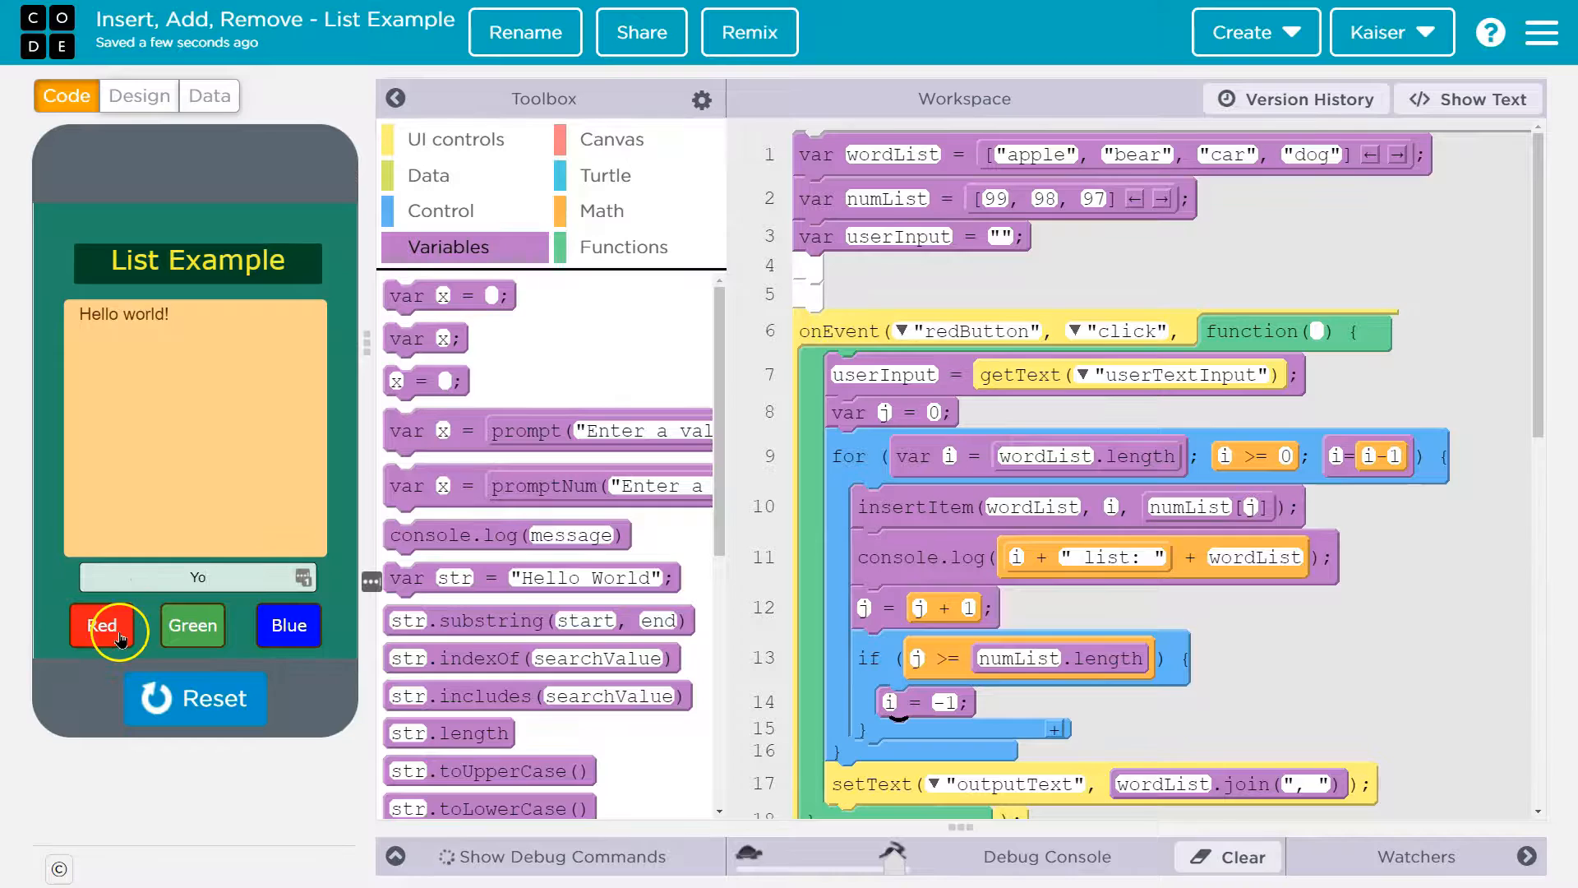
Step: Test the Red button insertion, then add 96 as a fourth numList value
left_click(101, 623)
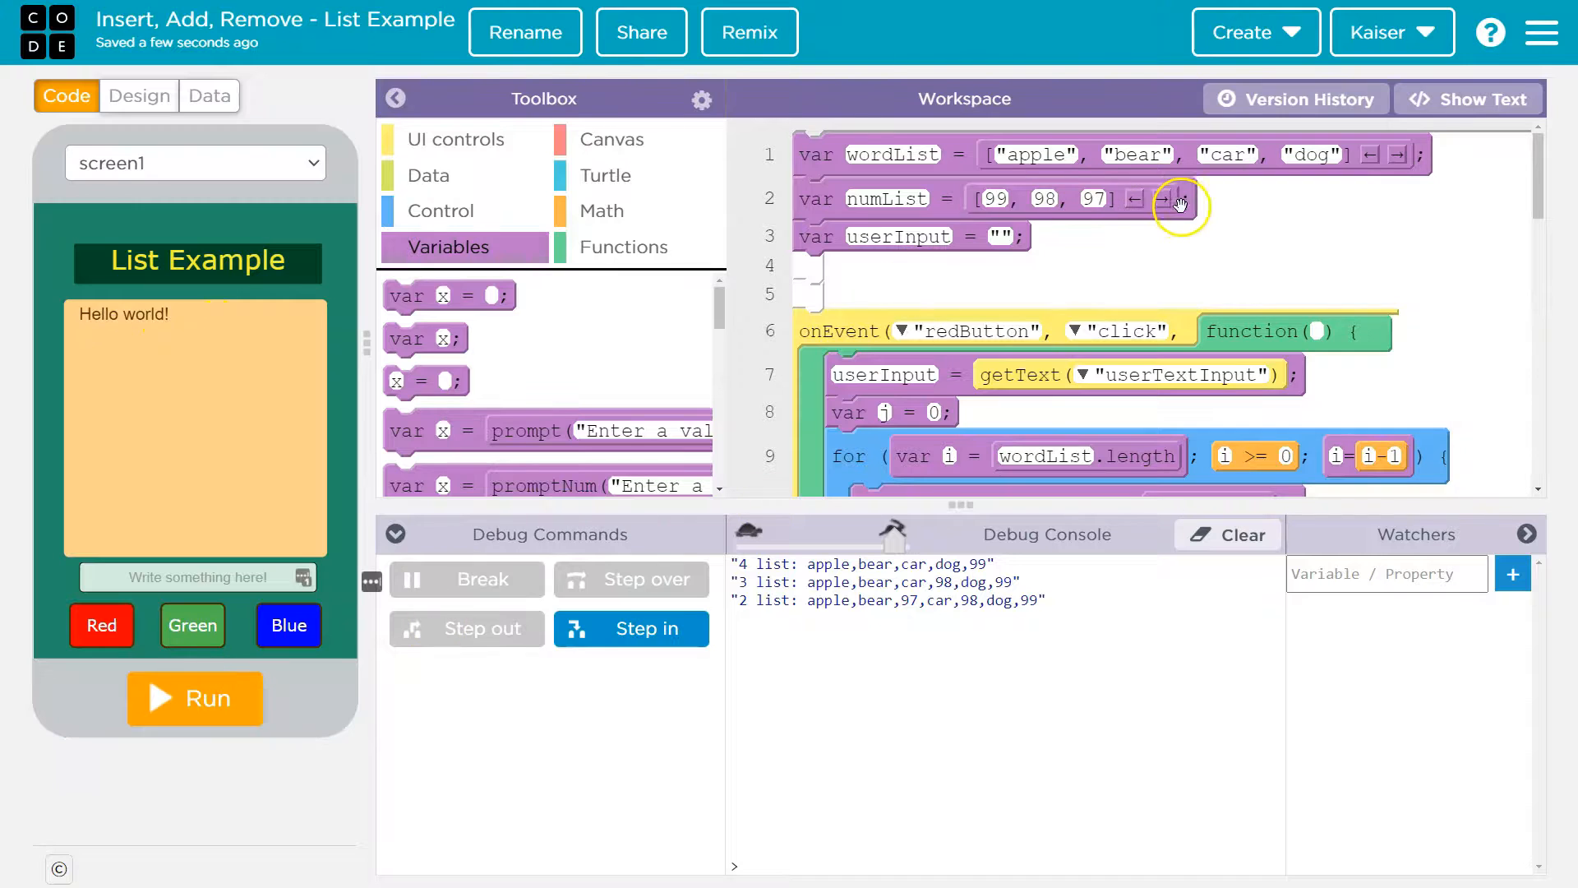
left_click(1178, 198)
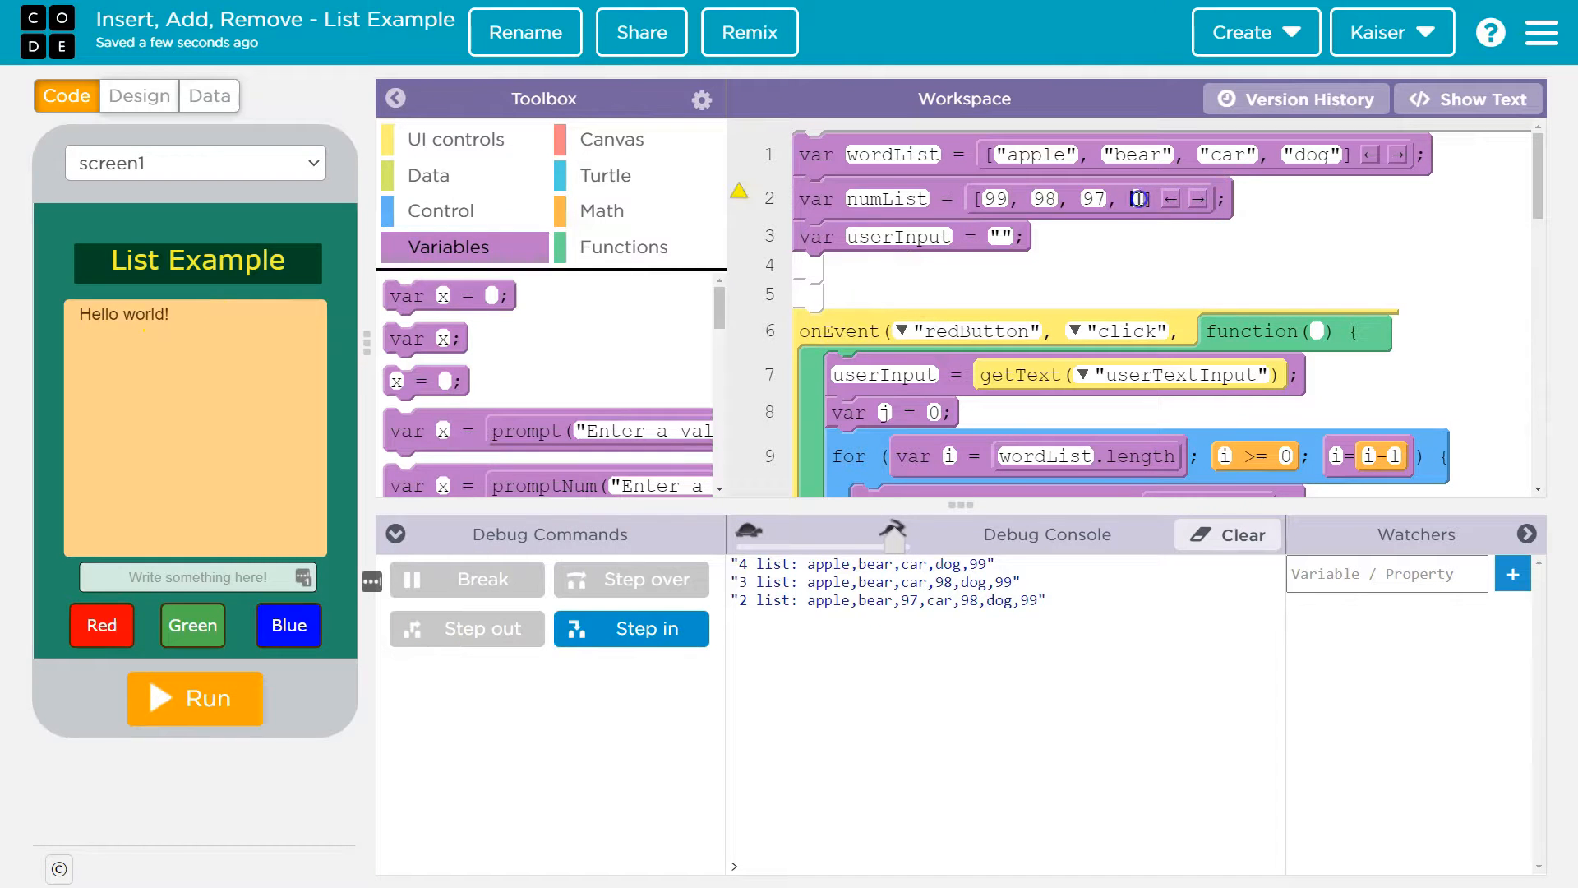
type("96")
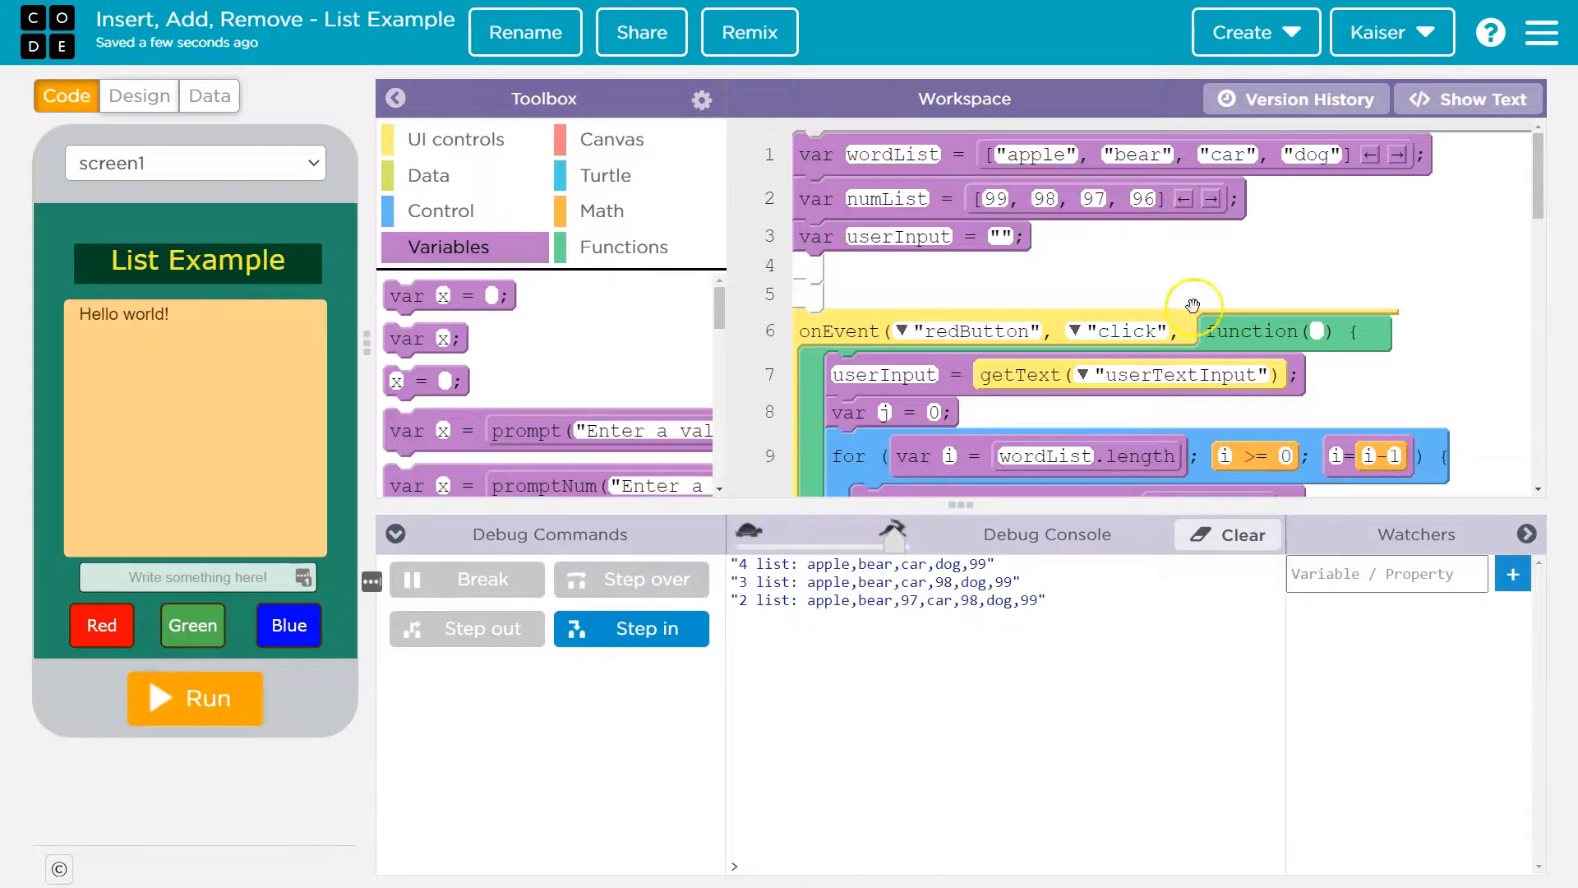